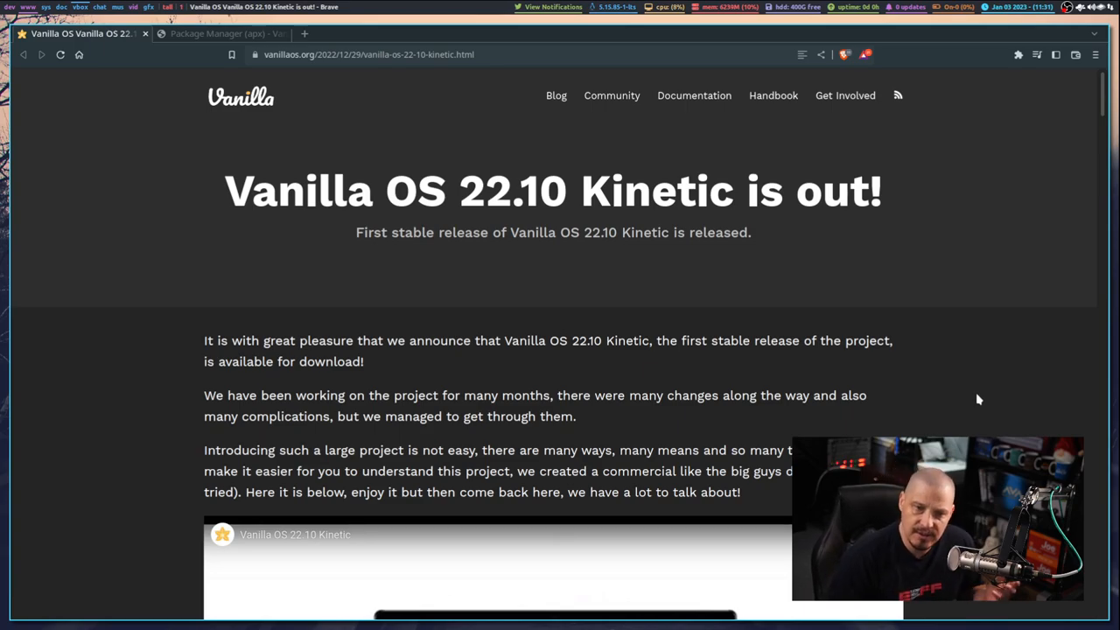
mouse_move(961, 369)
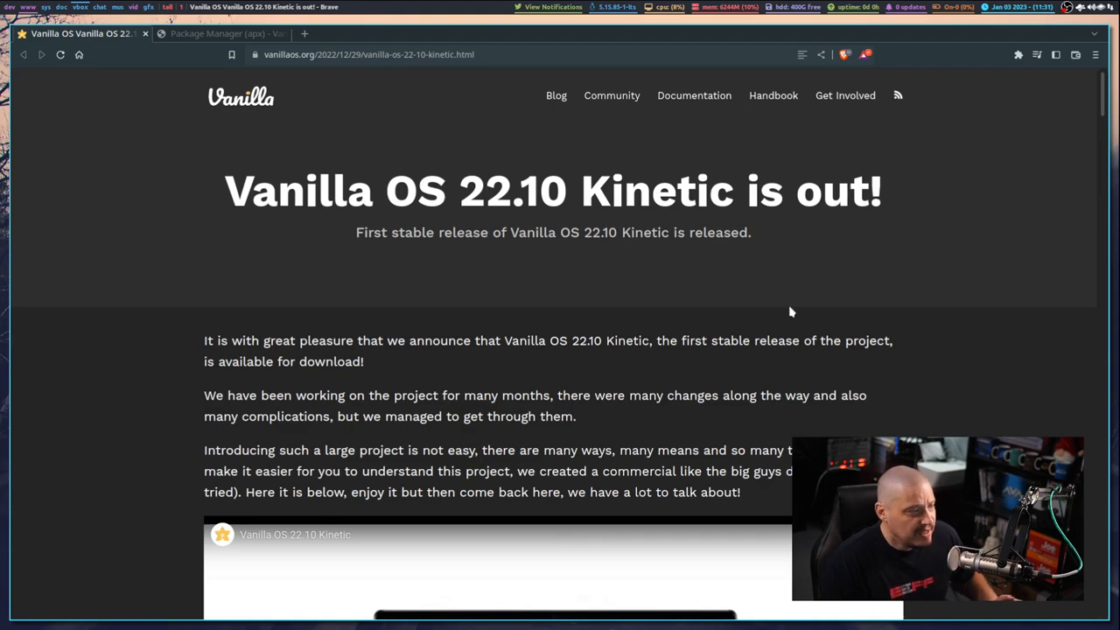
mouse_move(1096, 430)
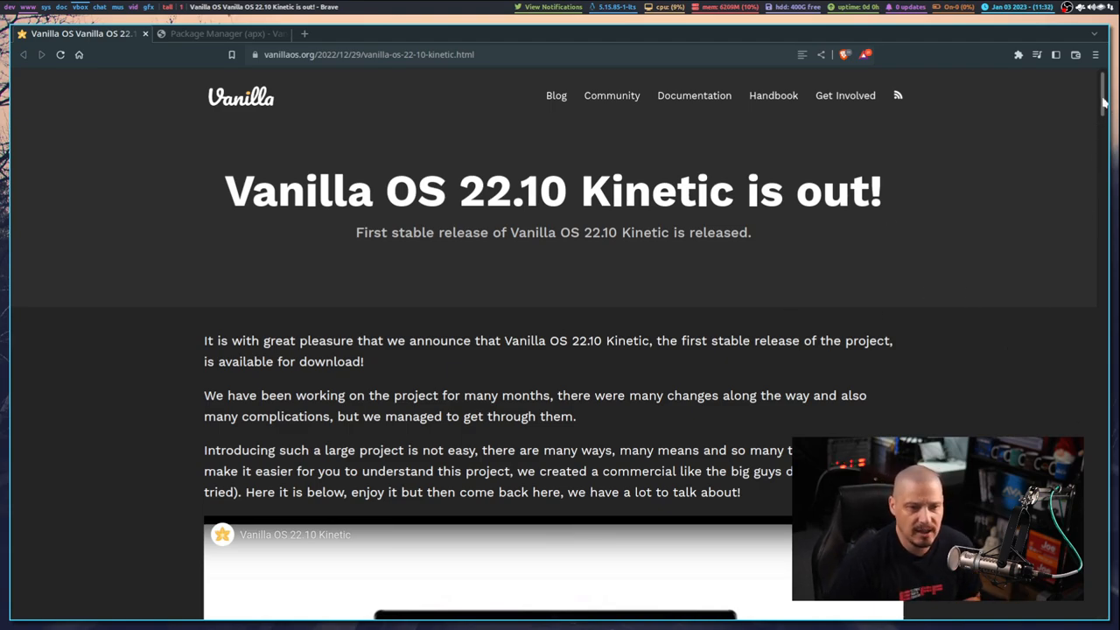
Scroll the Vanilla OS 22.10 announcement down past the video and banner toward the Apx section.
scroll("down", 3)
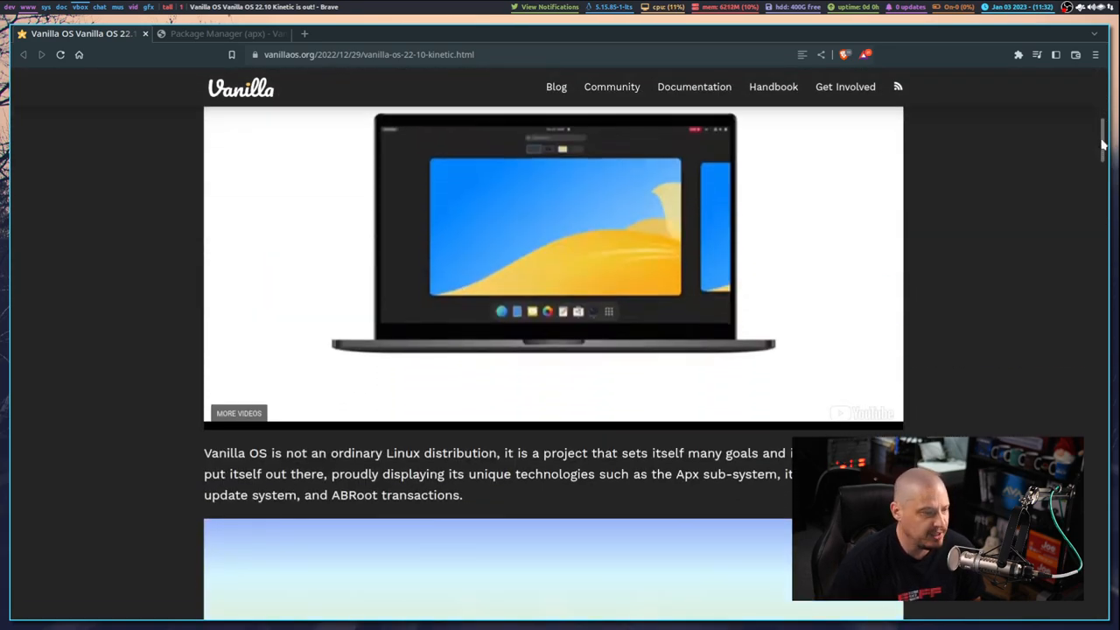
scroll("down", 3)
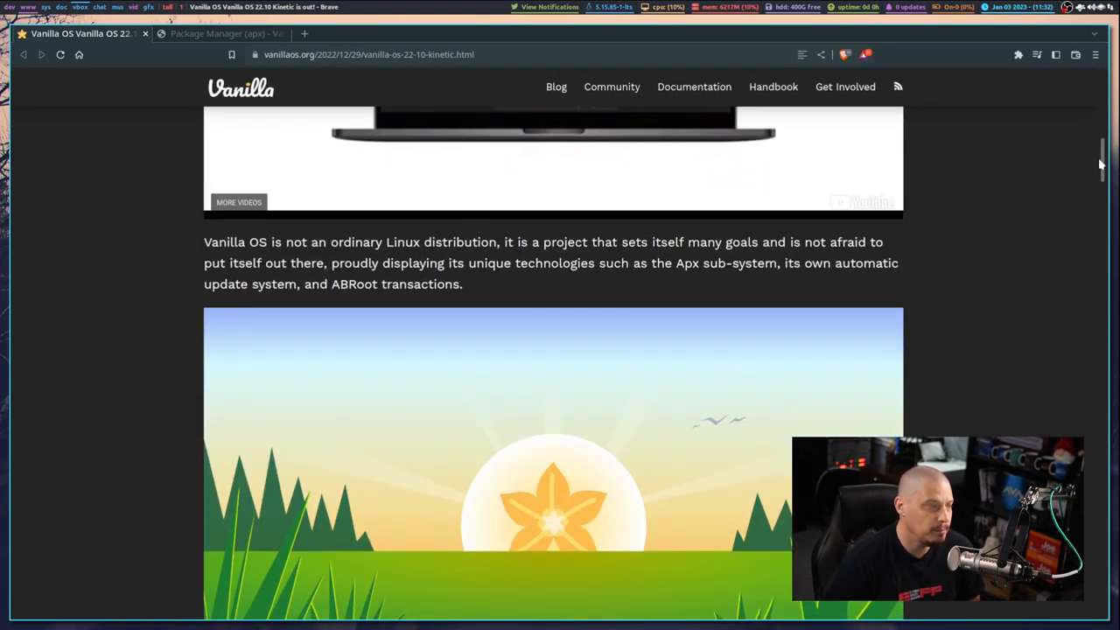
scroll("down", 3)
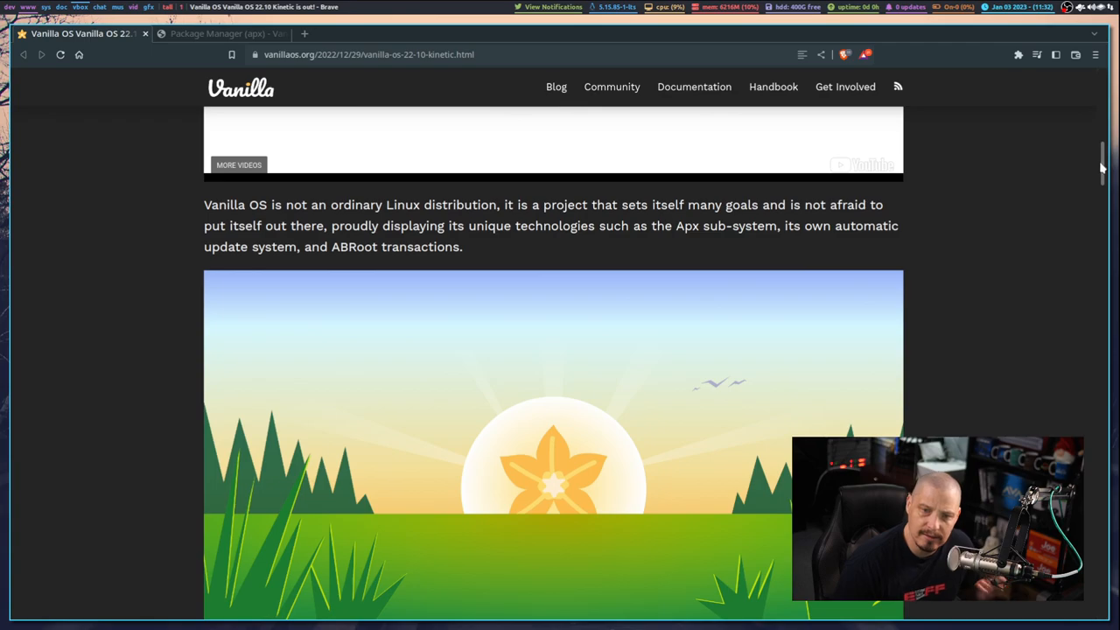
scroll("down", 3)
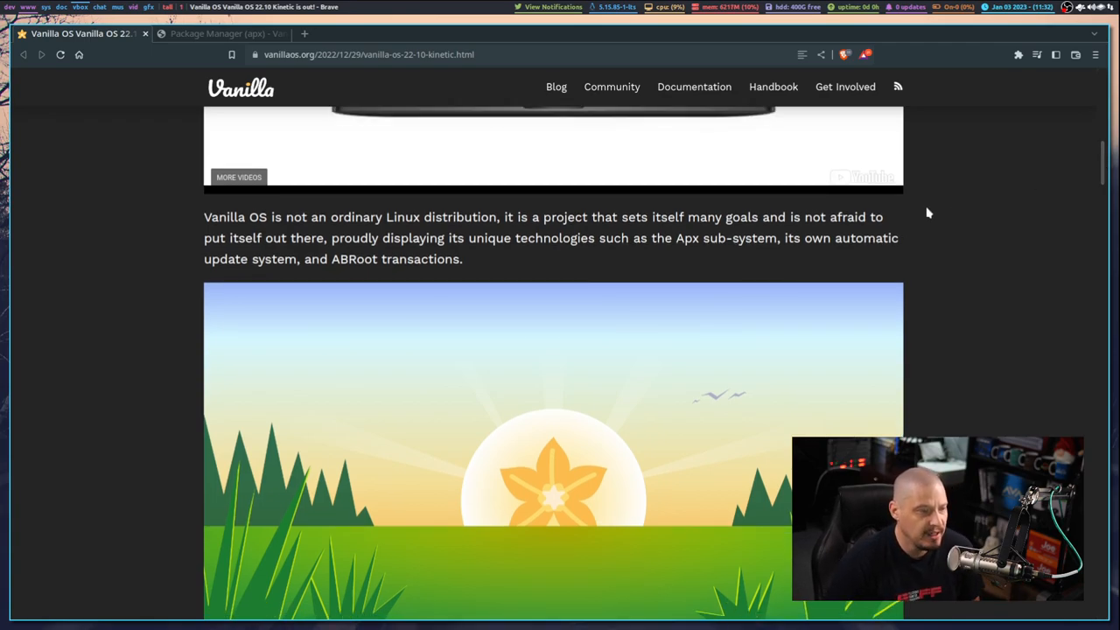
mouse_move(770, 252)
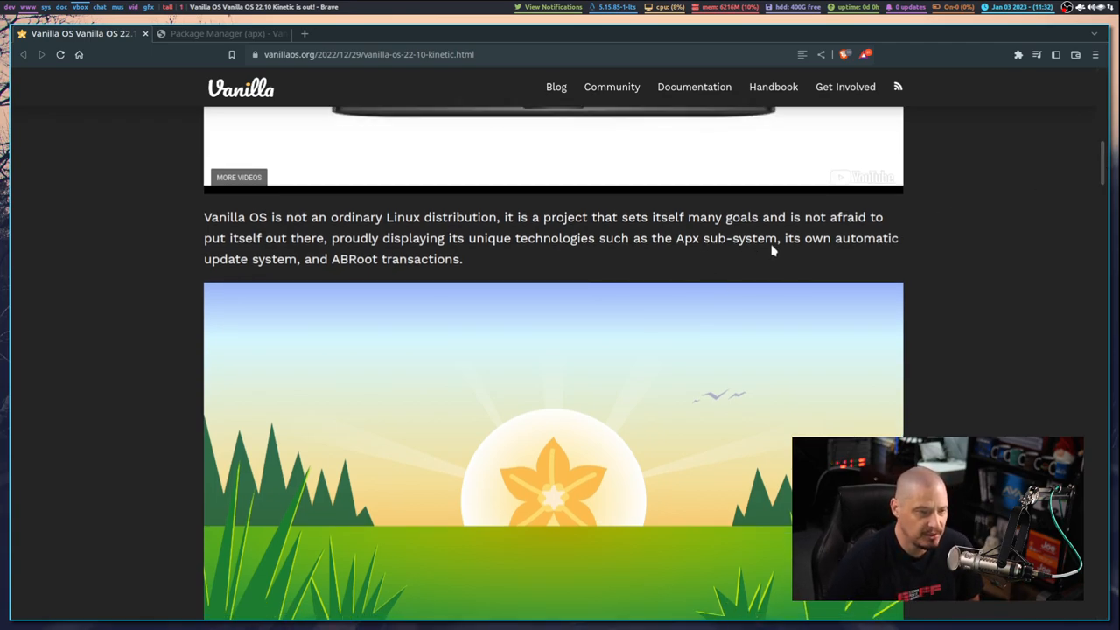
mouse_move(359, 287)
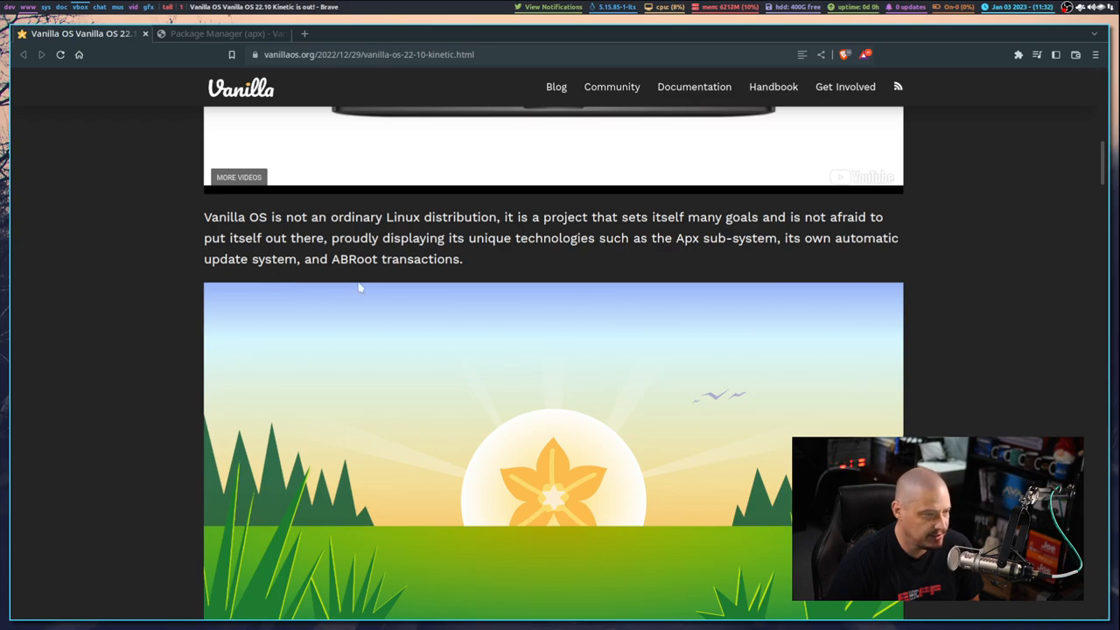
mouse_move(1005, 327)
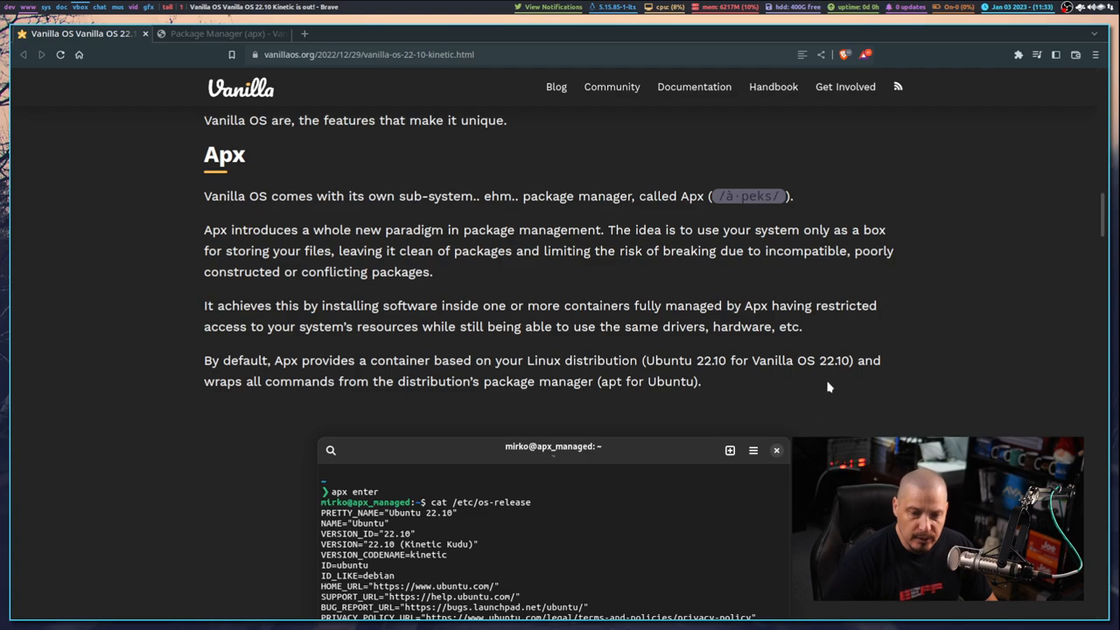
Scroll further down the announcement until the ABRoot heading comes into view.
scroll("down", 3)
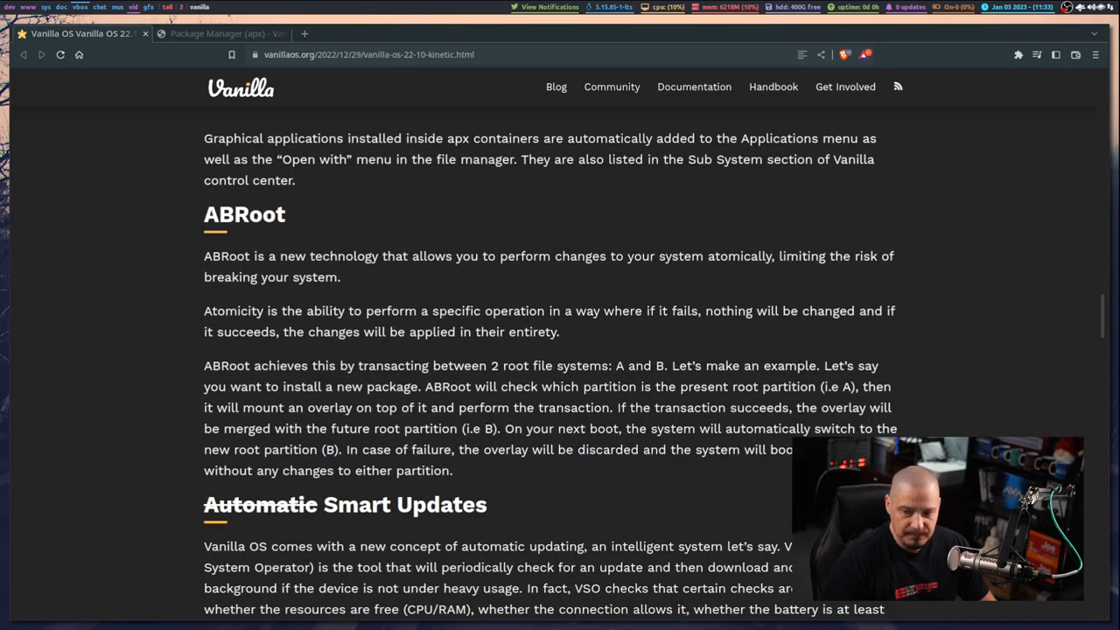
scroll("down", 3)
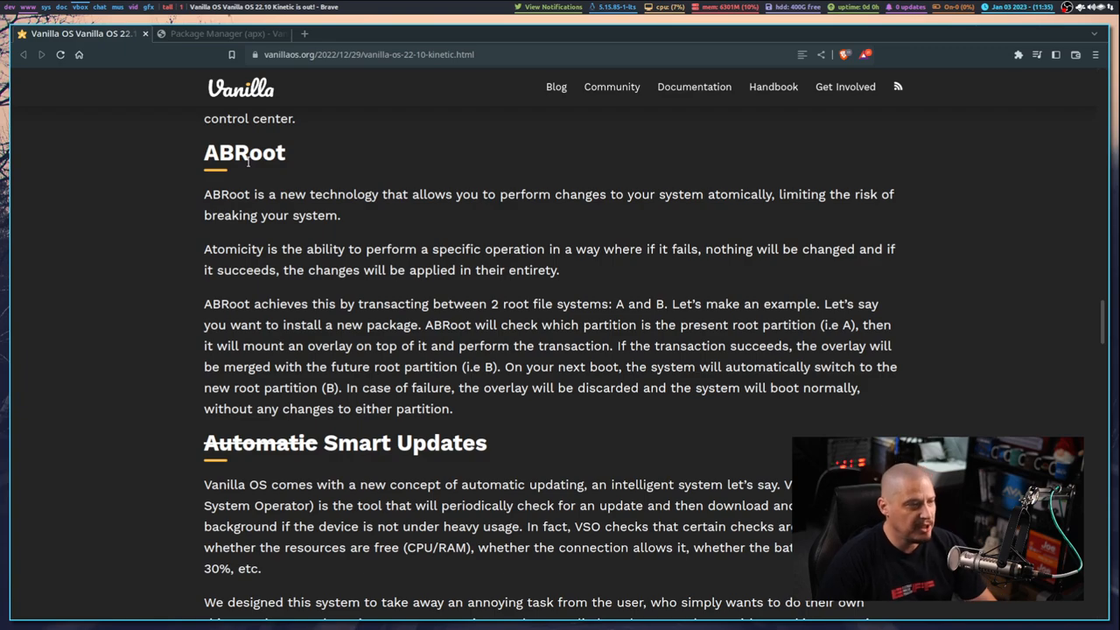
mouse_move(593, 213)
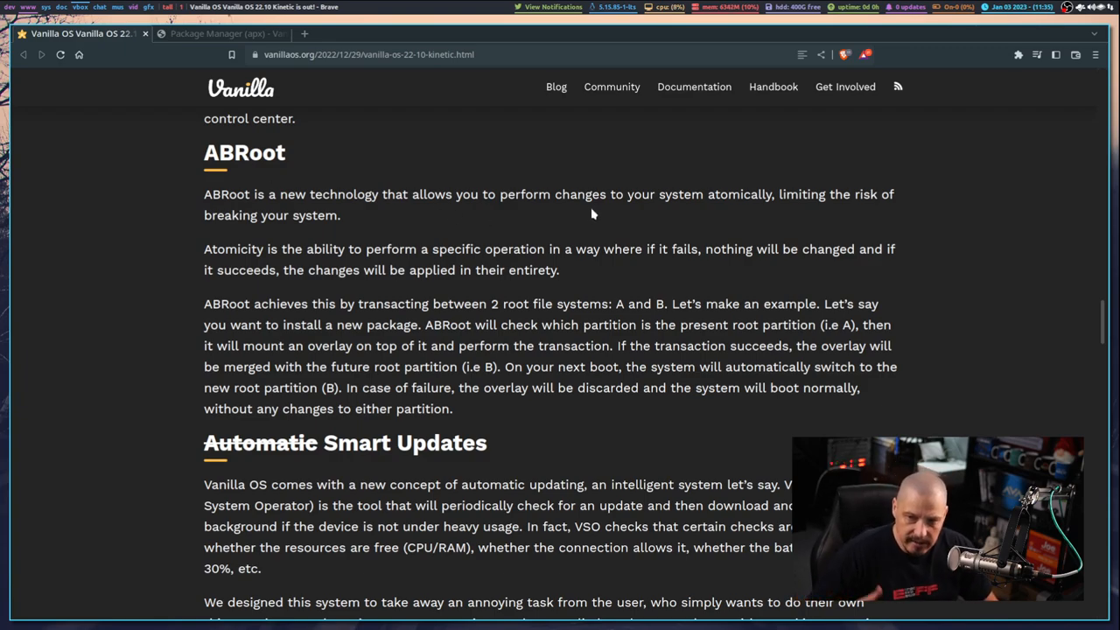
mouse_move(623, 275)
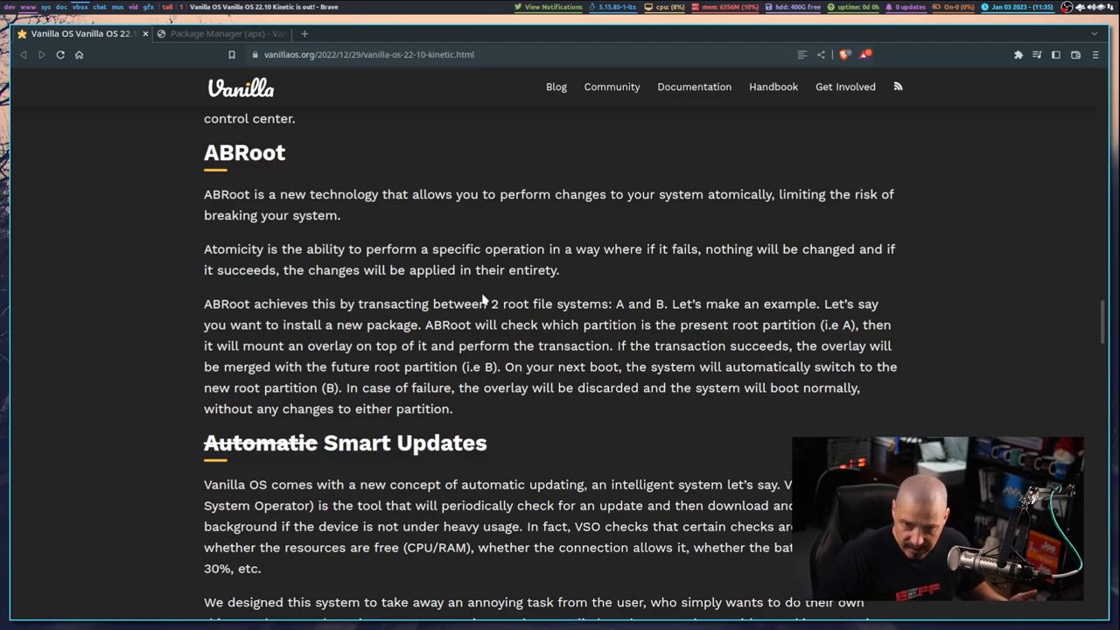
Scroll down to the Smart Updates section with its Control Center updates screenshot.
scroll("down", 3)
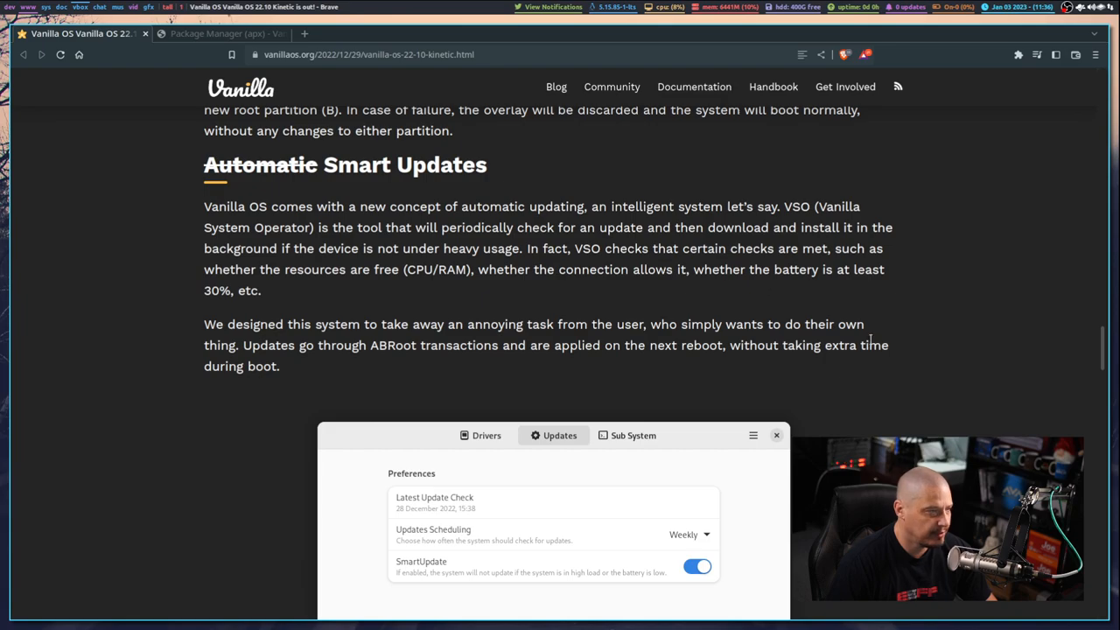
mouse_move(462, 378)
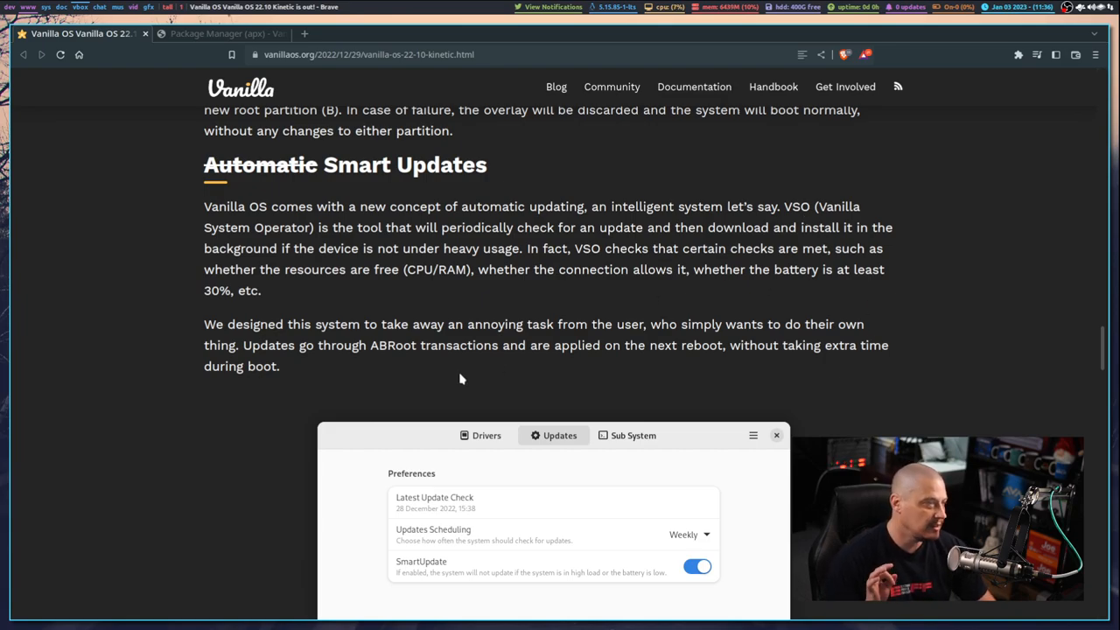
mouse_move(502, 343)
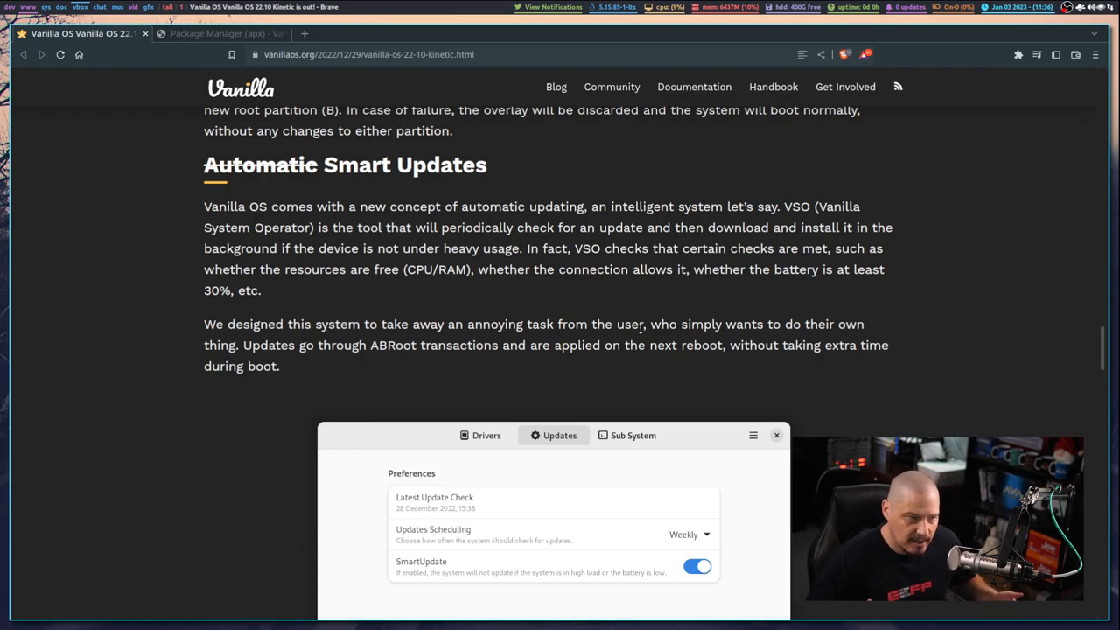
mouse_move(819, 241)
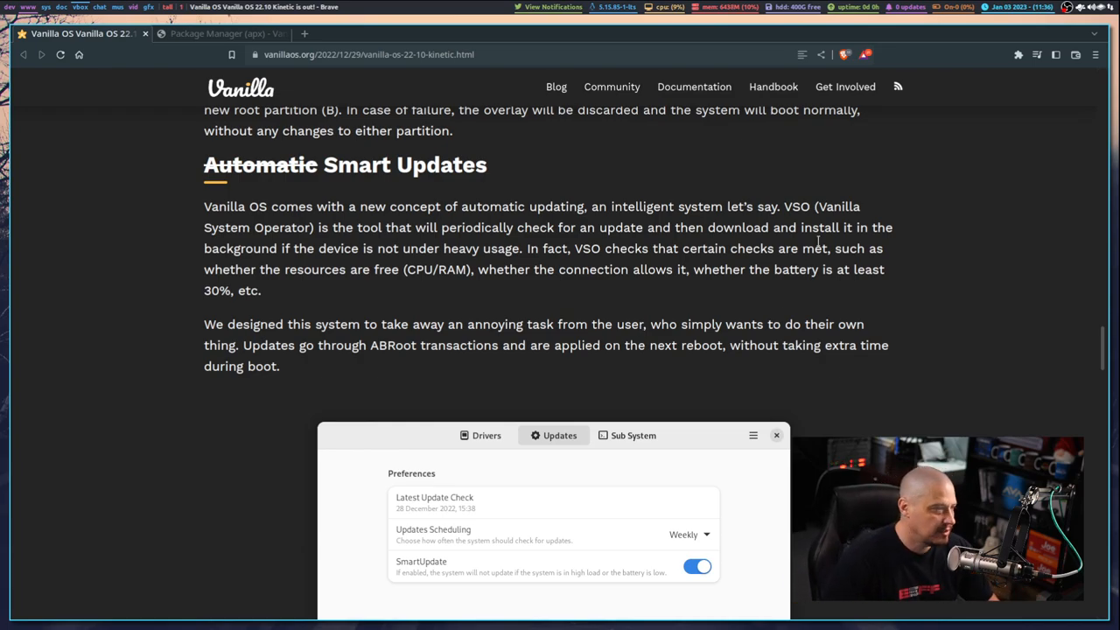
mouse_move(773, 361)
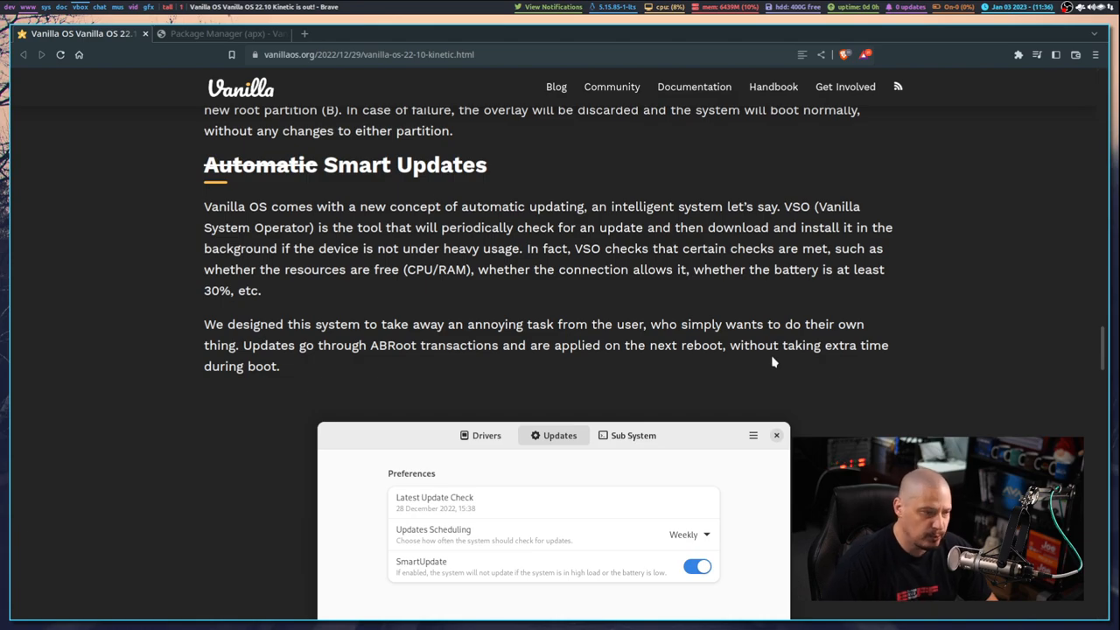
scroll("down", 3)
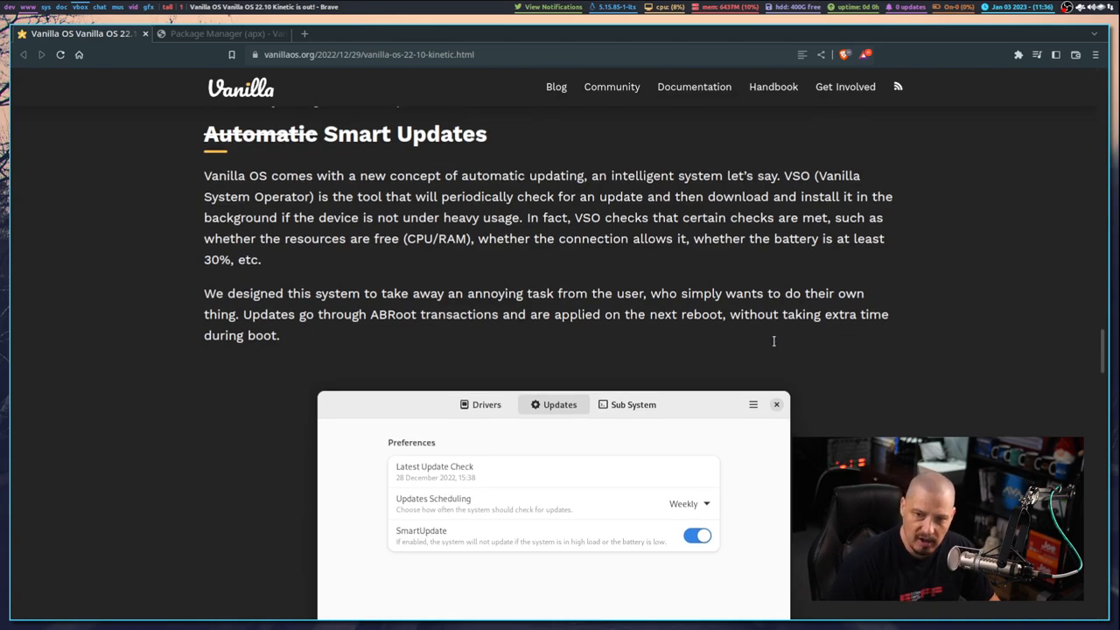
scroll("down", 3)
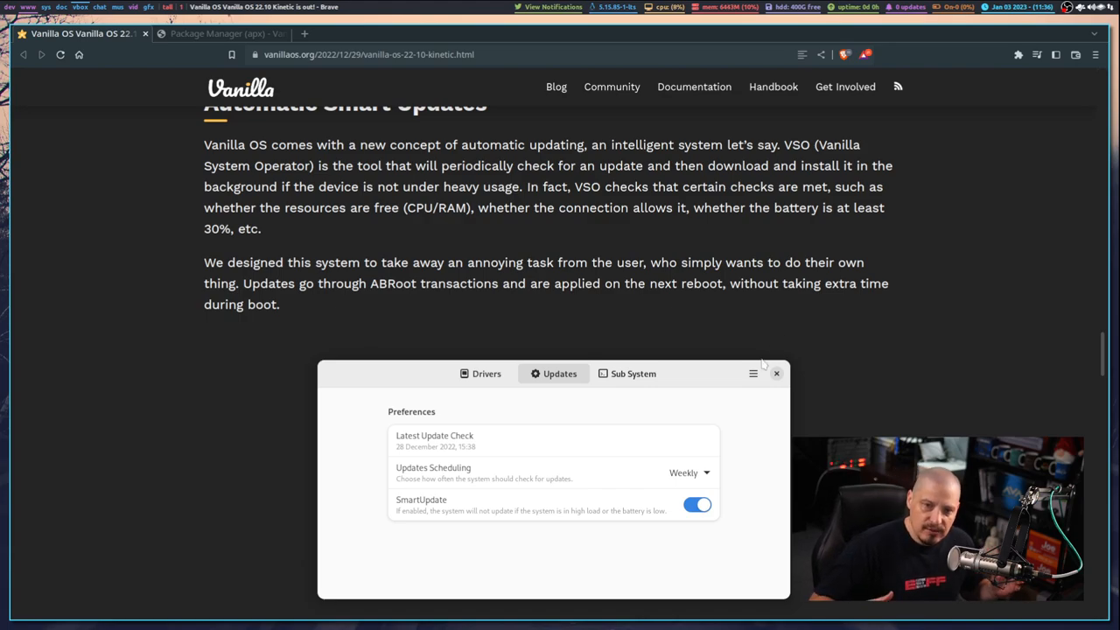
scroll("down", 3)
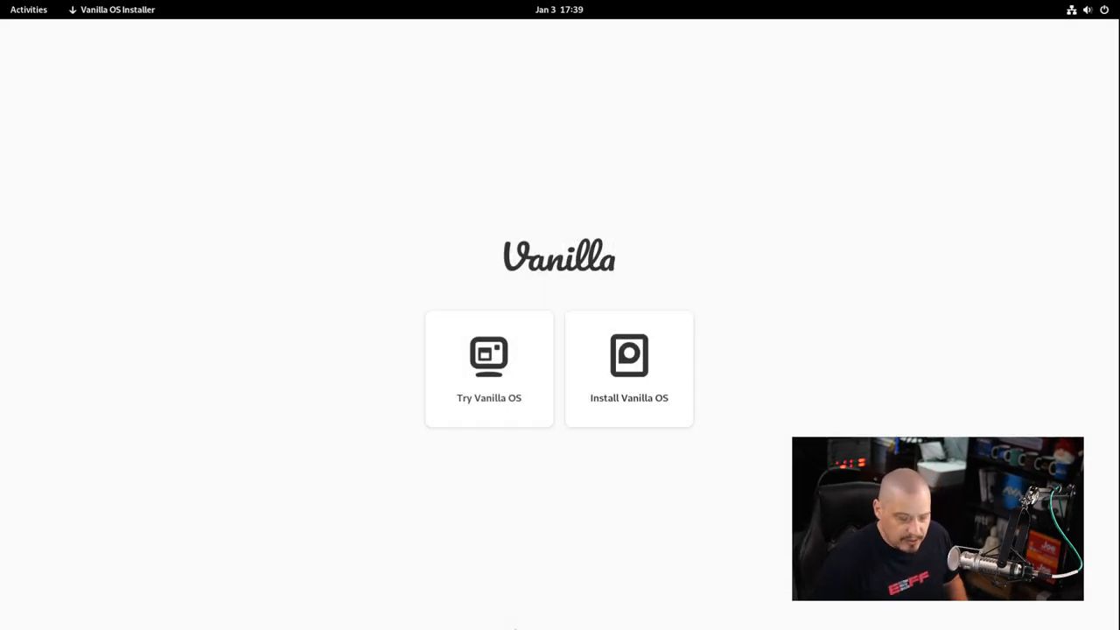
mouse_move(406, 55)
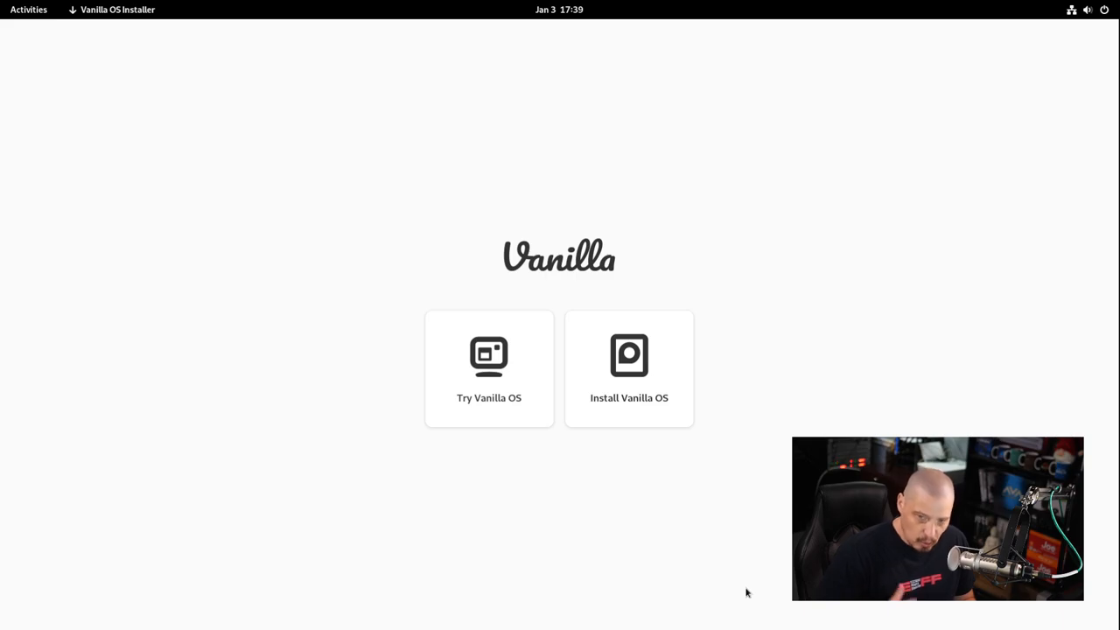
mouse_move(630, 367)
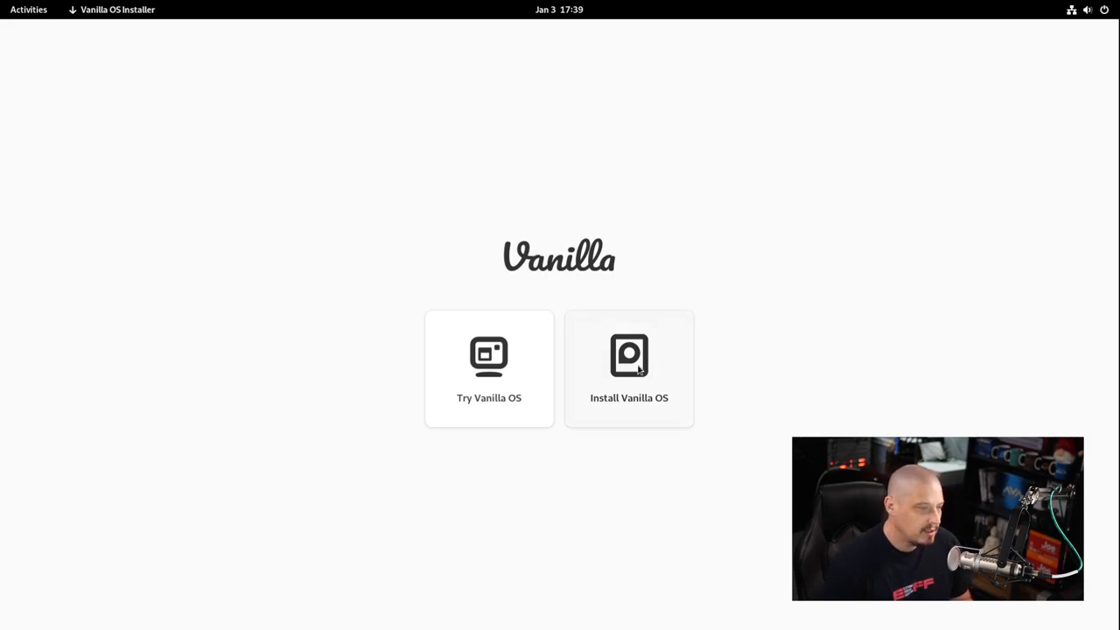
Start the Vanilla OS installation and accept the default language.
left_click(628, 367)
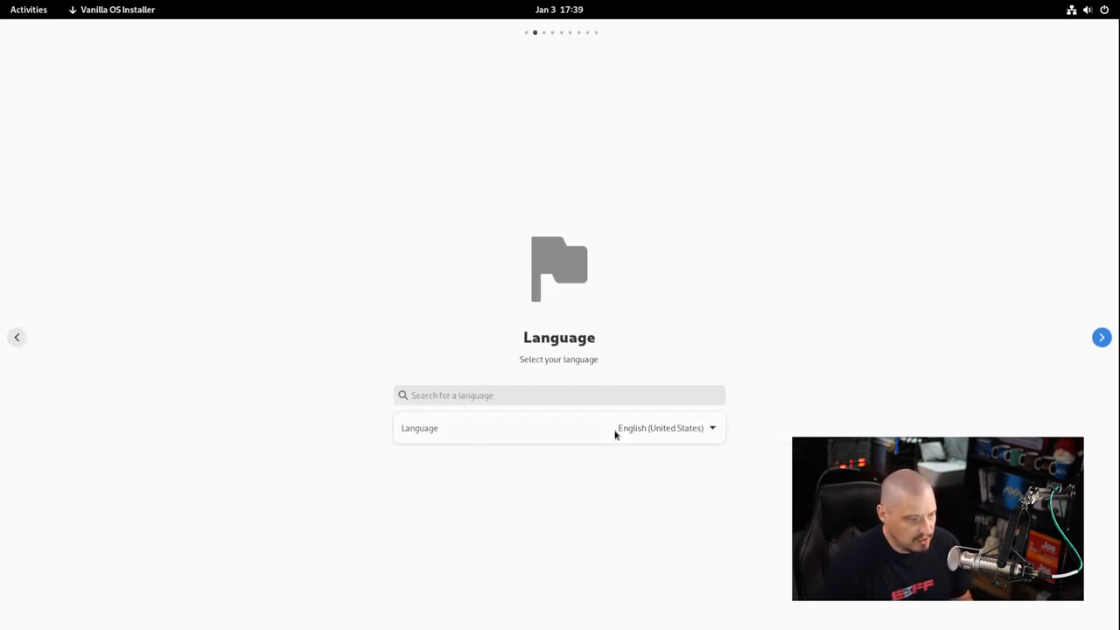
mouse_move(546, 336)
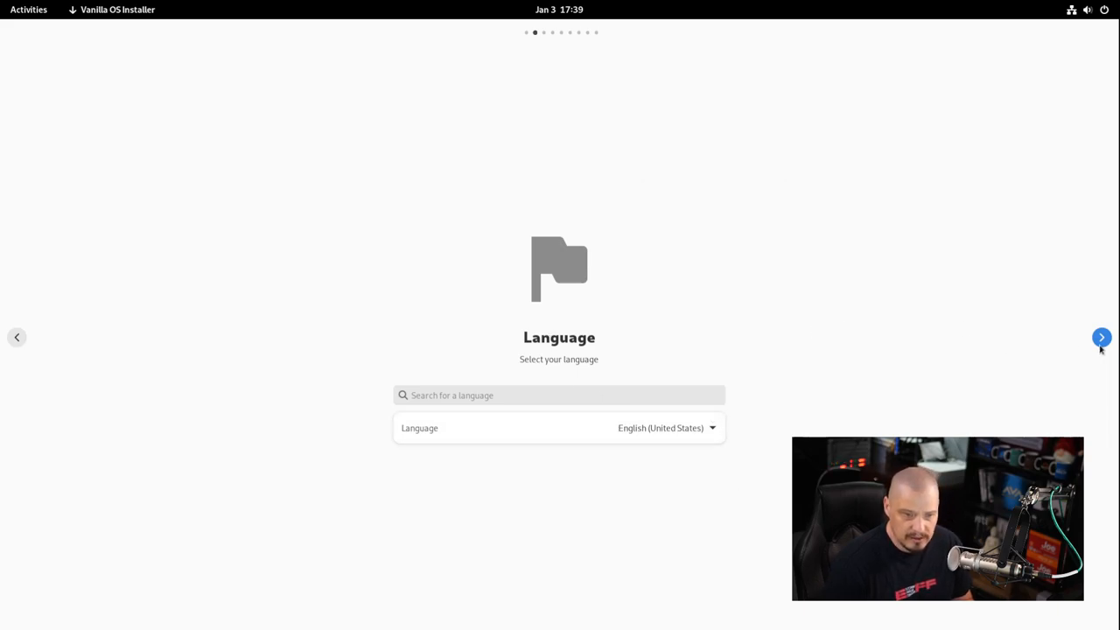
left_click(1101, 336)
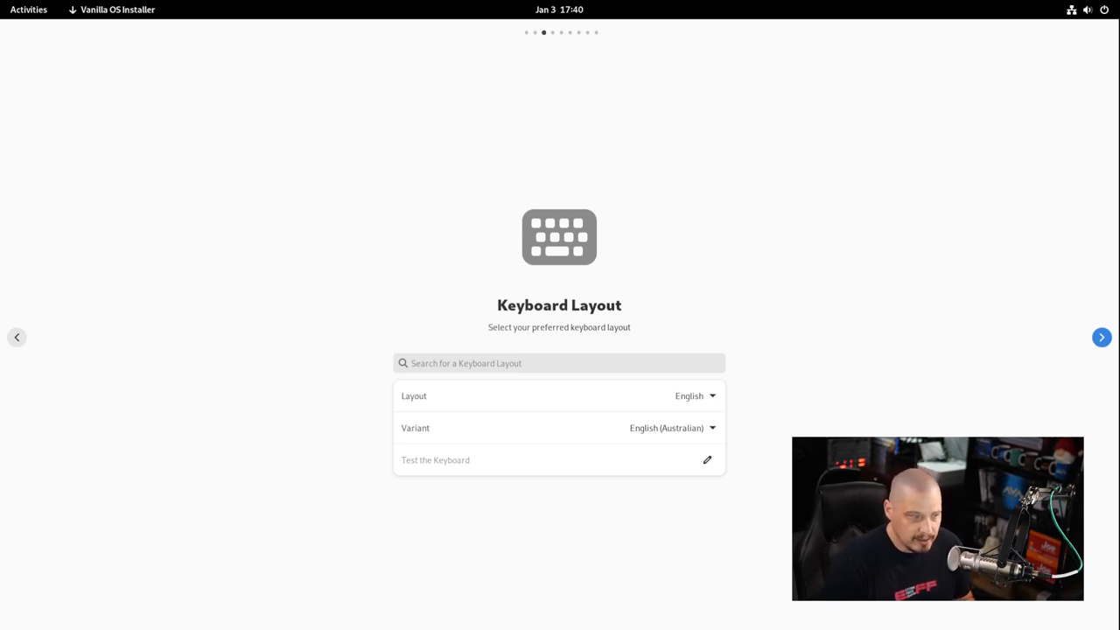
mouse_move(604, 395)
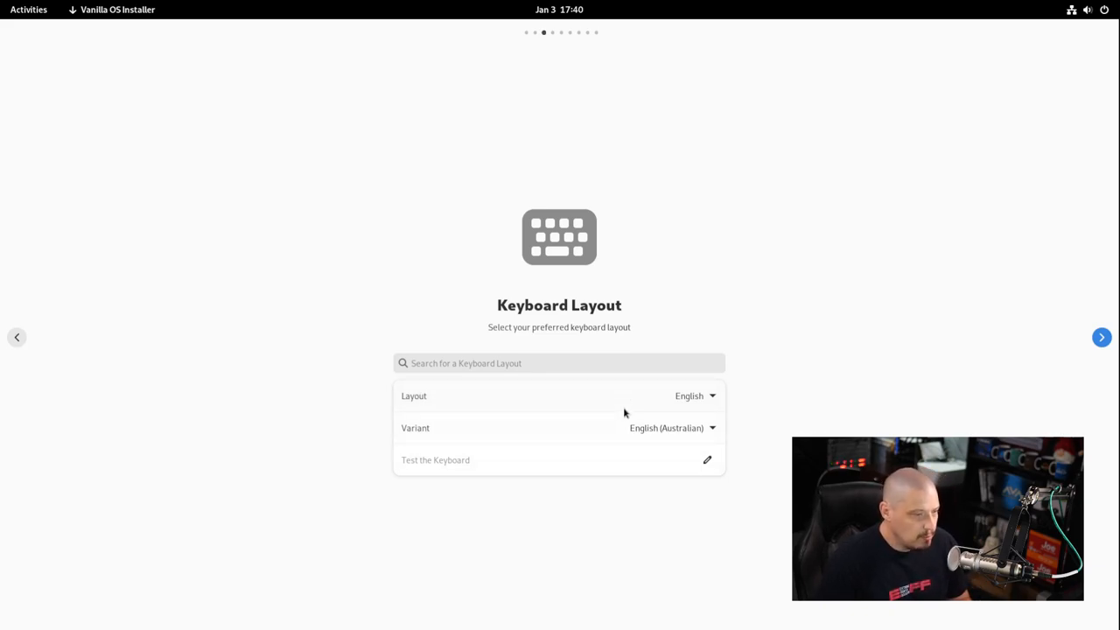
mouse_move(686, 438)
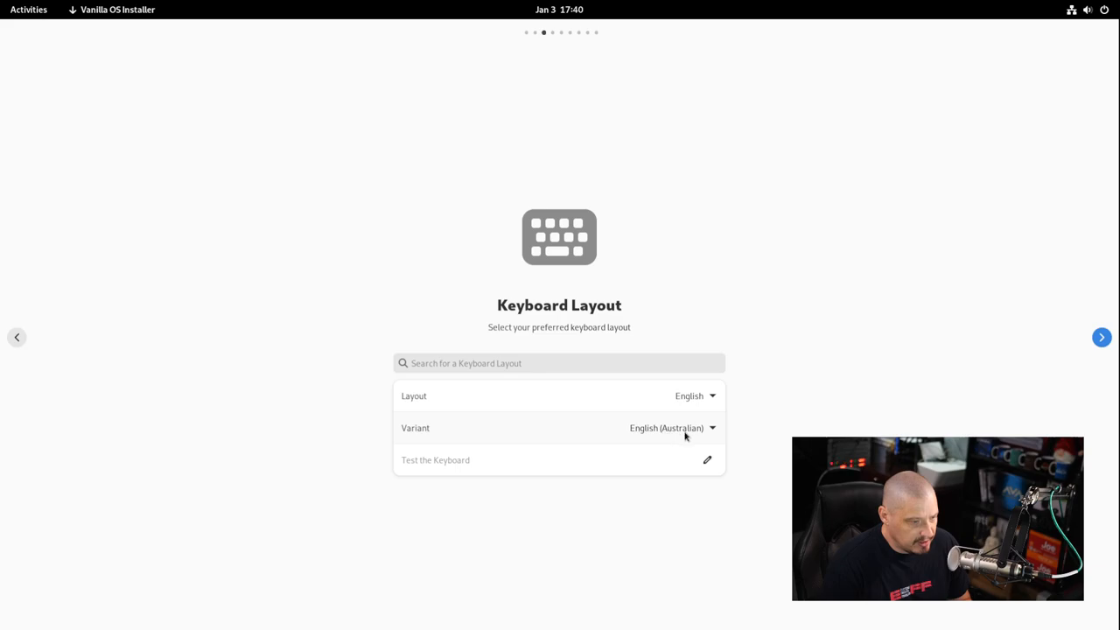
Choose the English (US) keyboard variant, test it with 'dfd', and continue to Date & Time.
left_click(672, 427)
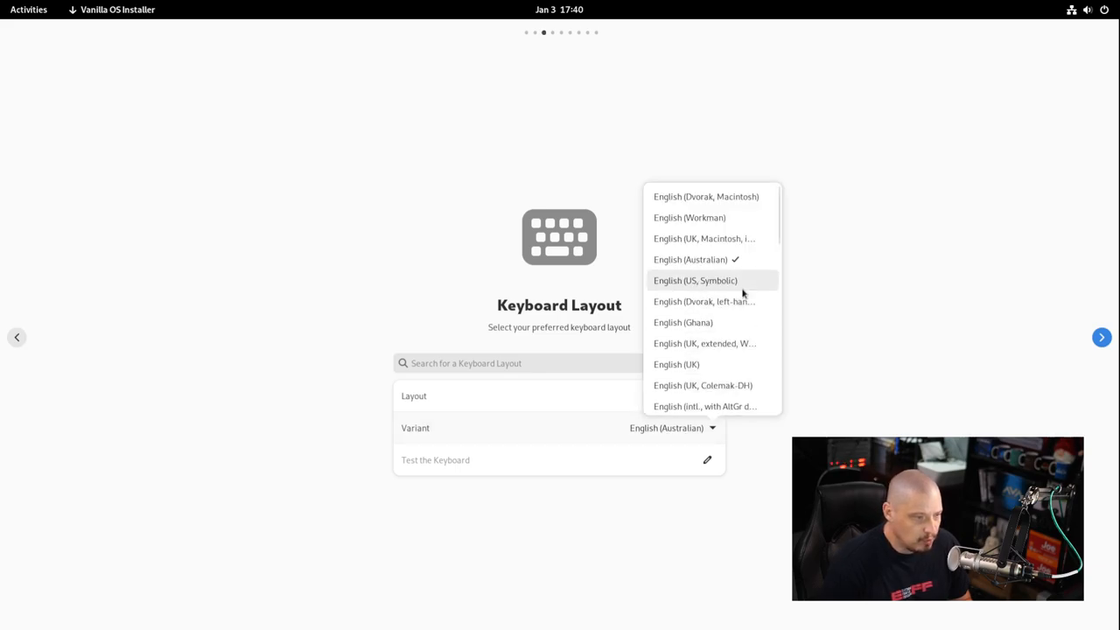
scroll("down", 3)
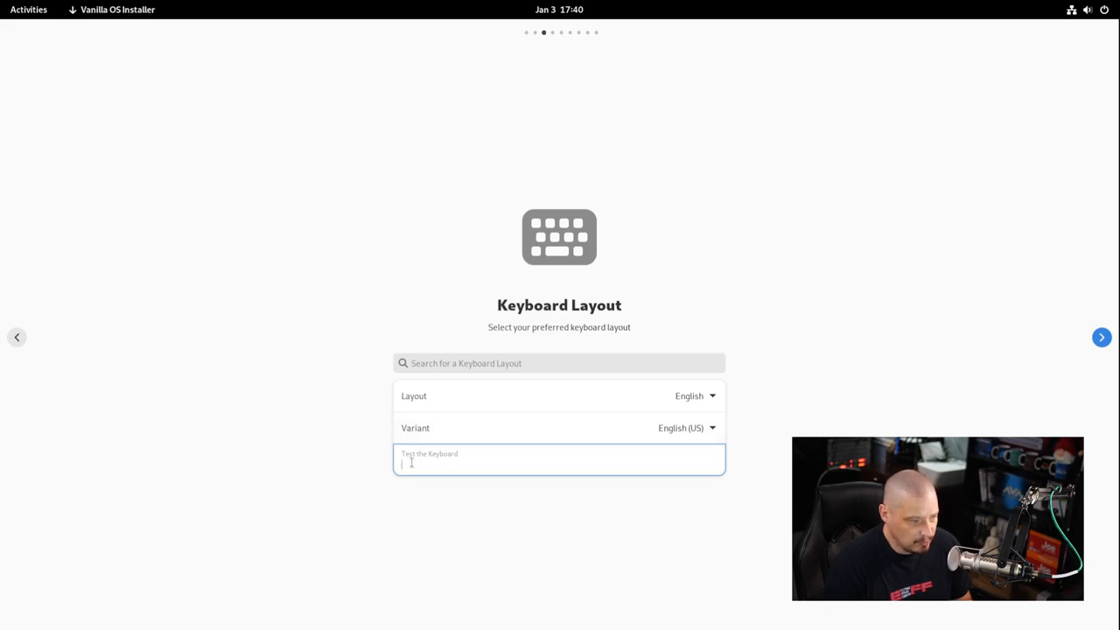
type("dfd")
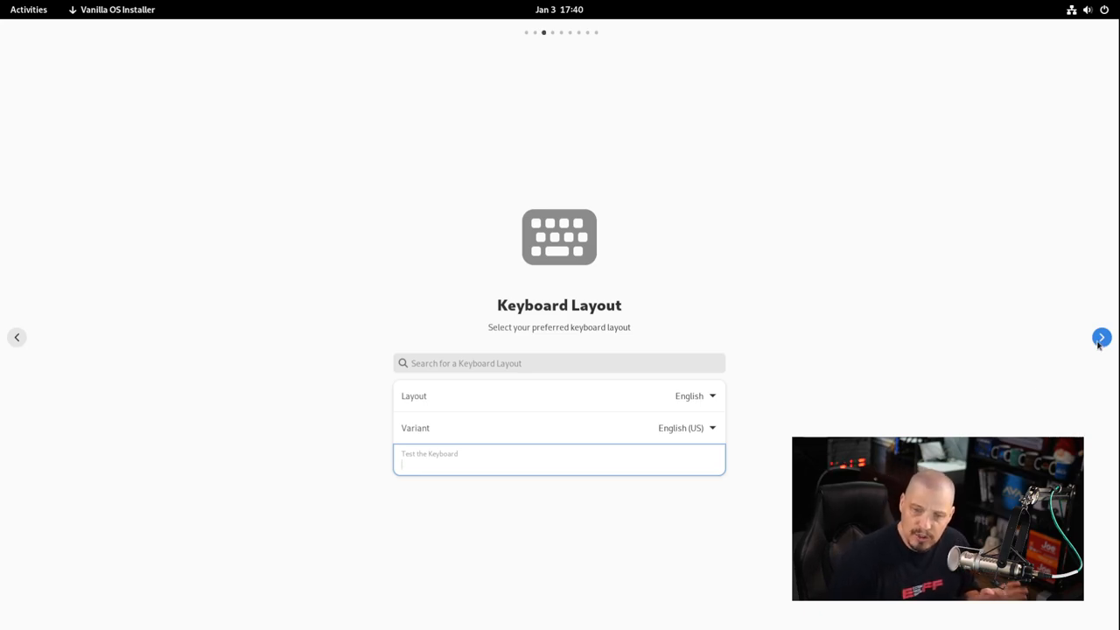
left_click(1101, 336)
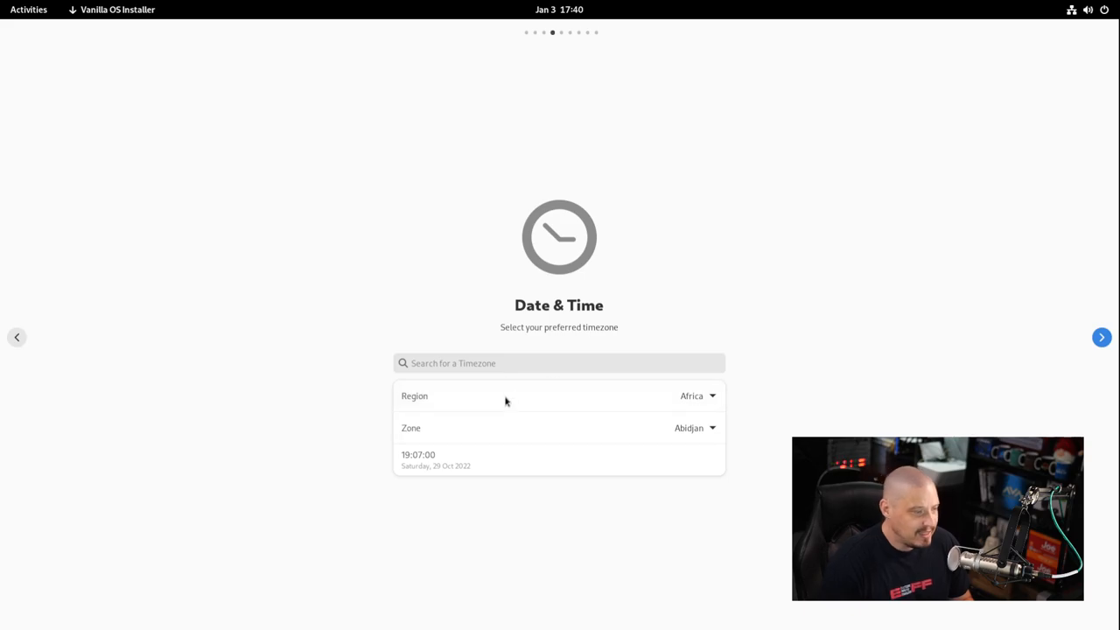
Set the time zone to region America, zone Chicago, and continue to Select a Disk.
left_click(697, 395)
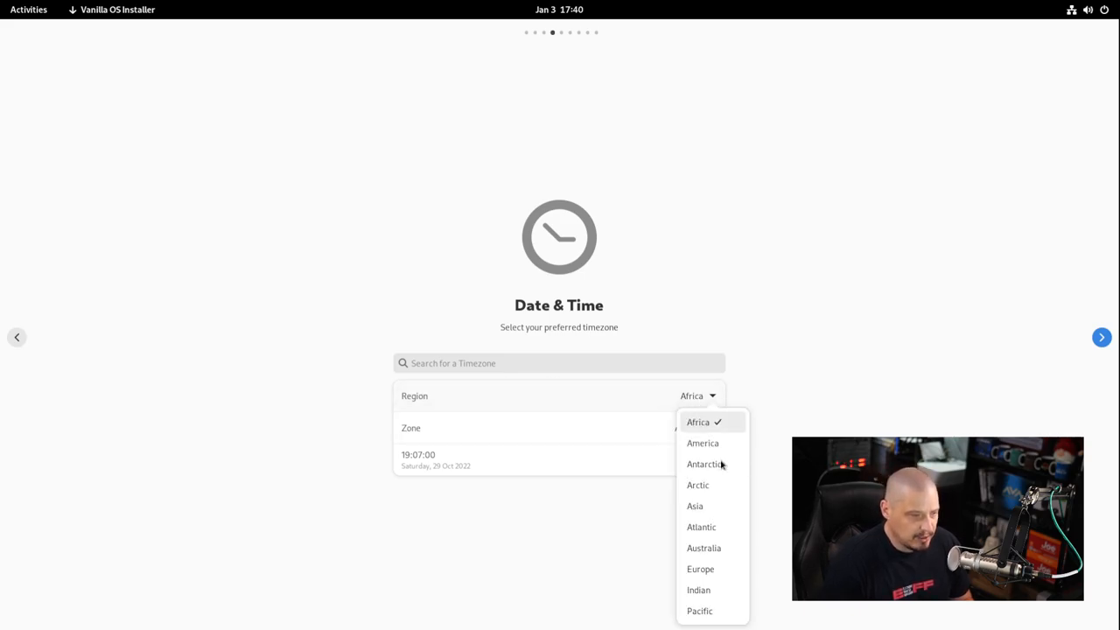
left_click(703, 443)
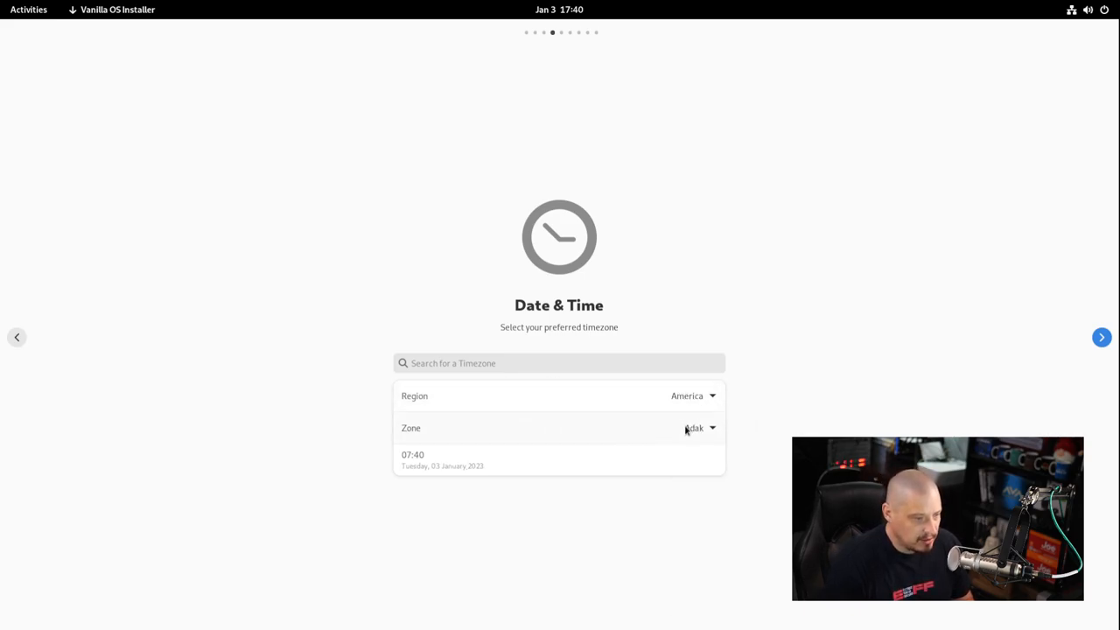
left_click(696, 427)
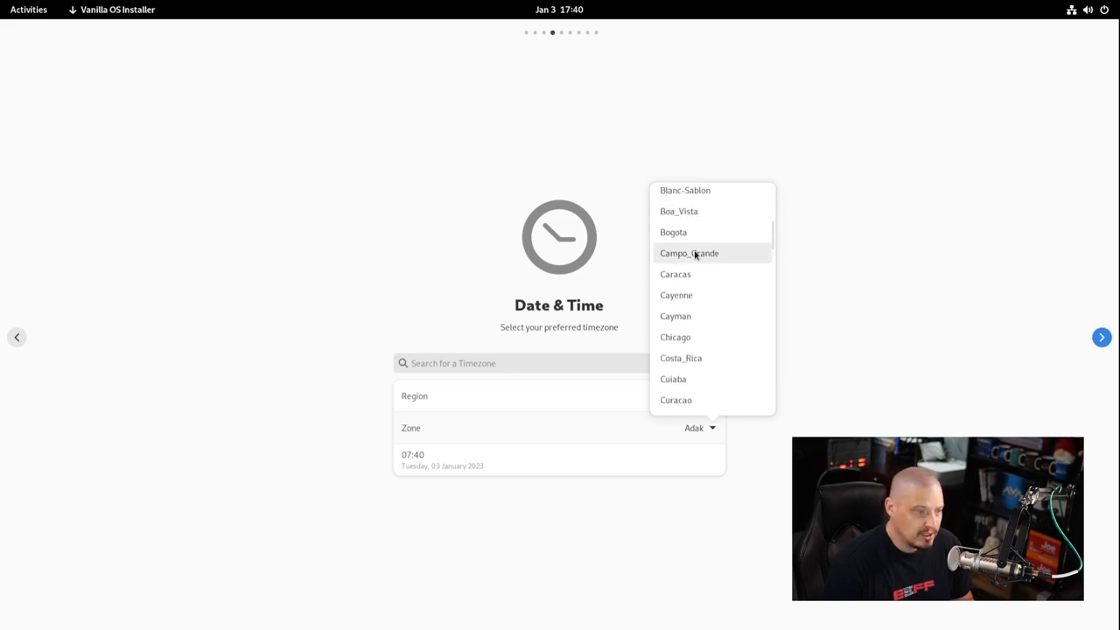
left_click(676, 336)
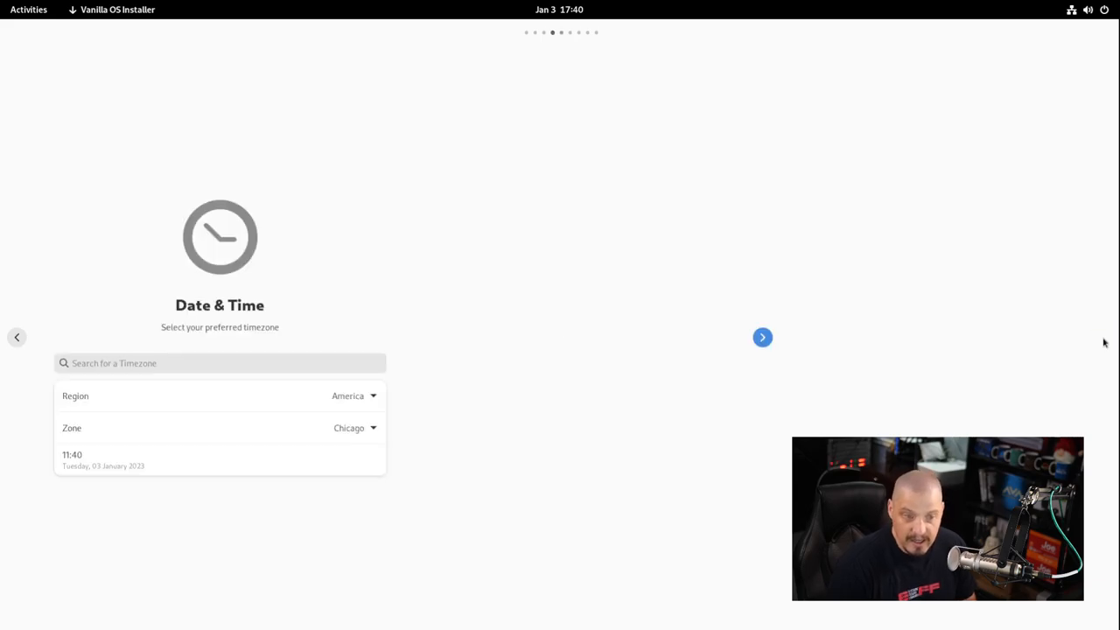
left_click(763, 336)
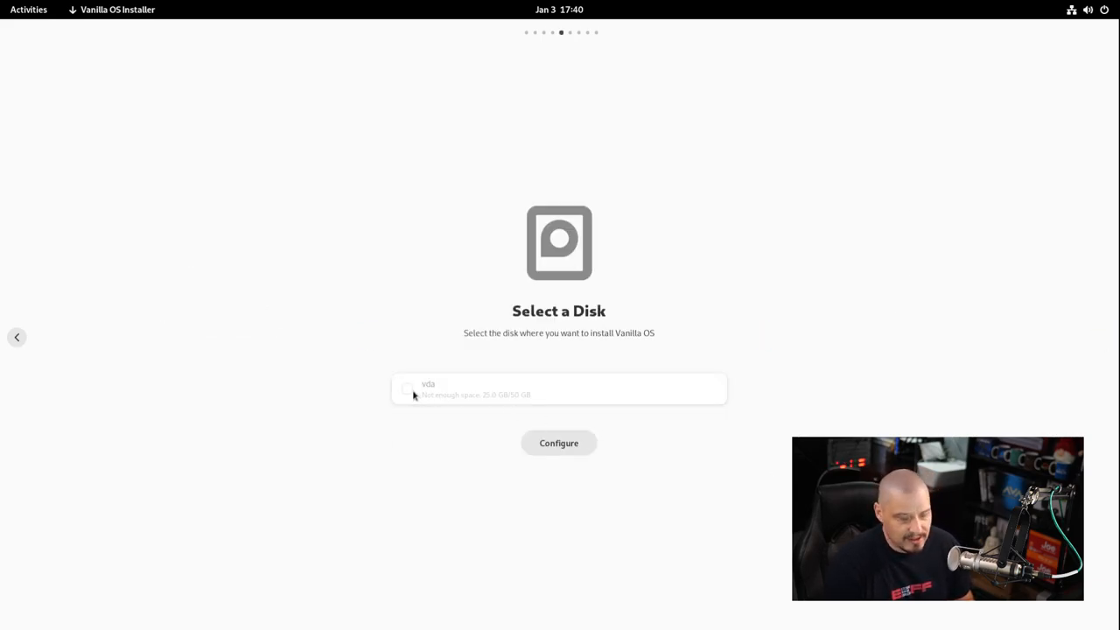
mouse_move(535, 433)
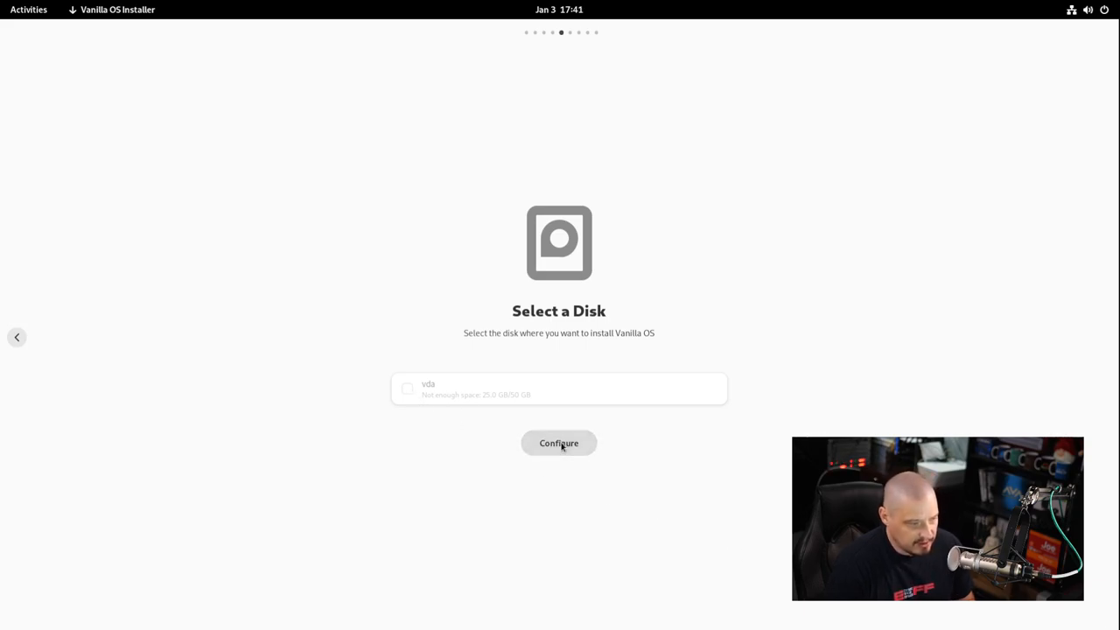
mouse_move(495, 410)
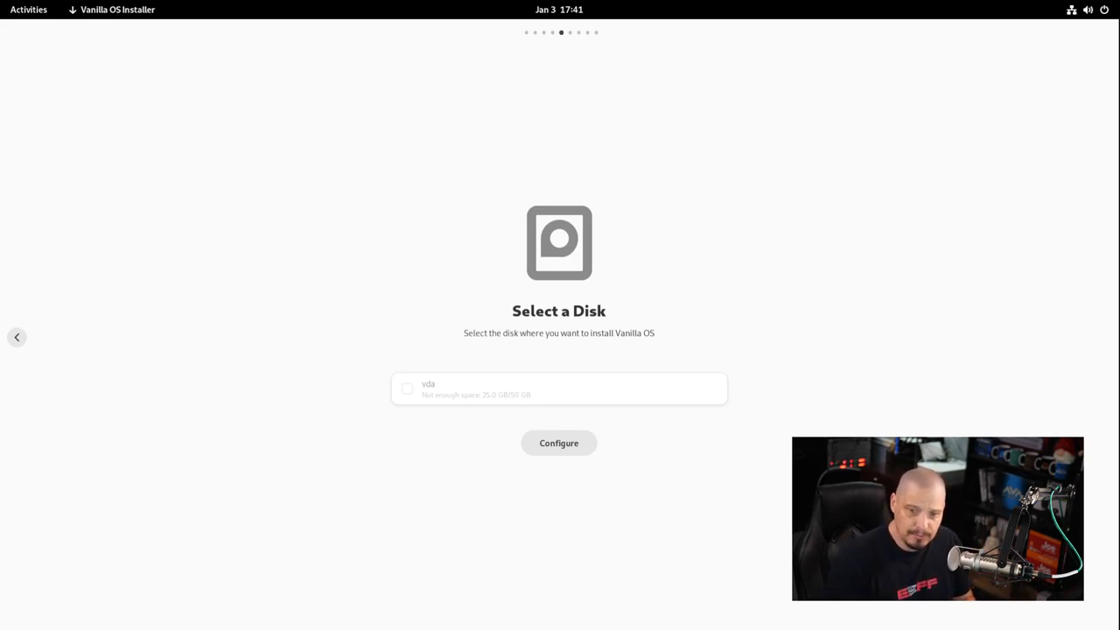
Select the 50.0 GB vda disk as the installation target.
left_click(406, 389)
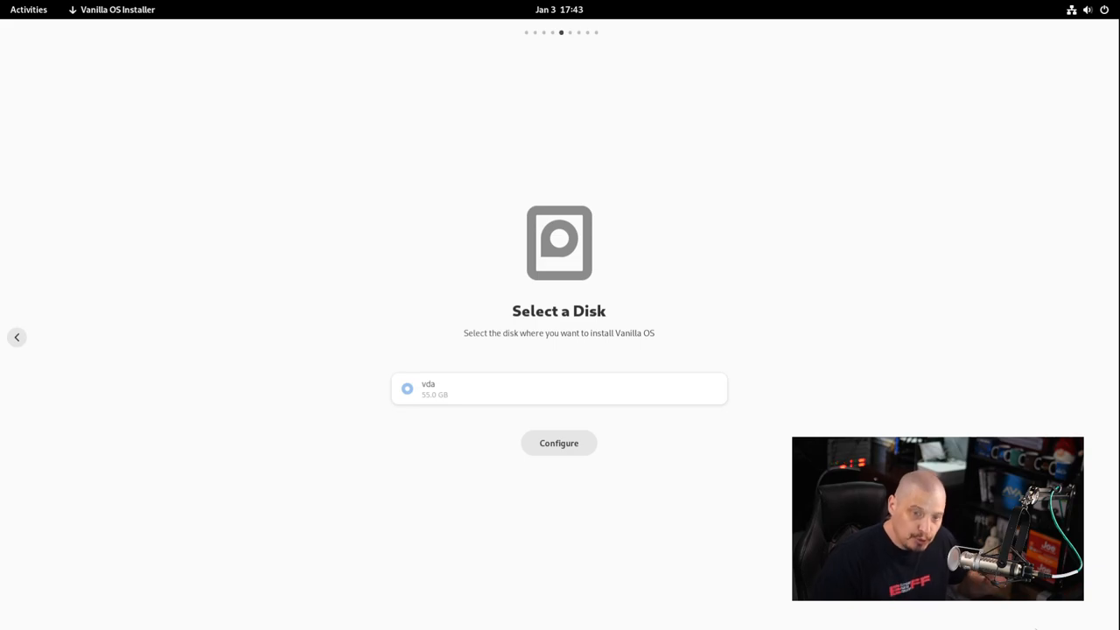
mouse_move(472, 395)
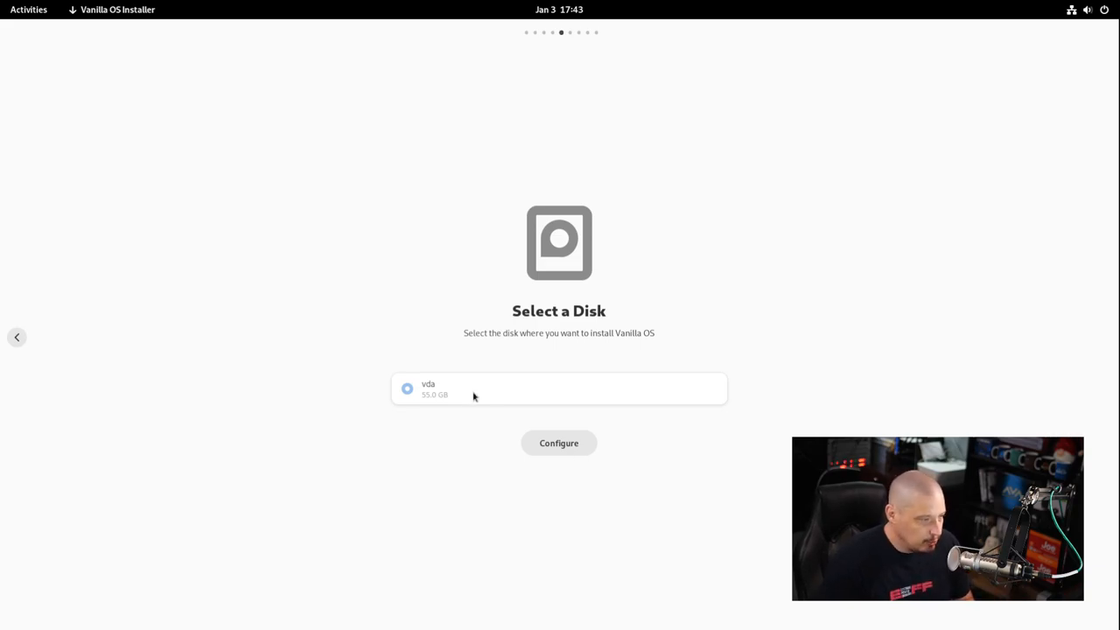
mouse_move(441, 443)
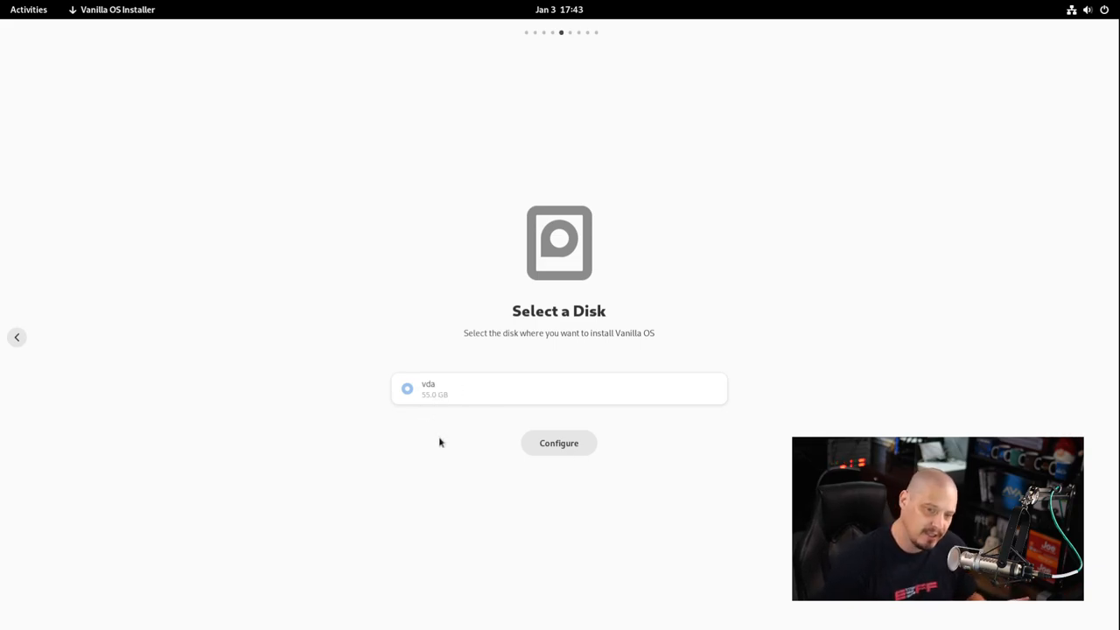
mouse_move(515, 451)
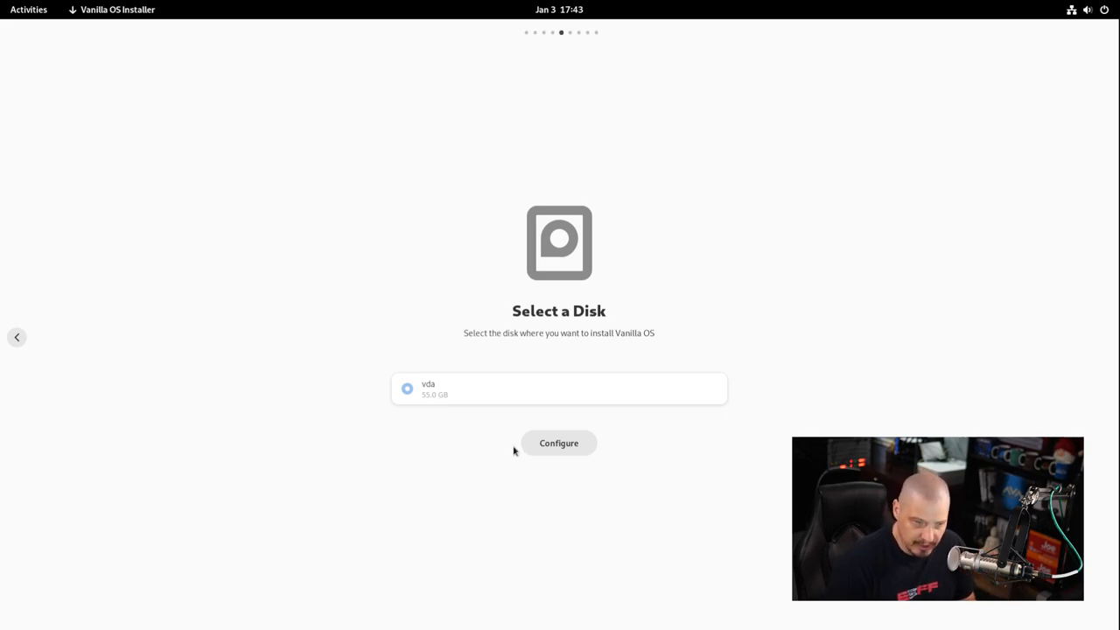
mouse_move(439, 395)
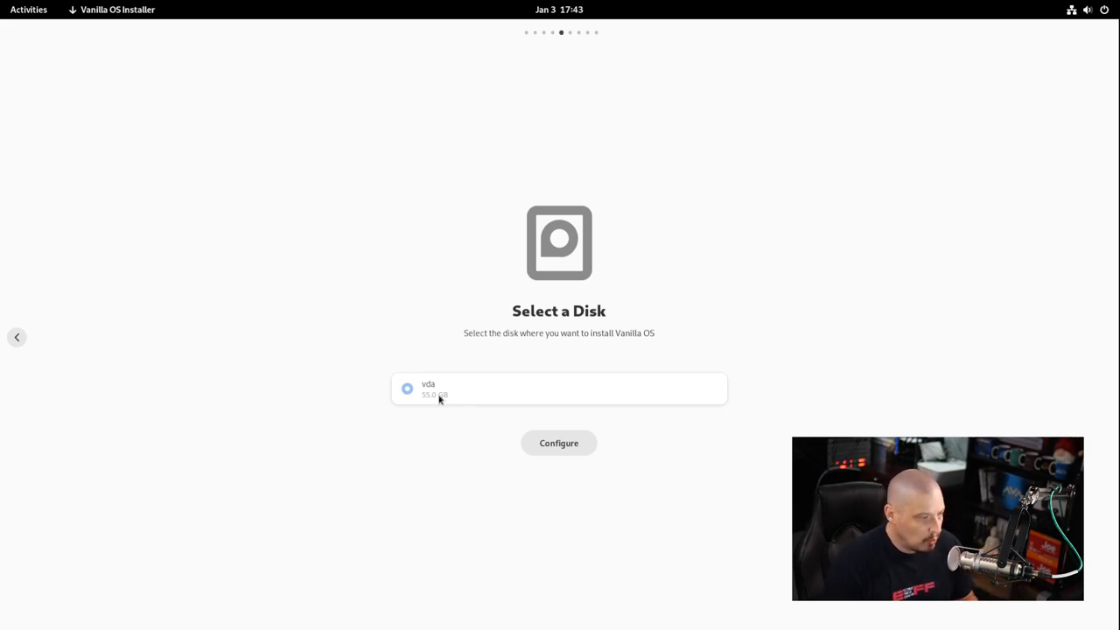
mouse_move(544, 483)
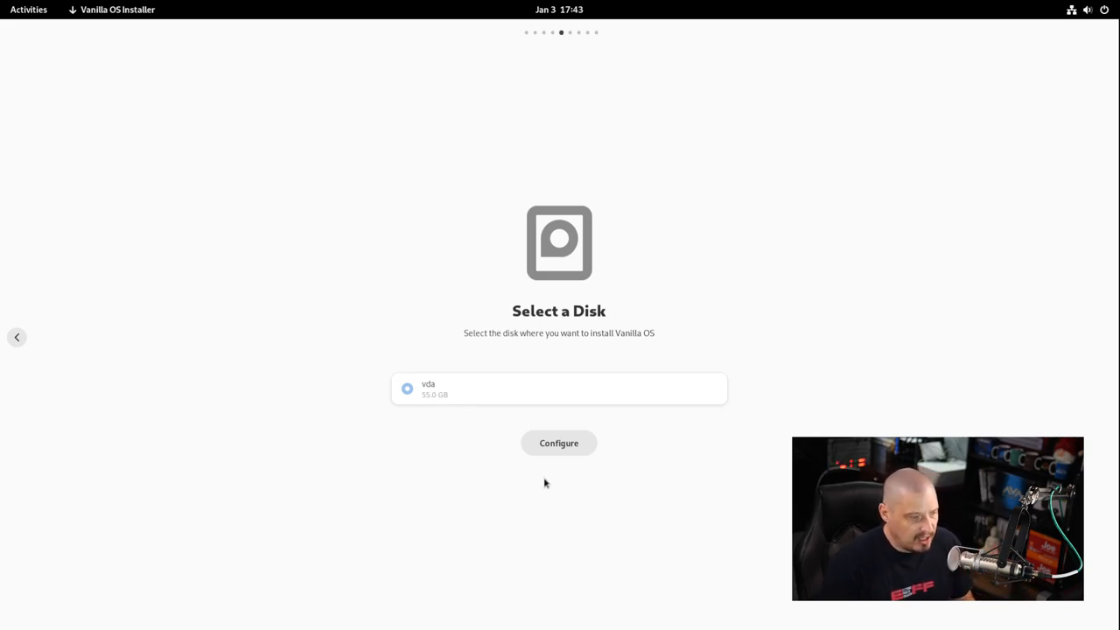
Configure /dev/vda to use the entire disk and confirm the disk changes.
left_click(558, 443)
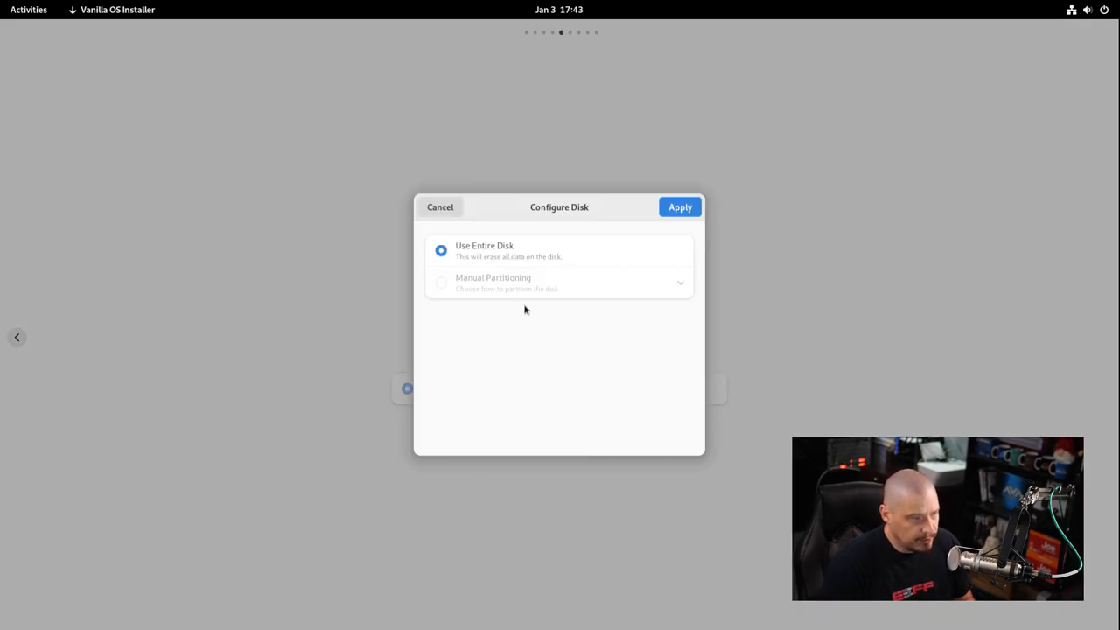
mouse_move(504, 257)
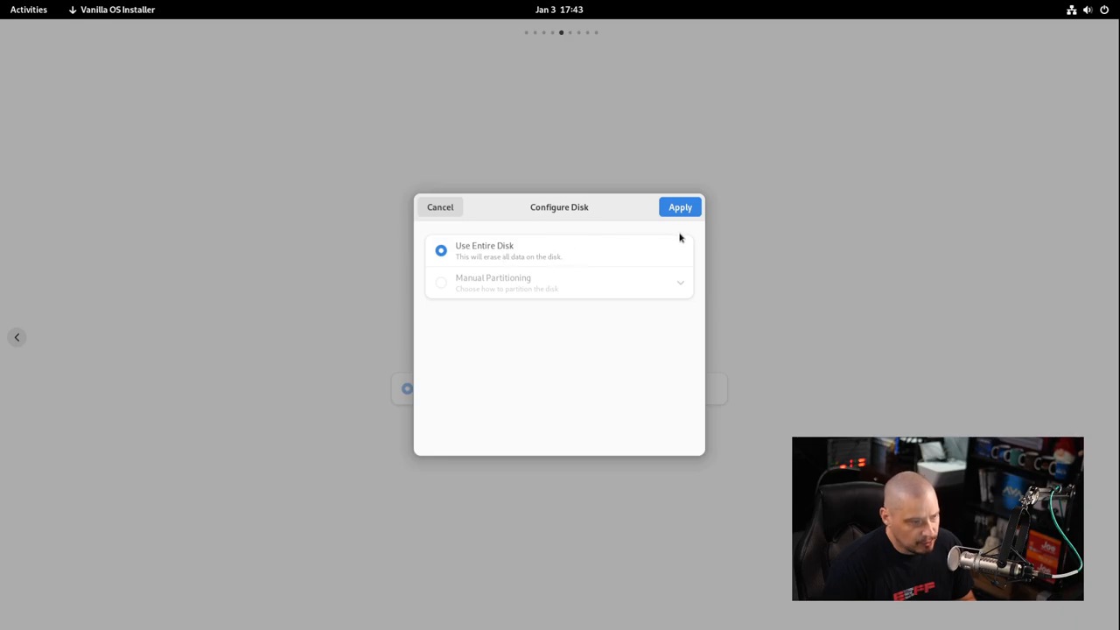
mouse_move(543, 294)
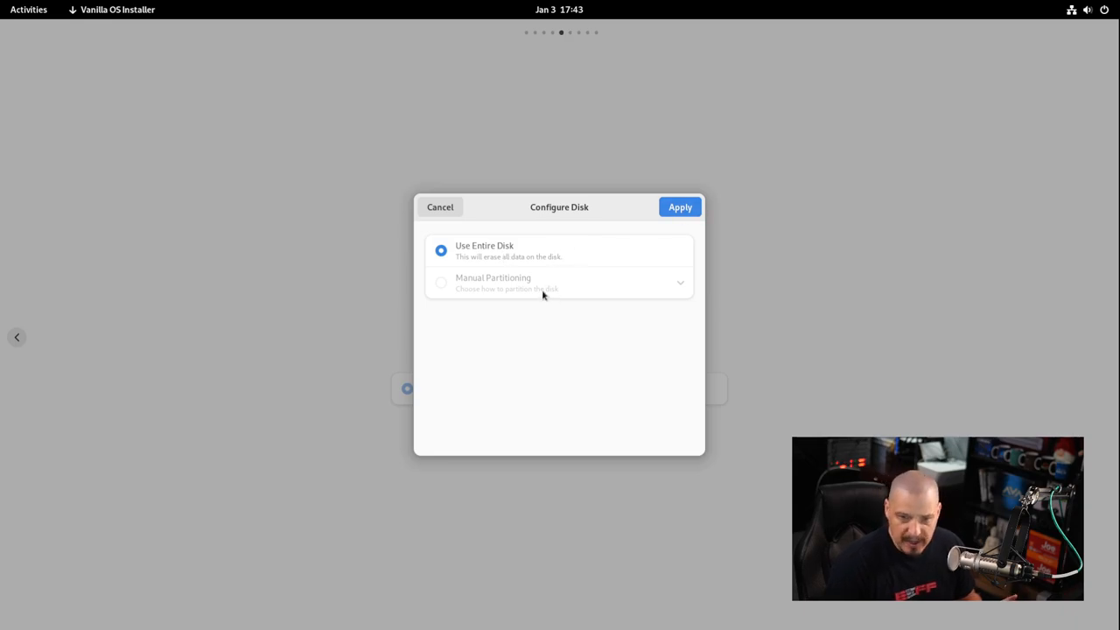
left_click(679, 207)
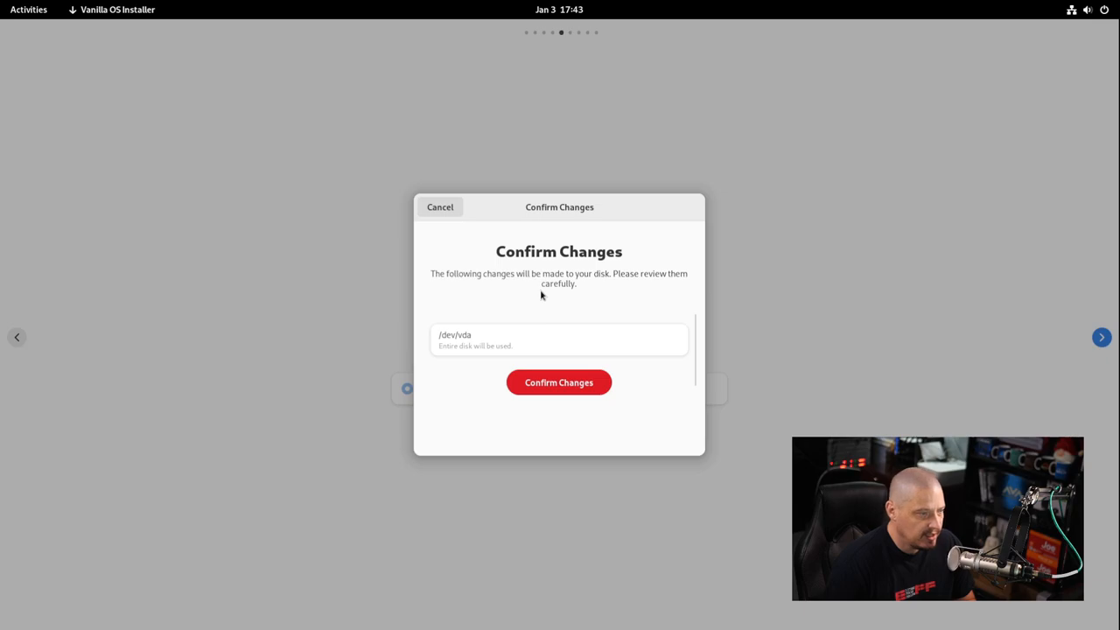
mouse_move(553, 353)
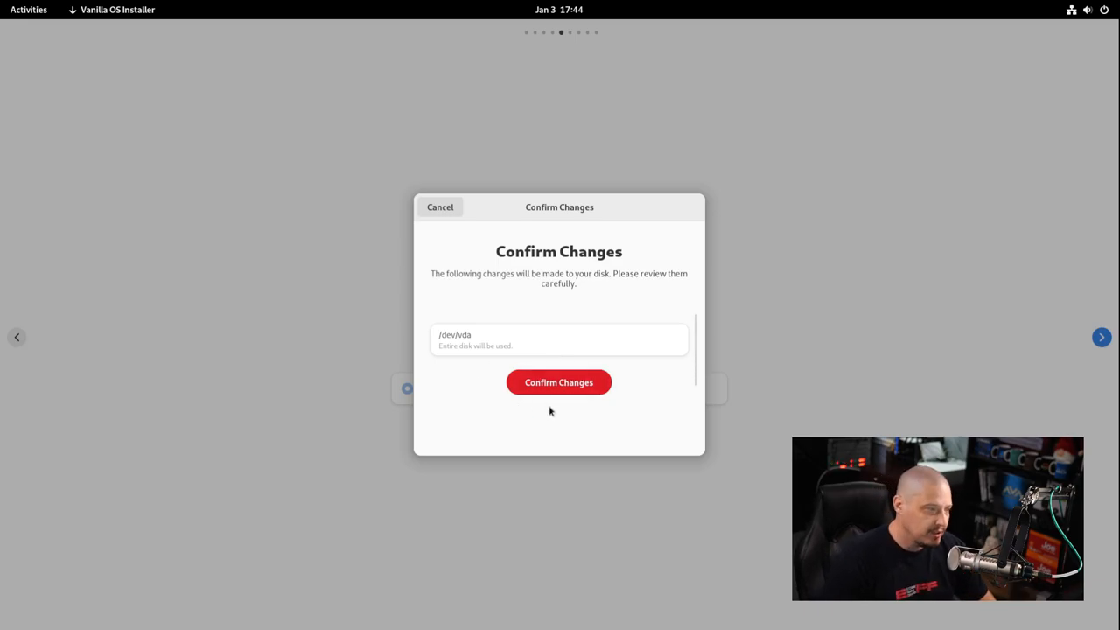
mouse_move(560, 388)
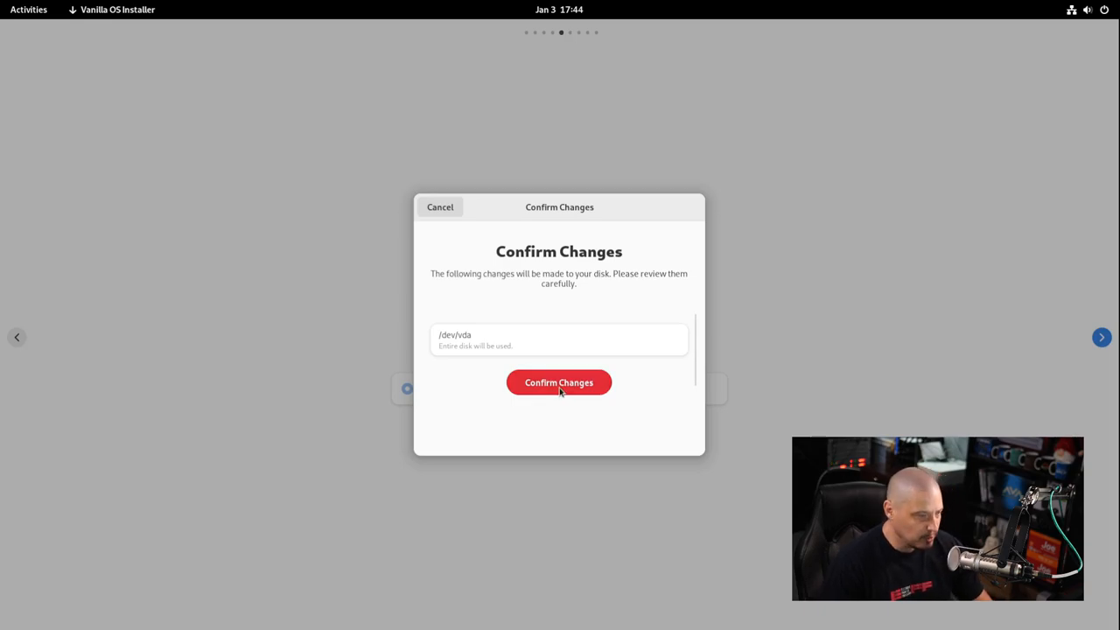
left_click(559, 382)
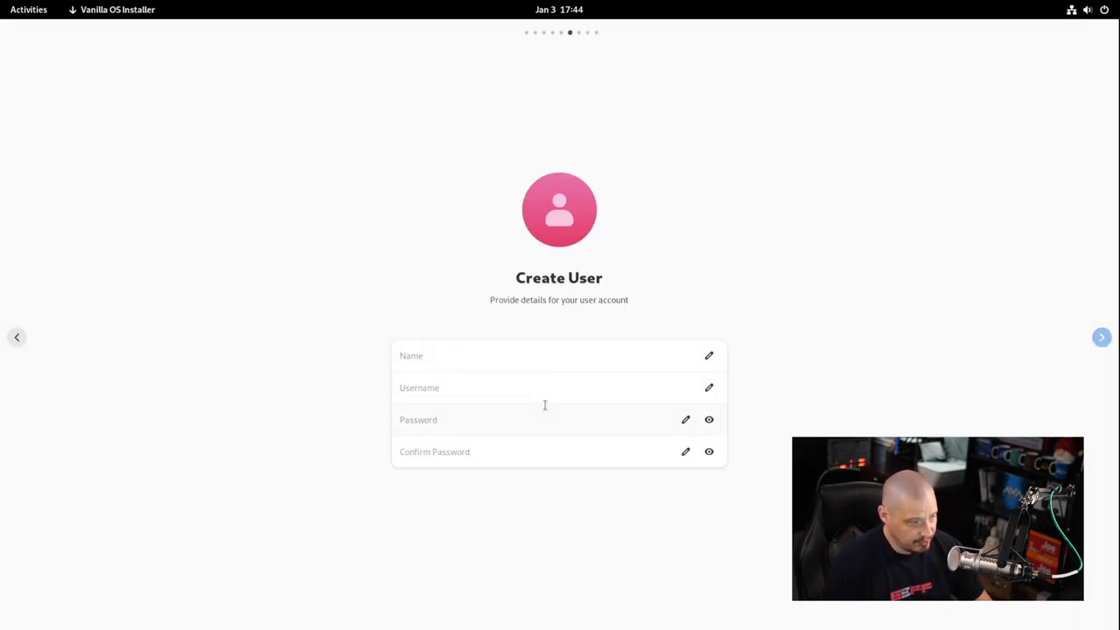
Enter name and username 'dt' with a matching password and continue to the summary.
left_click(542, 355)
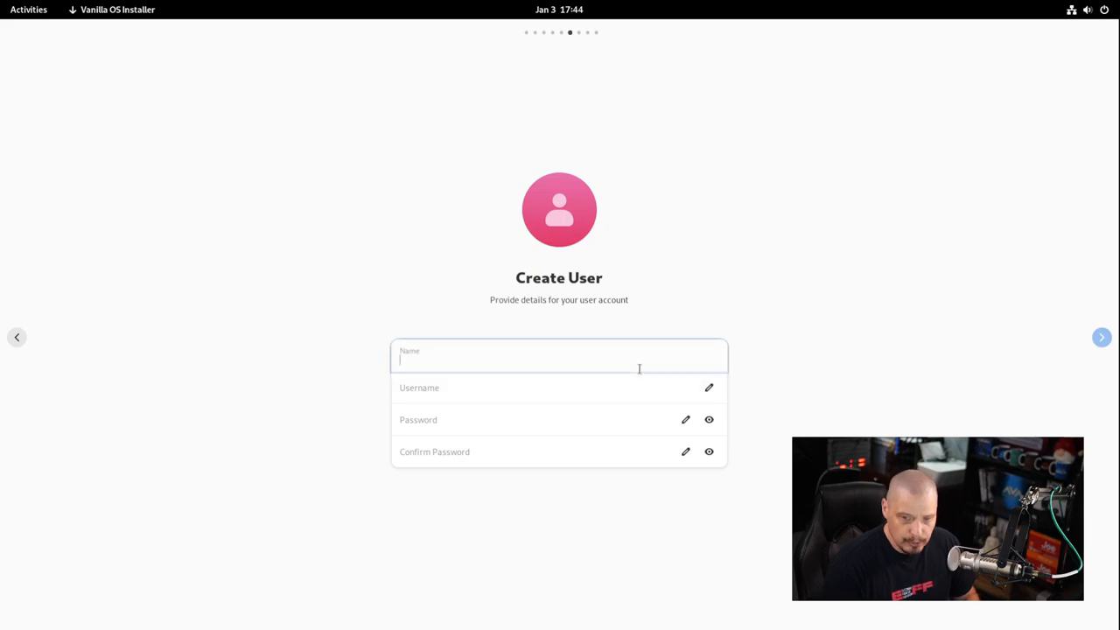
type("dt")
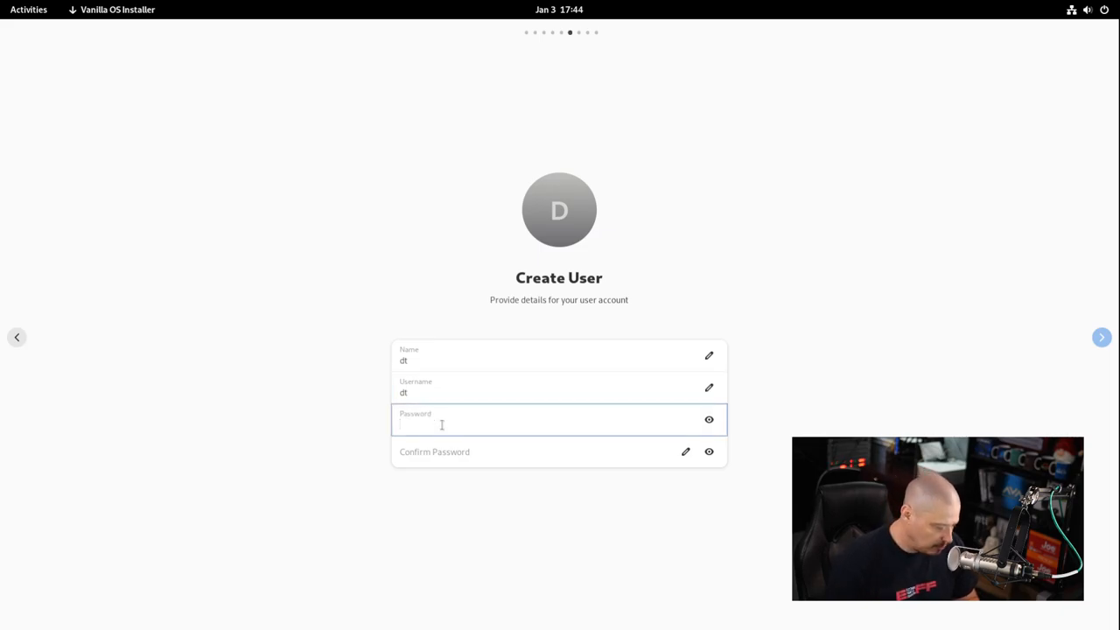
type("••")
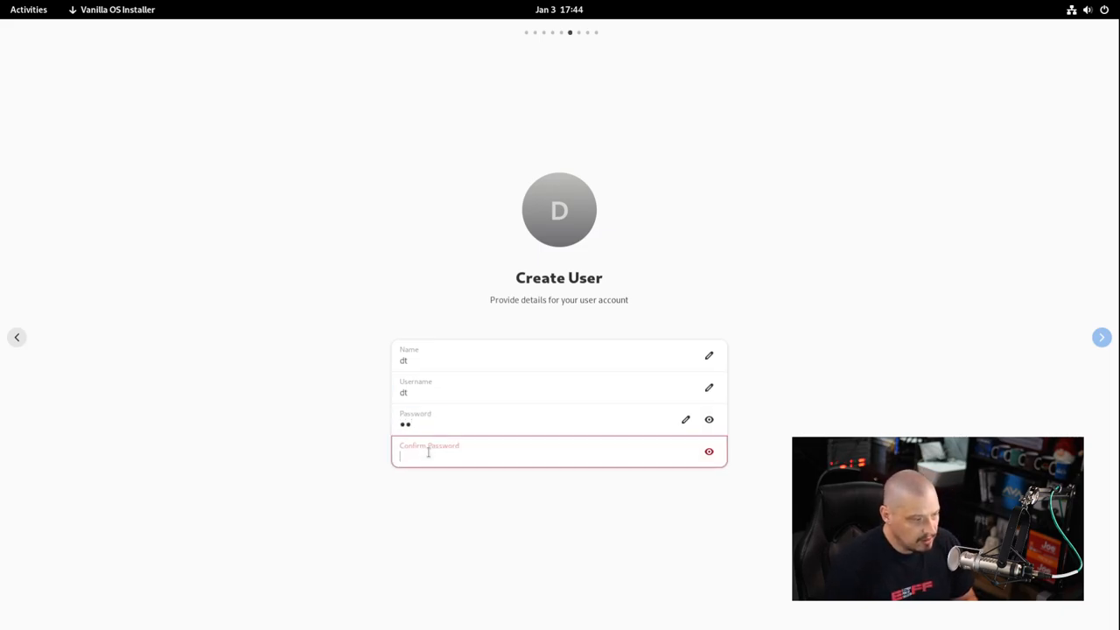
type("dt")
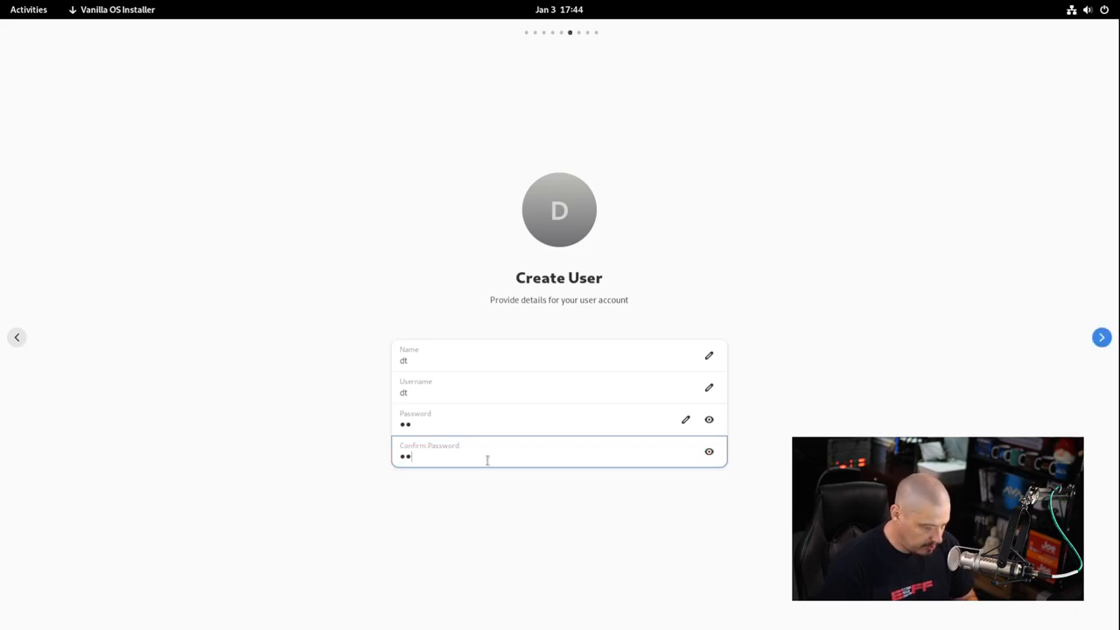
left_click(1101, 336)
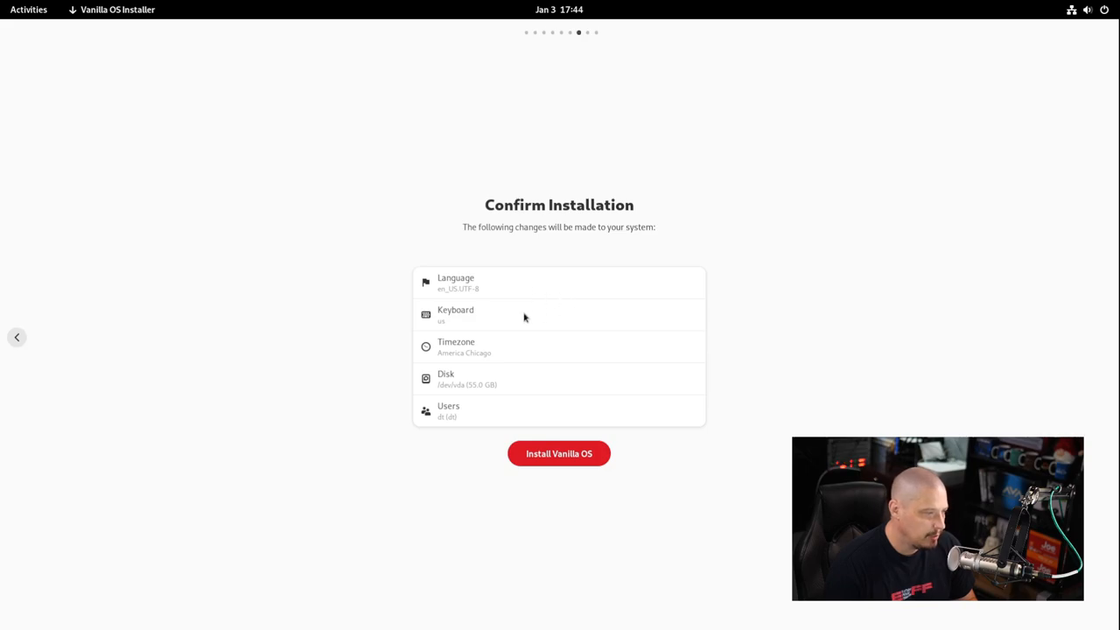
mouse_move(536, 404)
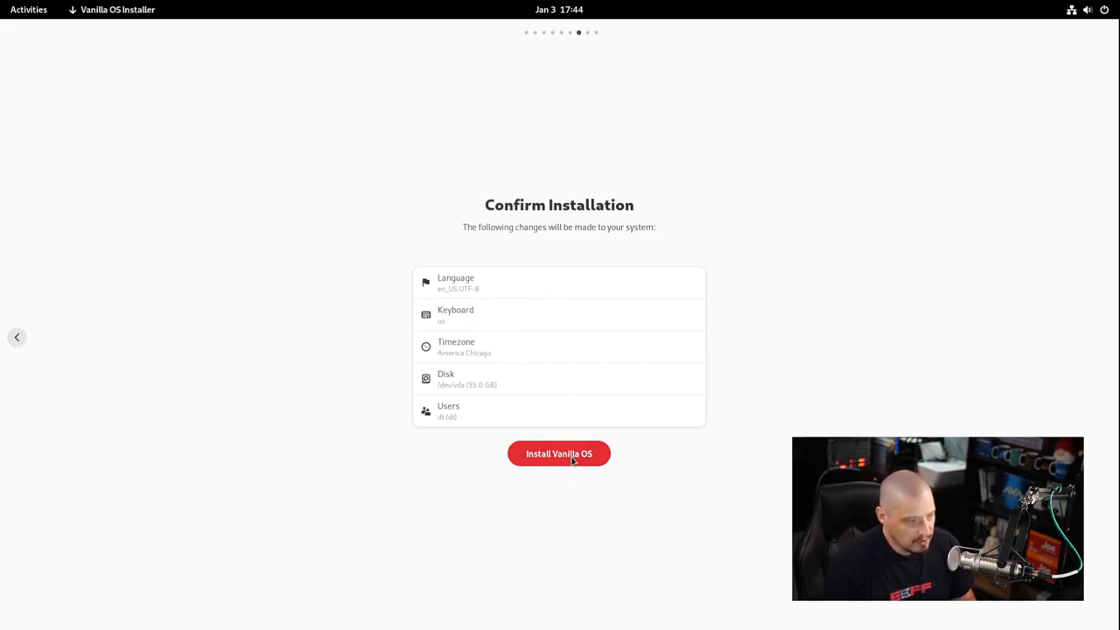
Launch the Vanilla OS installation from the Confirm Installation summary.
left_click(559, 453)
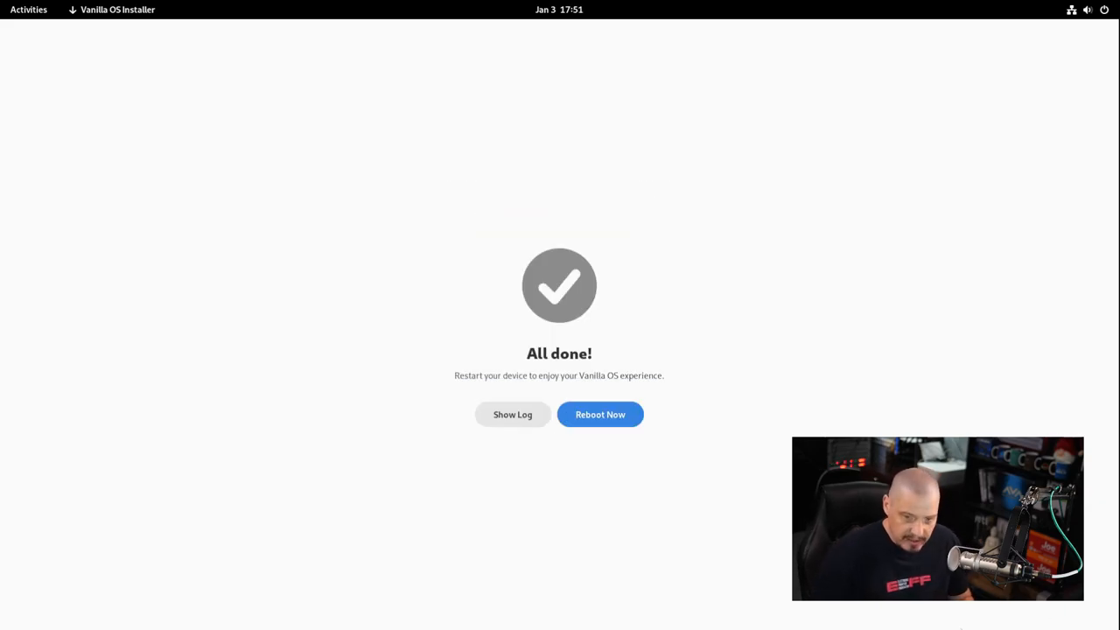
mouse_move(658, 462)
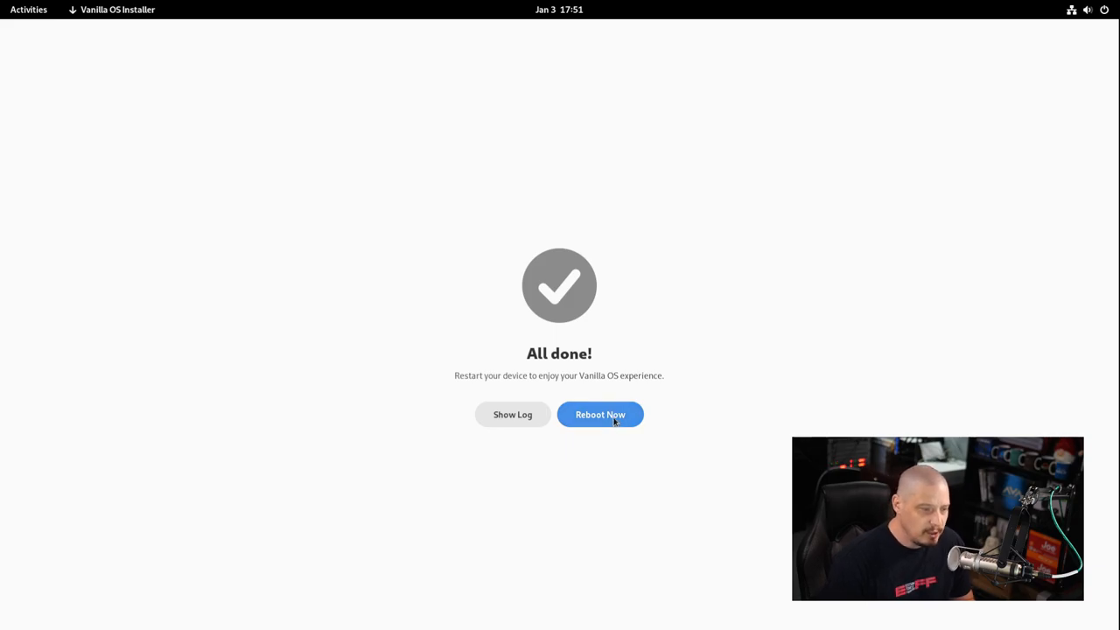
mouse_move(616, 353)
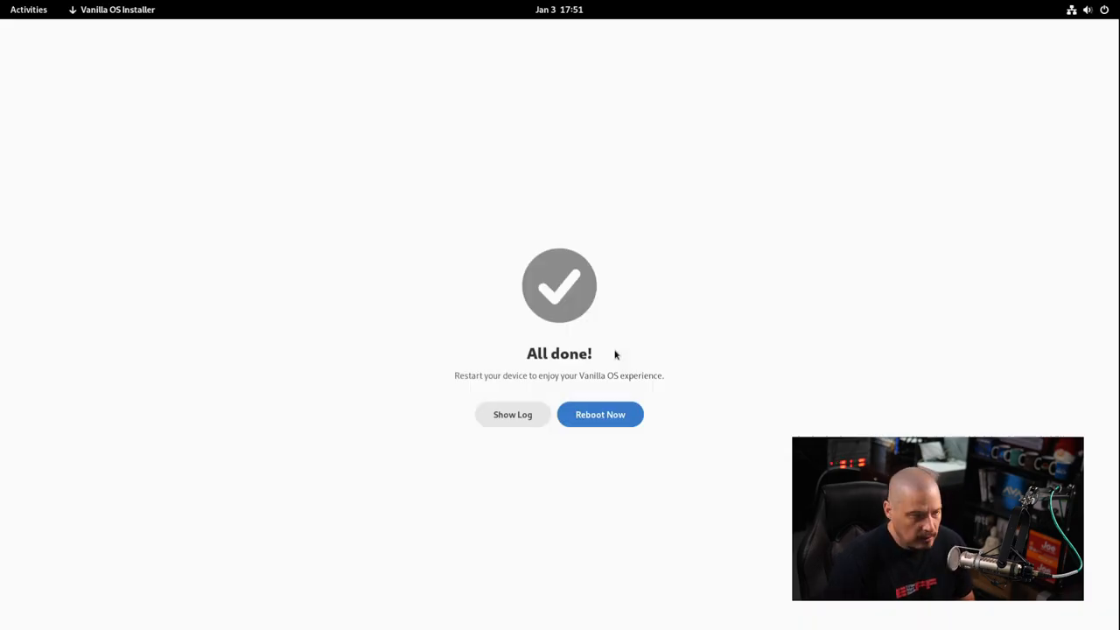
Reboot the VM into the freshly installed Vanilla OS.
left_click(600, 413)
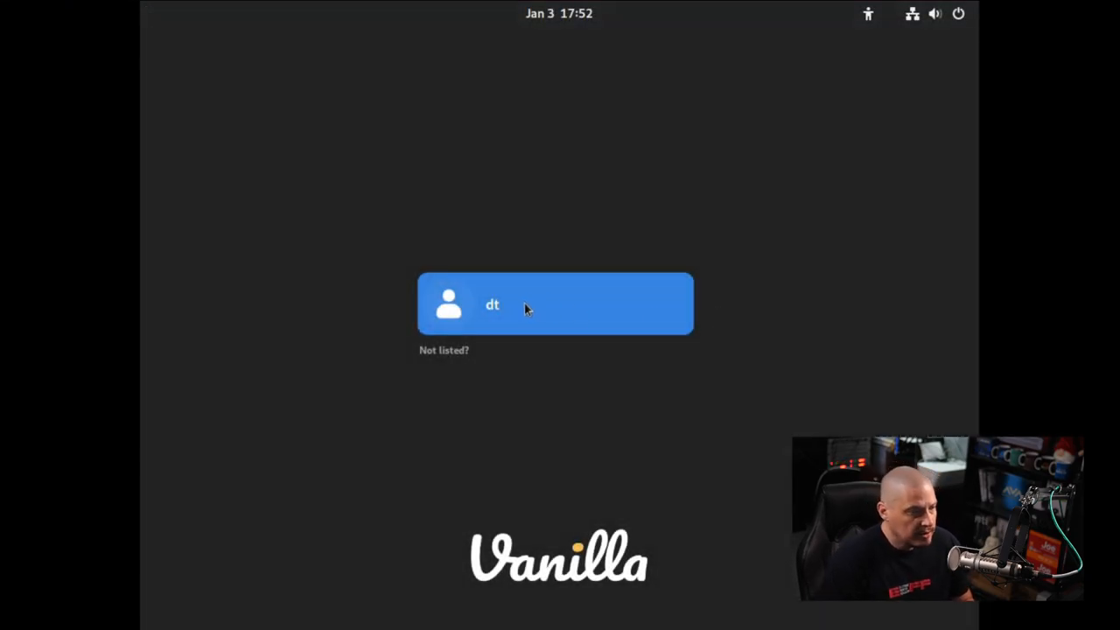
Sign in as the new user with the standard GNOME session, entering the account password.
left_click(554, 304)
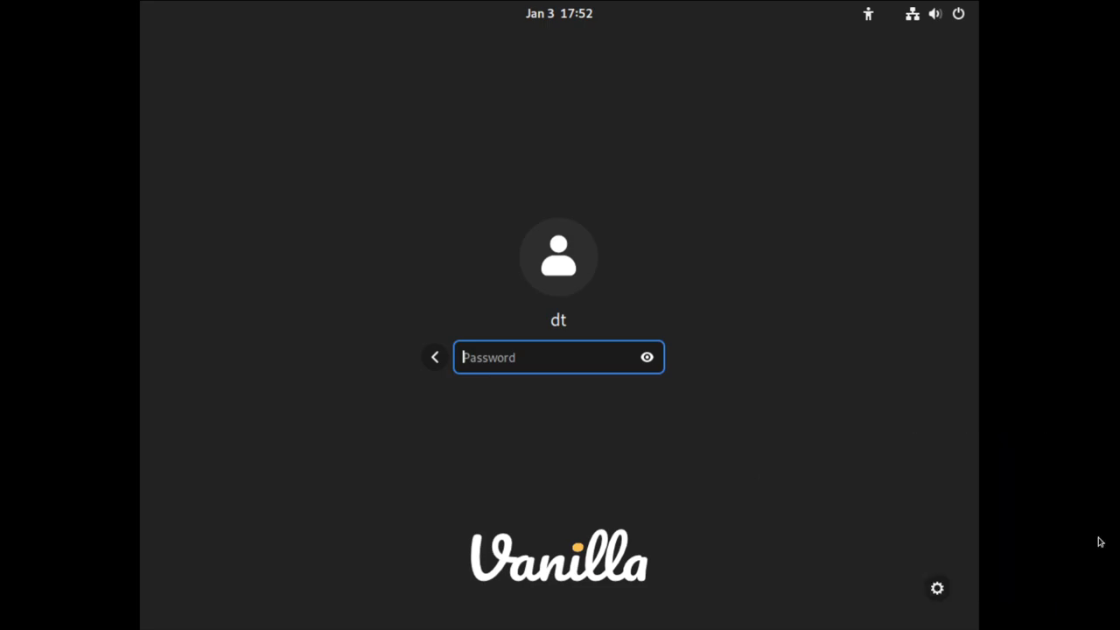
left_click(936, 588)
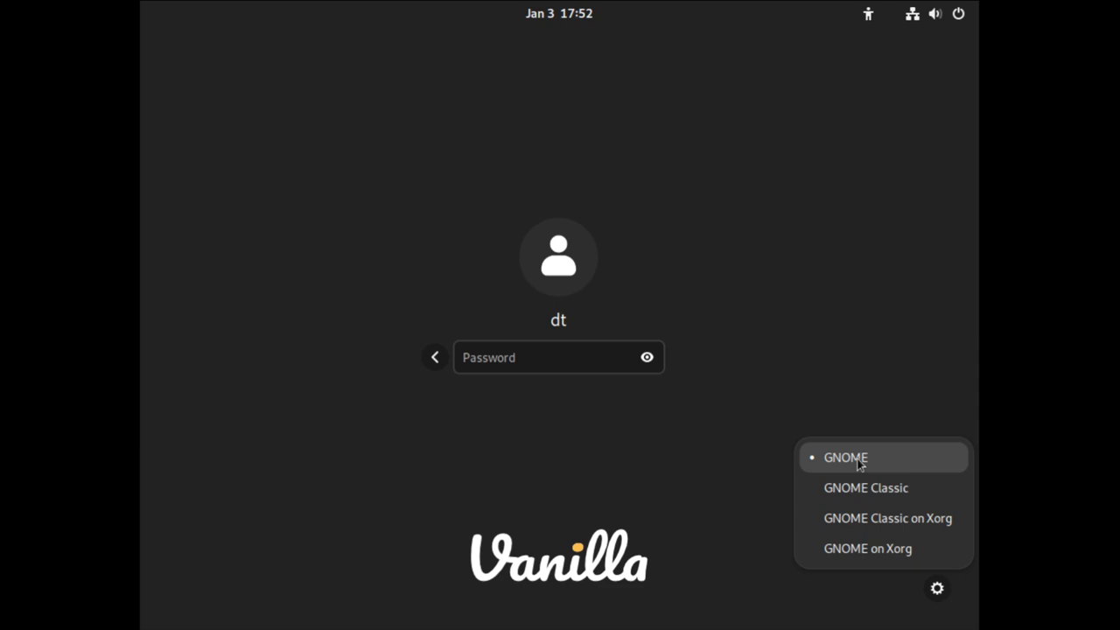
mouse_move(868, 550)
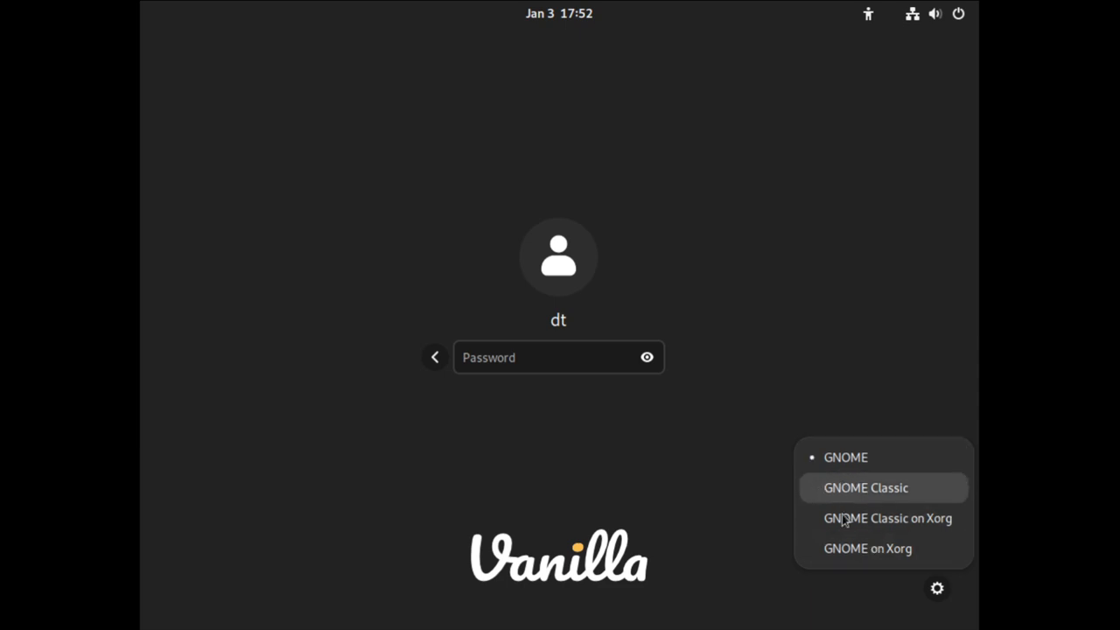
left_click(559, 357)
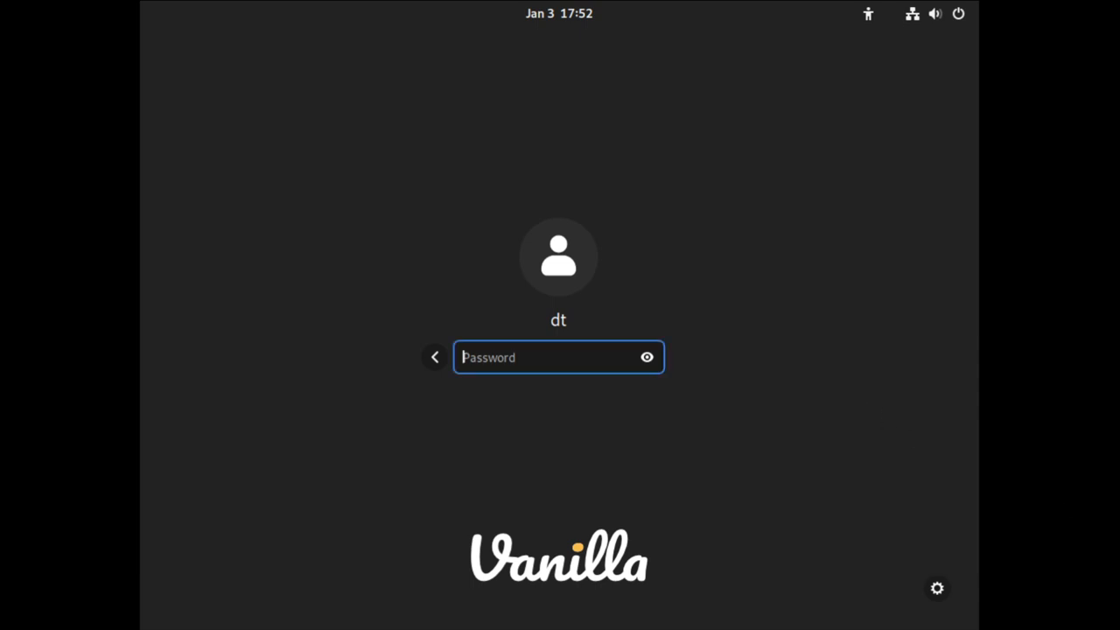
type("•")
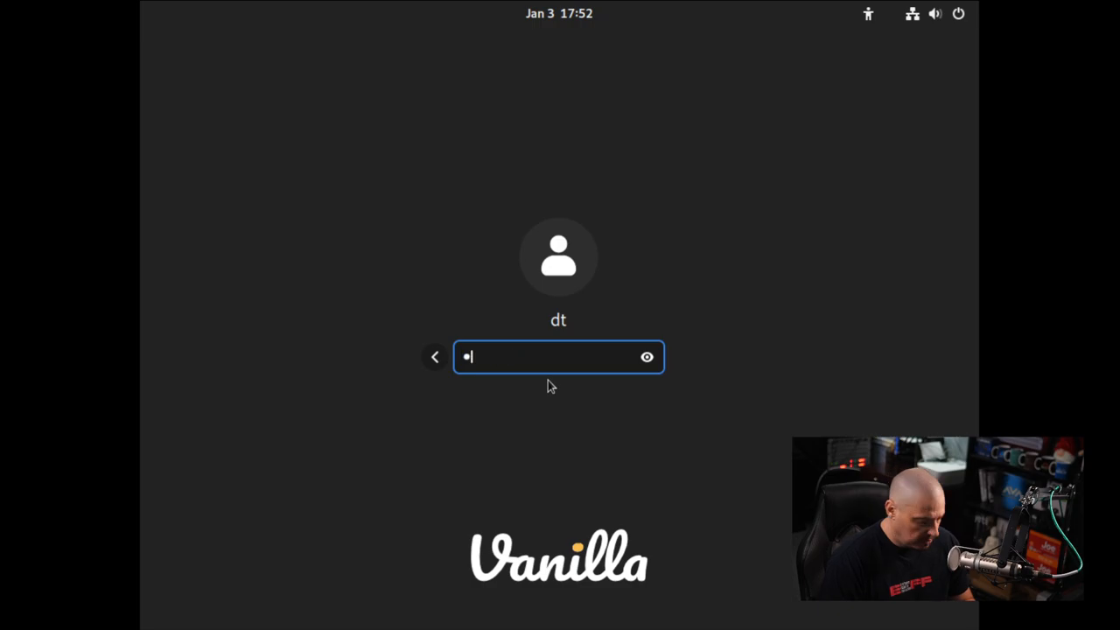
type("*")
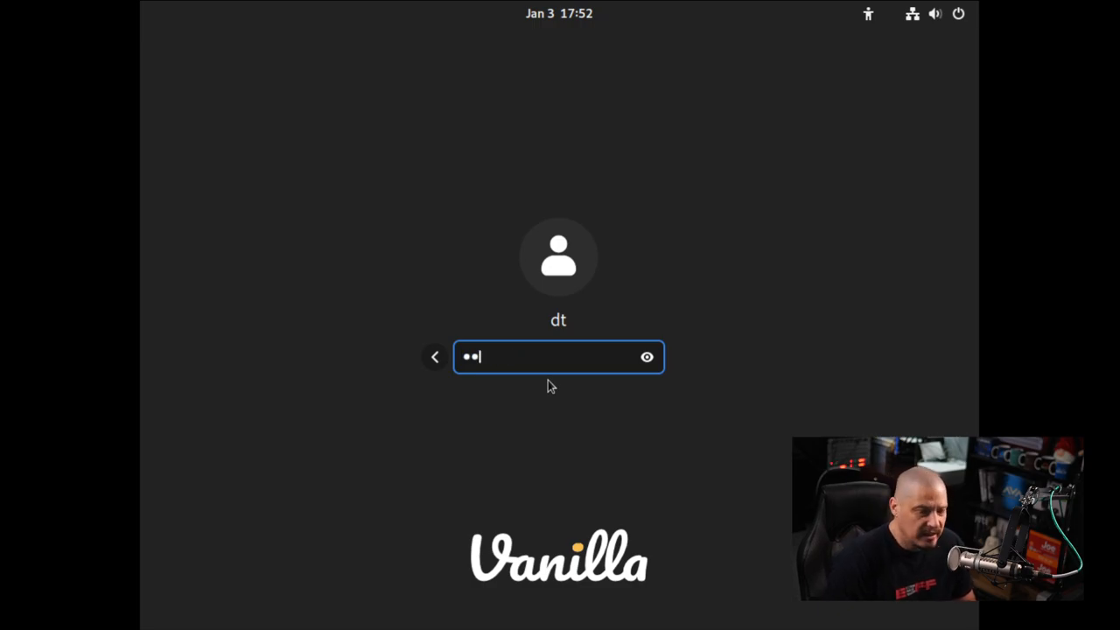
key("Return")
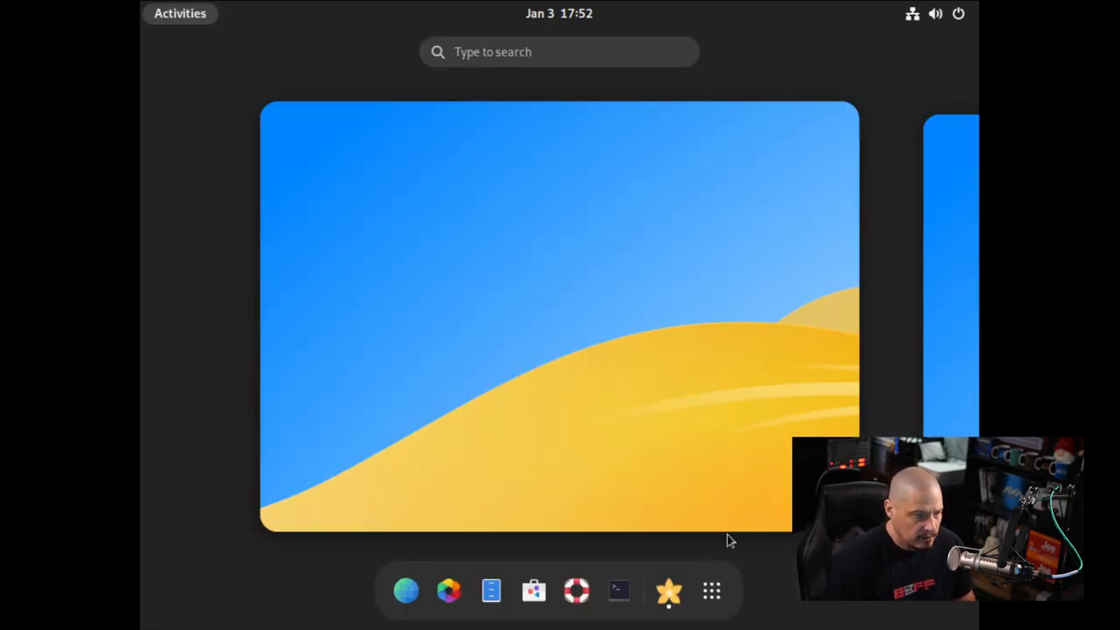
Search 'disp' in Activities to reach the Displays page (1920×1080, 60 Hz, 100% scale).
left_click(710, 592)
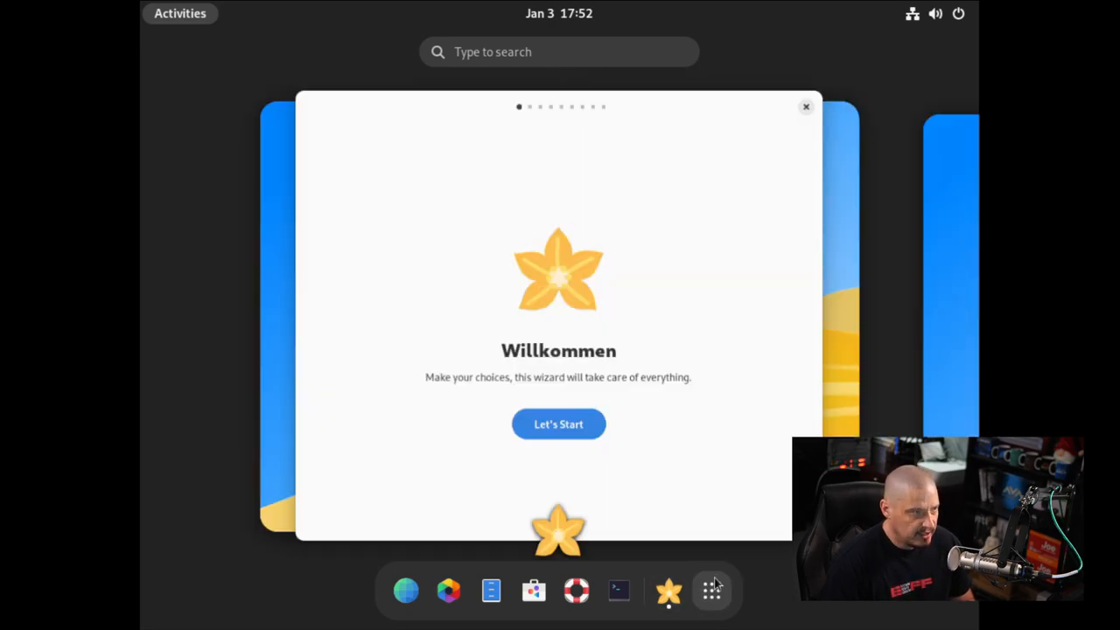
type("disp")
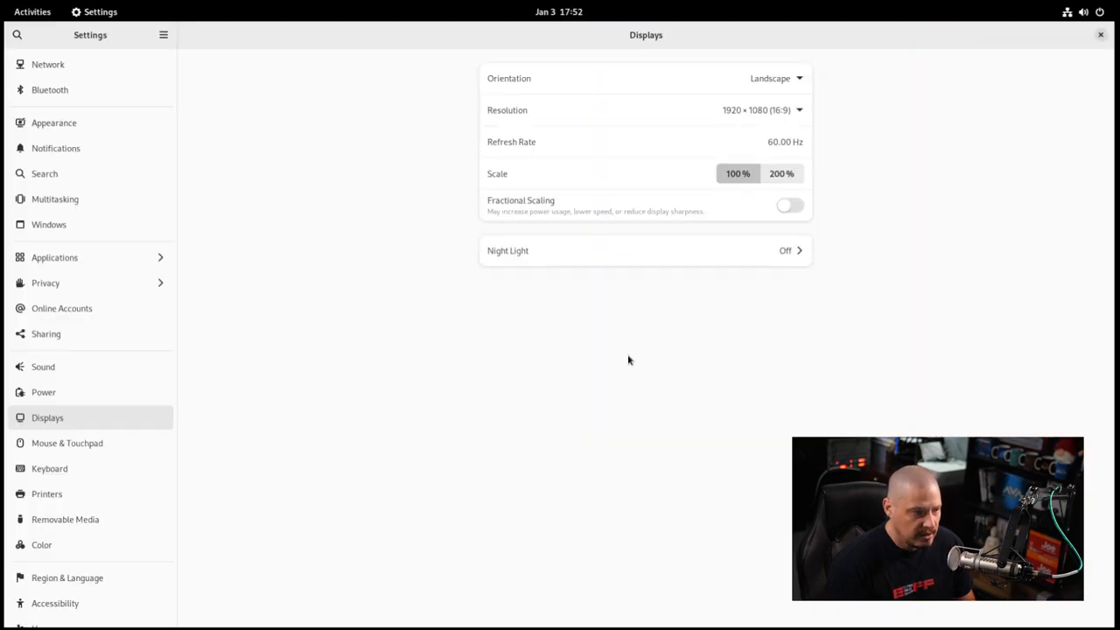
mouse_move(1094, 56)
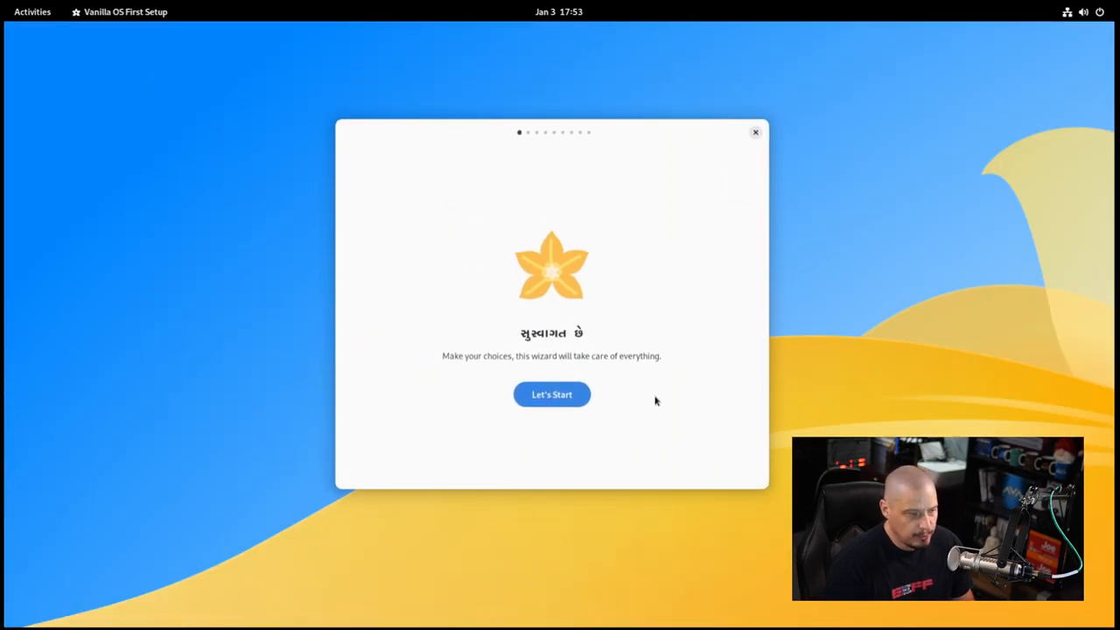
Start First Setup, choose the dark colour scheme and continue to Package Manager.
left_click(552, 394)
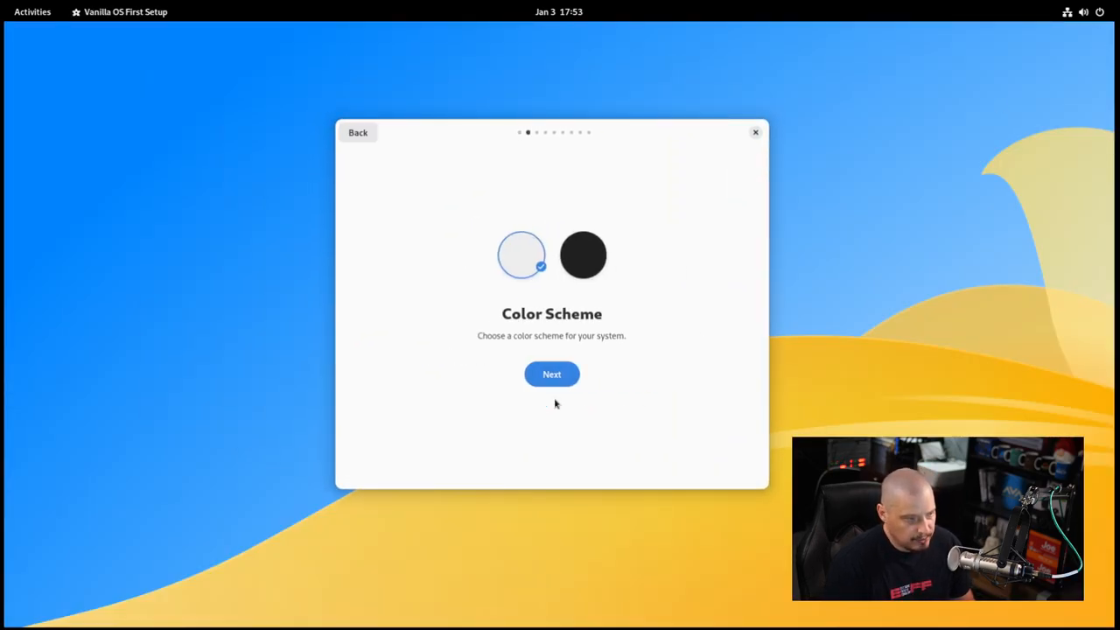
mouse_move(525, 270)
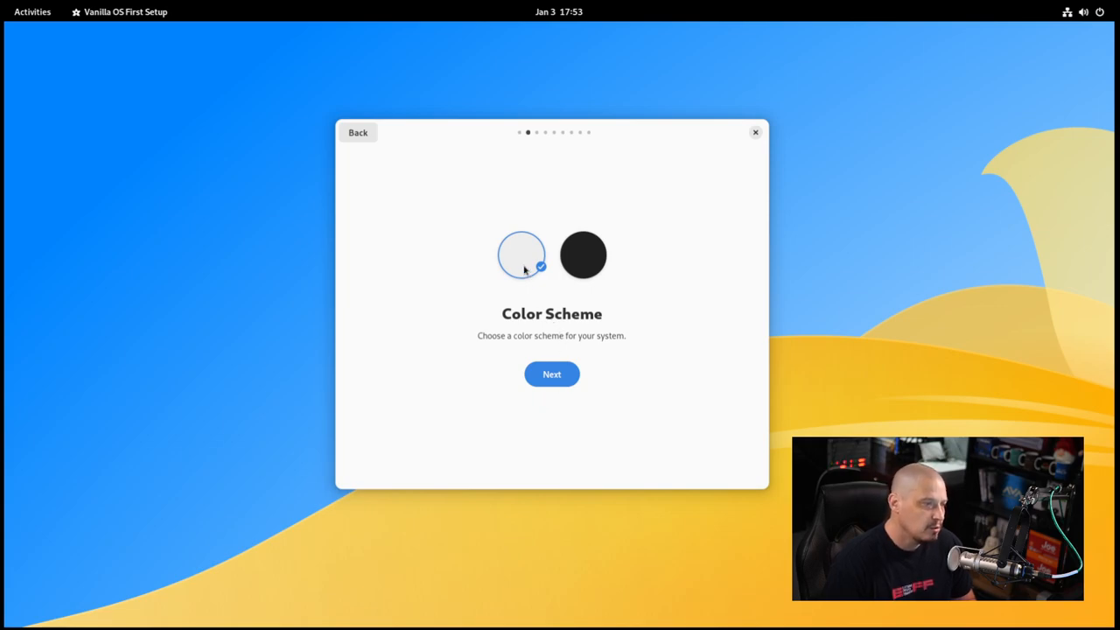
mouse_move(569, 282)
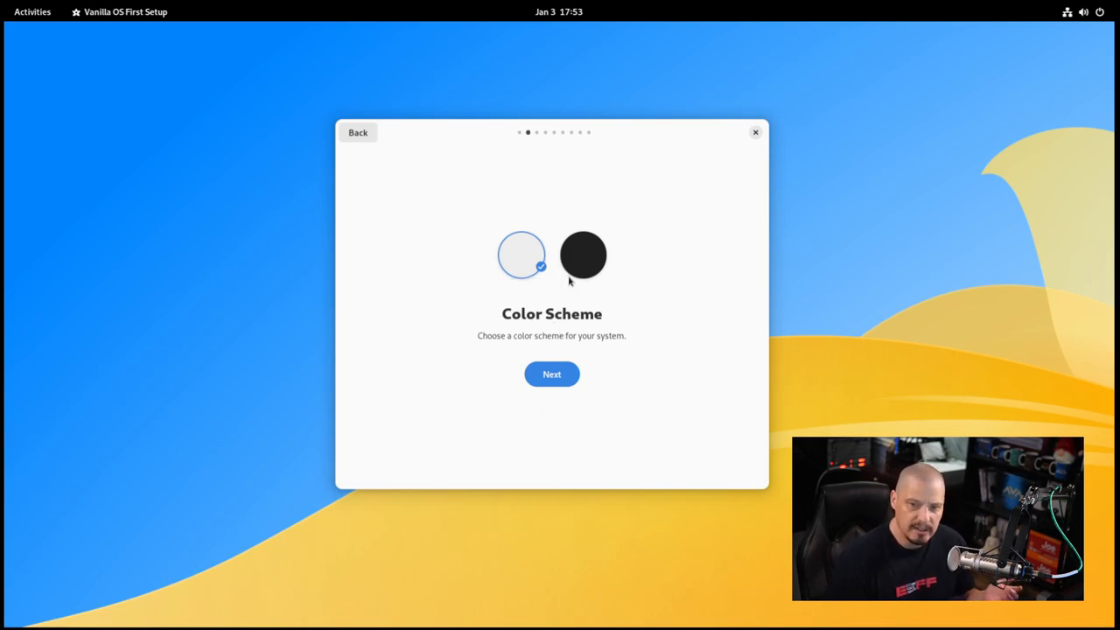
mouse_move(585, 269)
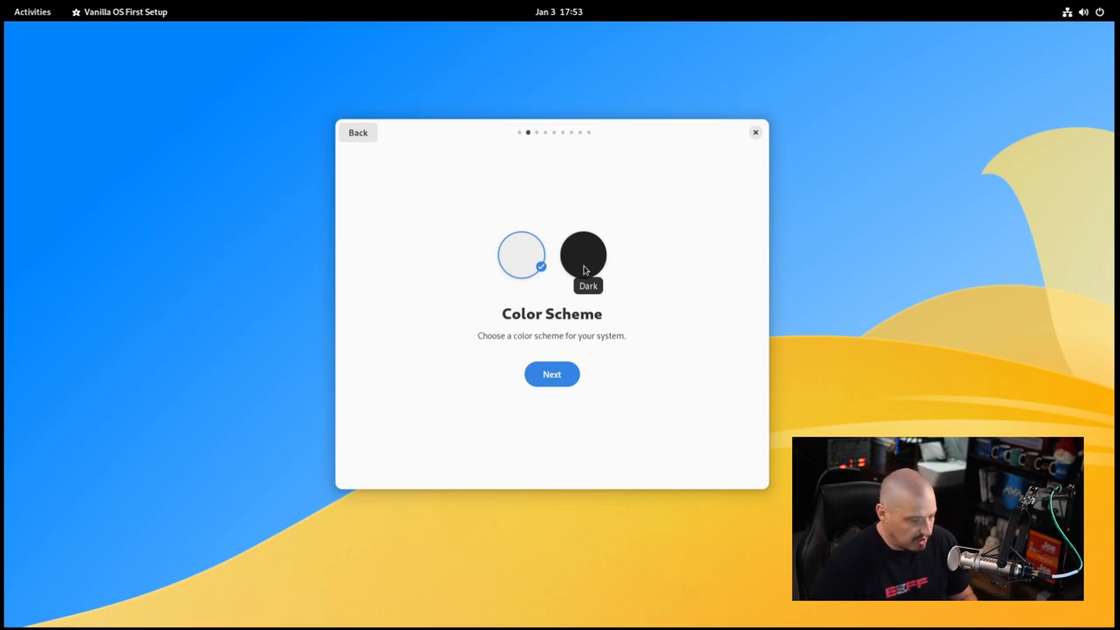
left_click(583, 255)
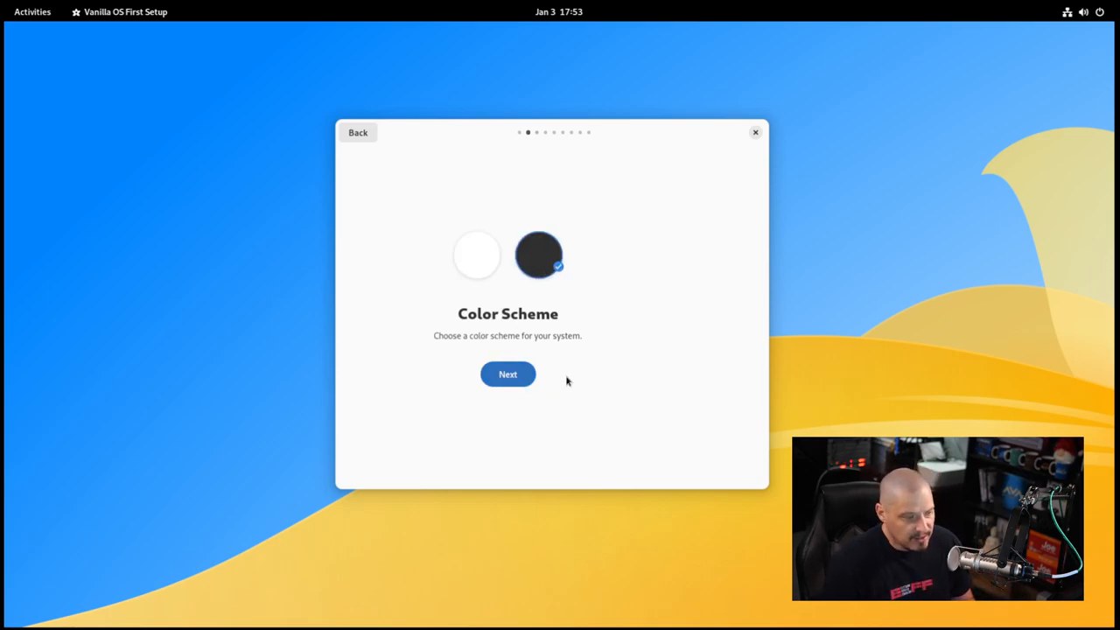
left_click(507, 374)
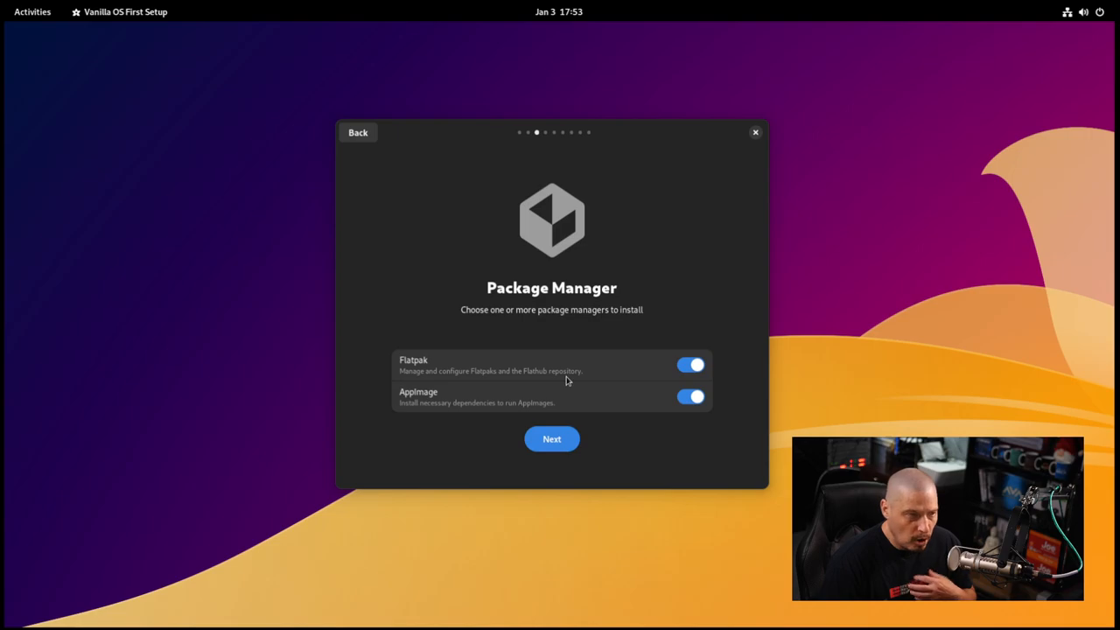
mouse_move(668, 322)
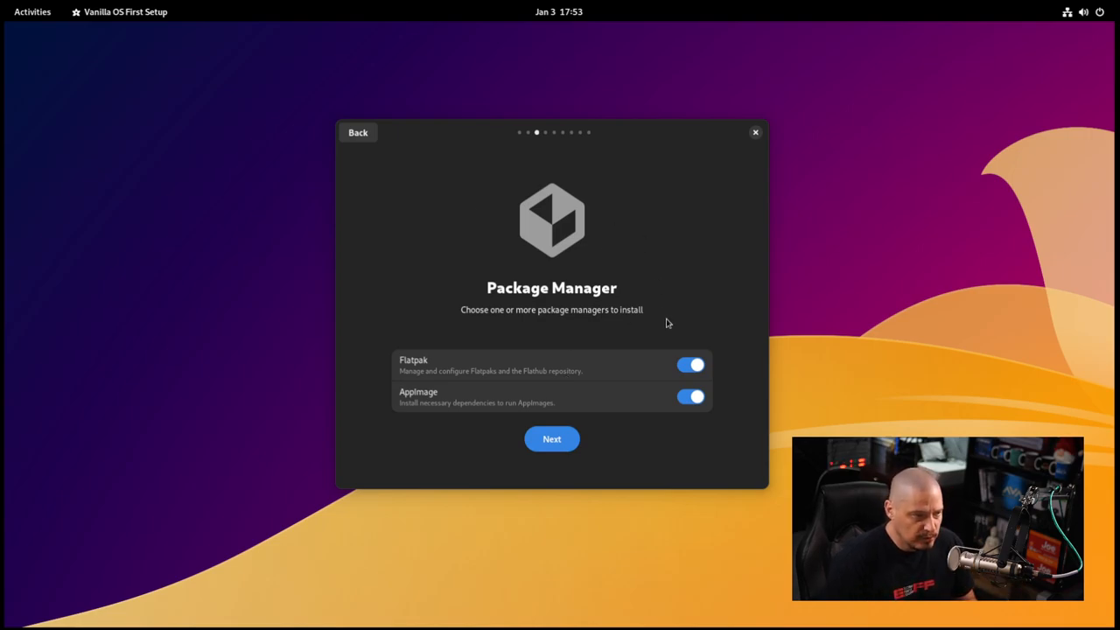
mouse_move(546, 356)
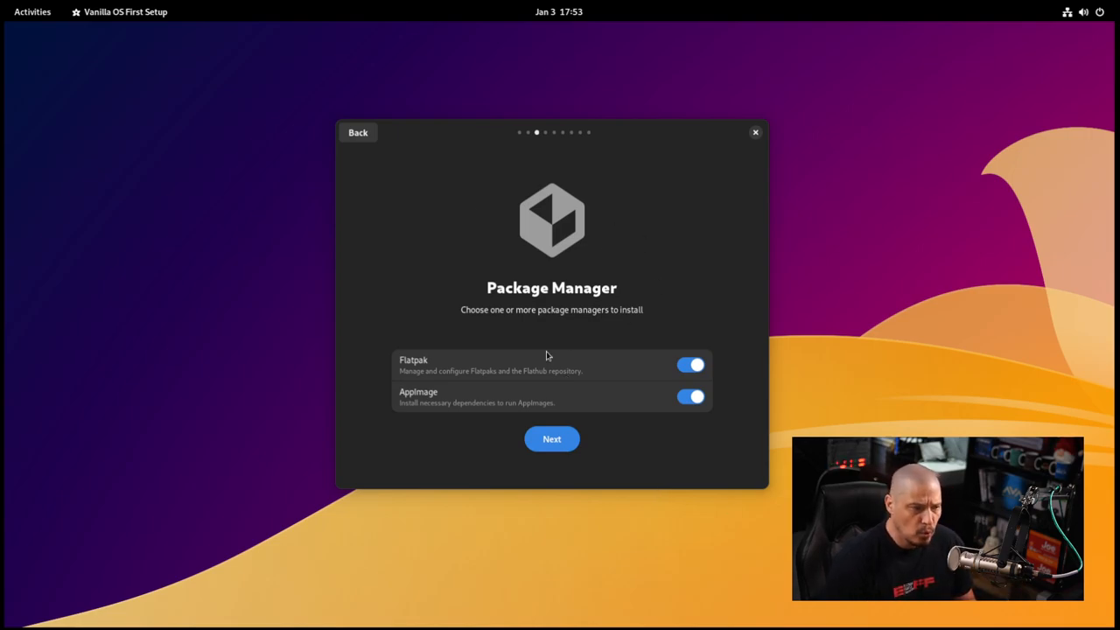
mouse_move(637, 378)
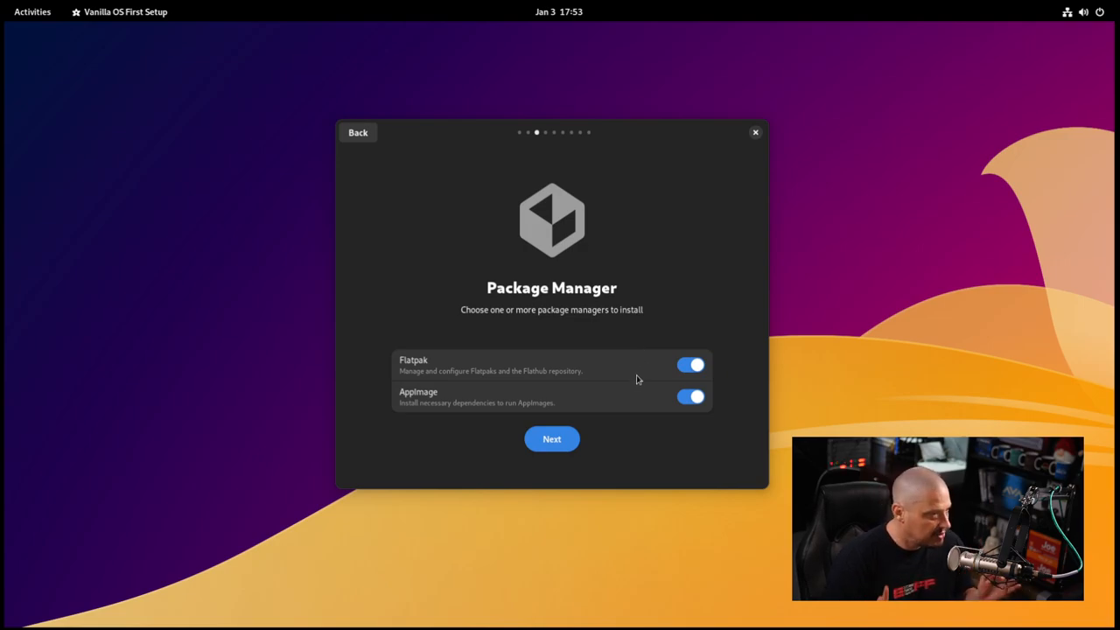
mouse_move(444, 378)
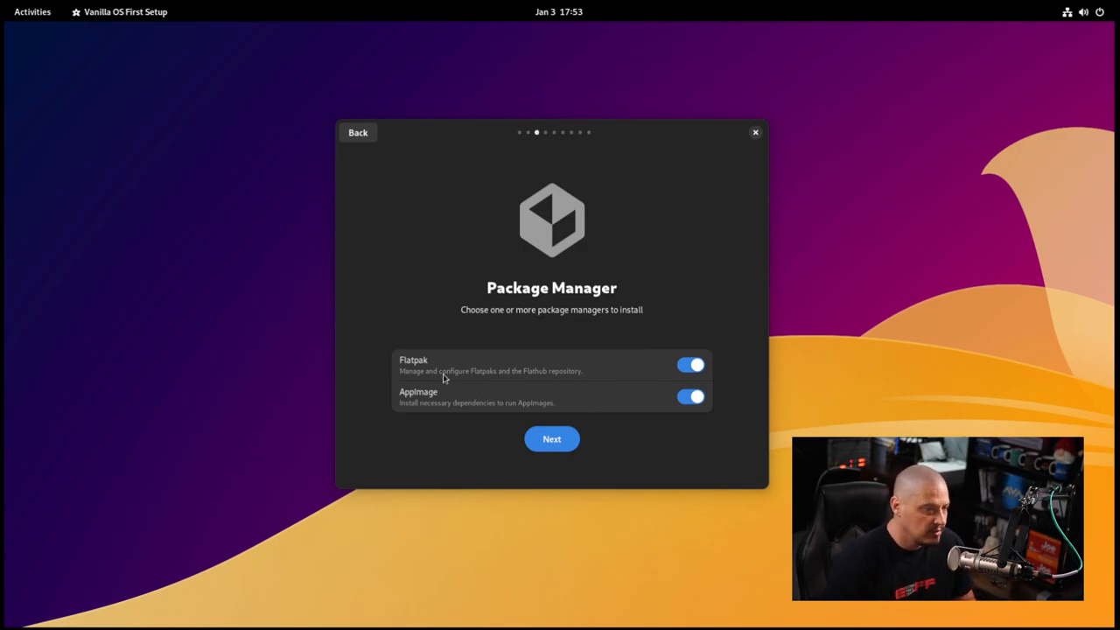
mouse_move(431, 415)
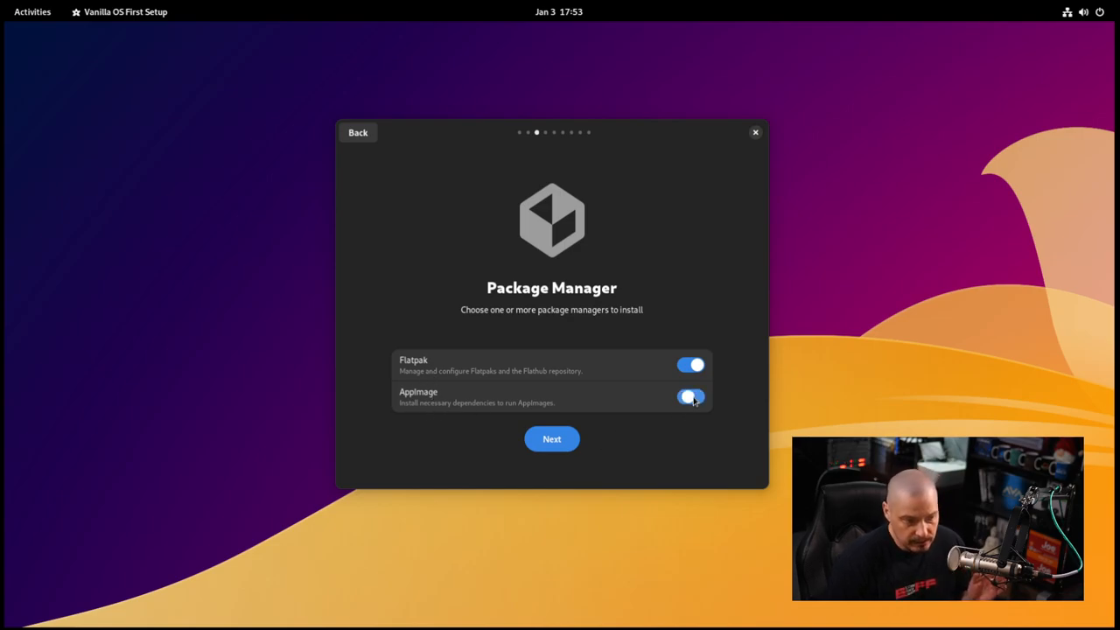
Toggle AppImage off and back on, keeping Flatpak and AppImage enabled, and continue.
left_click(689, 395)
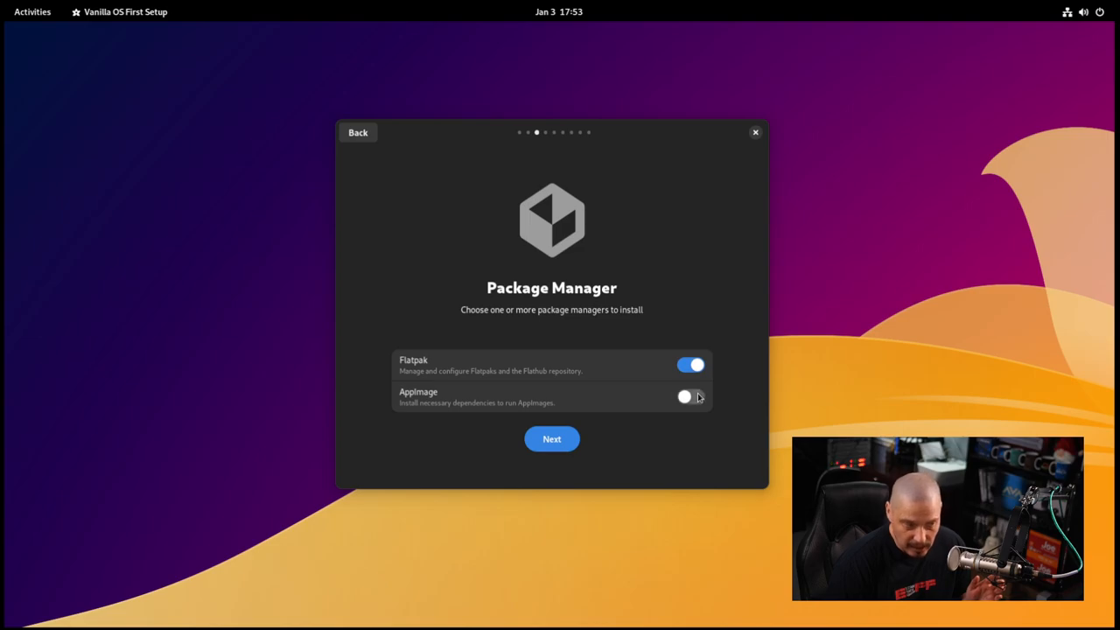
left_click(690, 396)
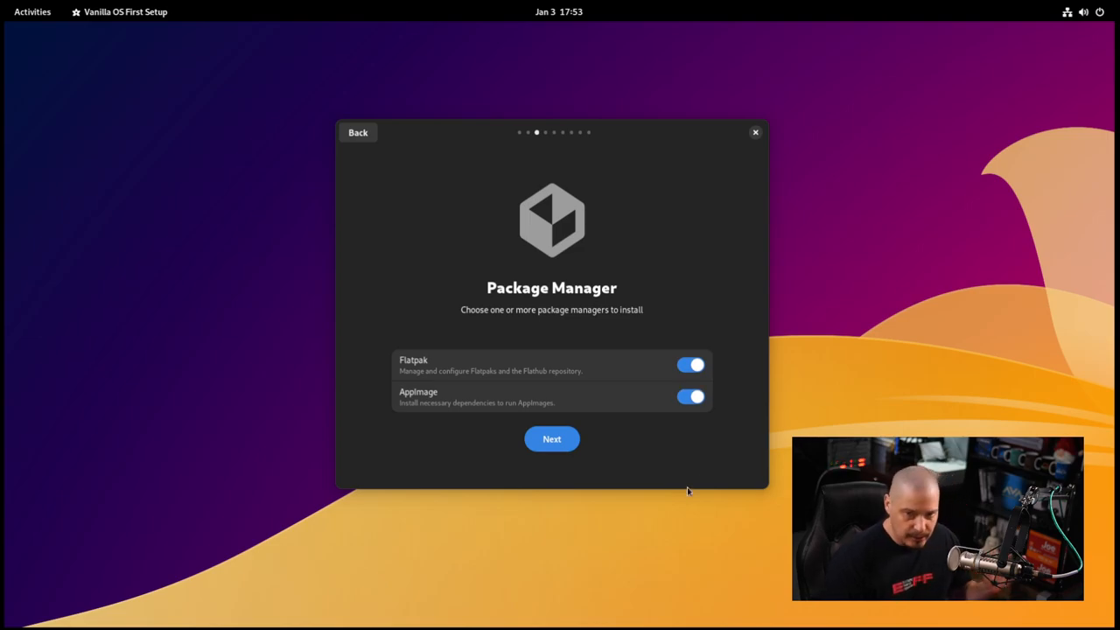
mouse_move(625, 476)
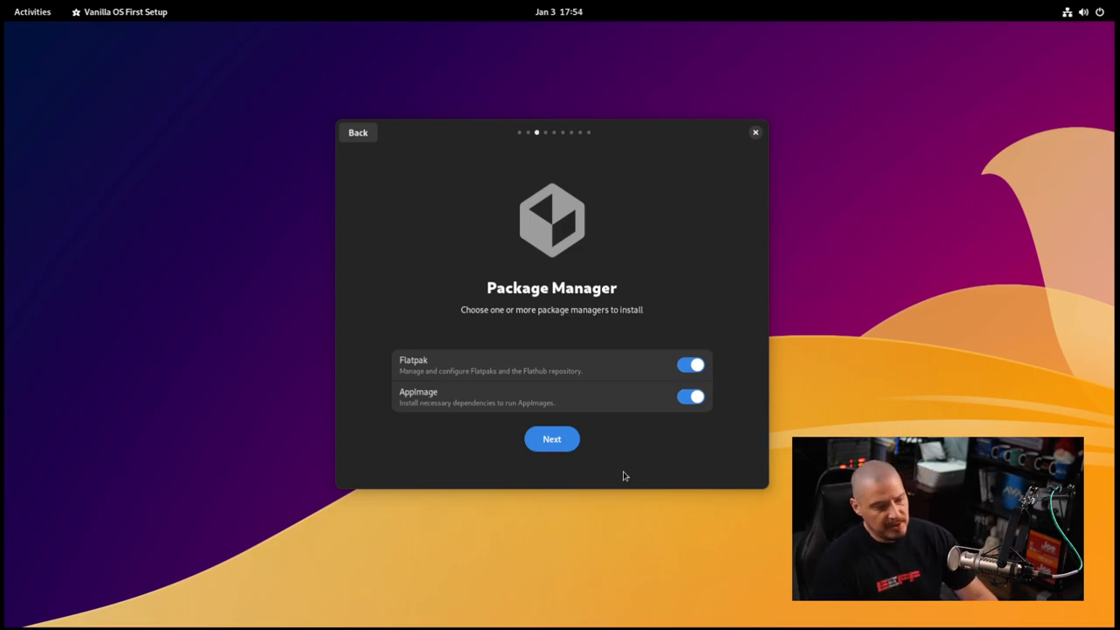
mouse_move(551, 438)
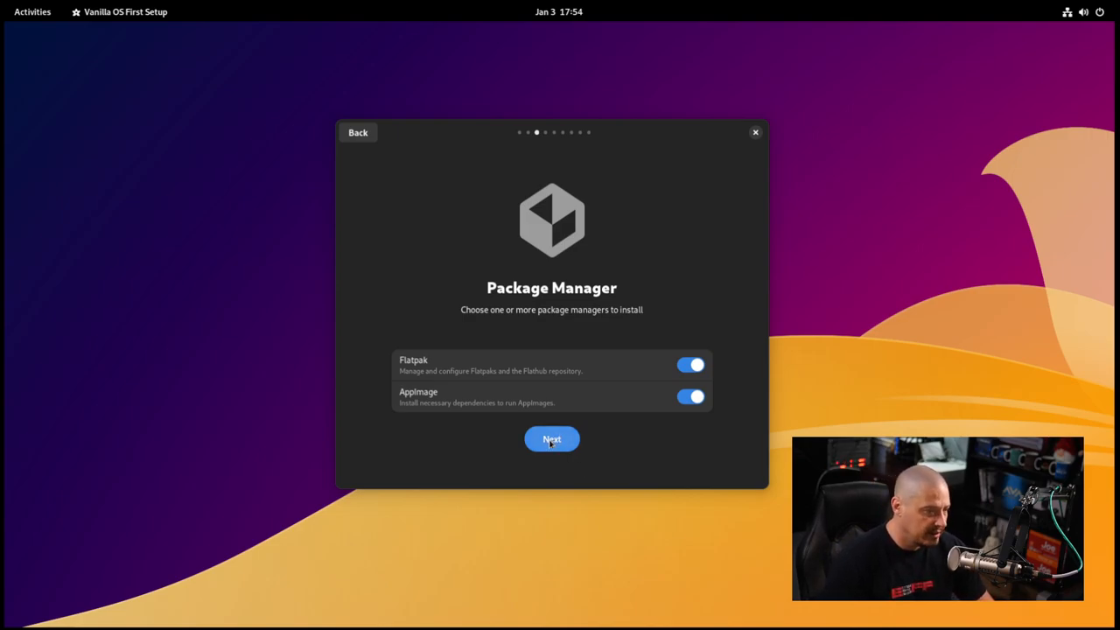
left_click(551, 438)
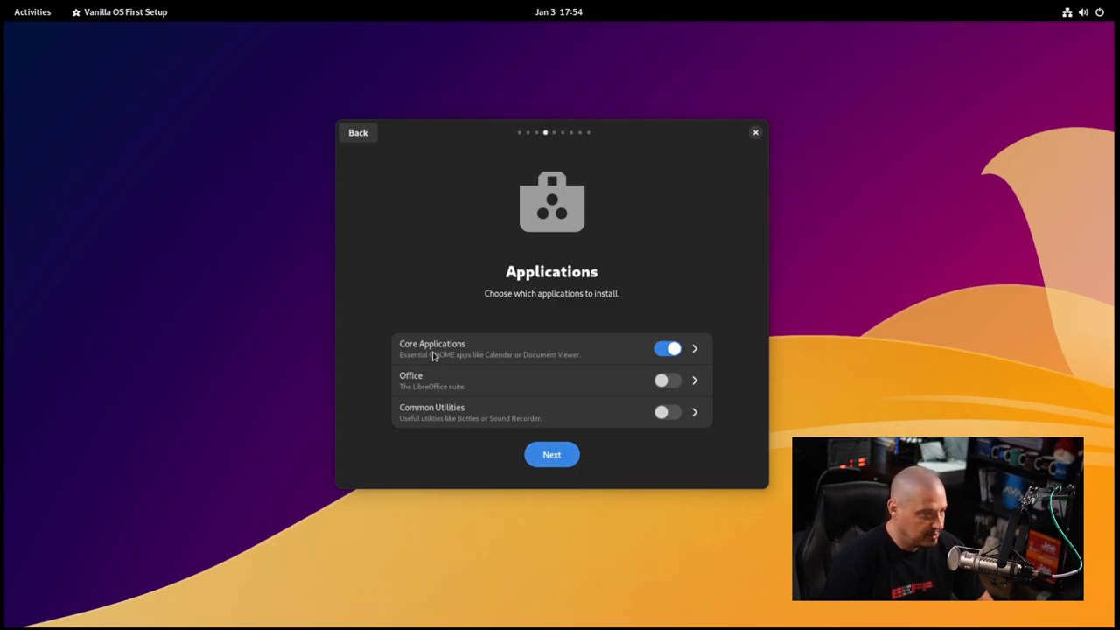
mouse_move(669, 396)
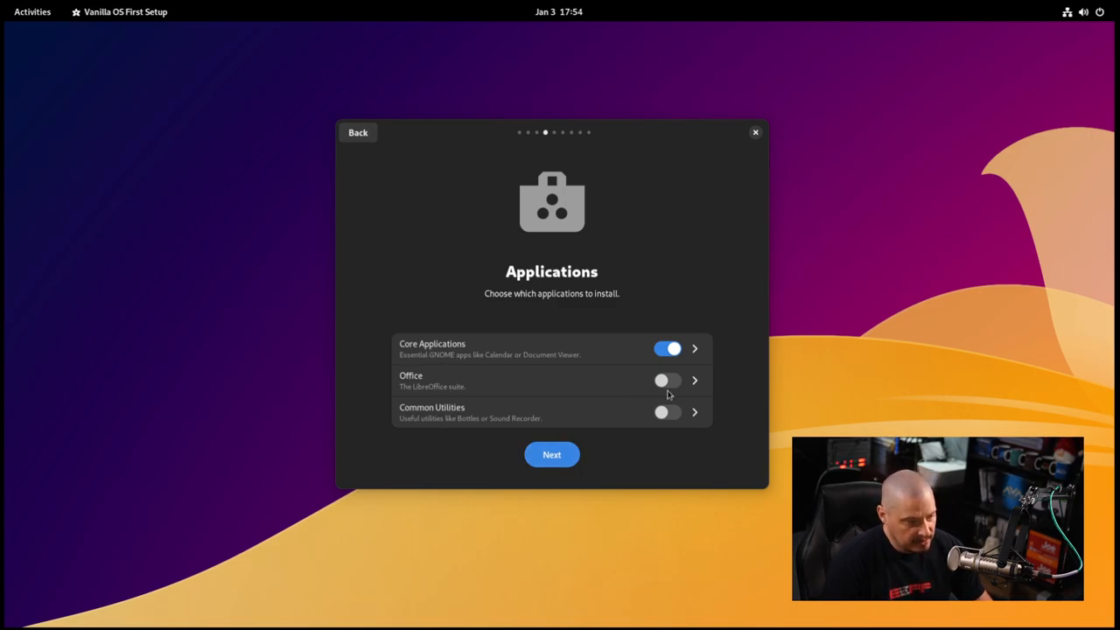
Toggle Office on then off, keep only Core Applications, and continue to Open VM Tools.
left_click(669, 379)
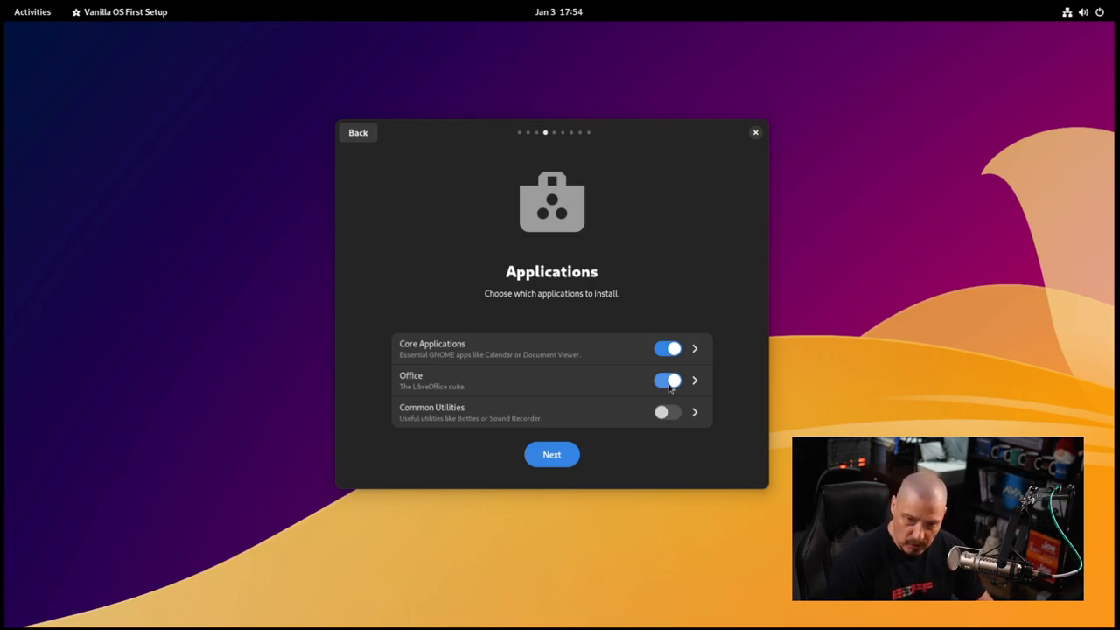
left_click(666, 379)
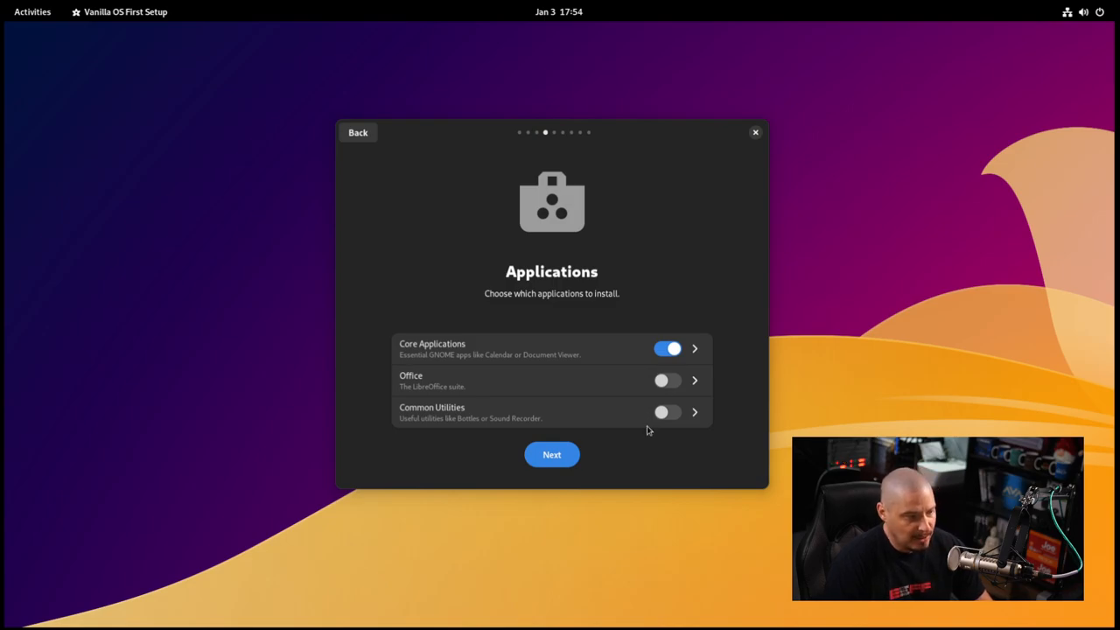
mouse_move(423, 427)
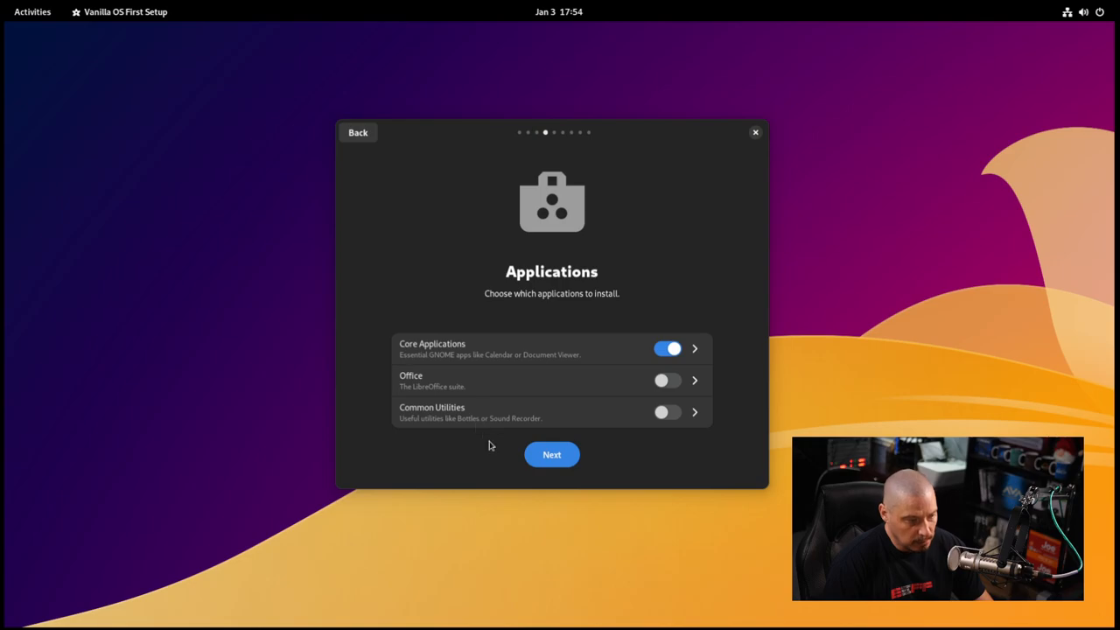
mouse_move(476, 426)
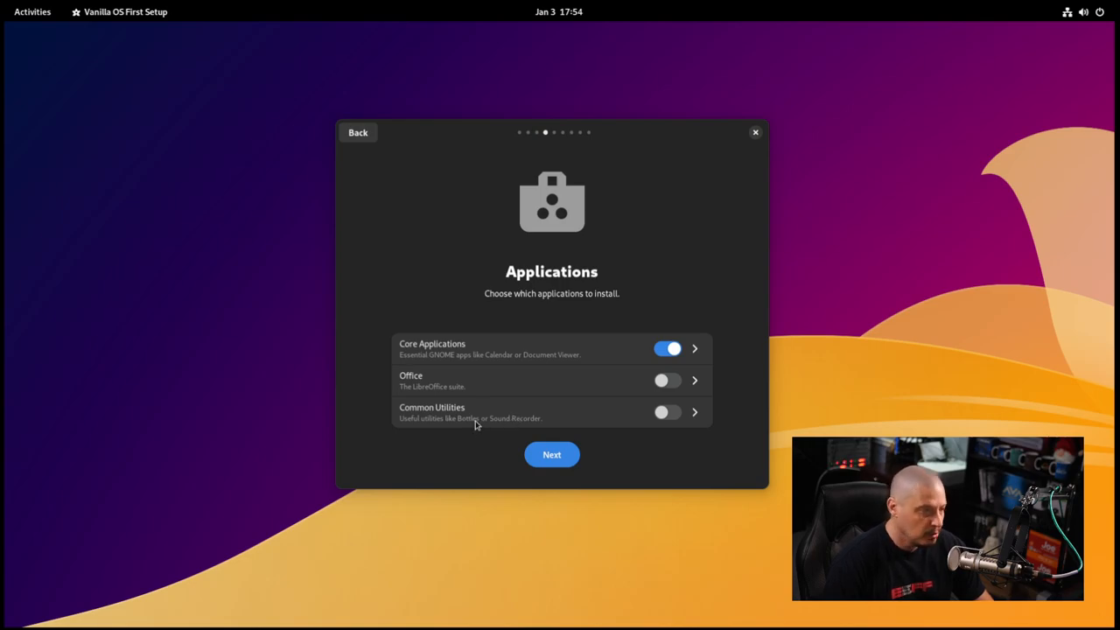
mouse_move(479, 448)
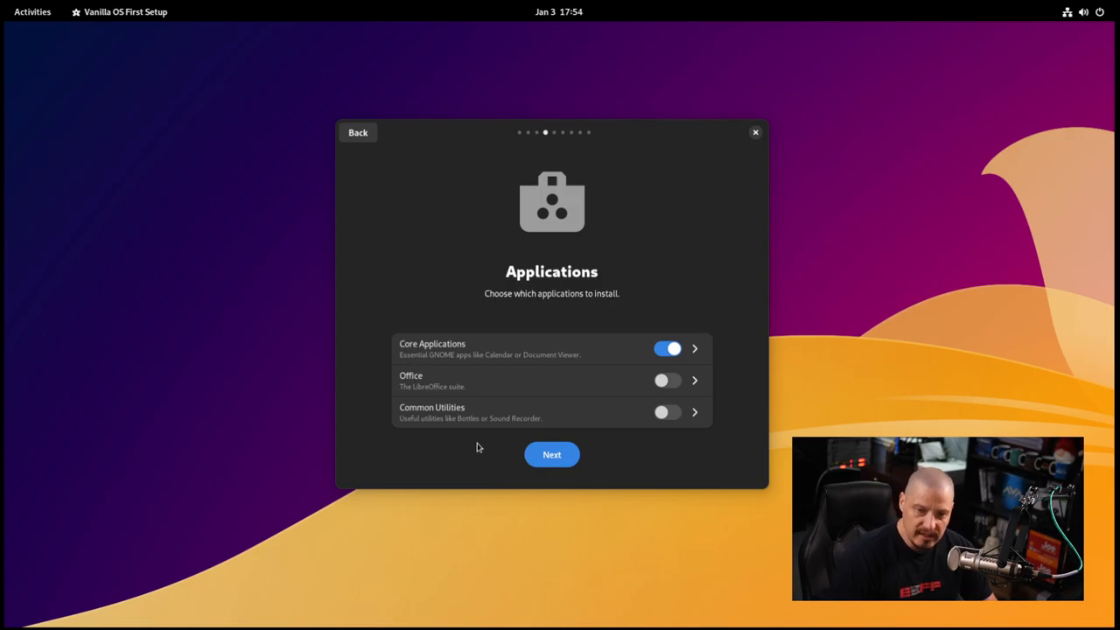
mouse_move(637, 513)
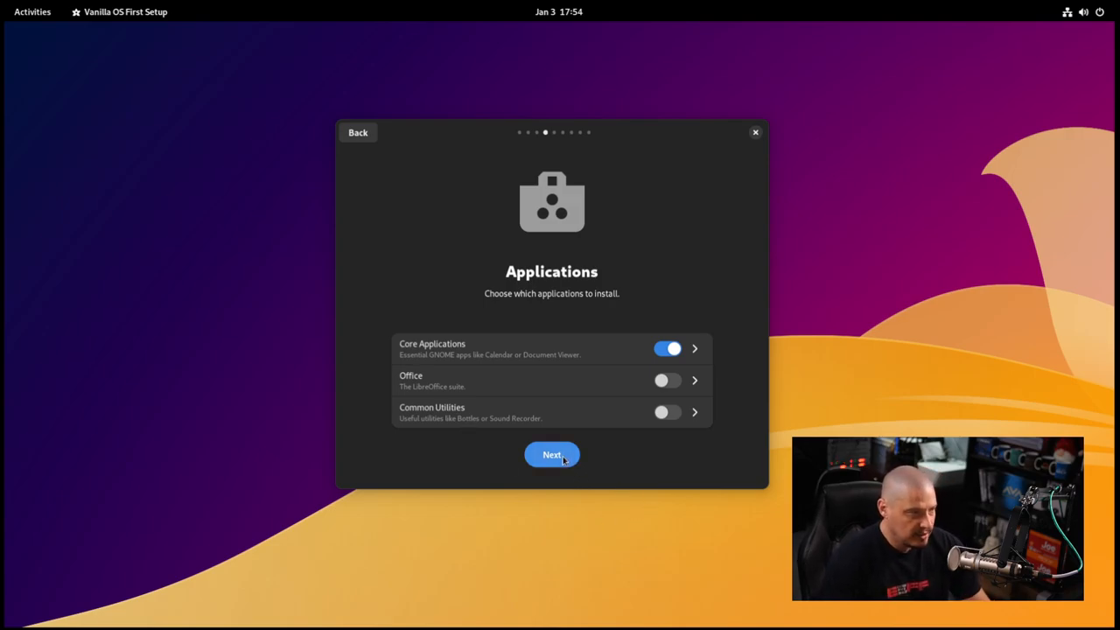
left_click(552, 455)
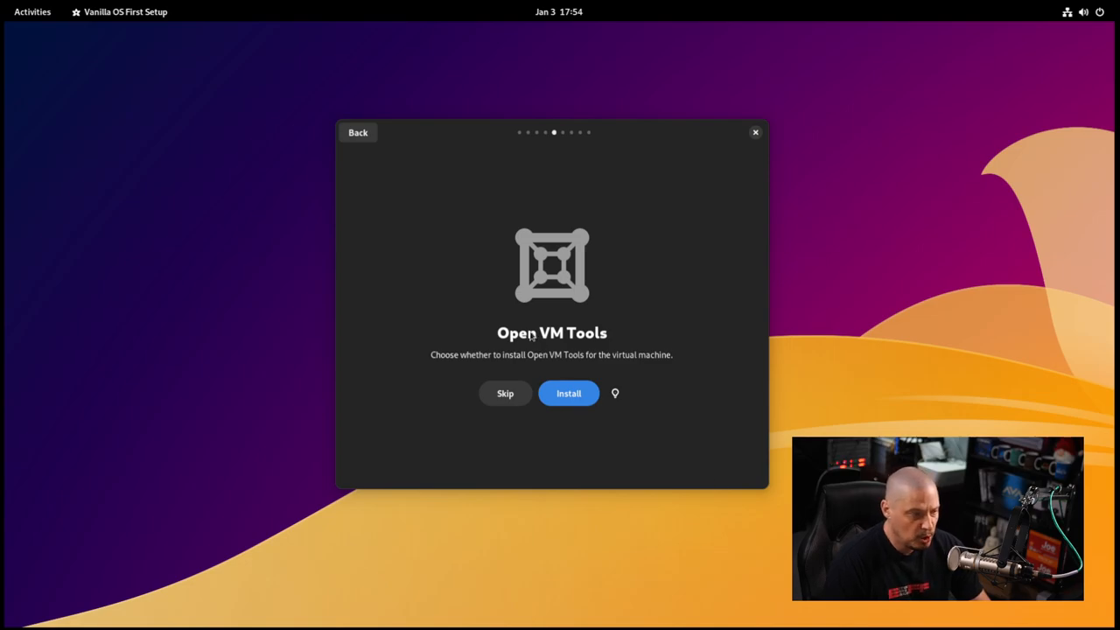
mouse_move(502, 375)
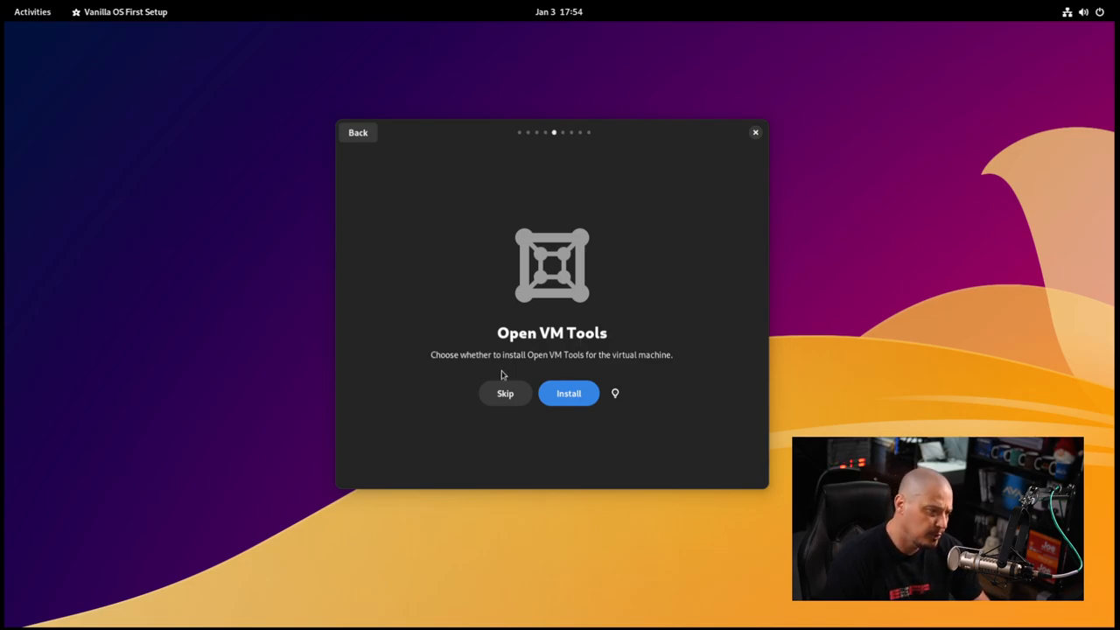
mouse_move(651, 382)
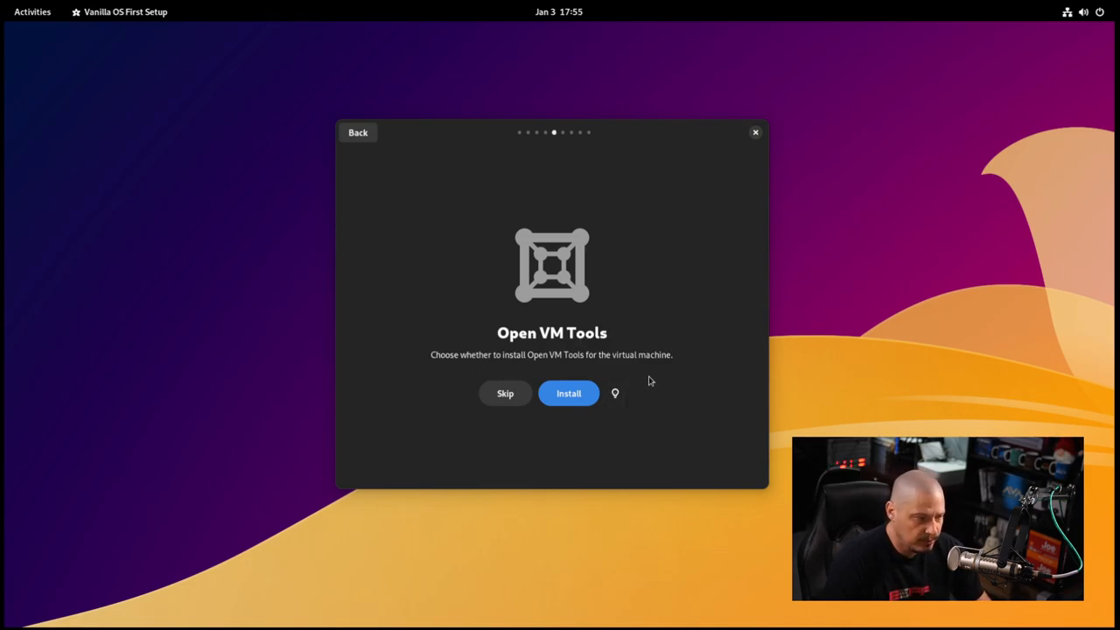
mouse_move(634, 389)
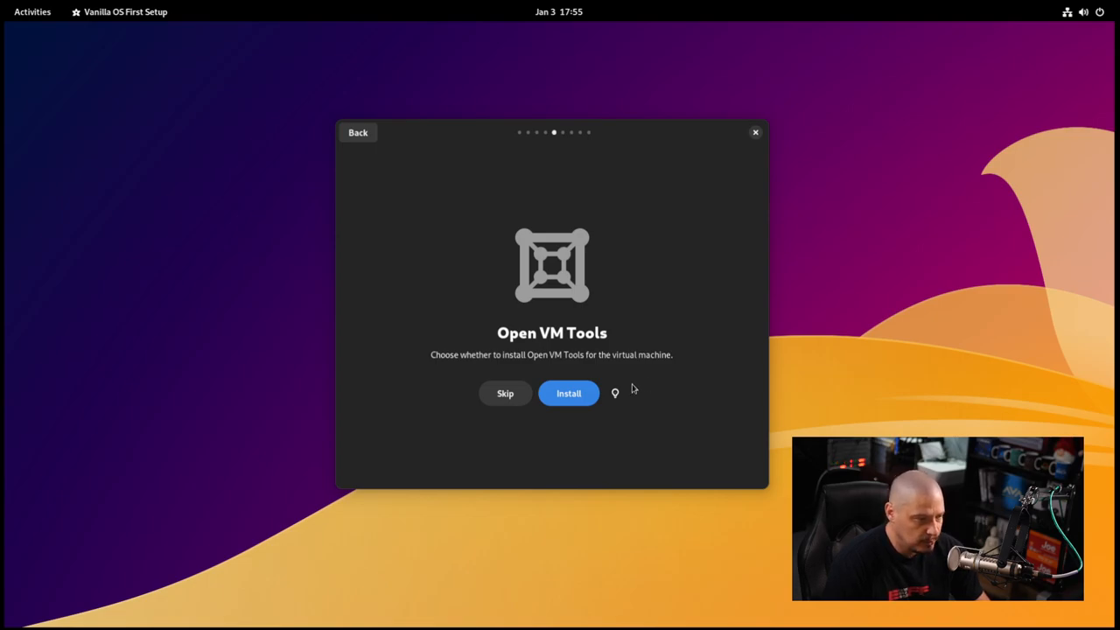
mouse_move(549, 375)
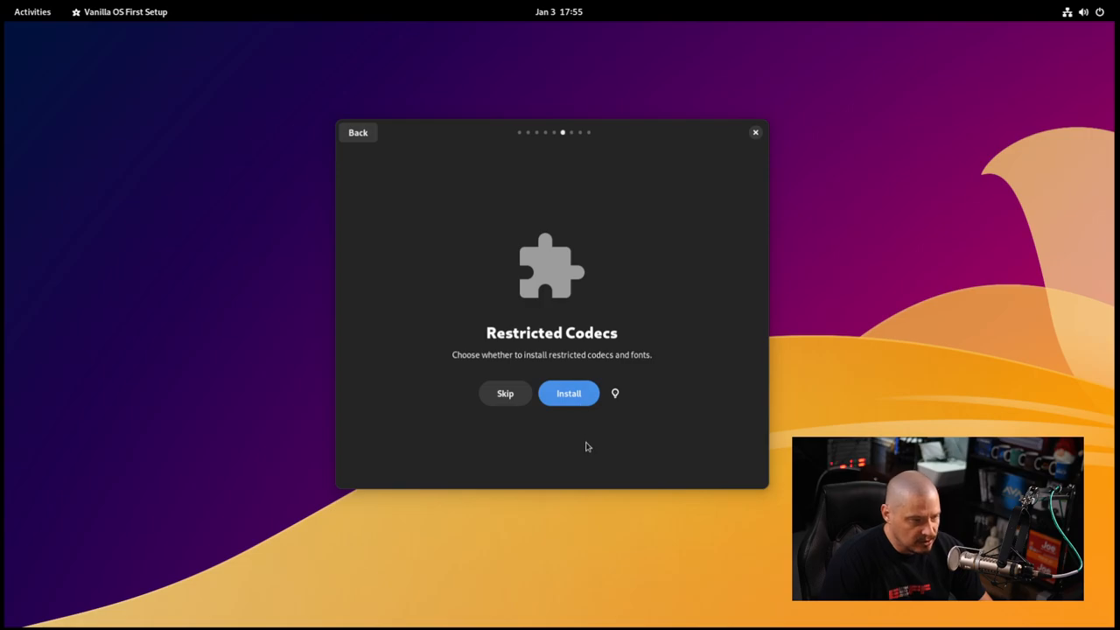
mouse_move(609, 343)
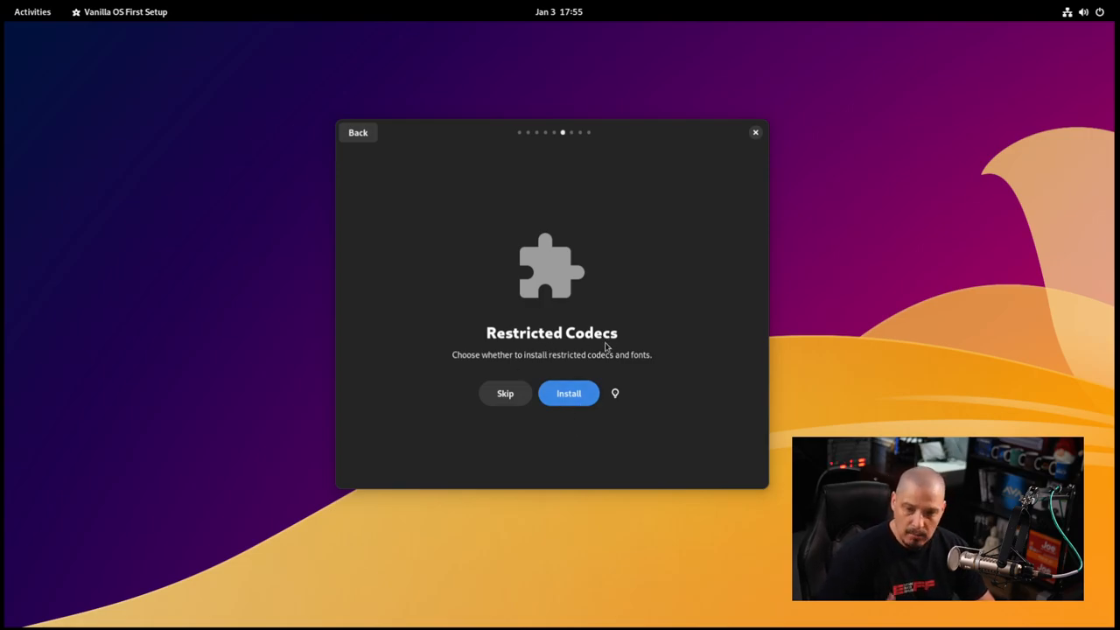
Move past the Restricted Codecs step to reach Extra Settings.
left_click(567, 392)
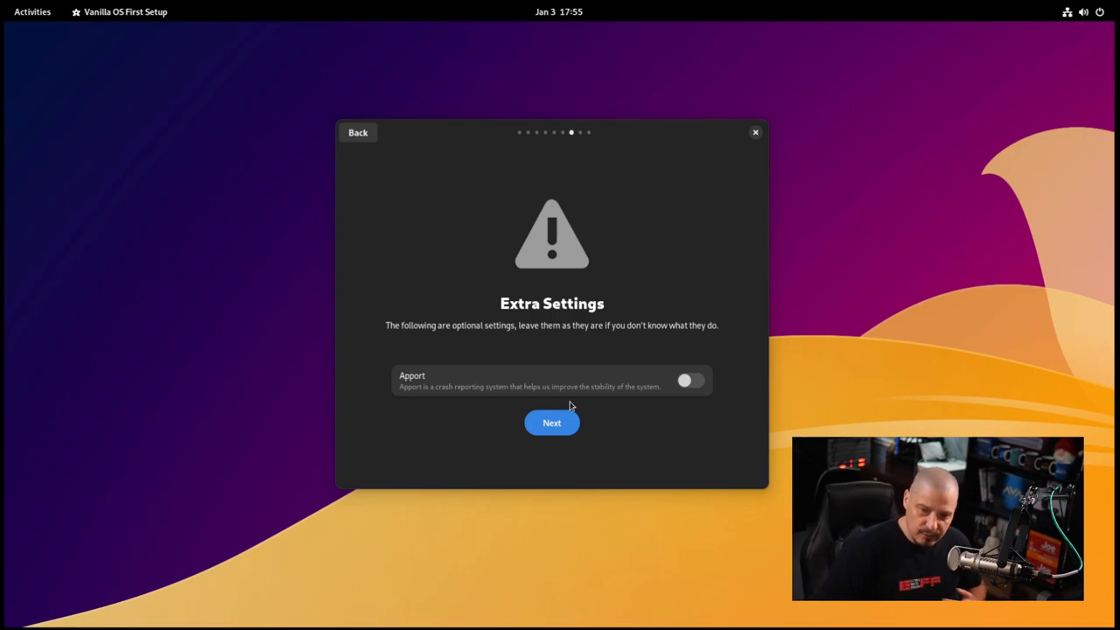
mouse_move(571, 407)
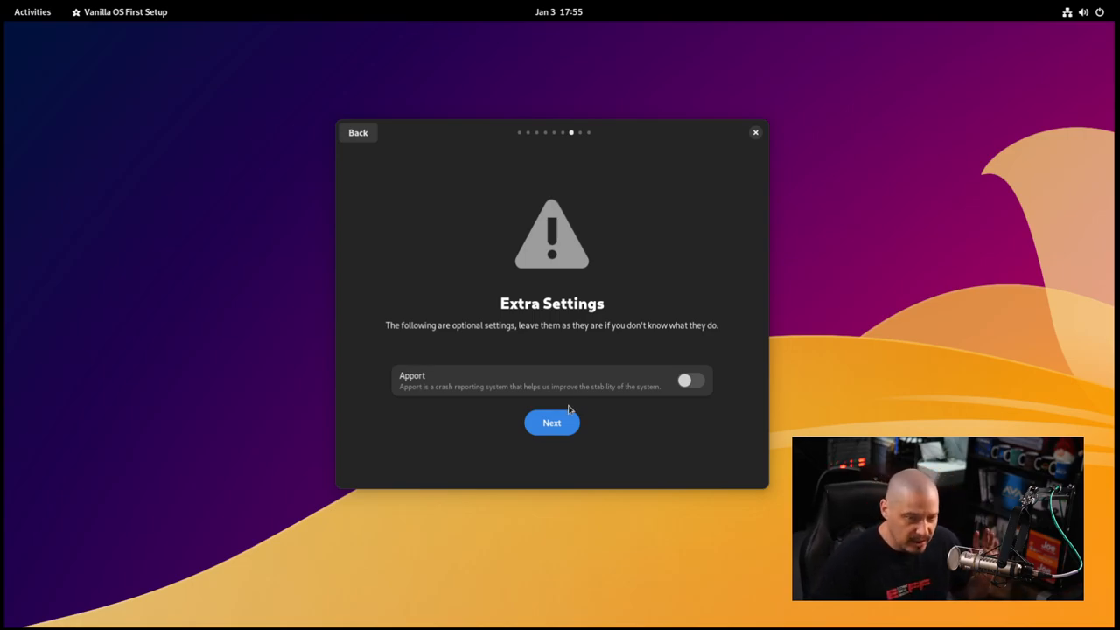
mouse_move(511, 312)
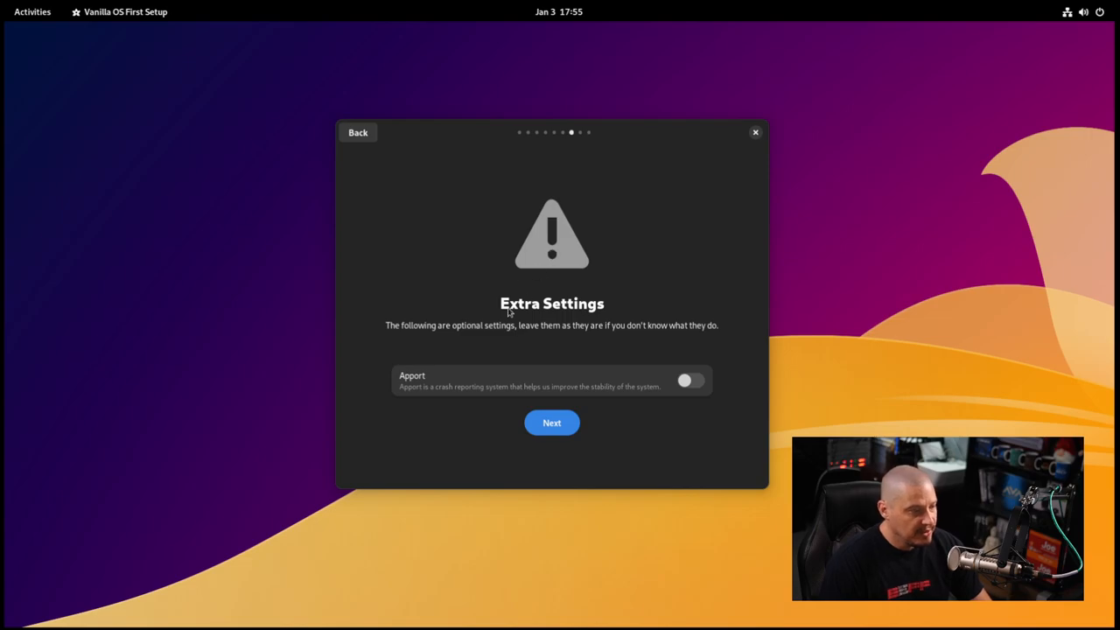
mouse_move(539, 347)
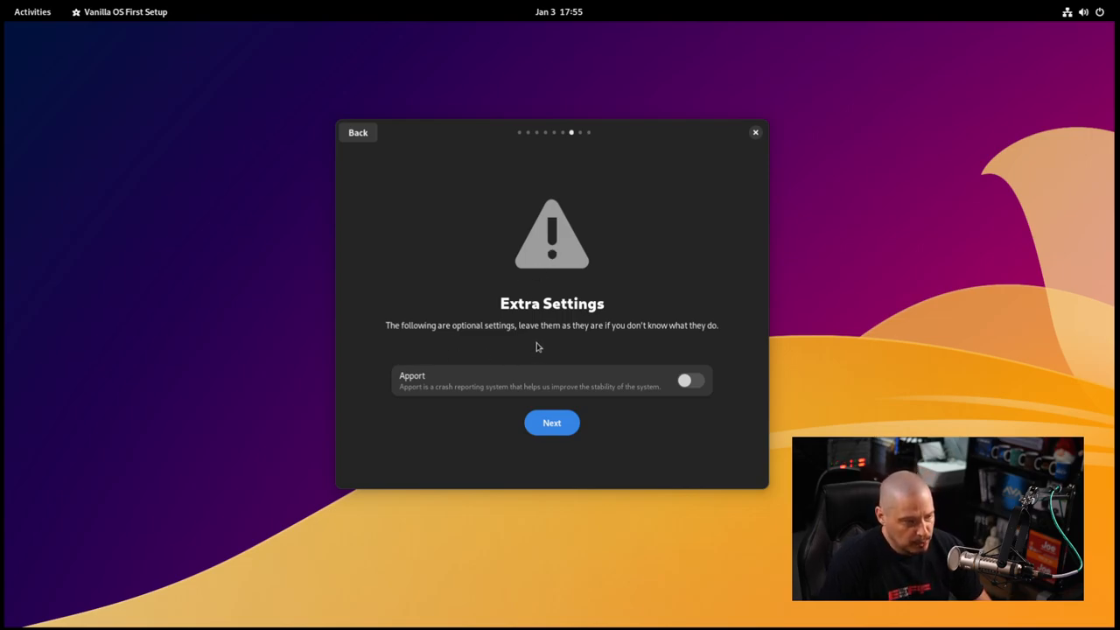
mouse_move(603, 343)
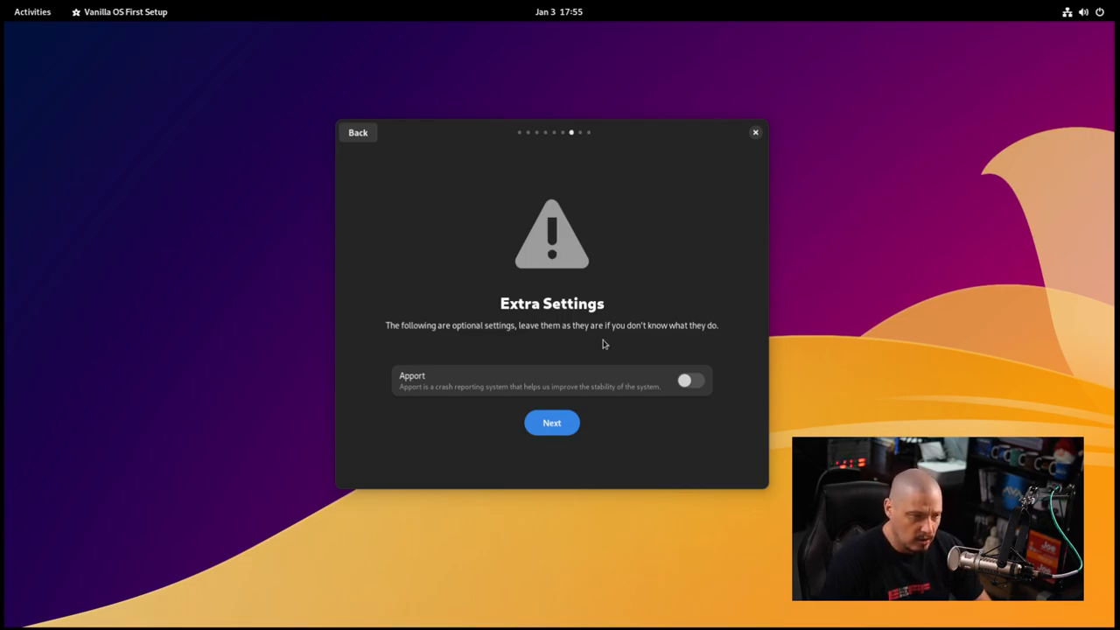
mouse_move(429, 400)
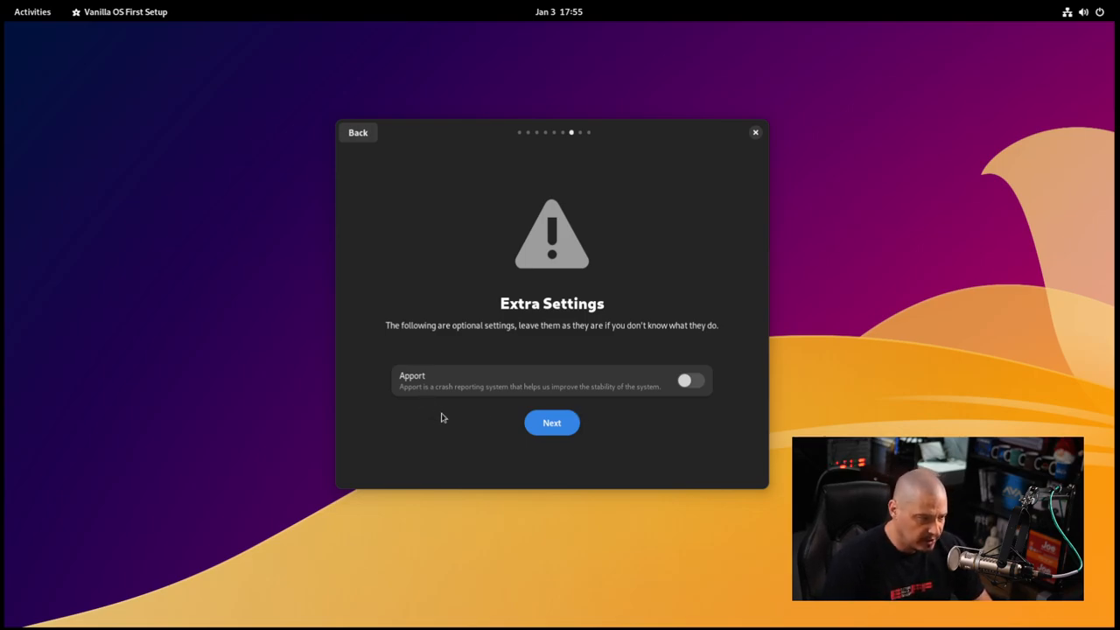
Turn on Apport crash reporting and apply the chosen setup options.
left_click(689, 380)
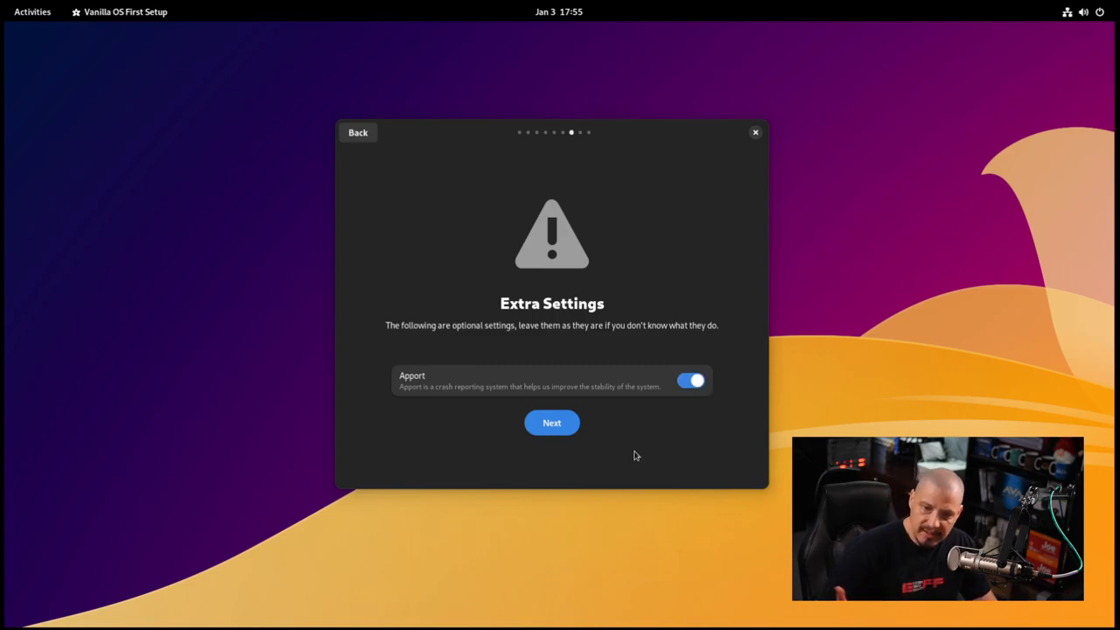
left_click(552, 422)
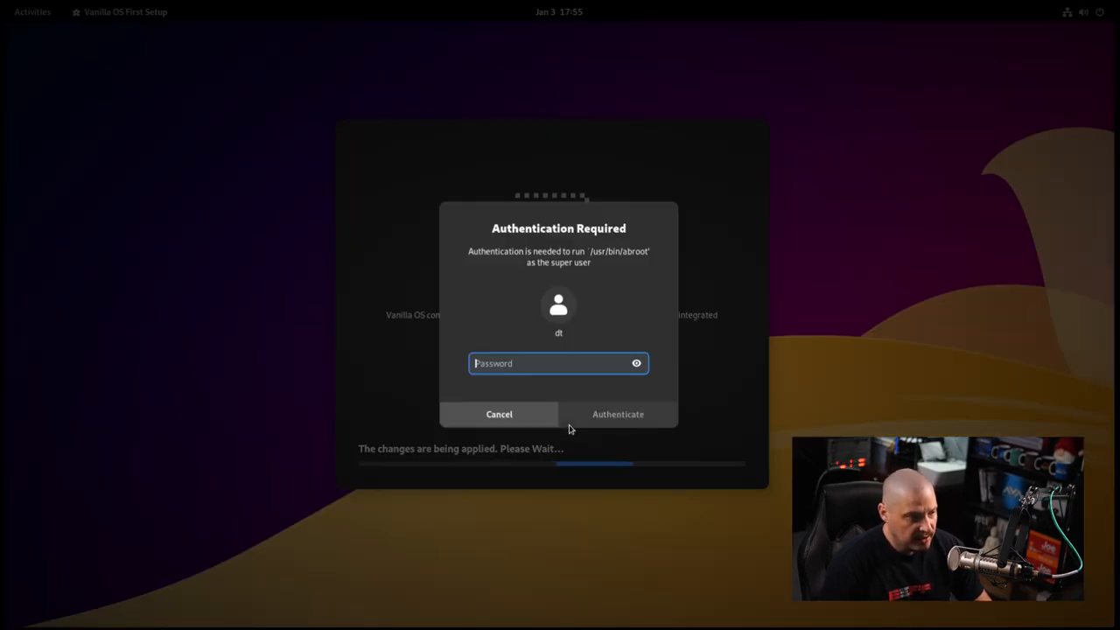
mouse_move(564, 375)
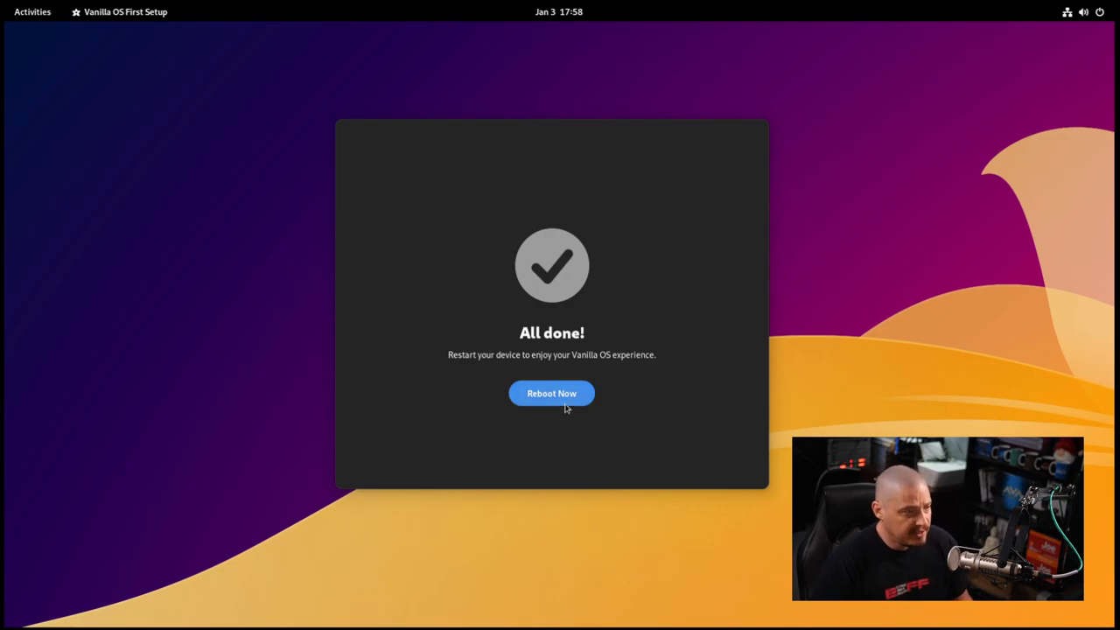
Reboot to finish setup, confirm the restart, and close the Done! screen.
left_click(551, 392)
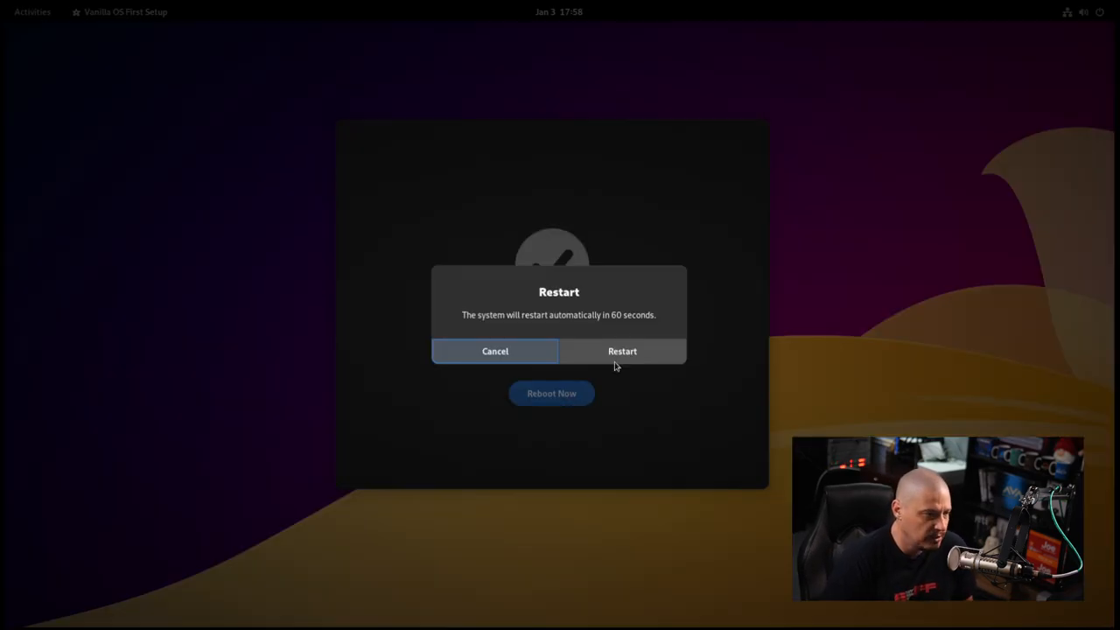
left_click(623, 350)
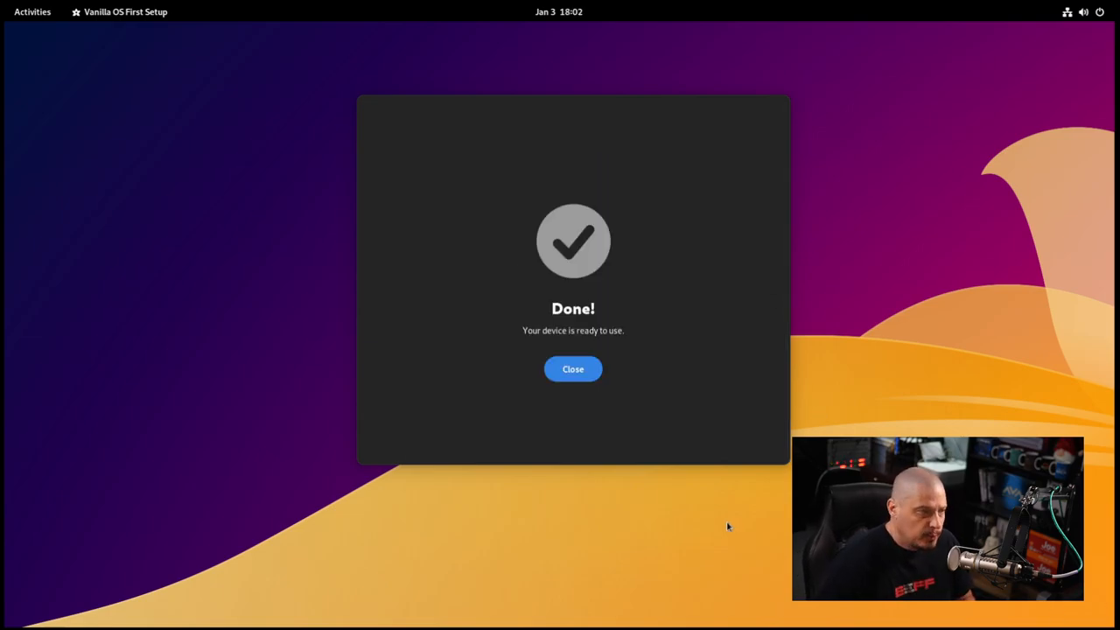
mouse_move(574, 312)
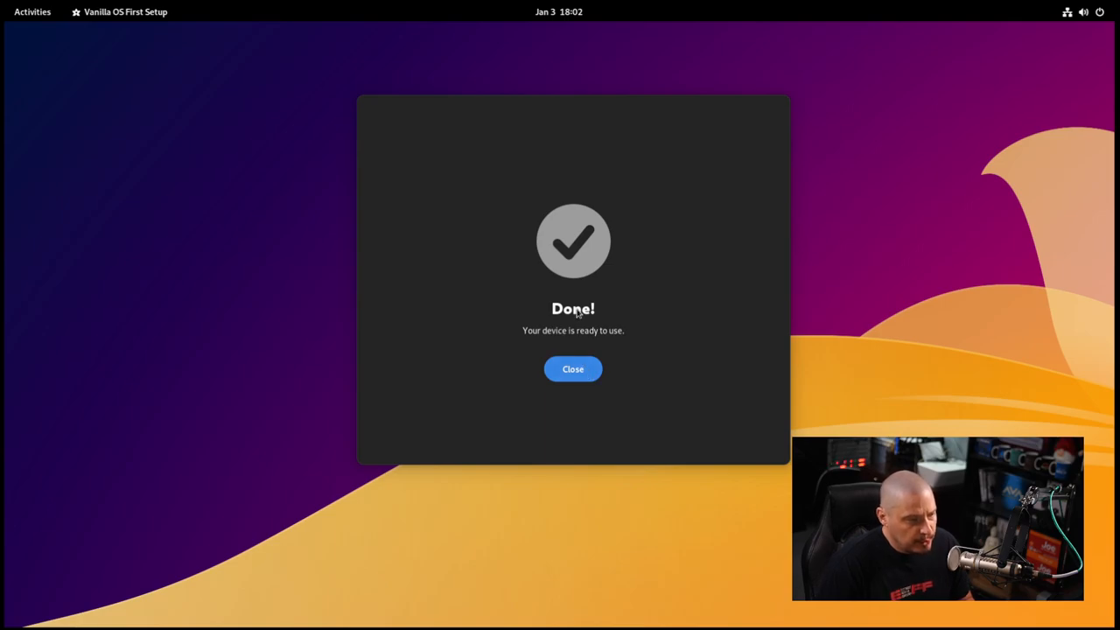
left_click(572, 367)
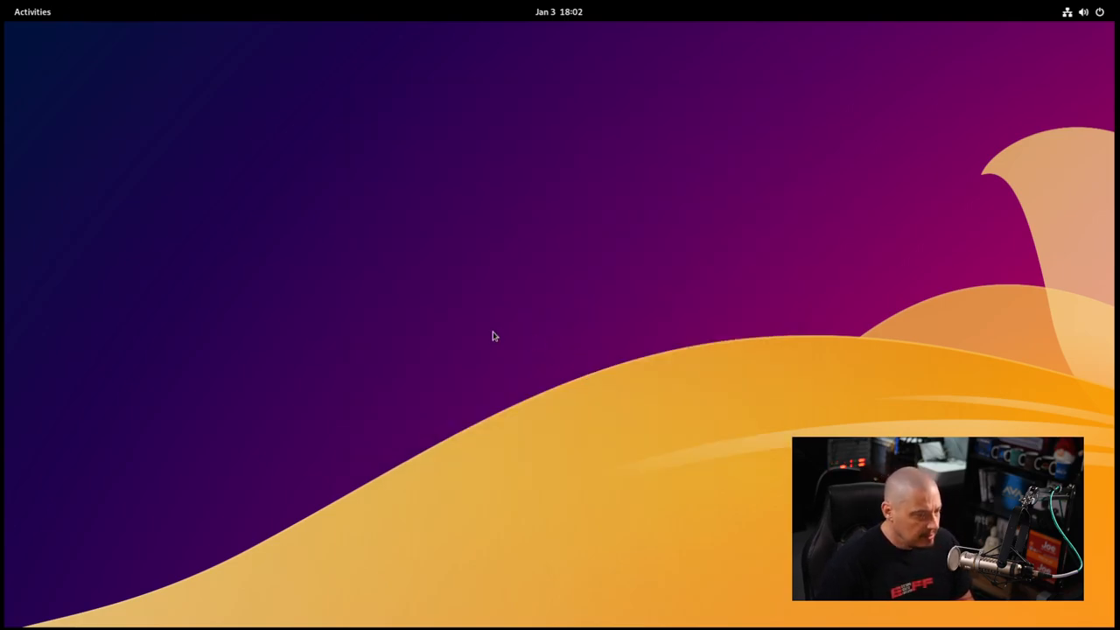
Show the full app grid from the Activities overview.
left_click(31, 10)
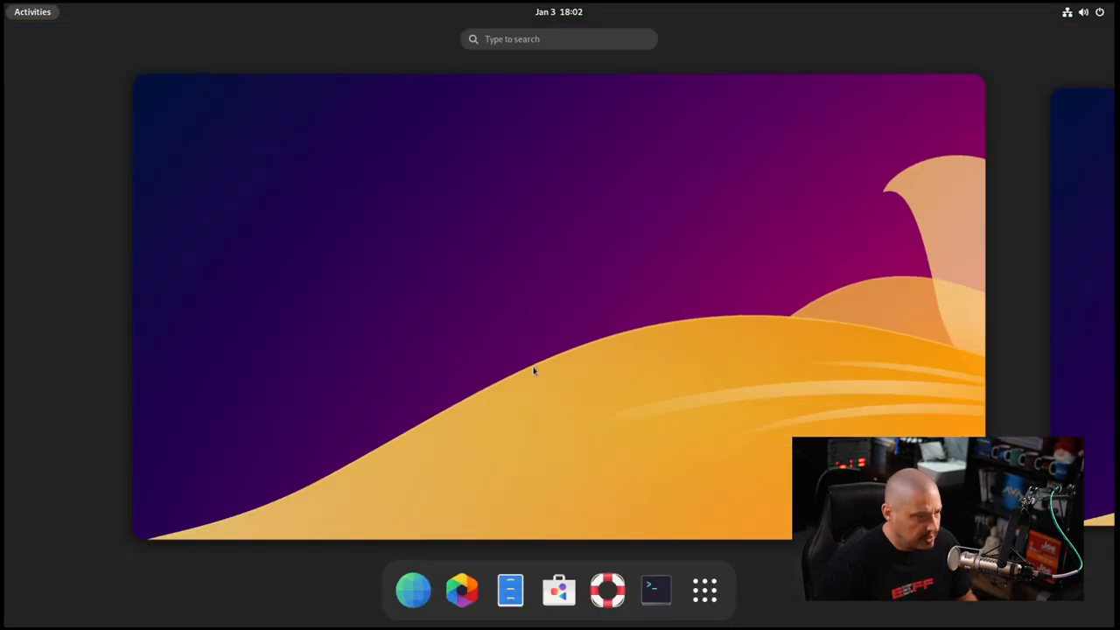
left_click(703, 589)
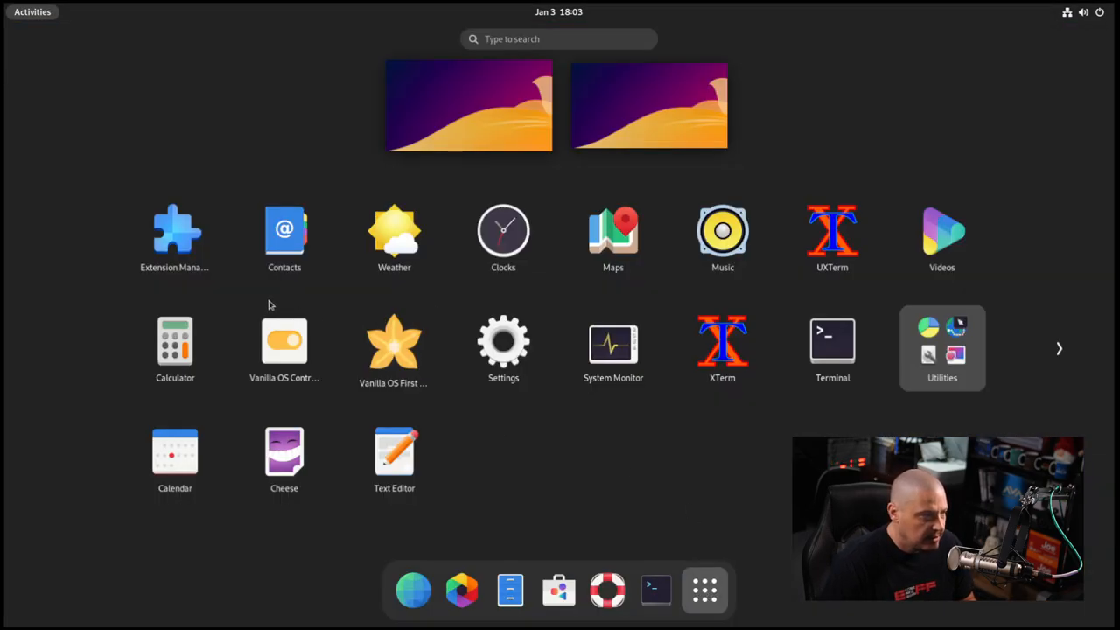
mouse_move(175, 231)
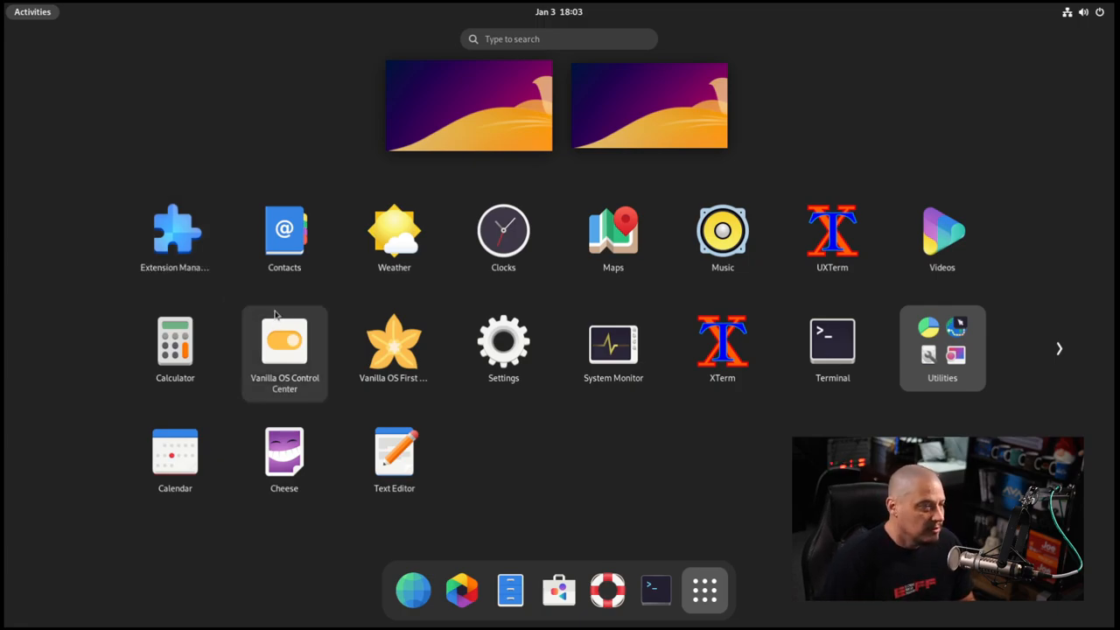
mouse_move(297, 294)
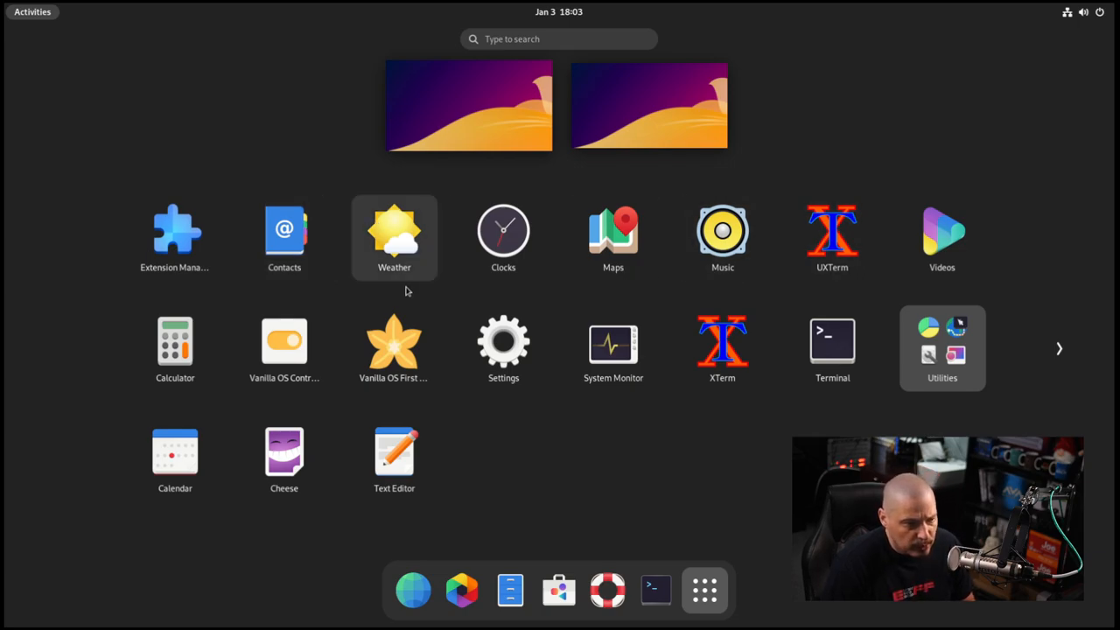
mouse_move(742, 540)
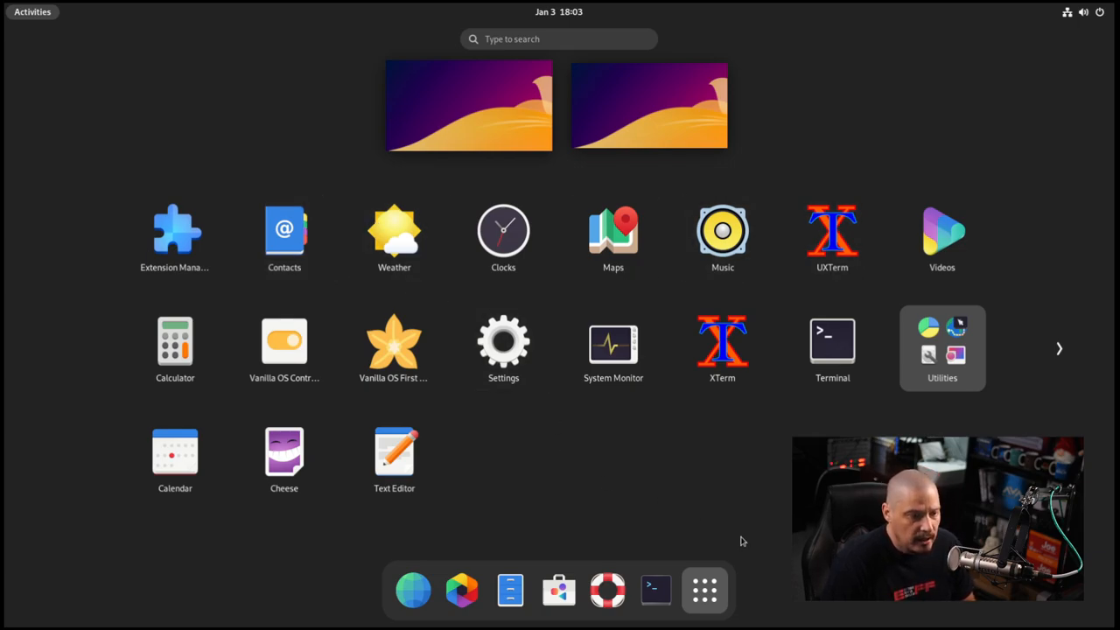
mouse_move(612, 236)
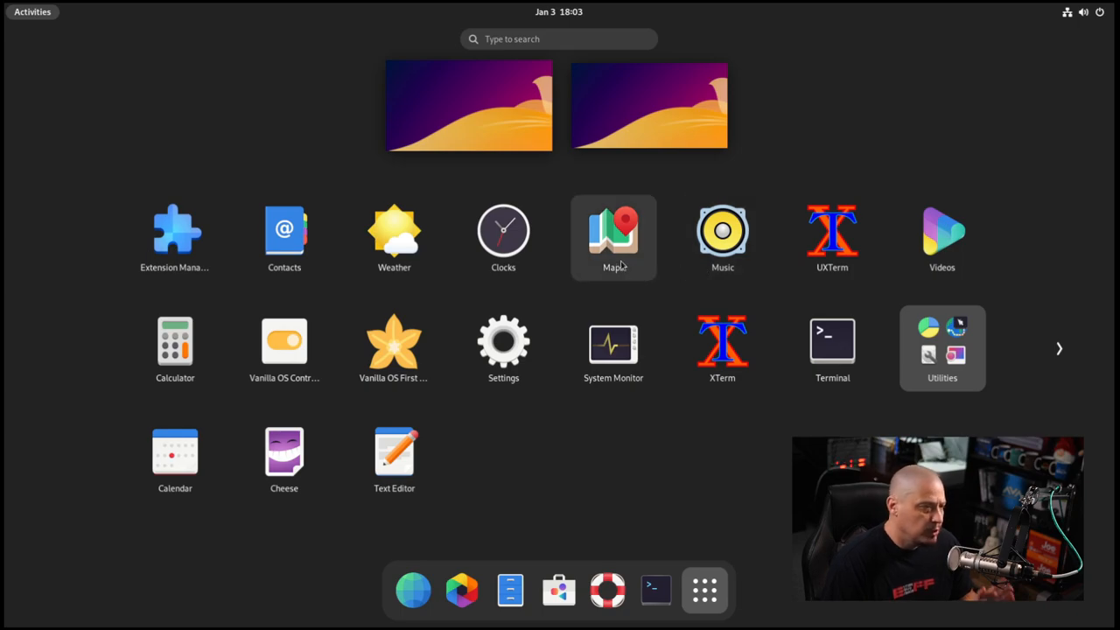
mouse_move(313, 427)
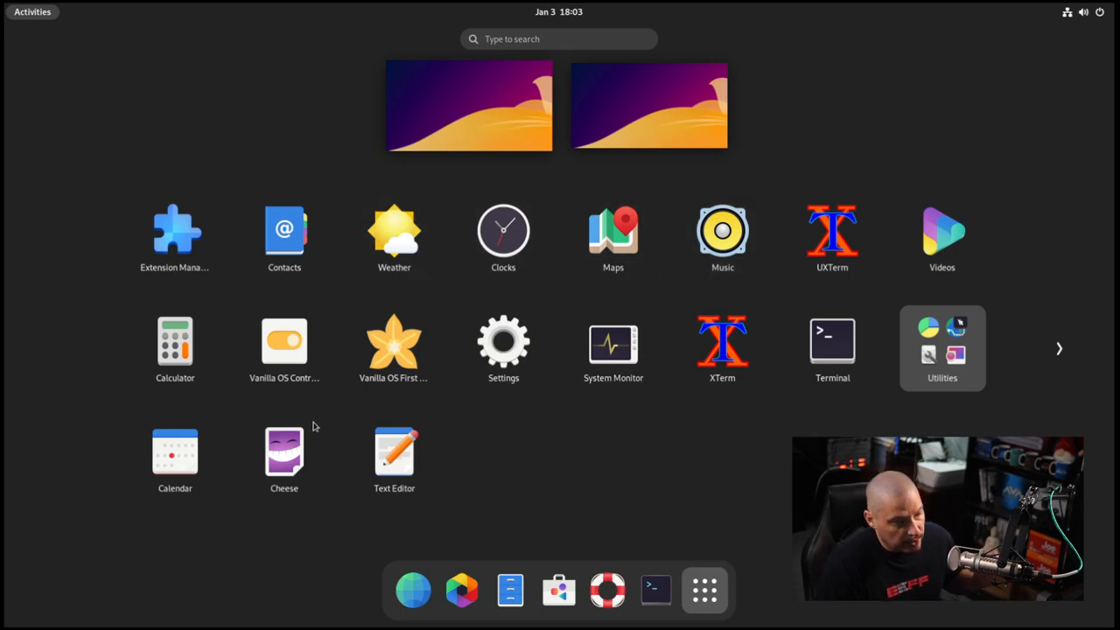
mouse_move(284, 451)
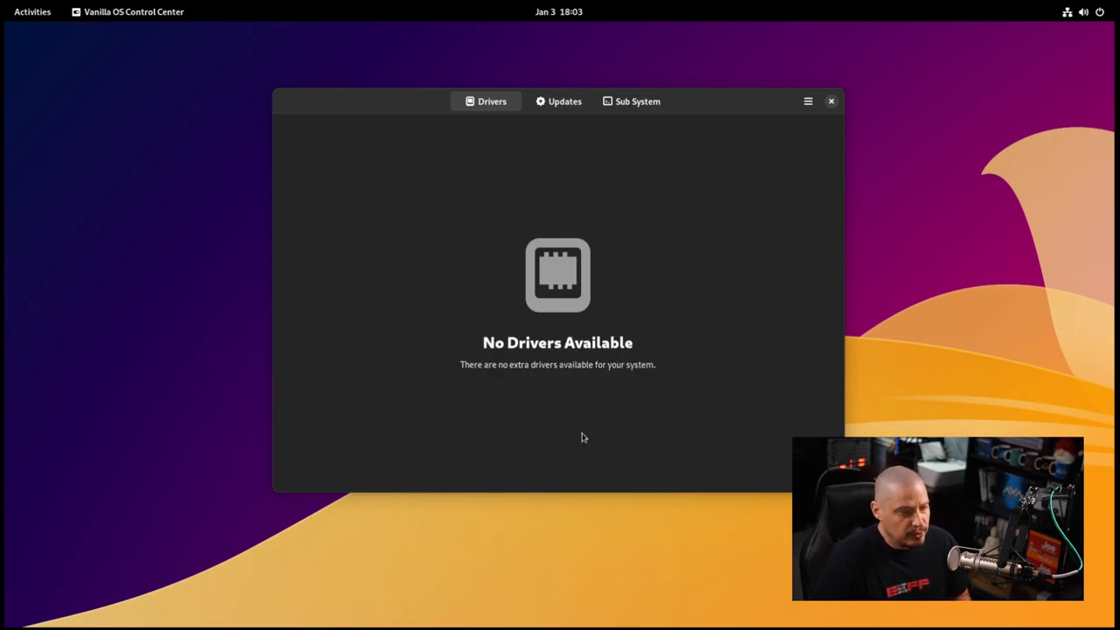
mouse_move(590, 384)
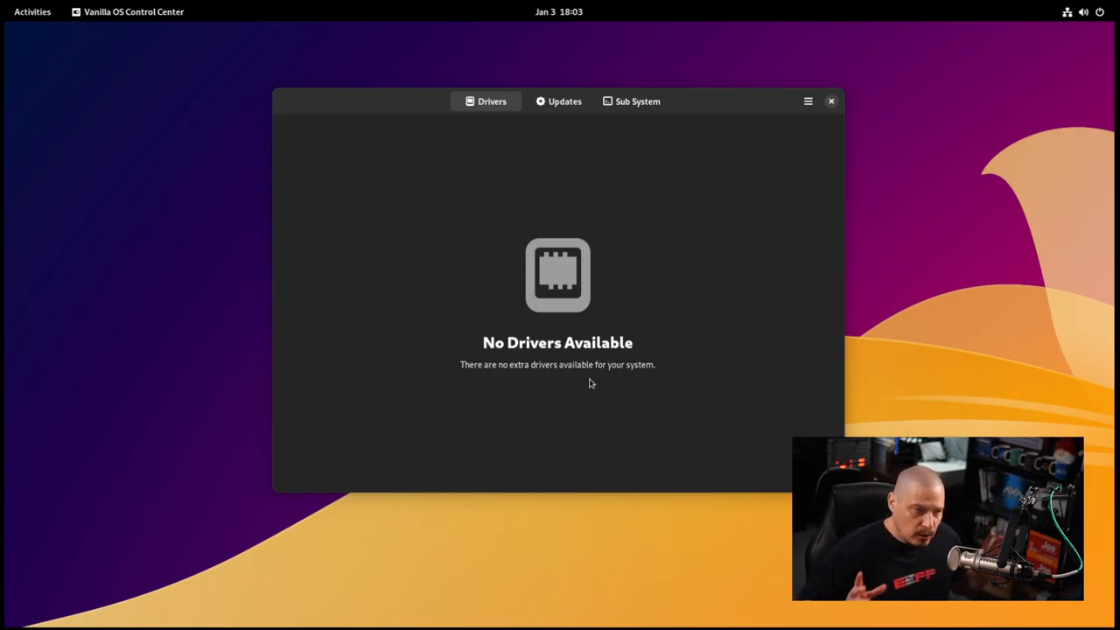
mouse_move(539, 270)
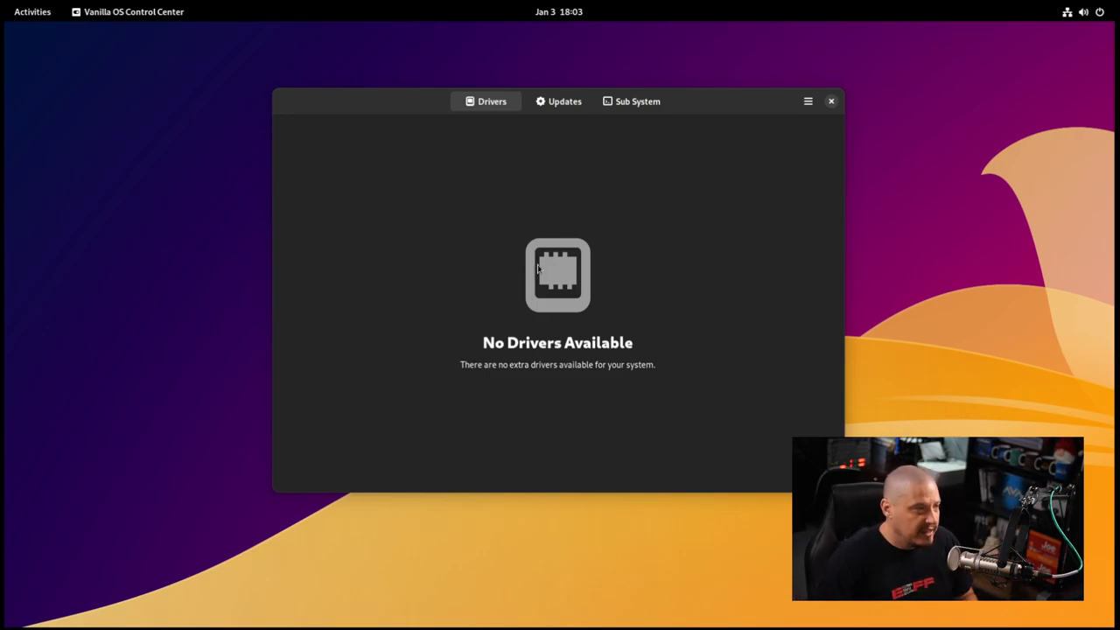
mouse_move(563, 231)
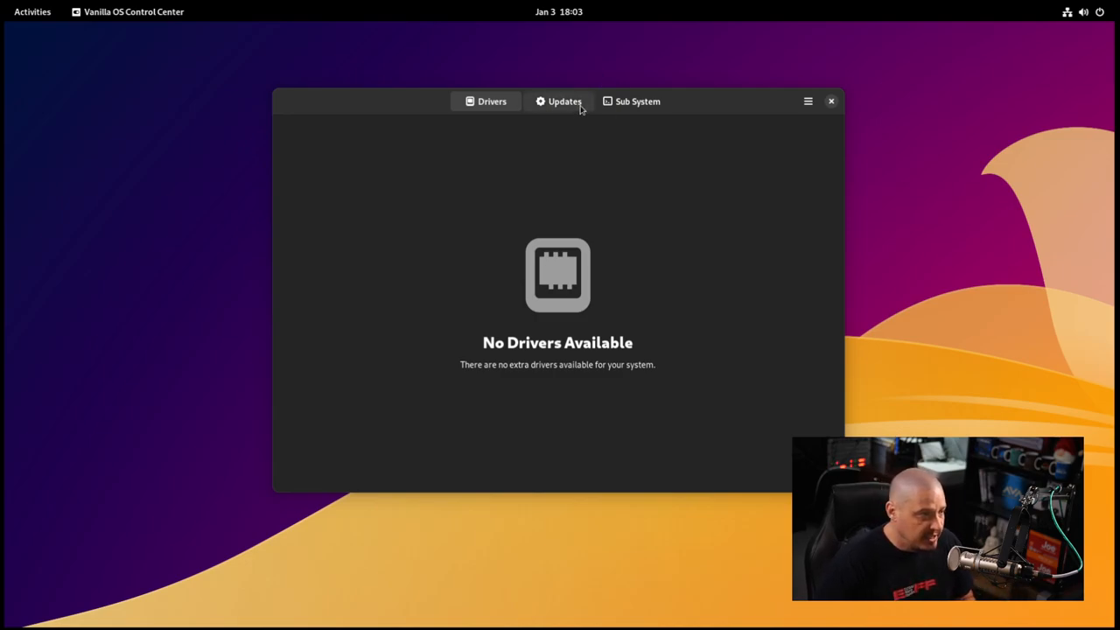
Review Updates and the empty Sub System apps list, then close Control Center.
left_click(564, 100)
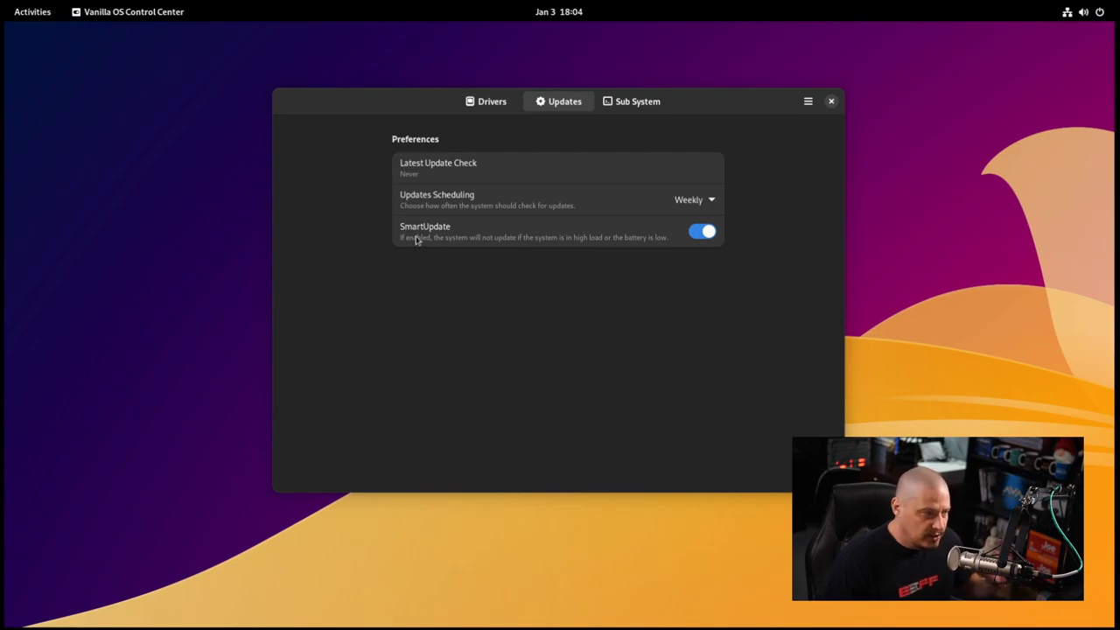
mouse_move(616, 226)
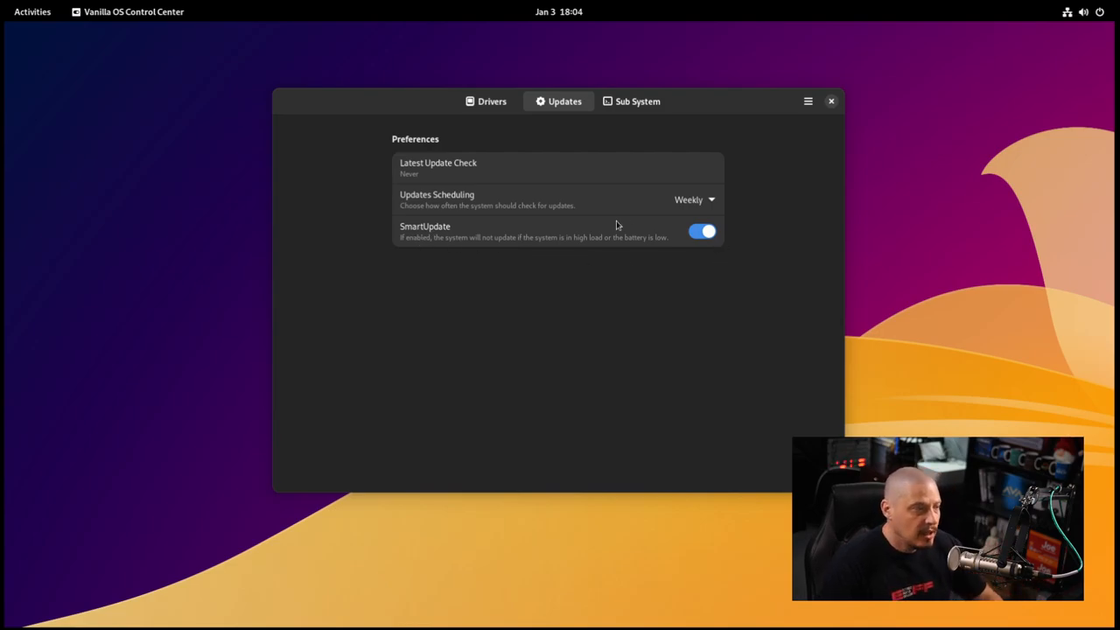
mouse_move(693, 212)
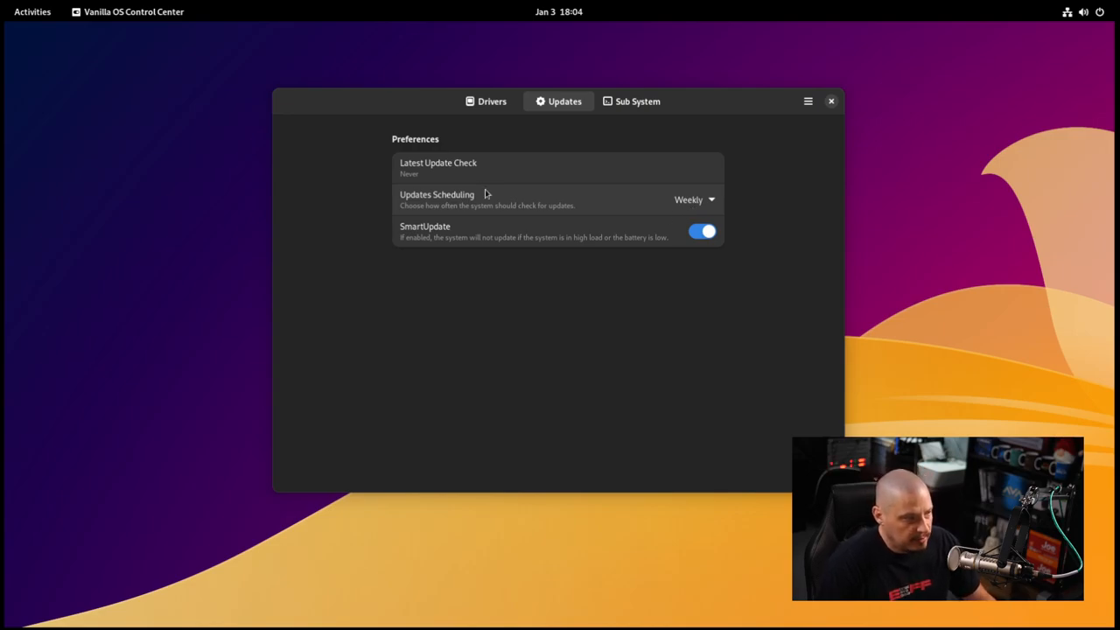
mouse_move(437, 181)
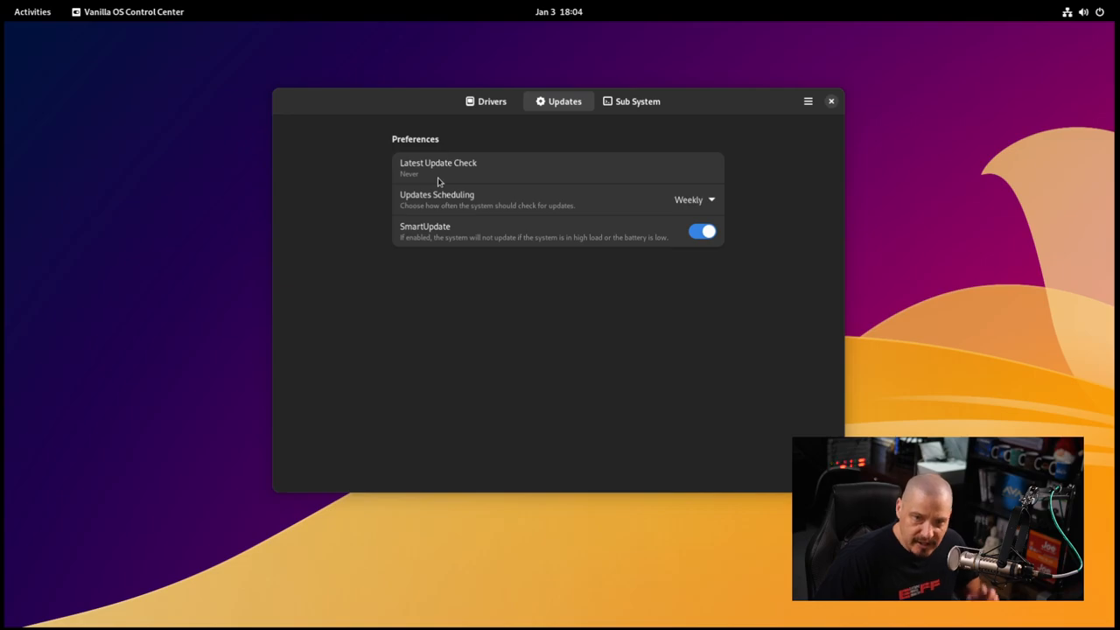
mouse_move(429, 191)
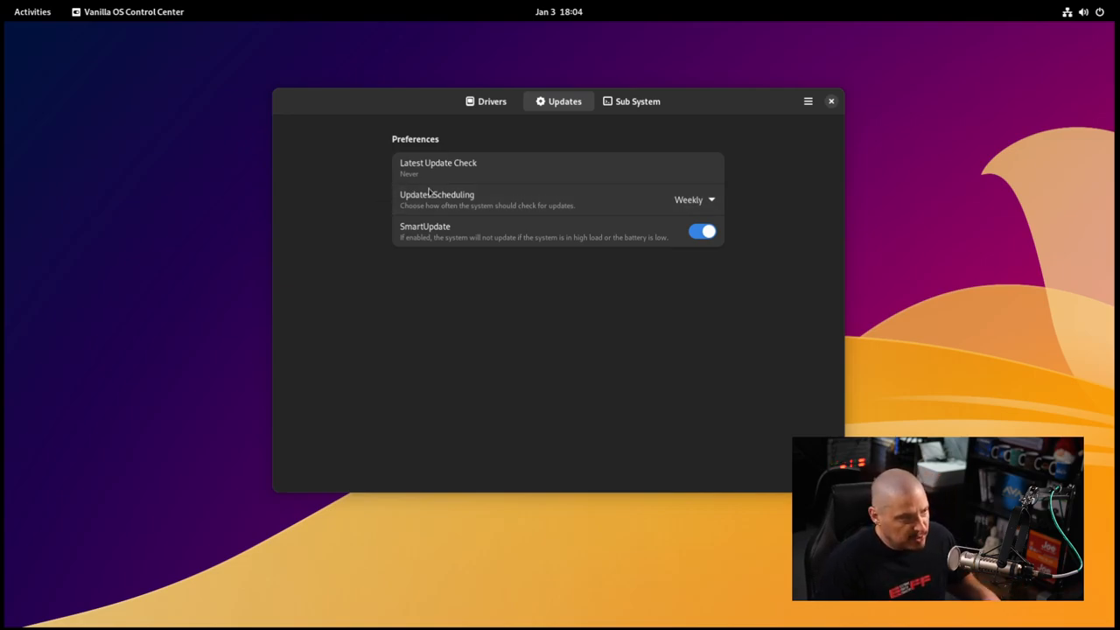
mouse_move(638, 109)
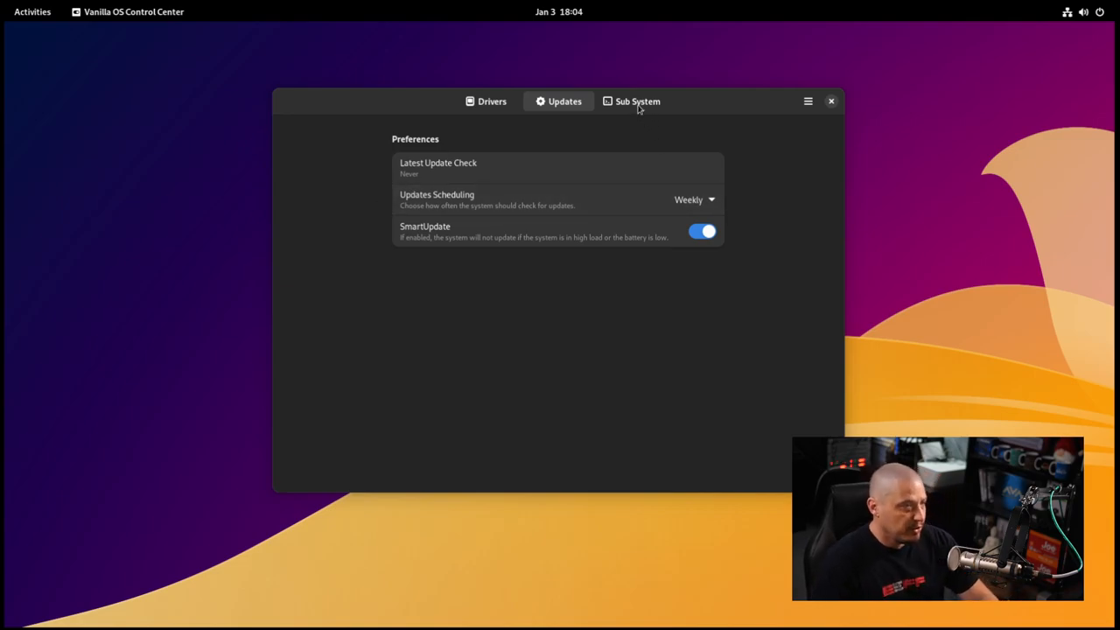
left_click(637, 100)
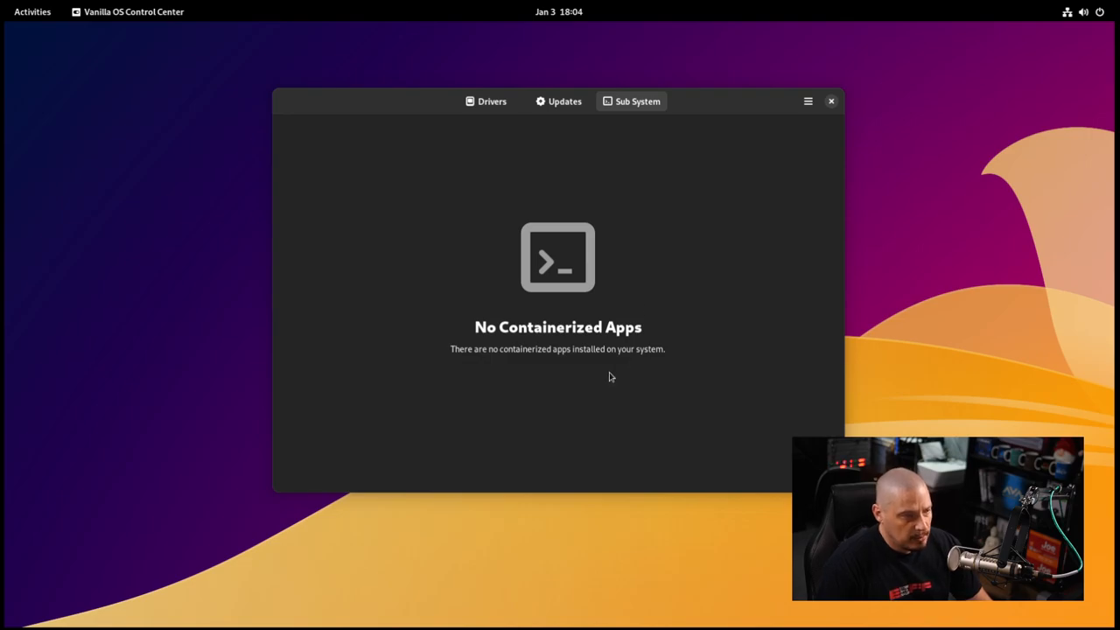
mouse_move(554, 413)
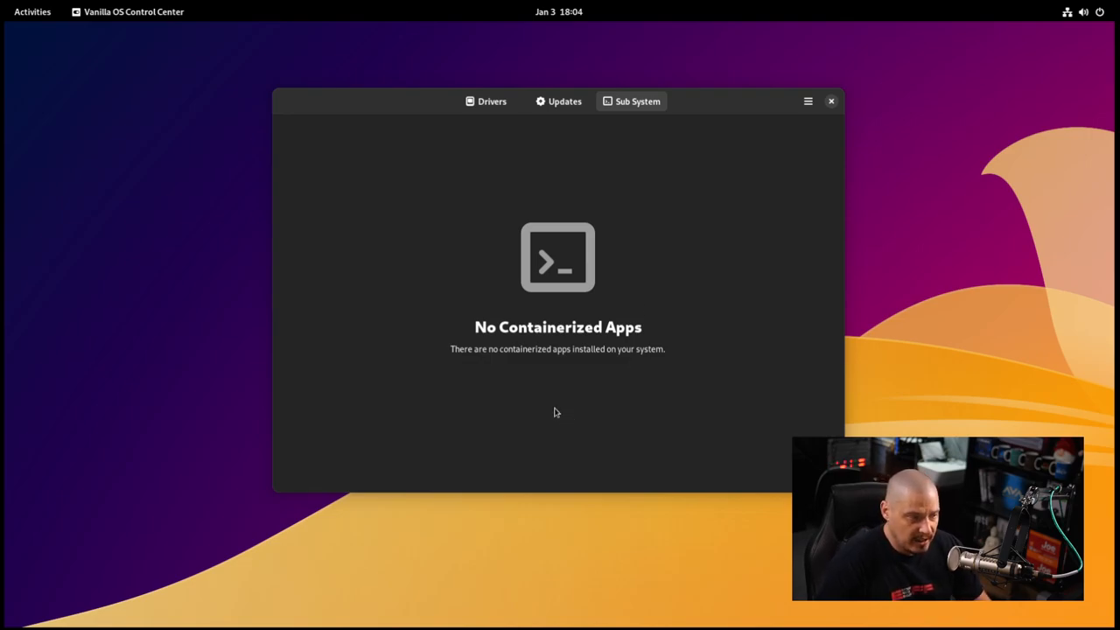
mouse_move(627, 346)
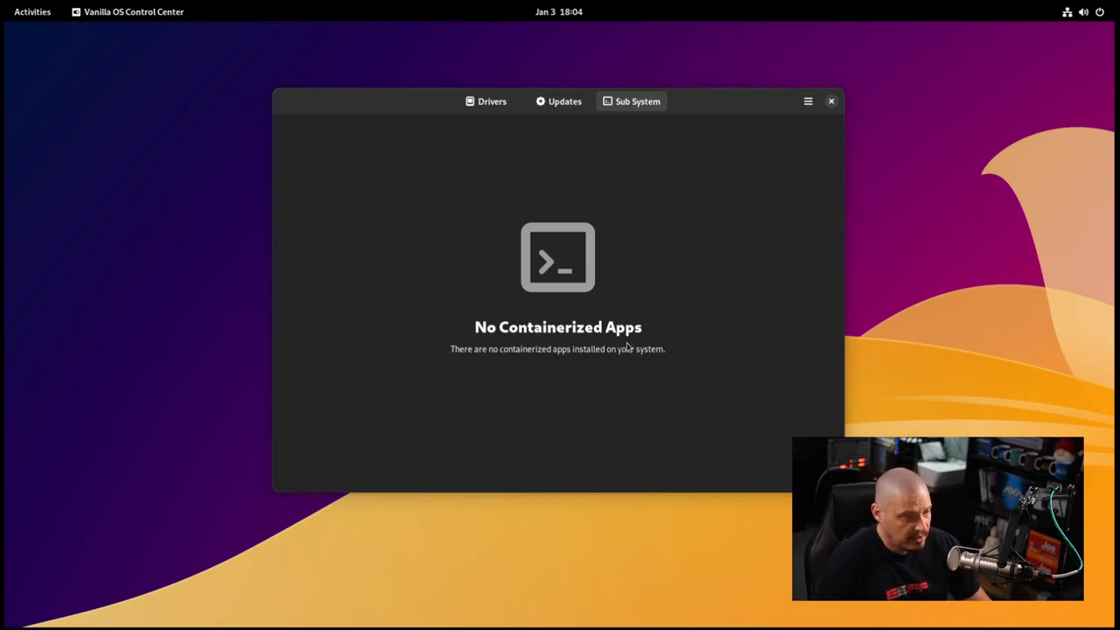
left_click(829, 100)
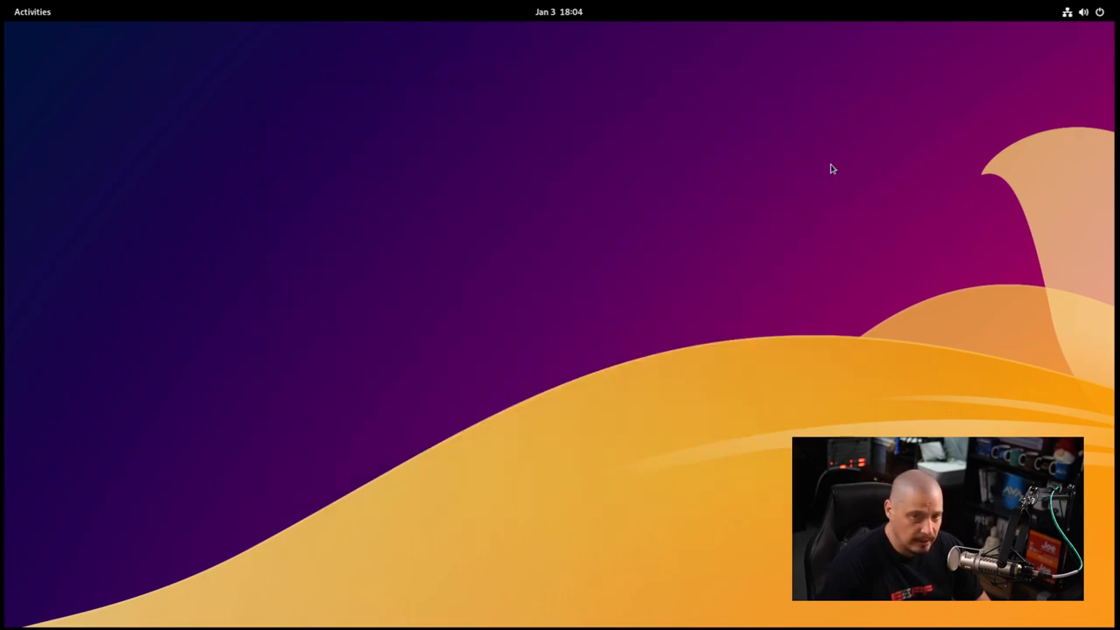
mouse_move(714, 625)
type("software")
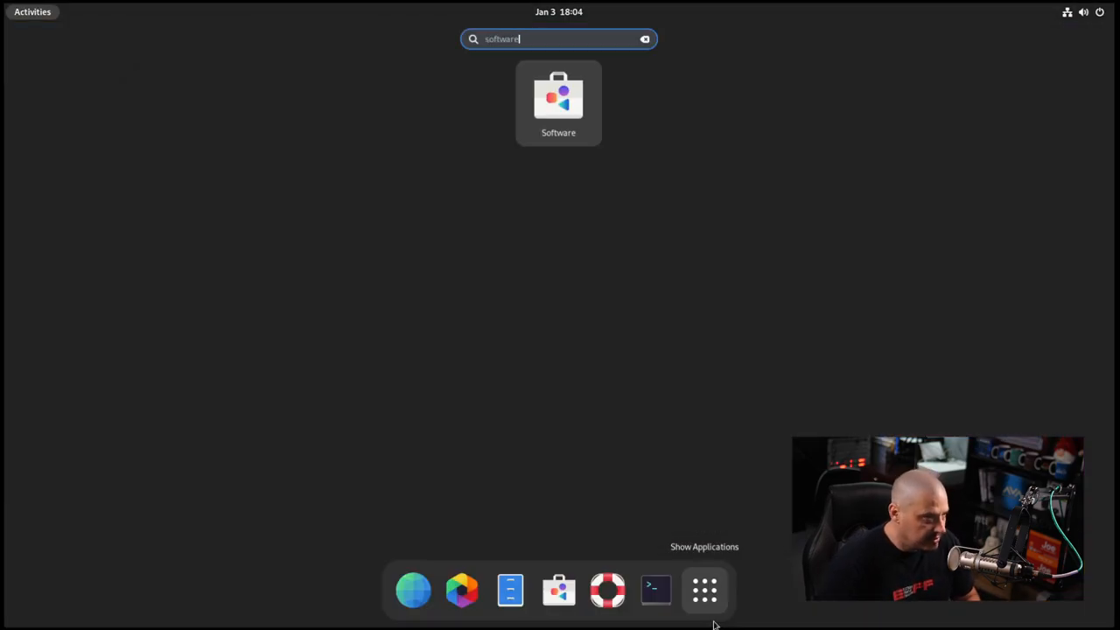
Launch Software, run an app search that finds nothing, then clear the query back to Explore.
left_click(558, 96)
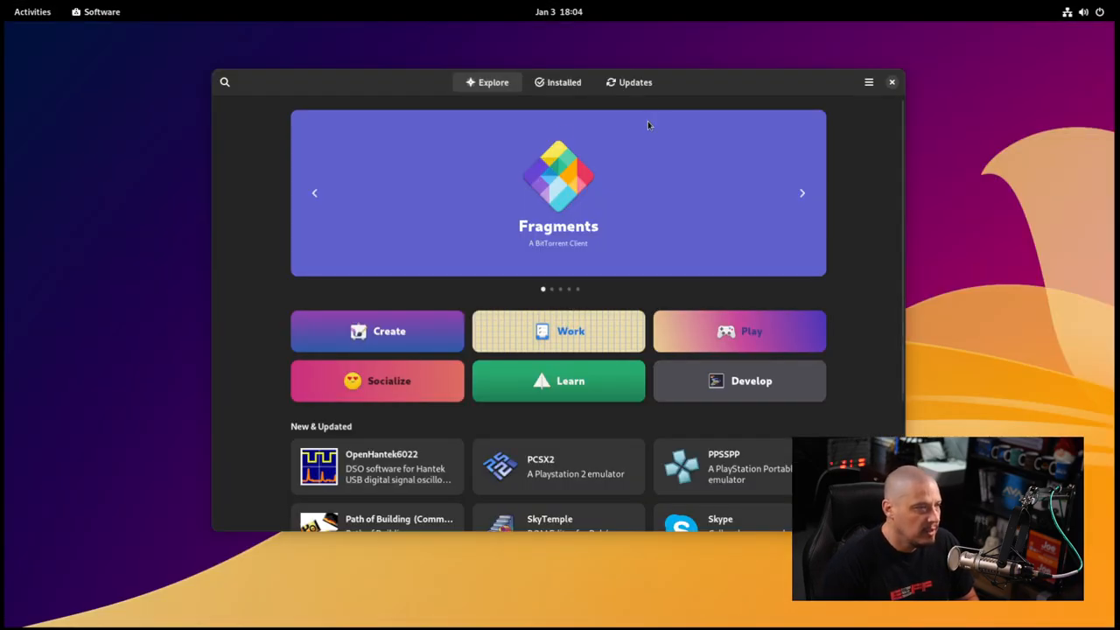
mouse_move(699, 94)
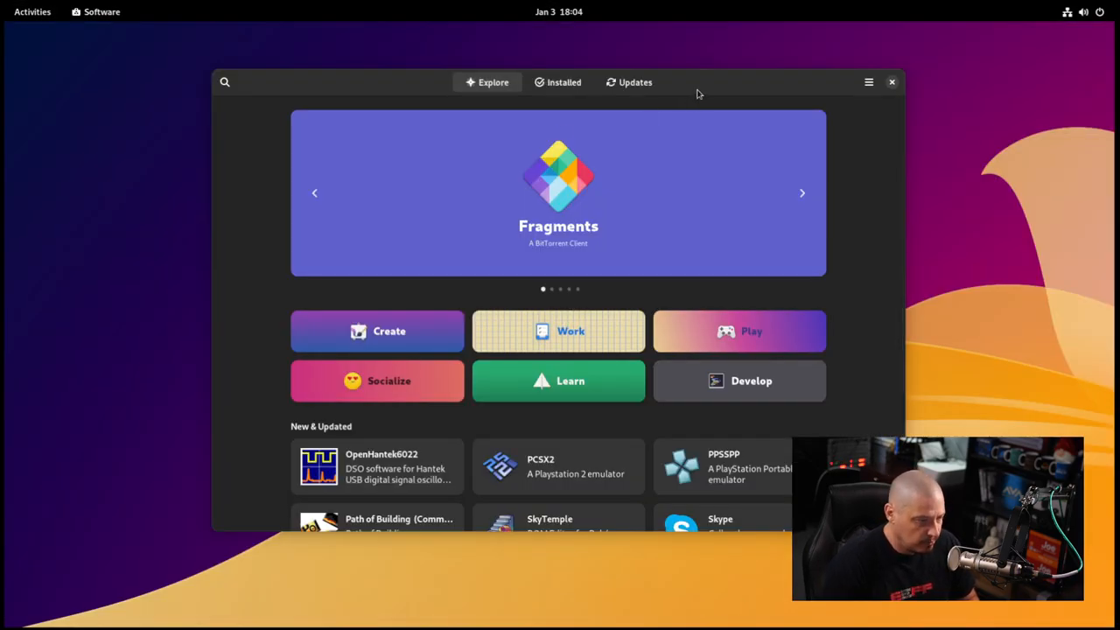
left_click(224, 82)
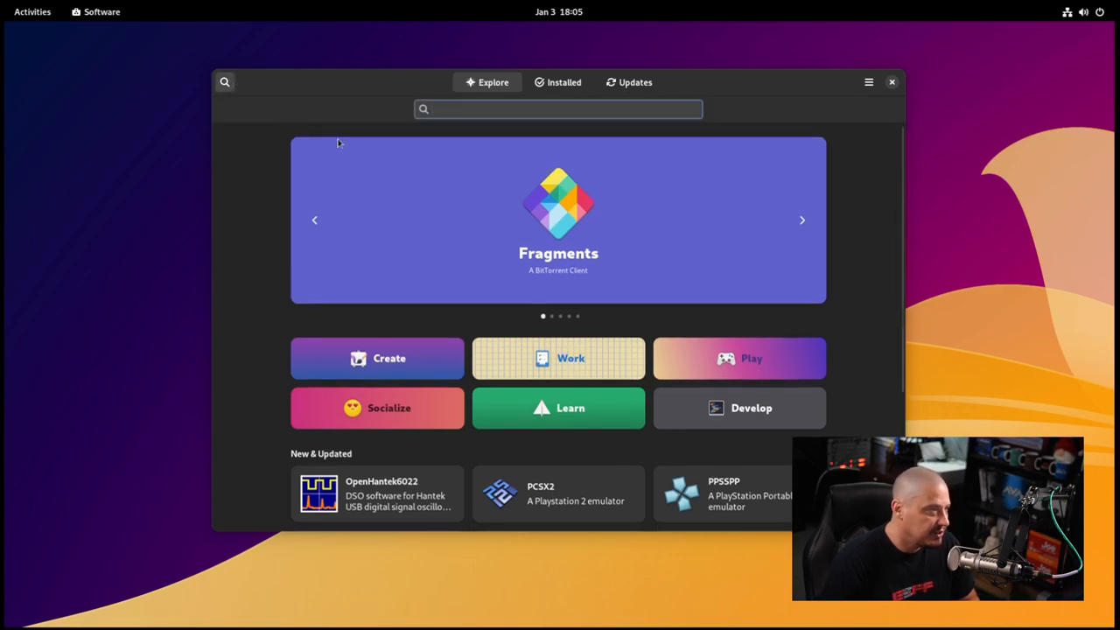
type("htq")
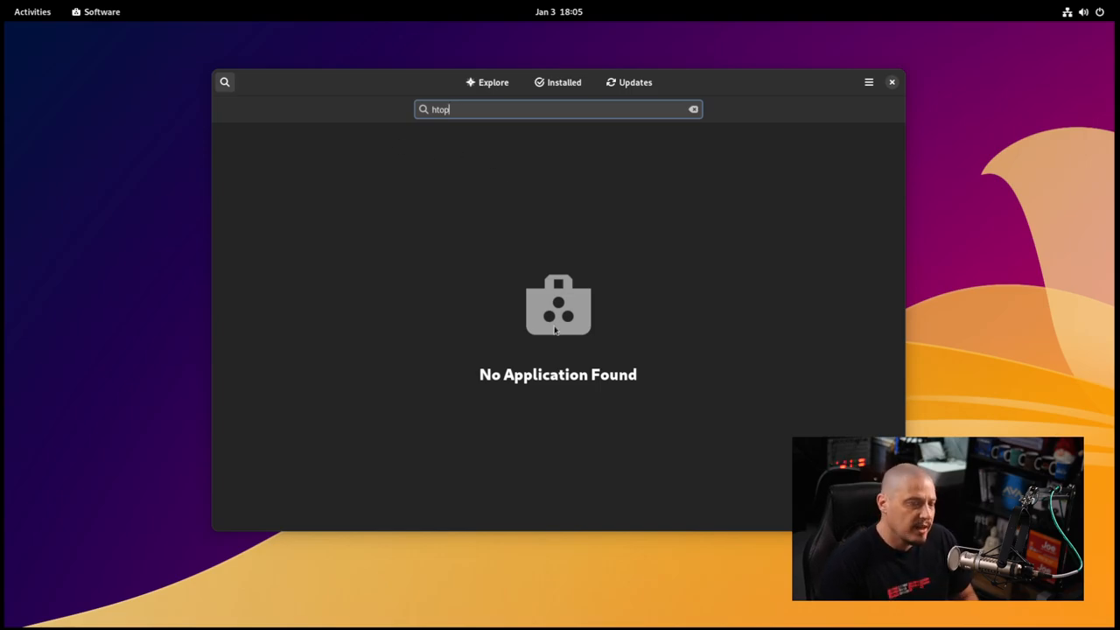
mouse_move(602, 235)
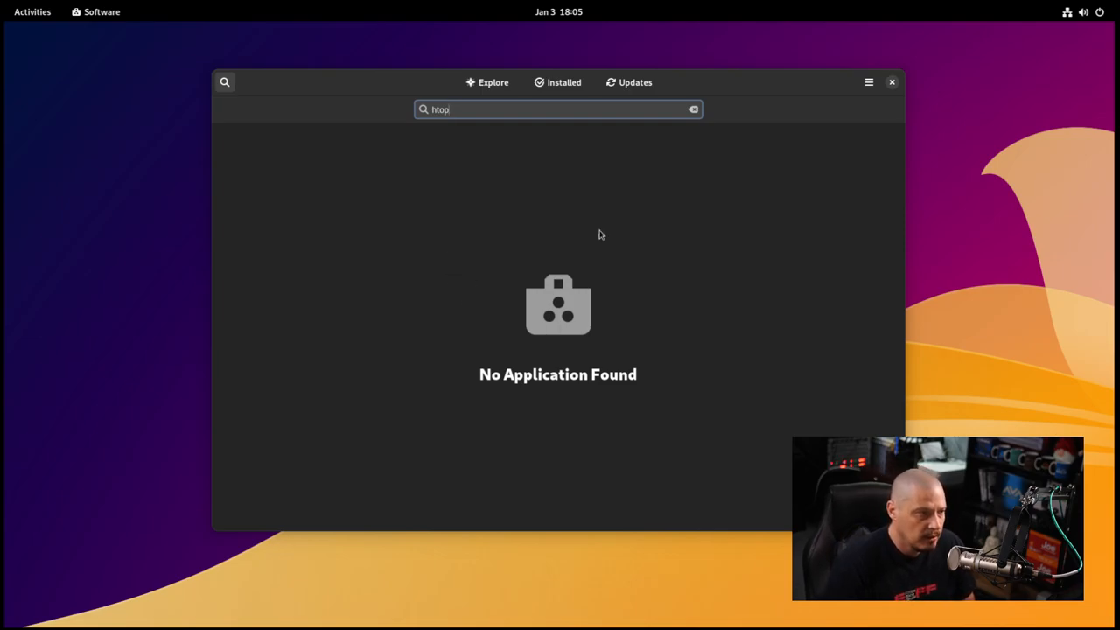
mouse_move(599, 315)
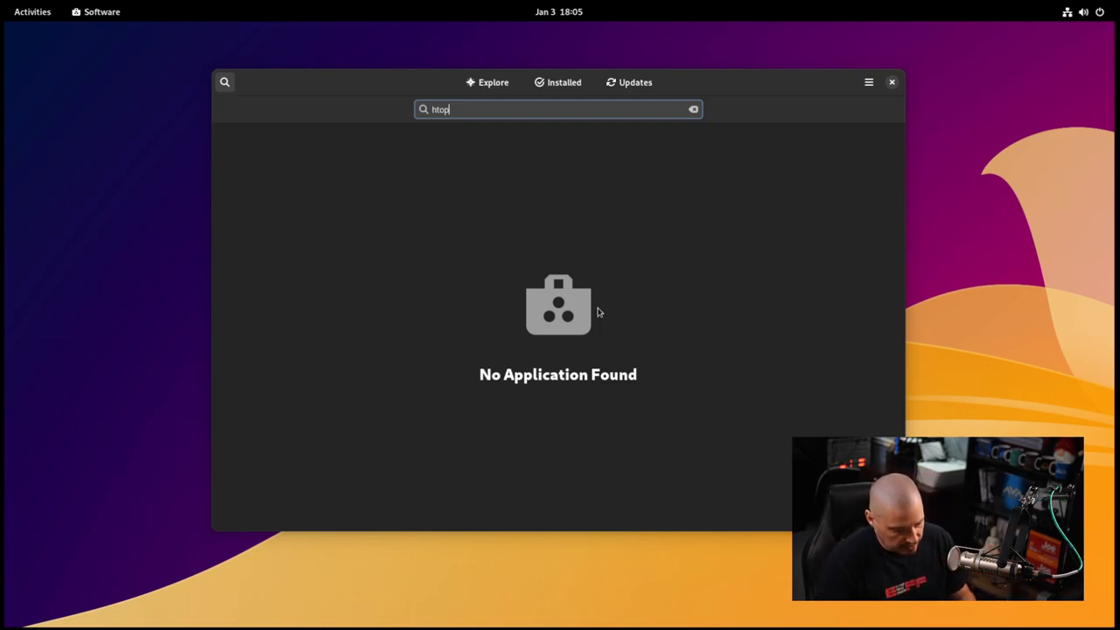
left_click(693, 108)
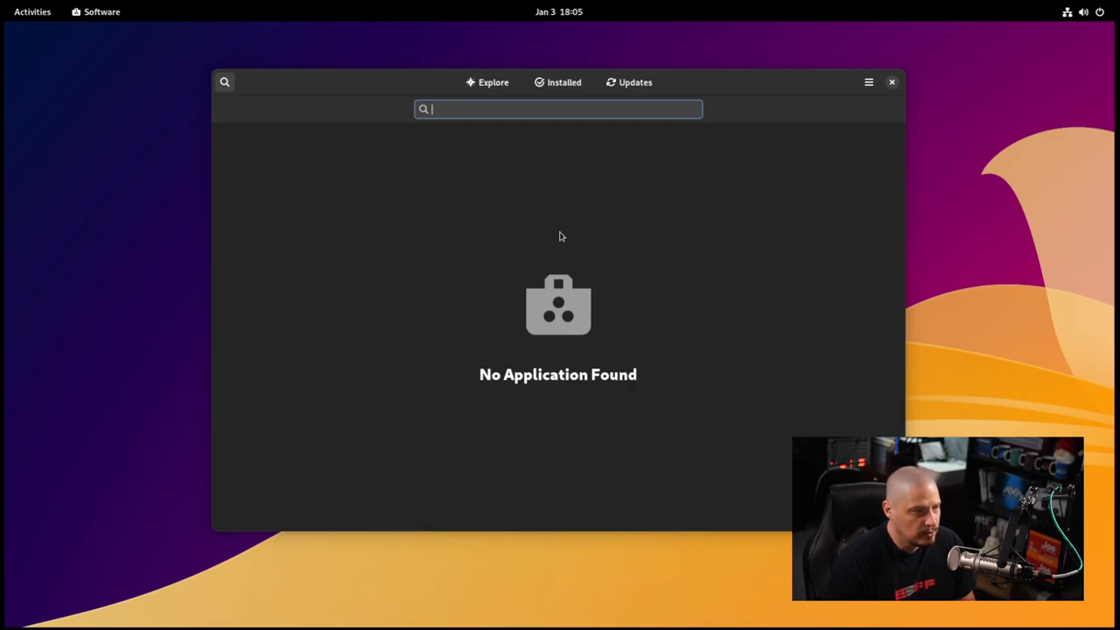
mouse_move(290, 91)
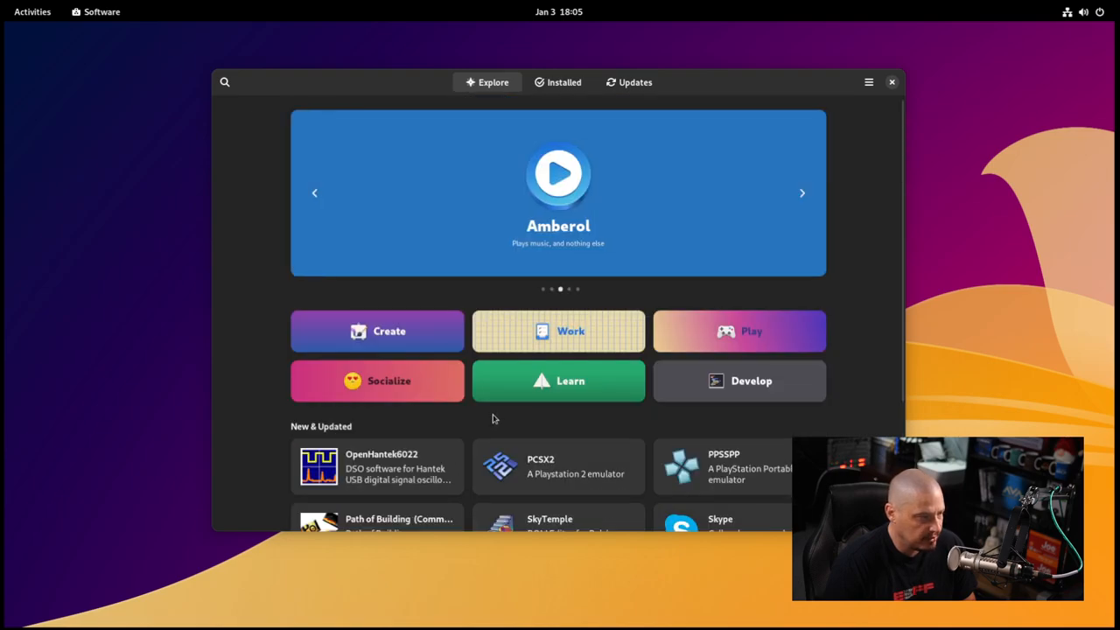
Visit the Play category, return to Explore and bring up the empty search field.
scroll("down", 3)
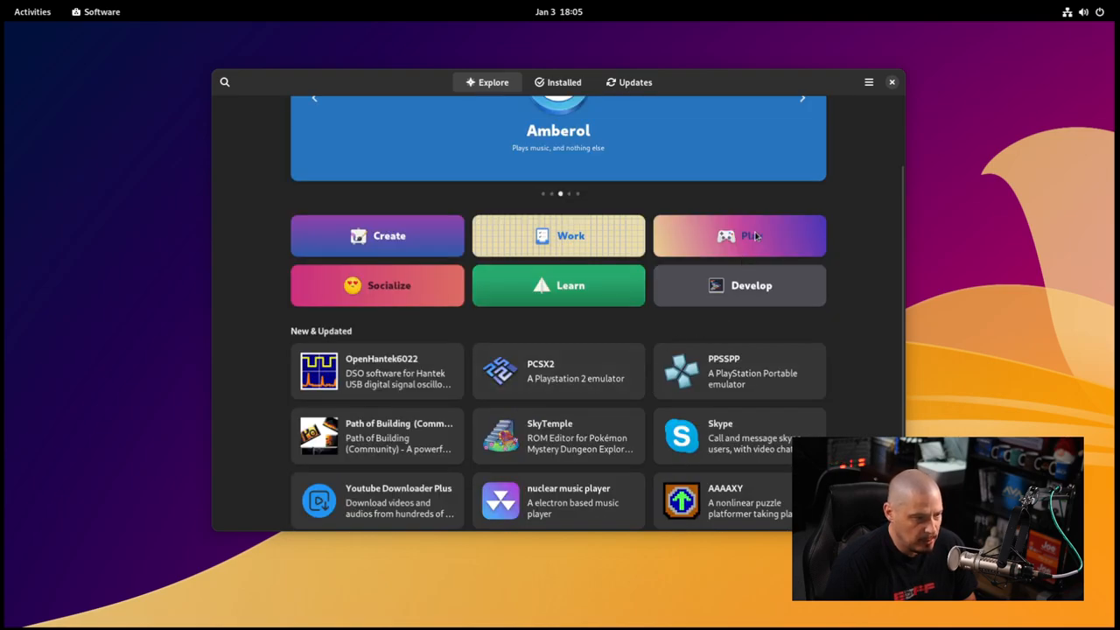
left_click(739, 235)
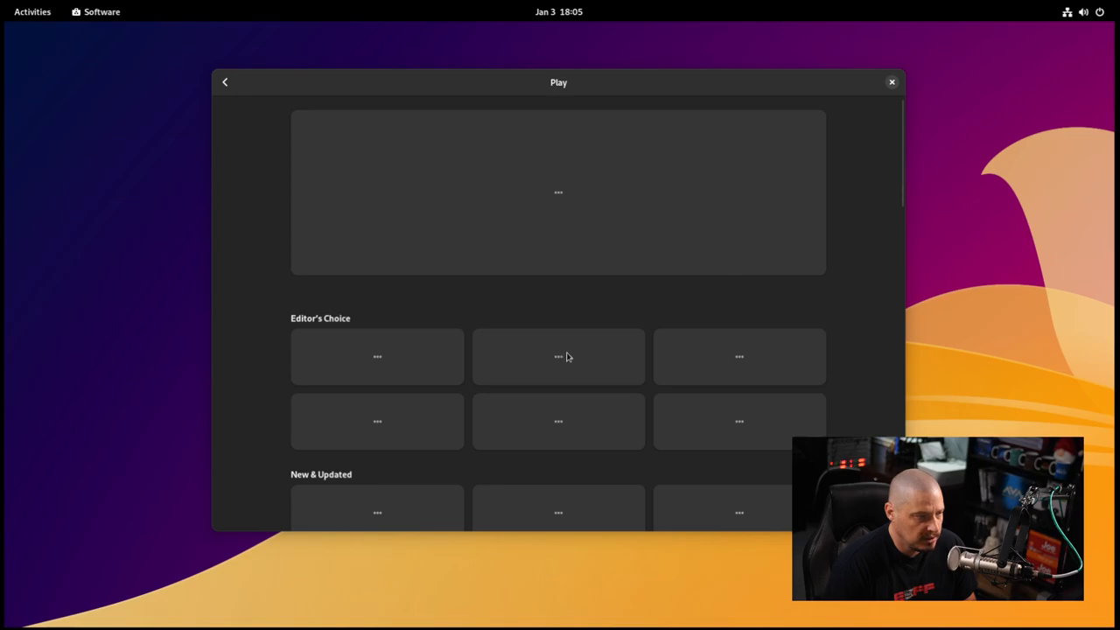
scroll("down", 3)
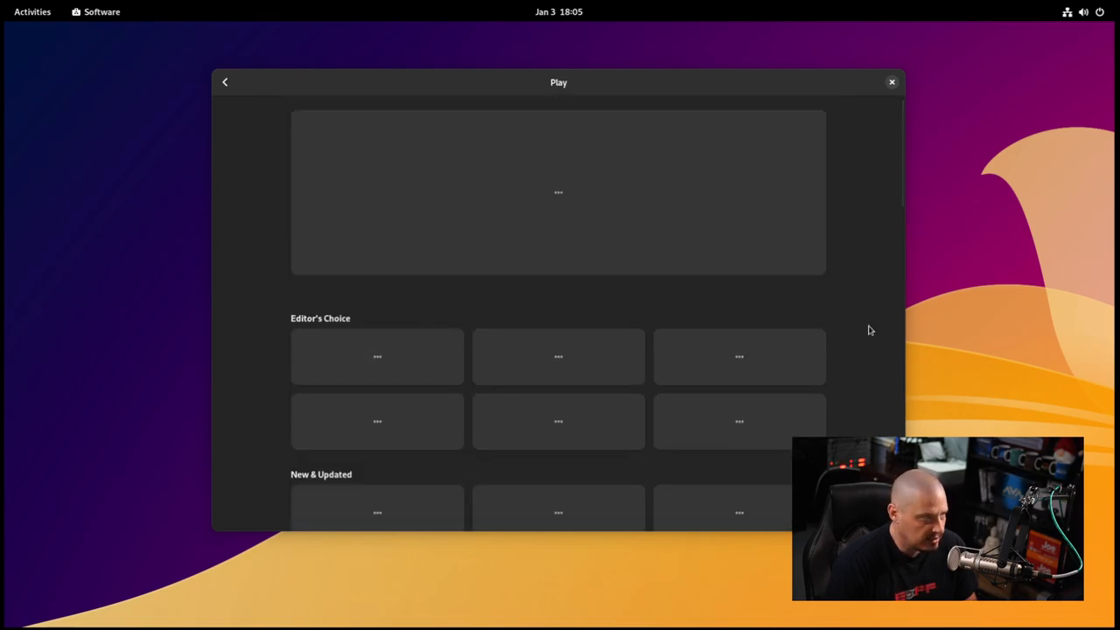
mouse_move(252, 136)
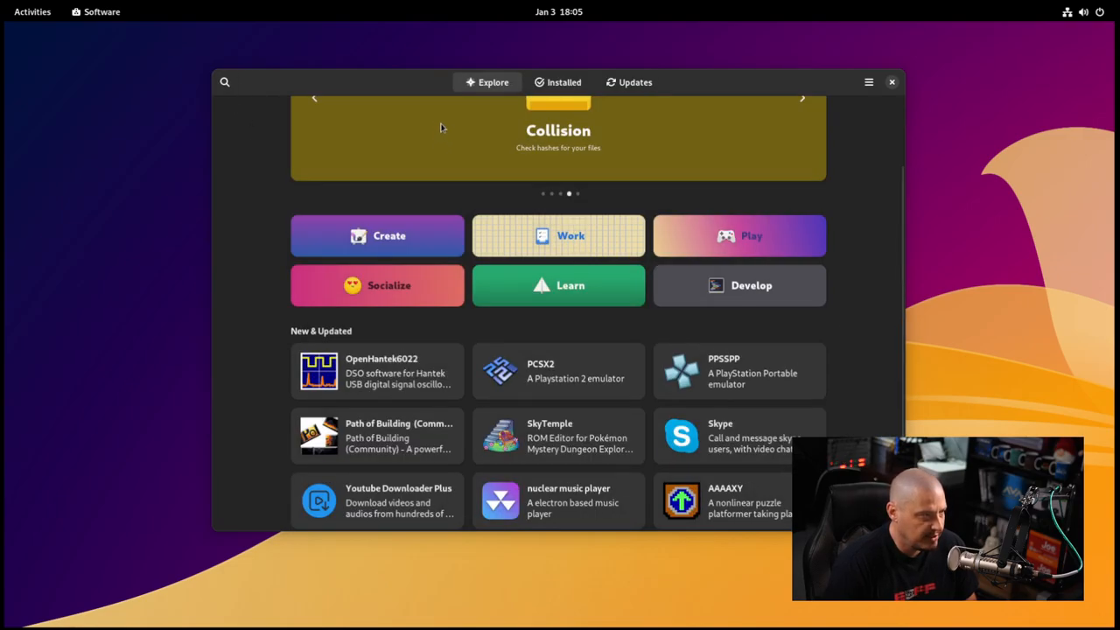
left_click(224, 82)
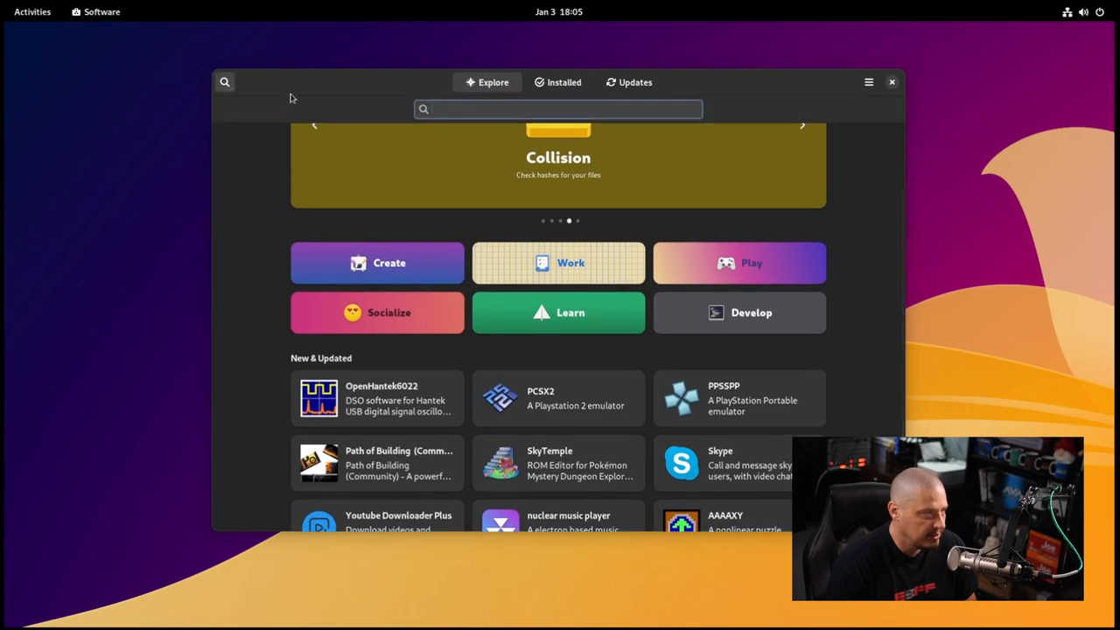
Search for 'discord', view Discord's details page, then go back to the results list.
left_click(557, 109)
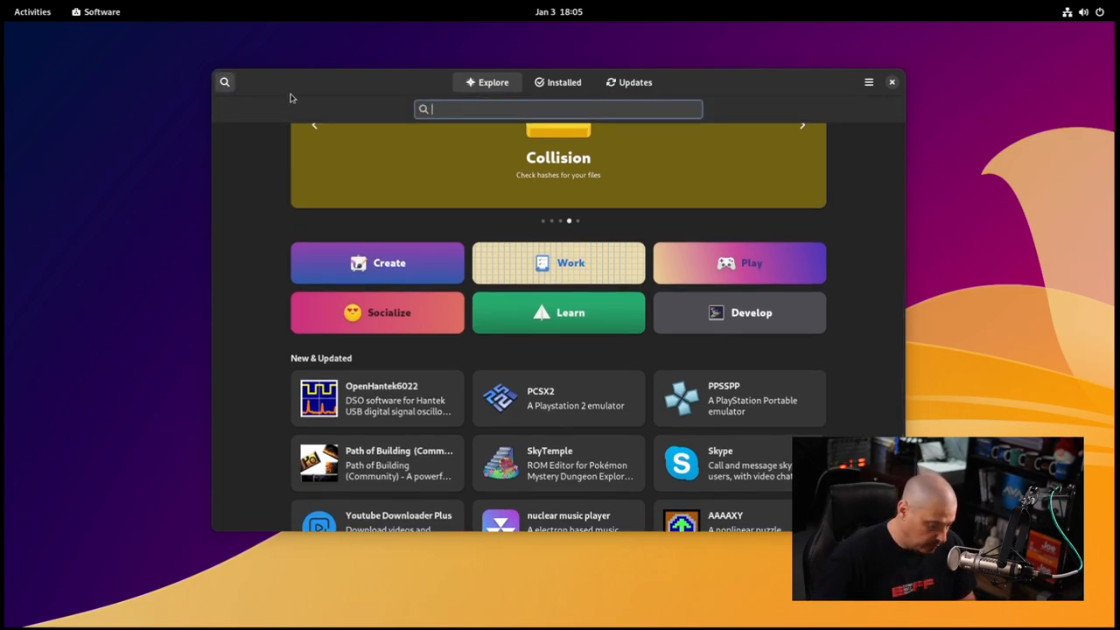
type("dsicord")
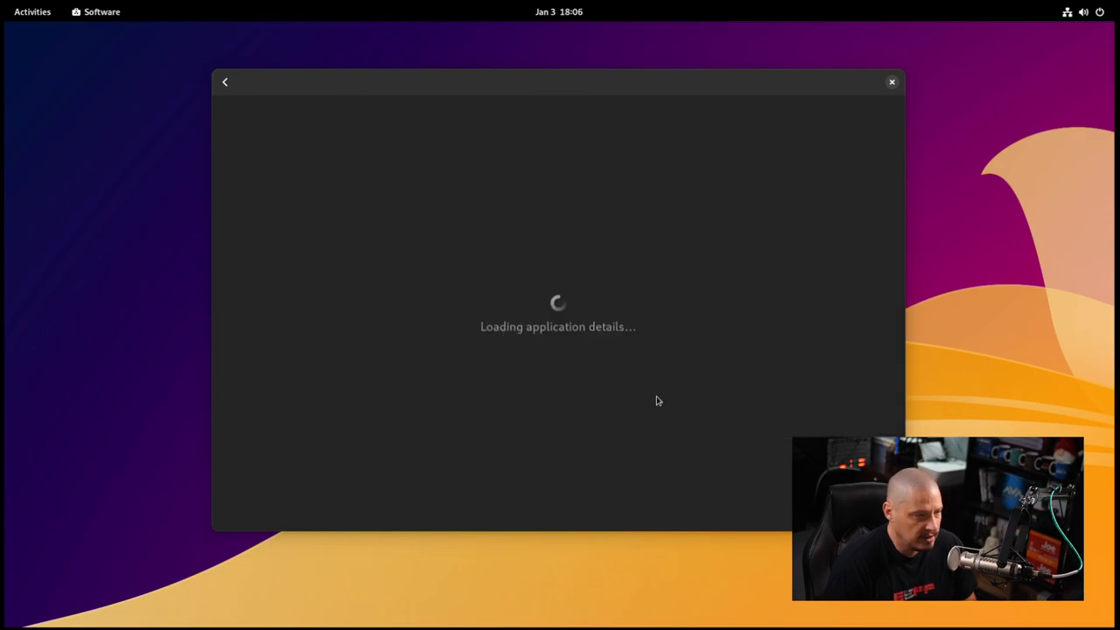
mouse_move(718, 434)
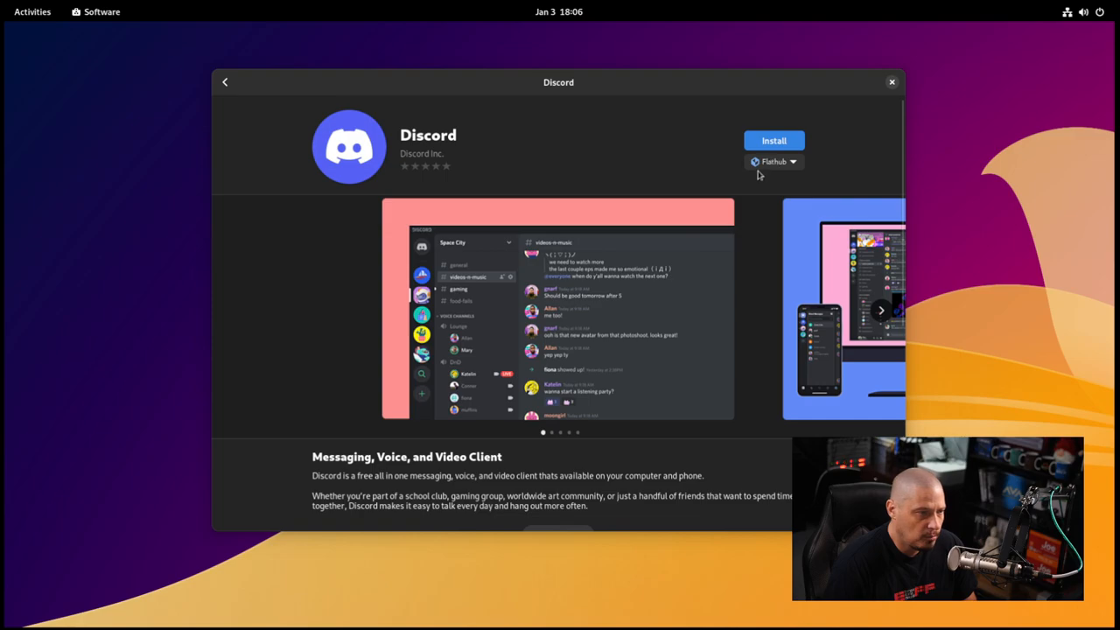
mouse_move(796, 167)
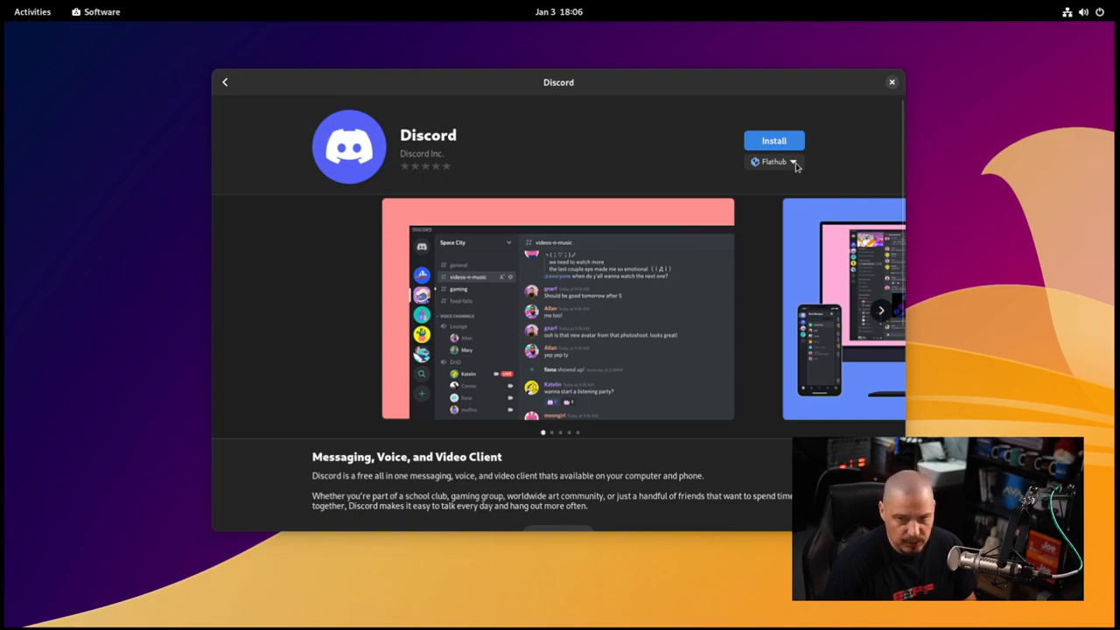
mouse_move(854, 144)
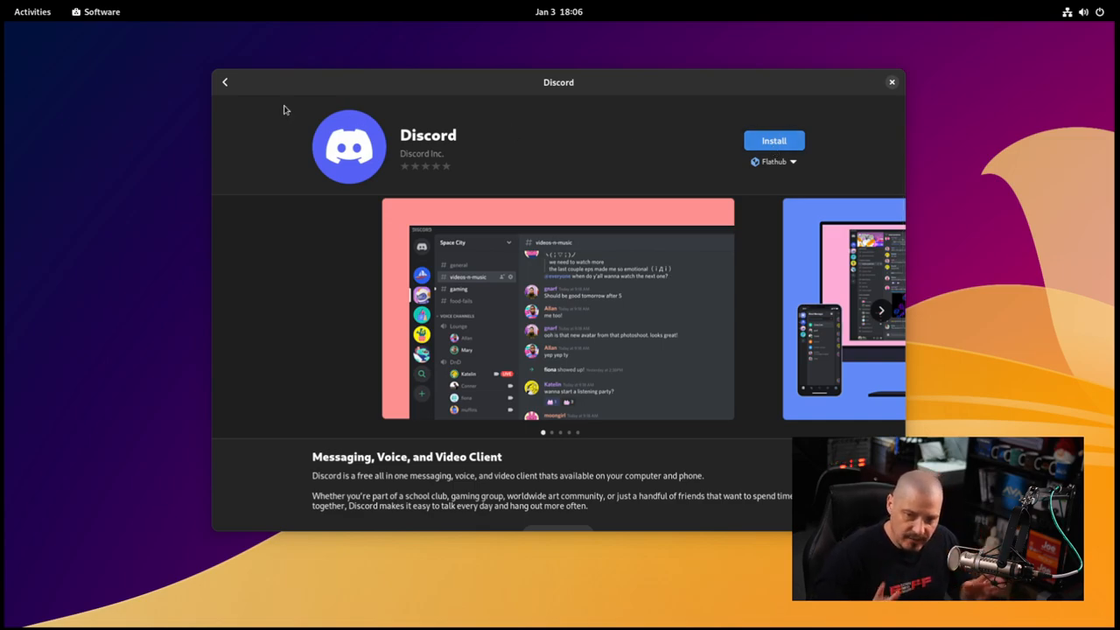
mouse_move(185, 32)
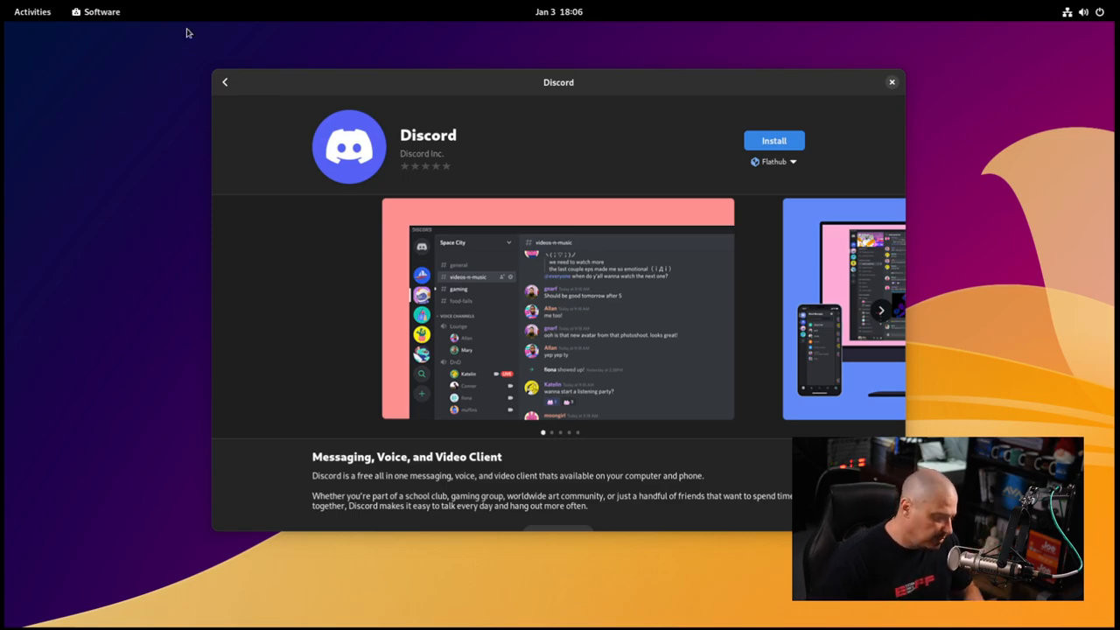
left_click(224, 82)
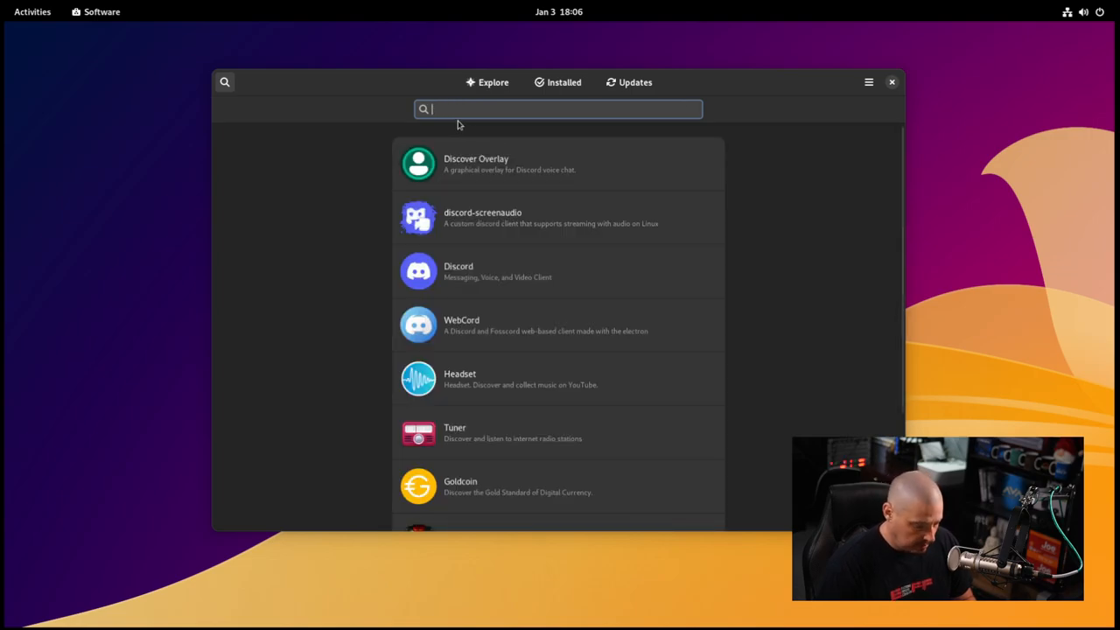
Search 'htop' with no result, then search 'vim' and bring up Vim's details page.
type("htop")
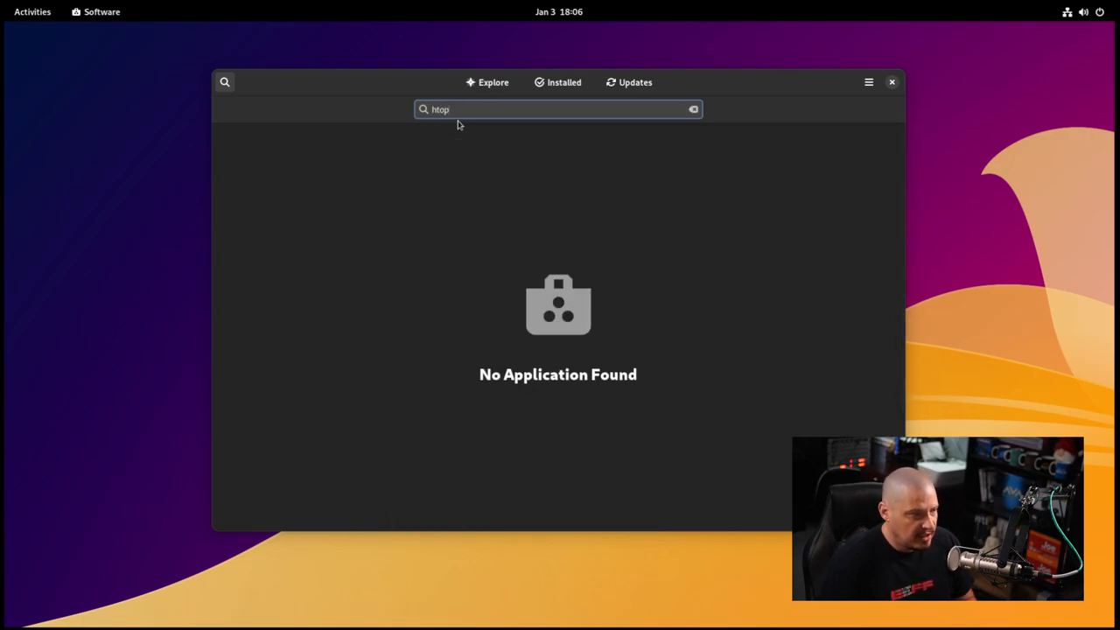
left_click(693, 109)
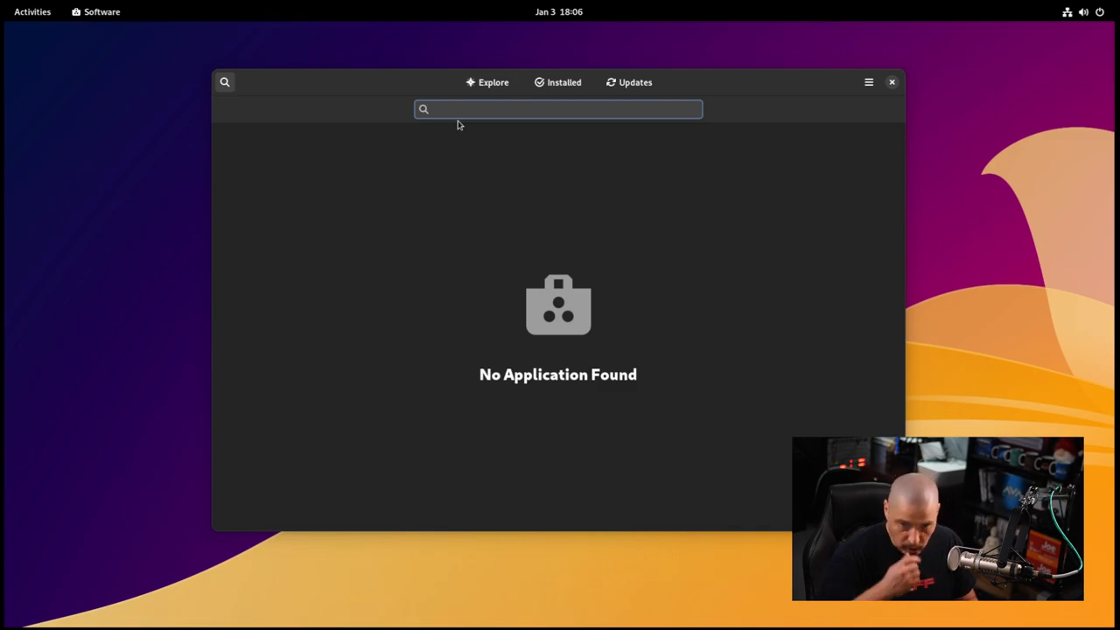
left_click(558, 109)
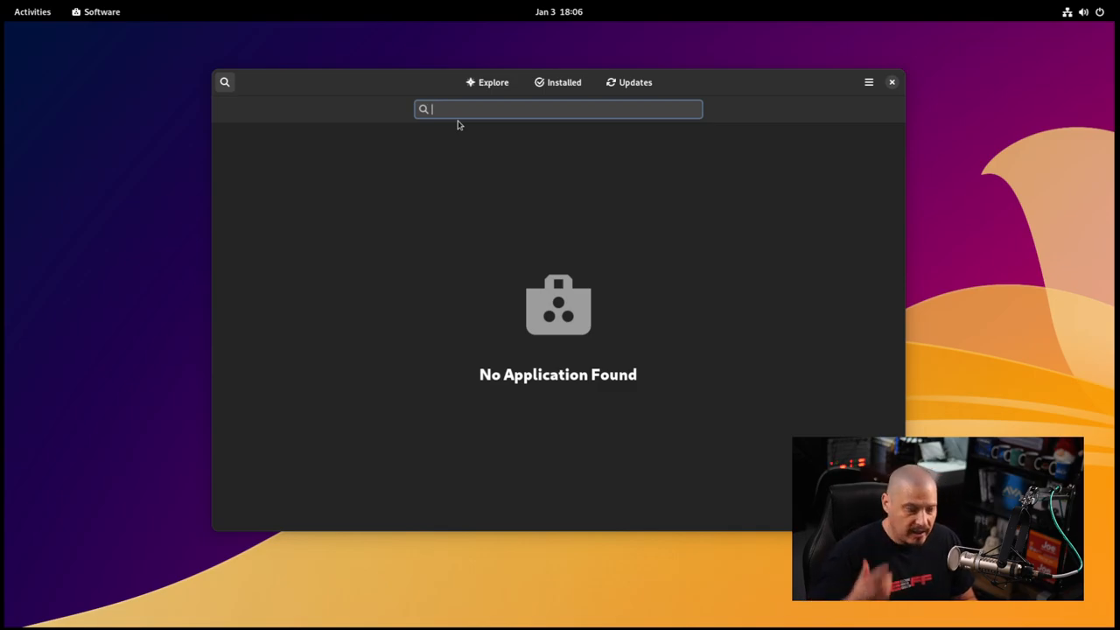
type("vim")
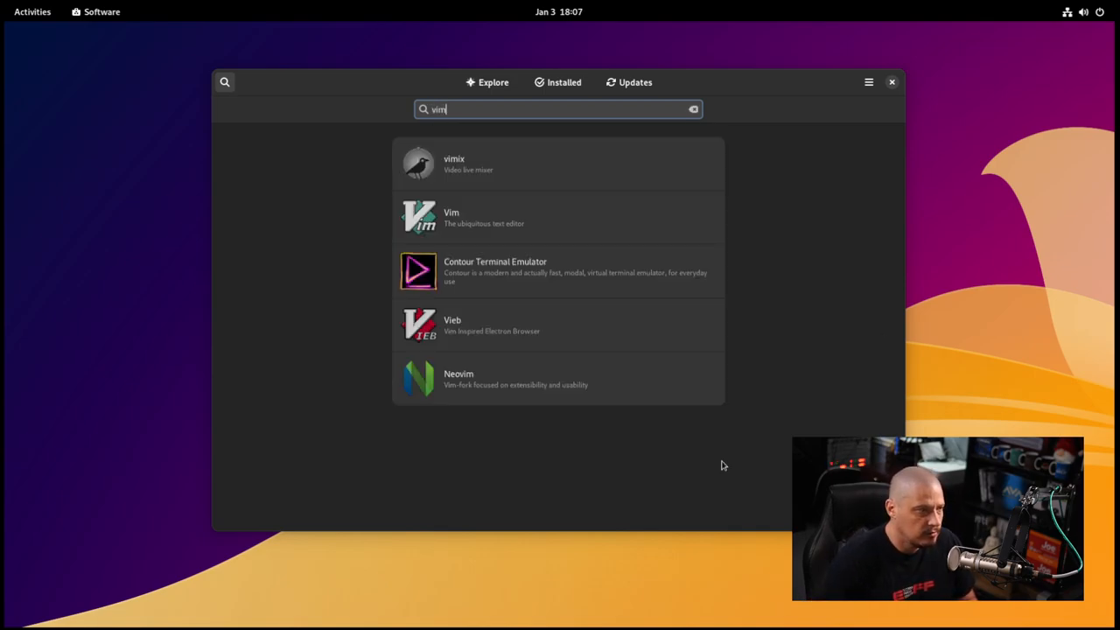
mouse_move(488, 220)
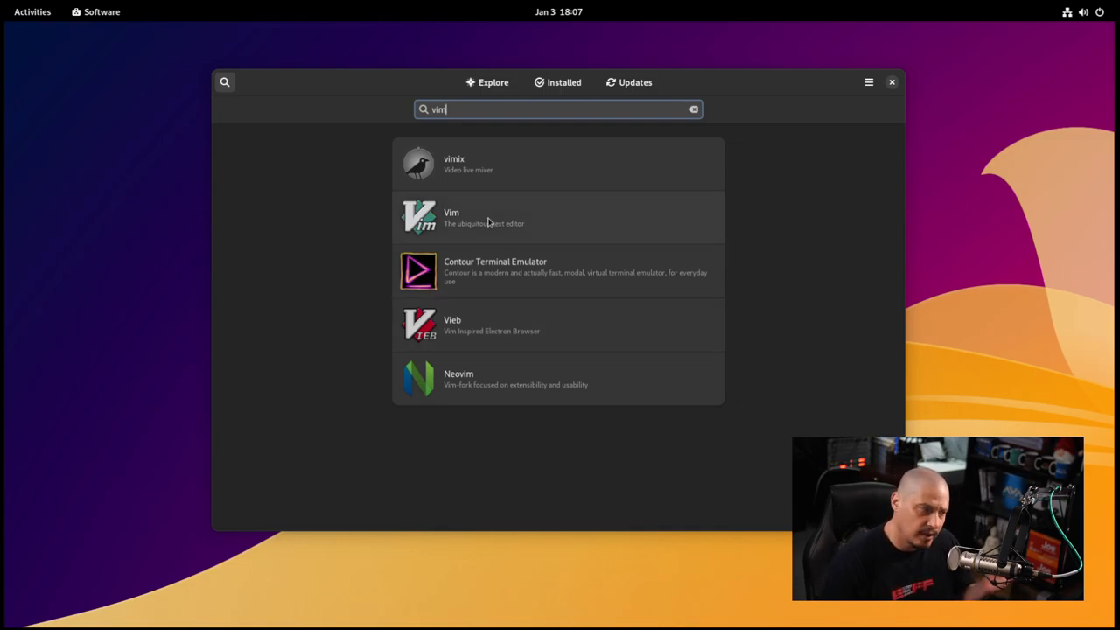
left_click(481, 217)
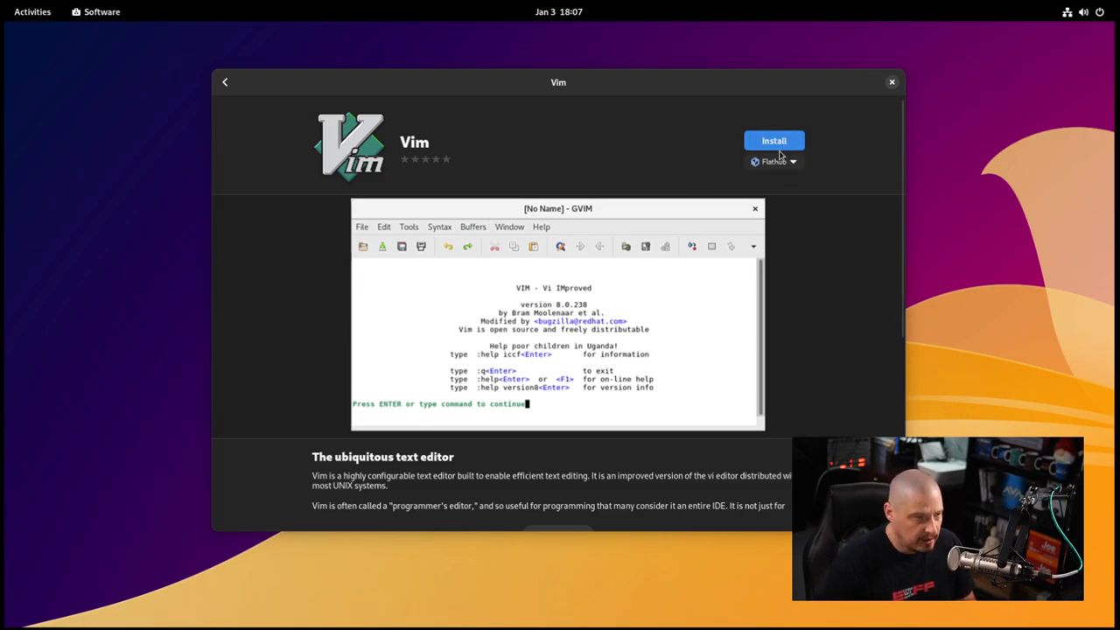
Install Vim from Flathub and let the installation progress.
left_click(773, 140)
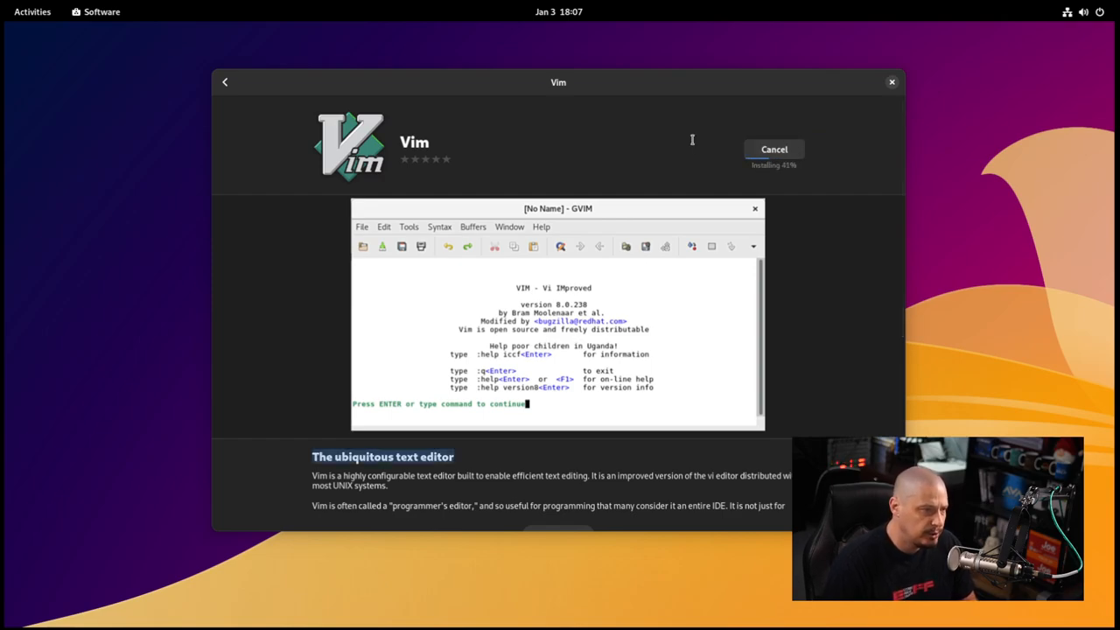
mouse_move(773, 313)
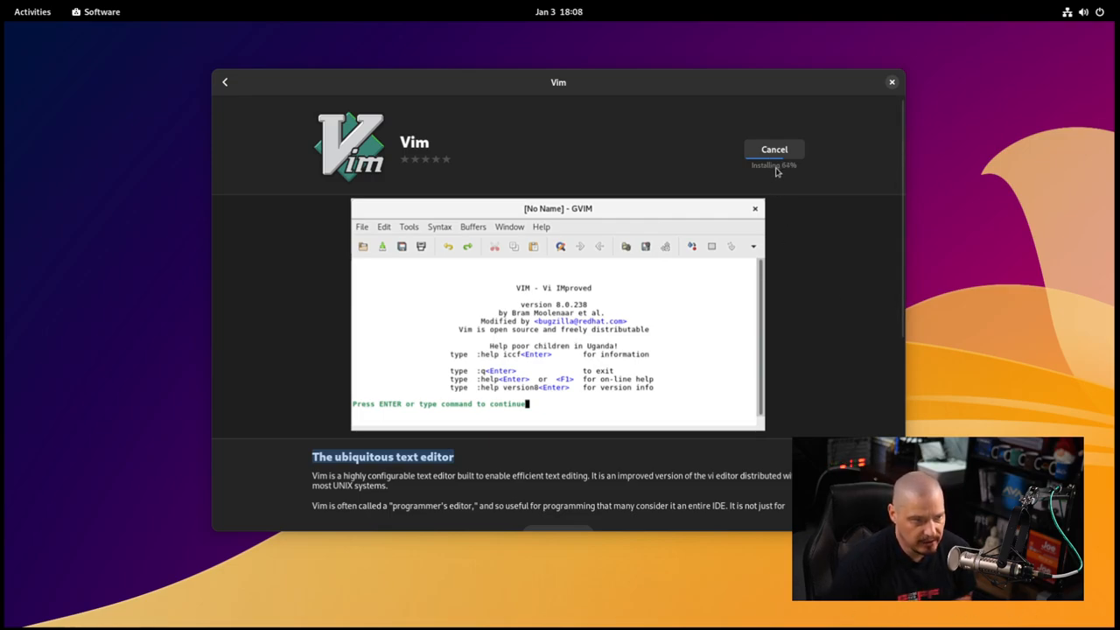
mouse_move(796, 299)
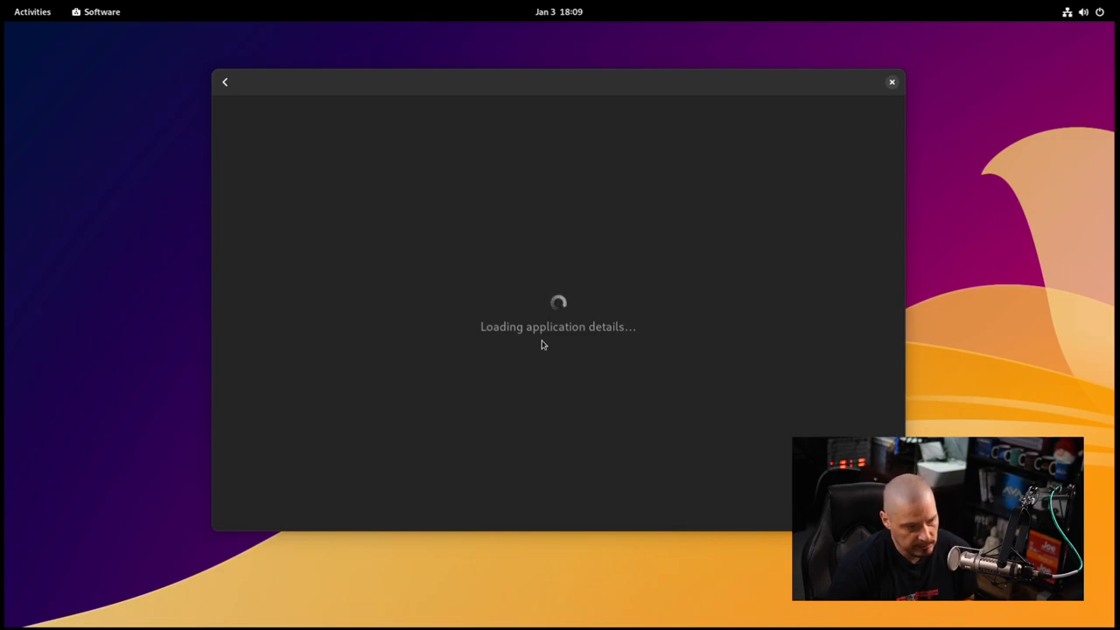
mouse_move(546, 343)
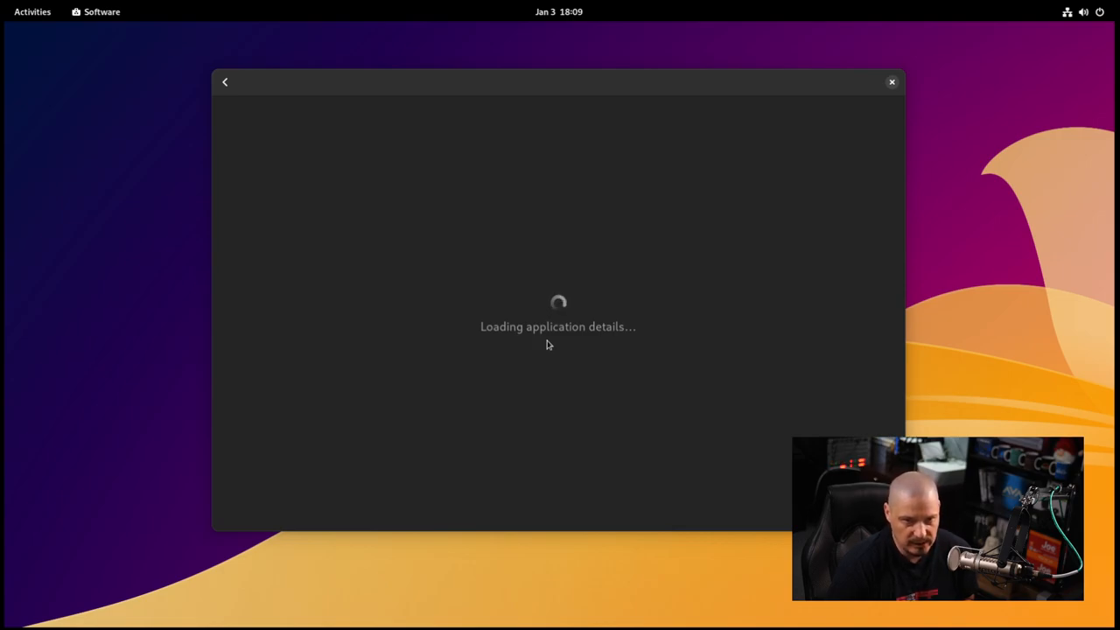
mouse_move(591, 341)
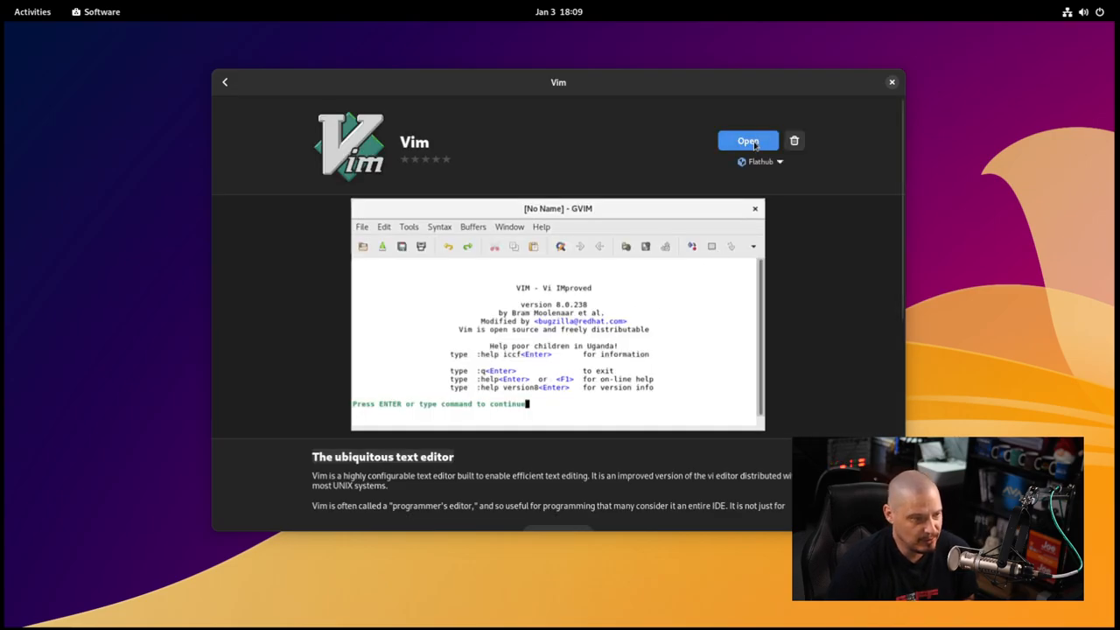
mouse_move(165, 85)
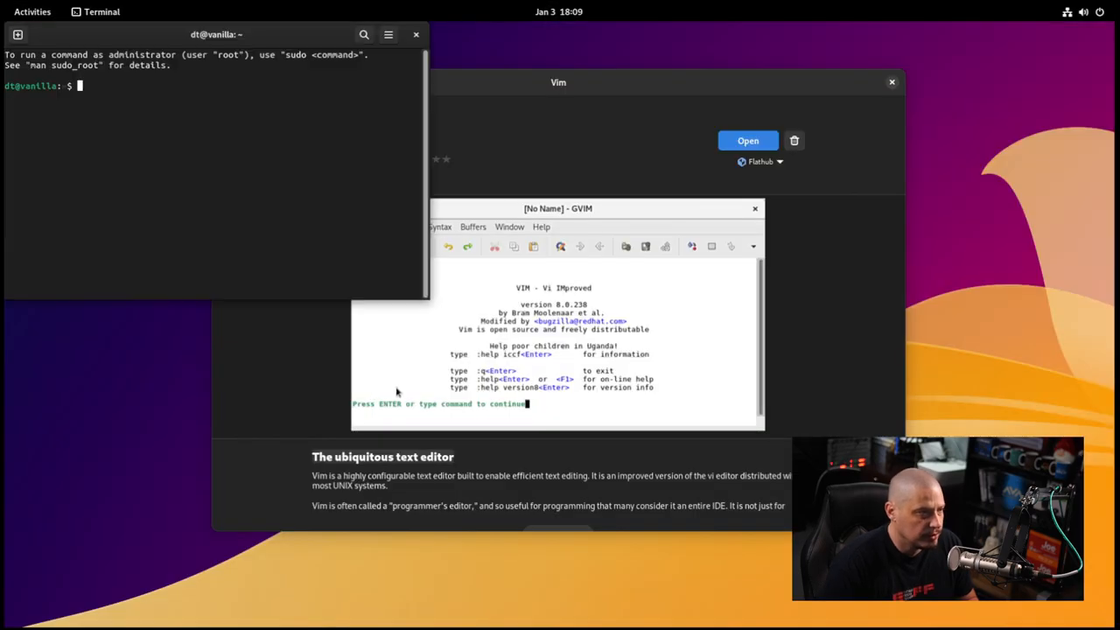
Run vim in a Terminal to get the Vim 9.0 start screen and reposition the window.
type("vim")
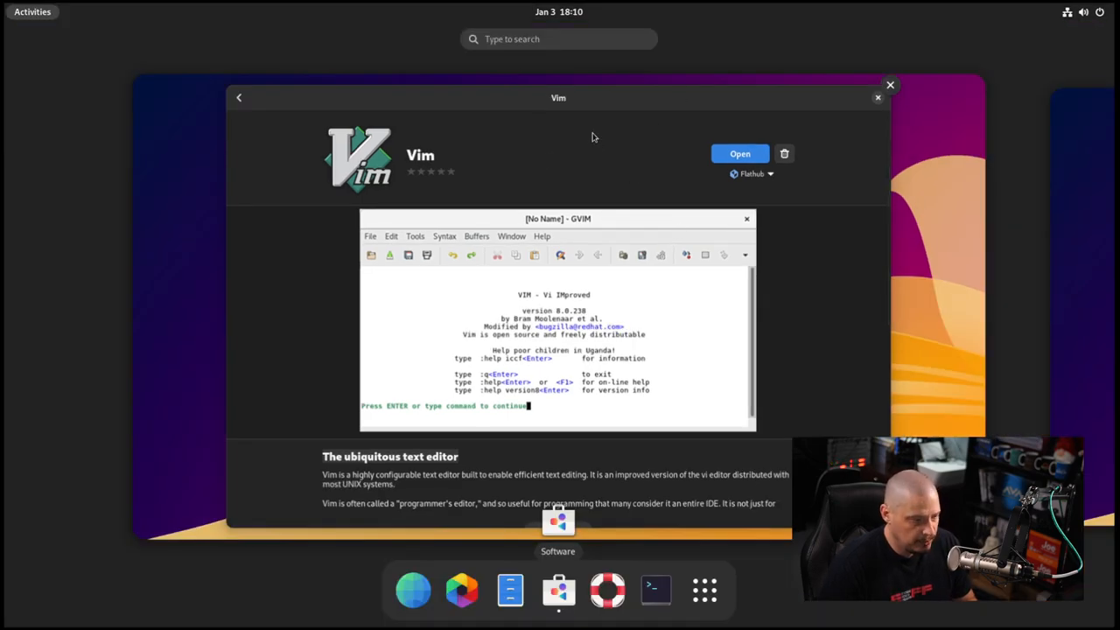
type("vim")
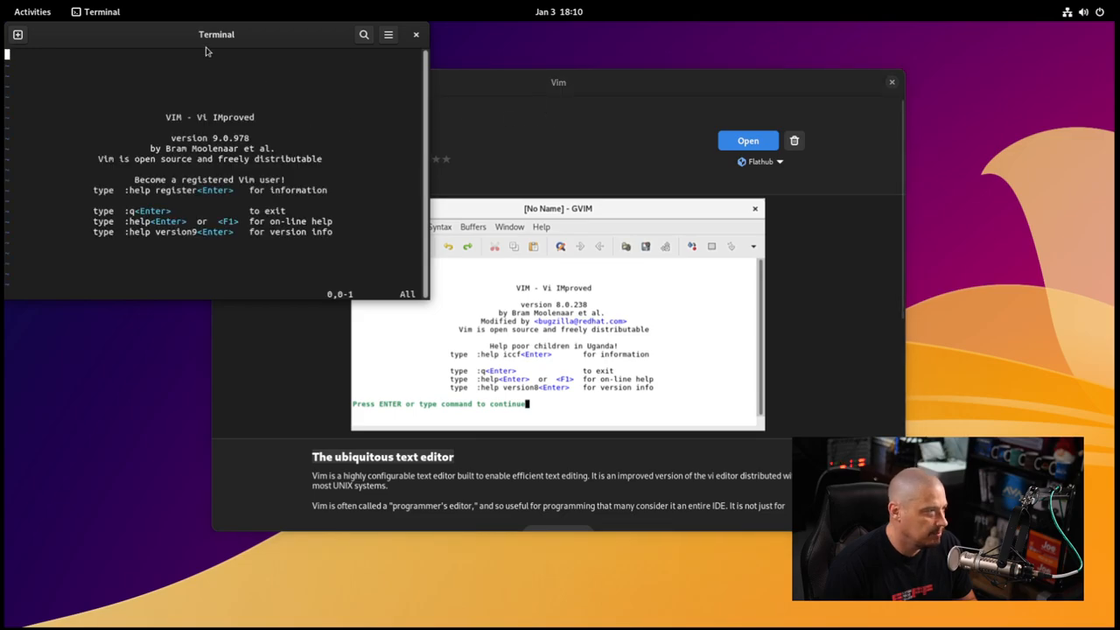
left_click_drag(217, 35, 298, 63)
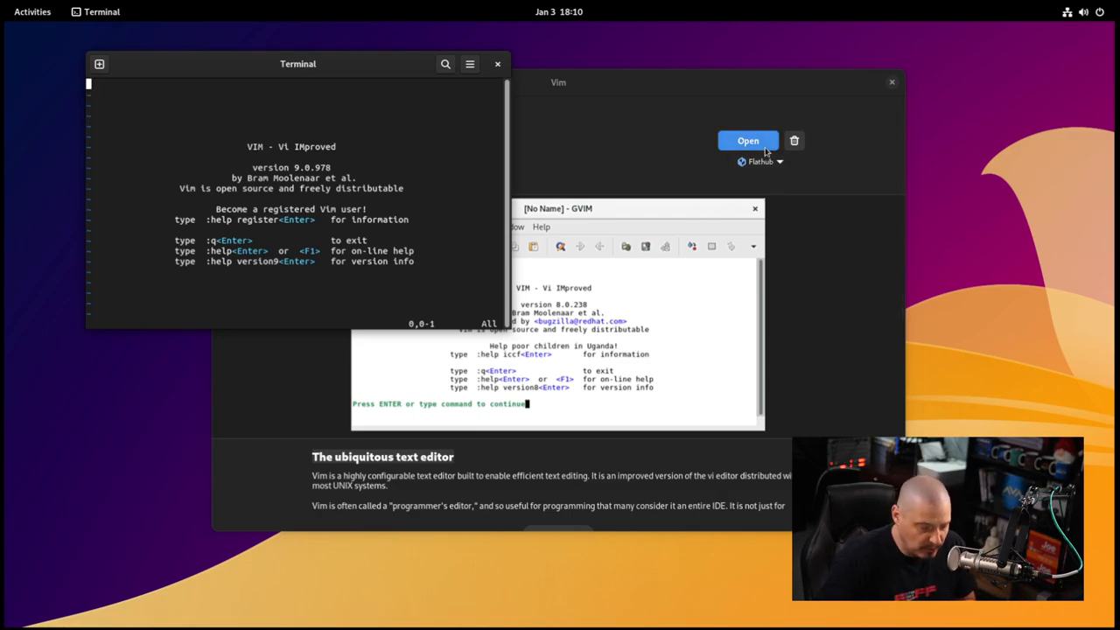
mouse_move(650, 42)
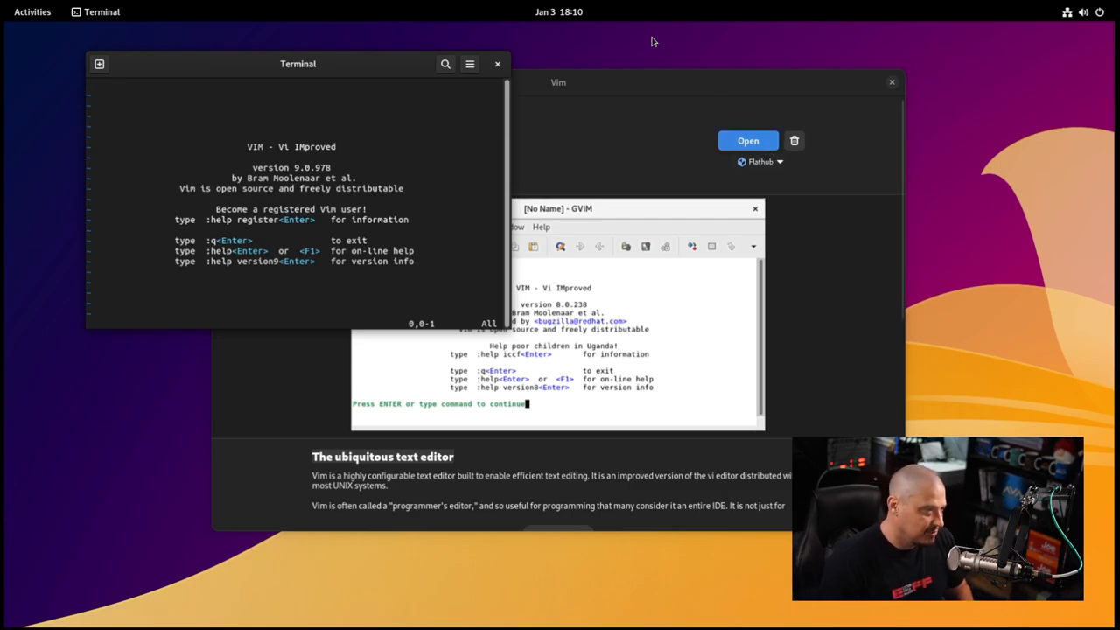
Run flatpak list showing org.vim.Vim, try running that name, then close the Vim store window.
left_click(497, 63)
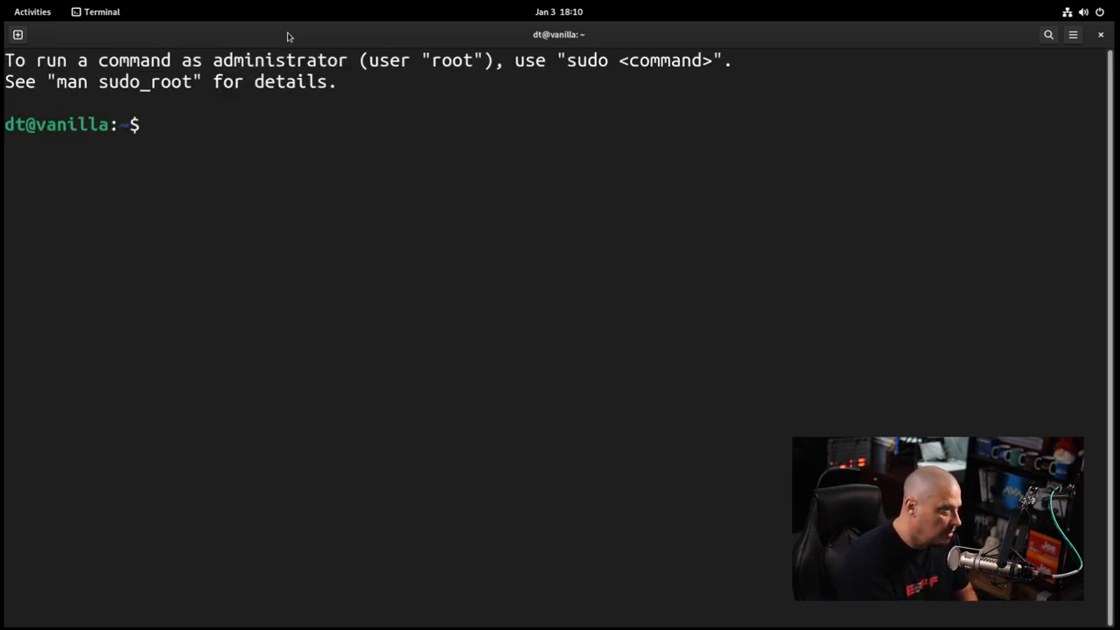
type("flatpakl")
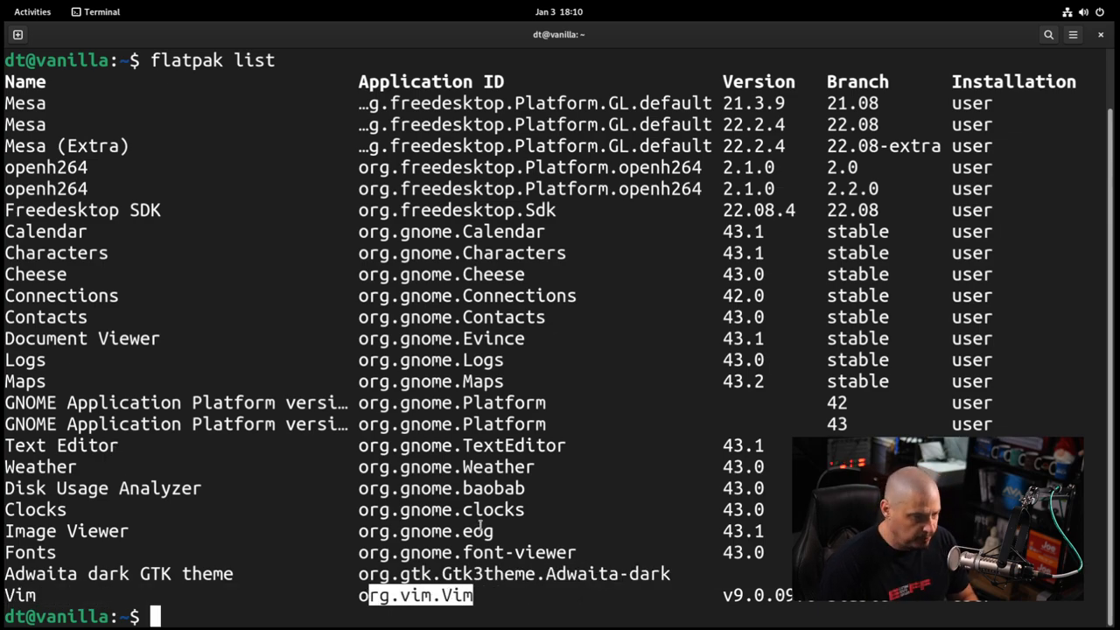
type("org.vim.Vim")
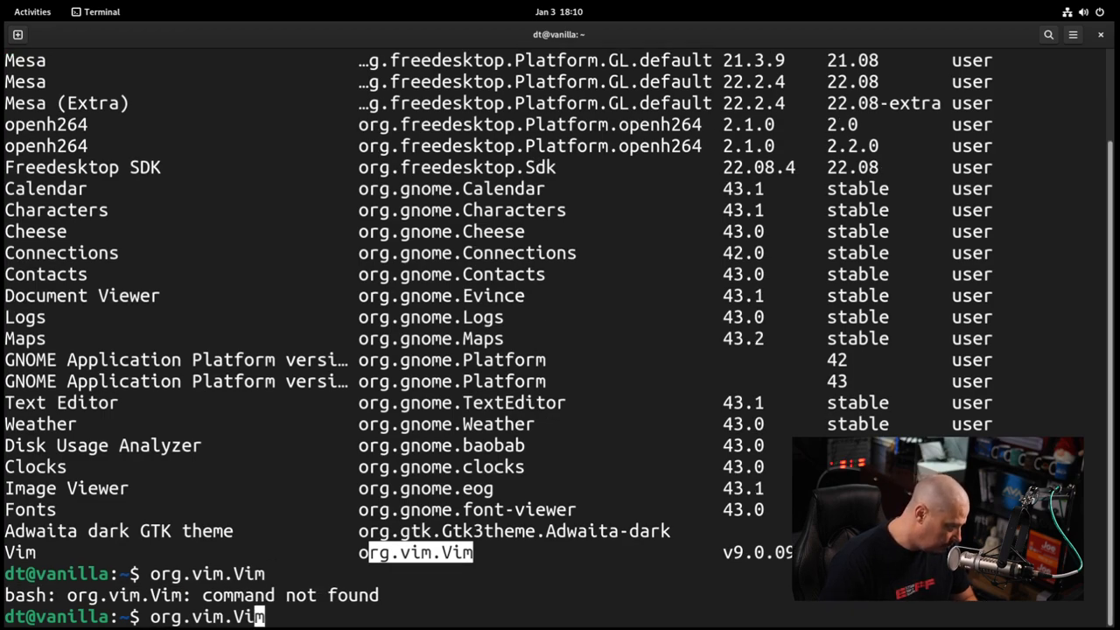
type("fla")
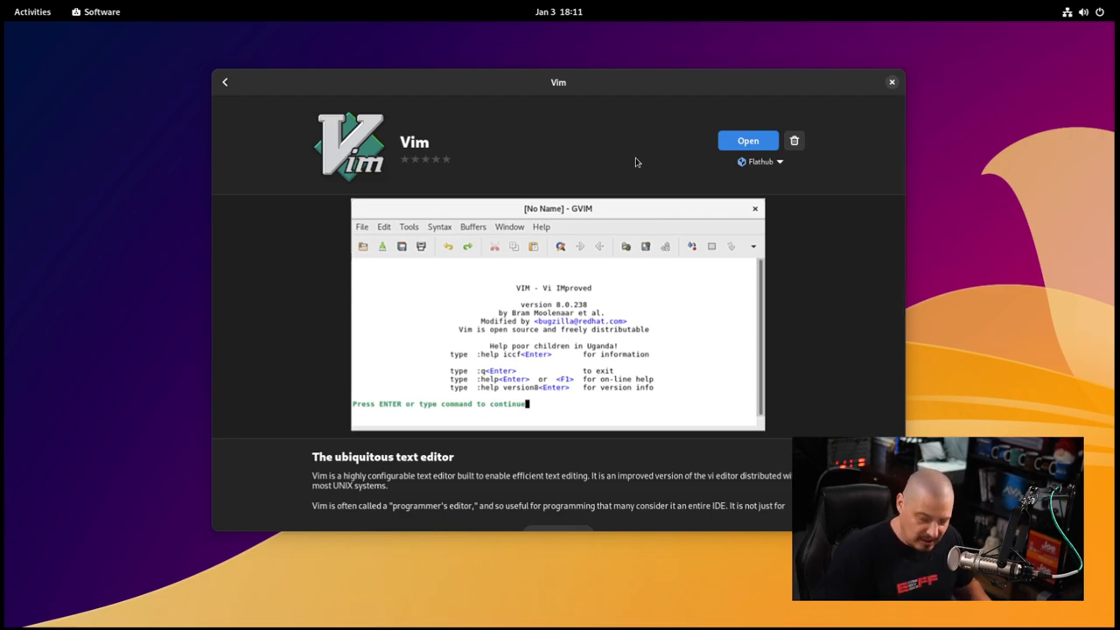
mouse_move(427, 112)
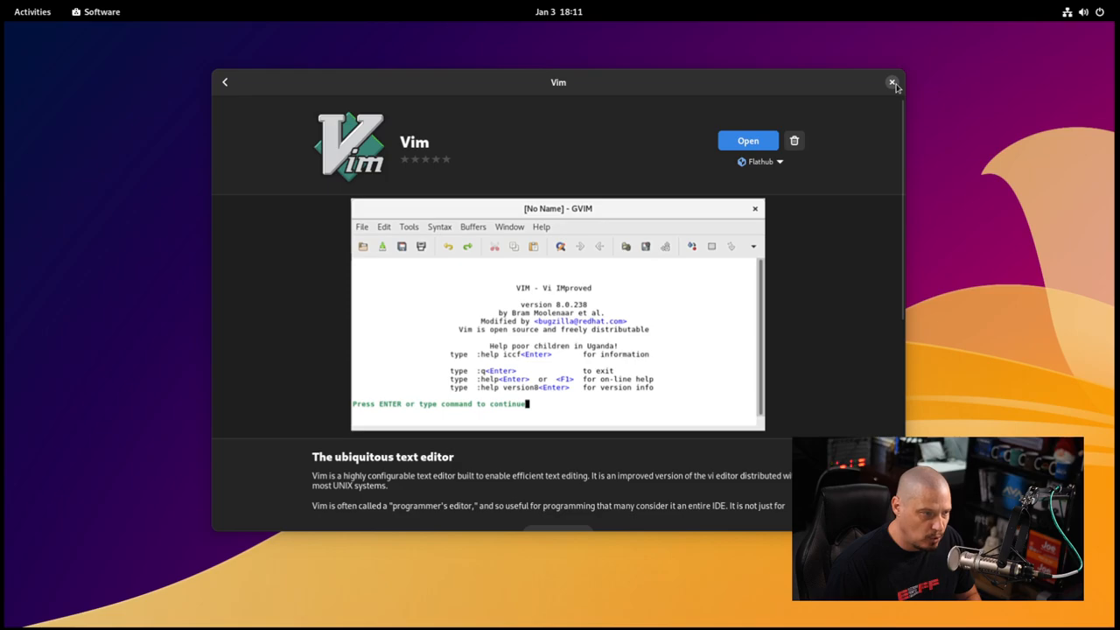
left_click(892, 82)
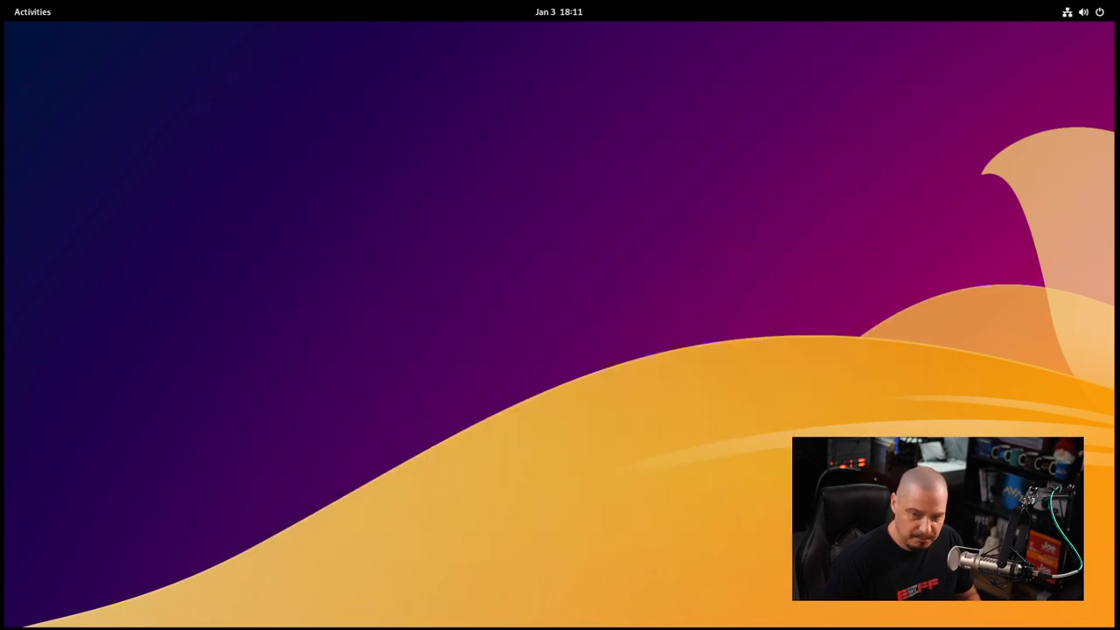
In a new Terminal, run apx to show its help and command list.
left_click(31, 10)
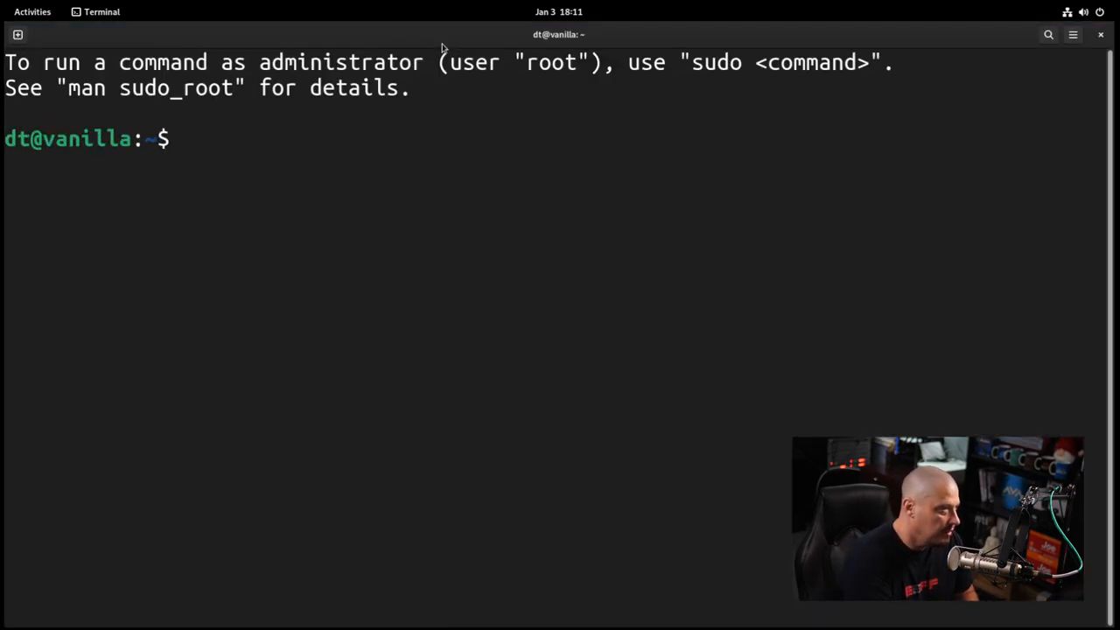
type("apx")
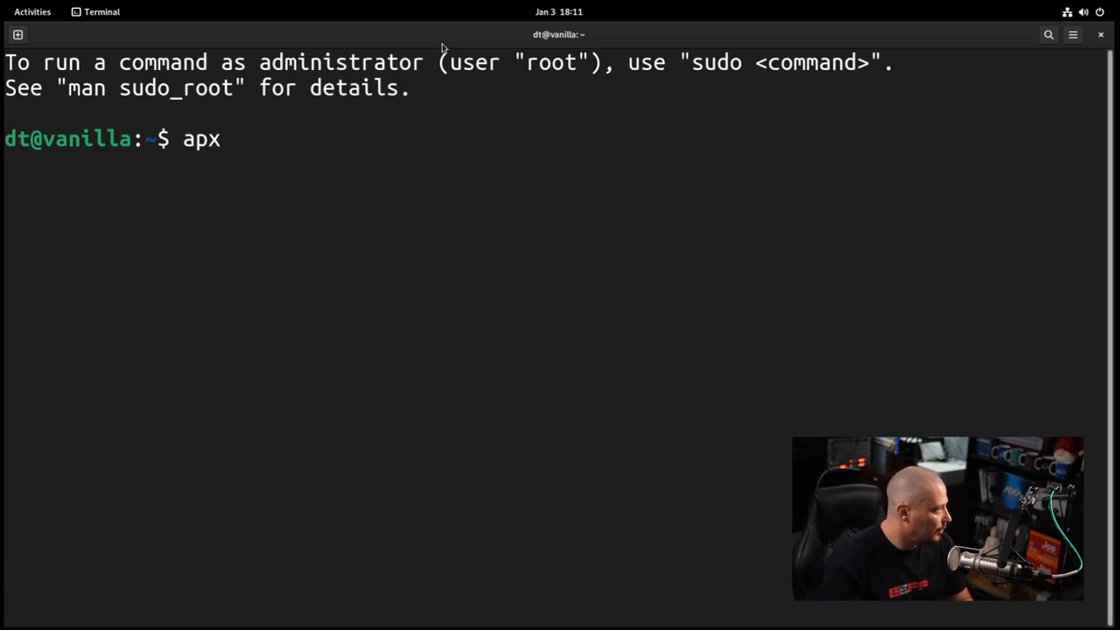
key("Return")
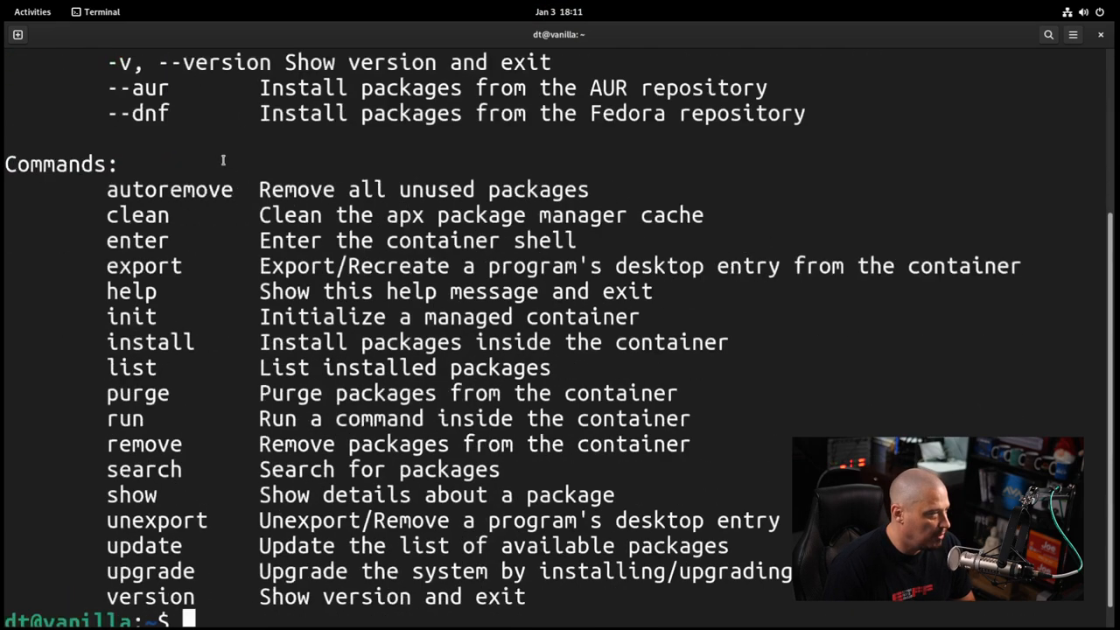
scroll("down", 3)
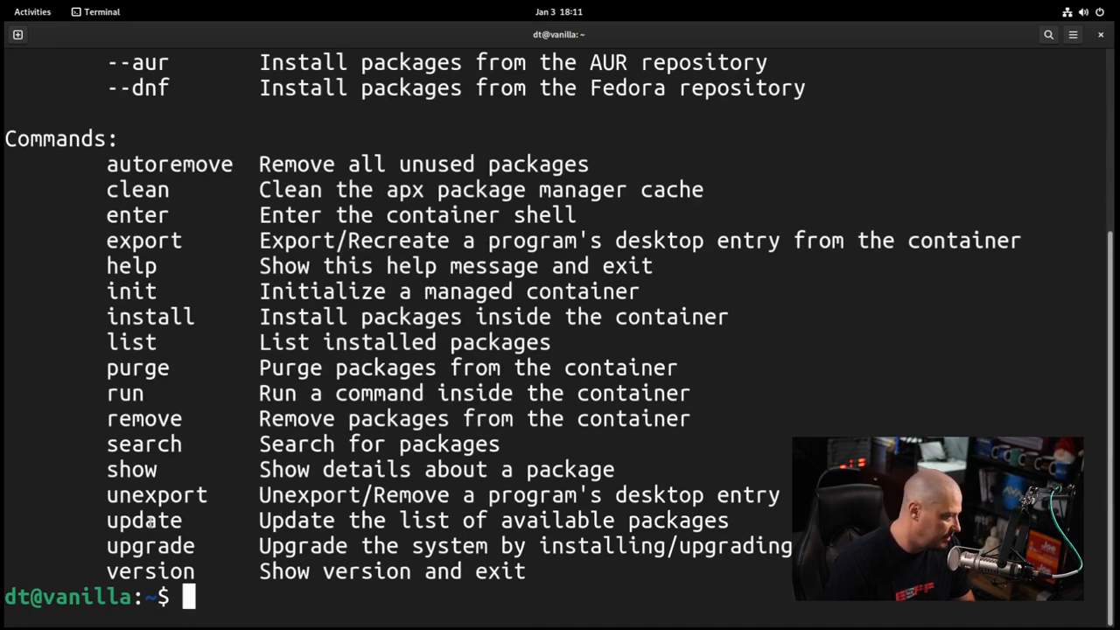
double_click(143, 520)
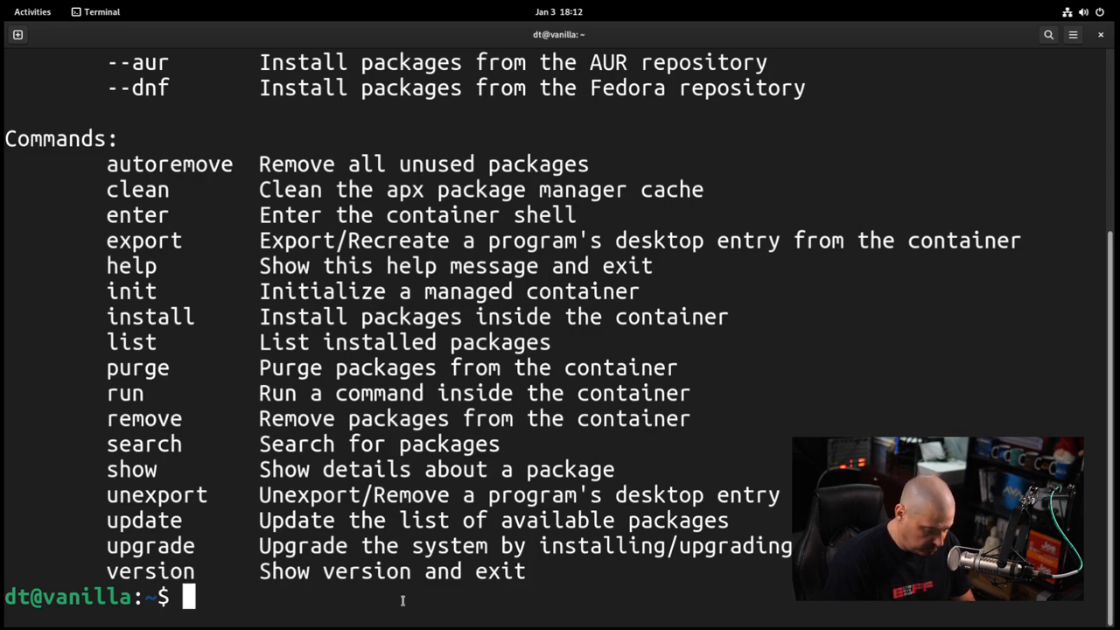
Run apx update to set up the container and refresh package lists.
type("apx")
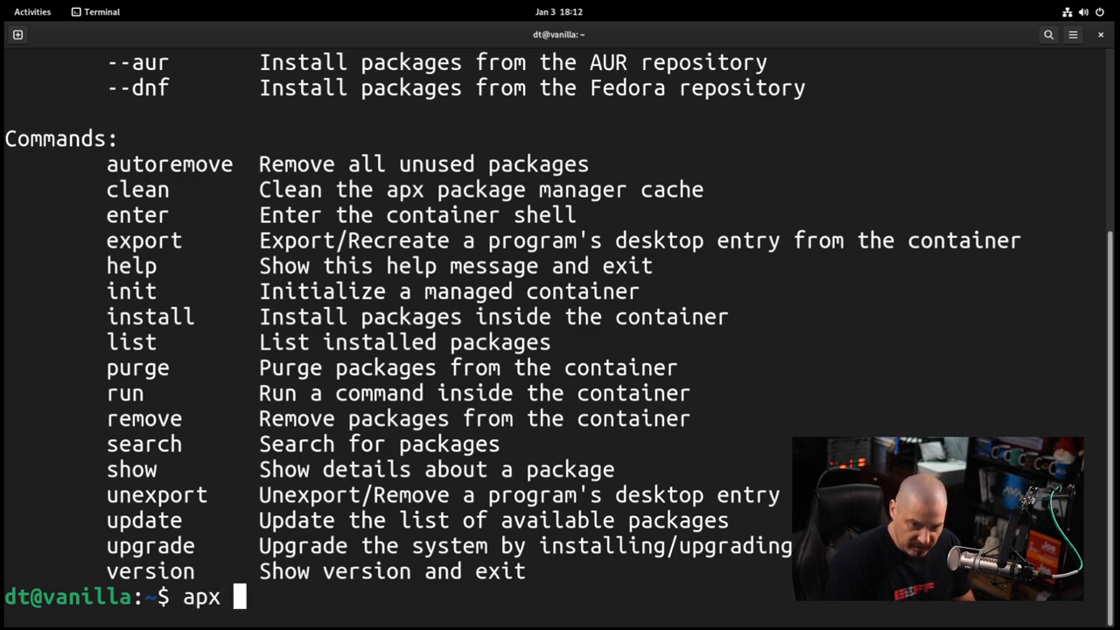
type("update")
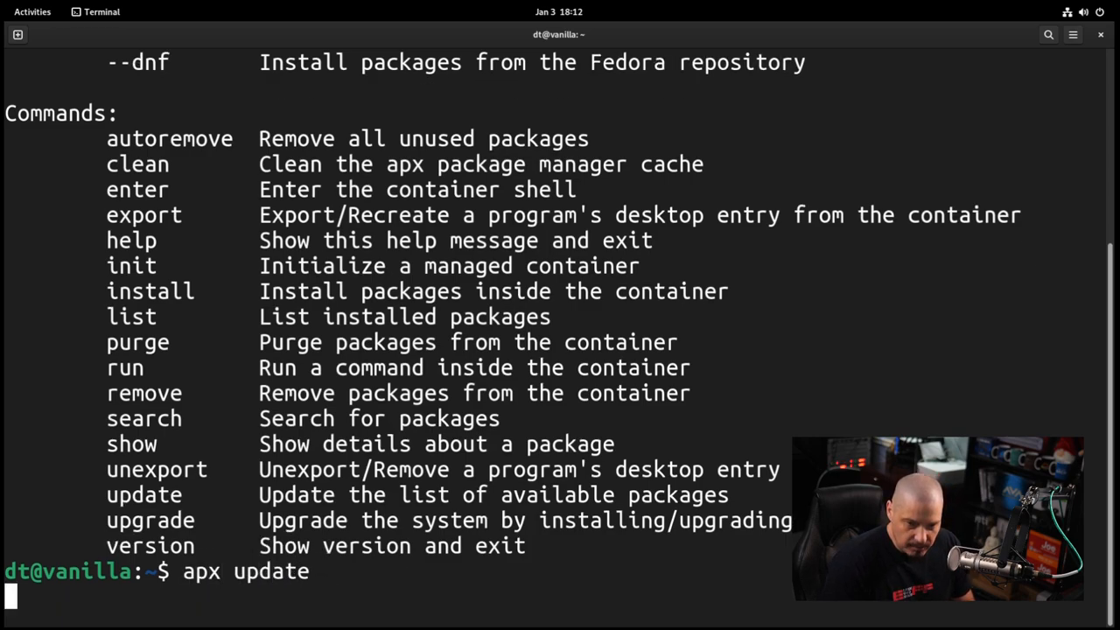
key("Return")
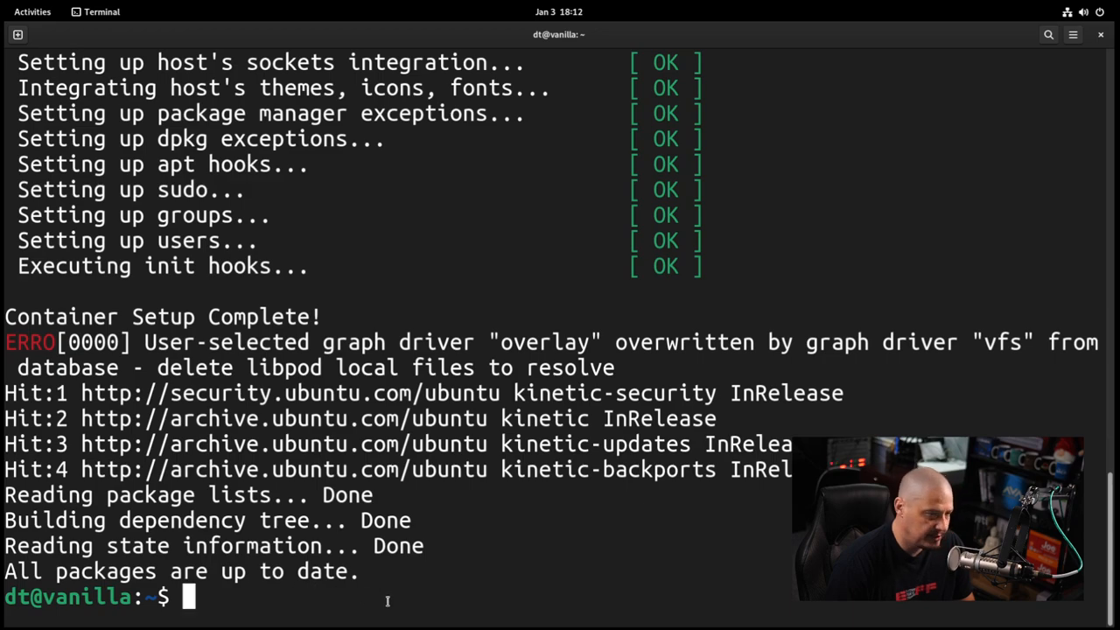
Run apx search htop to find htop 3.2.1 in the repositories.
type("ap")
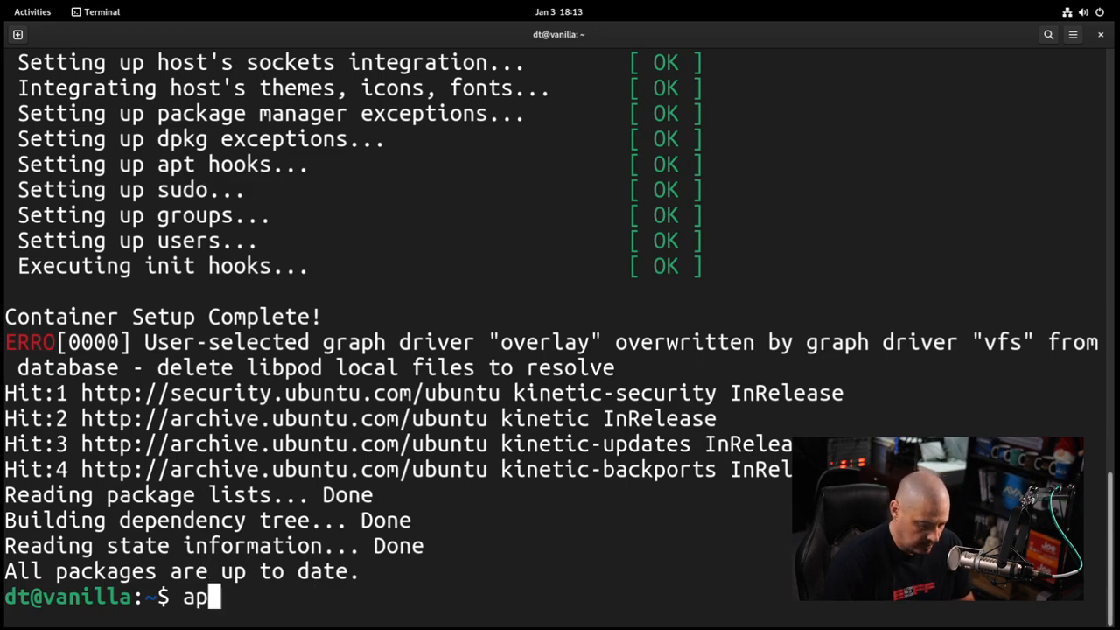
type("x search")
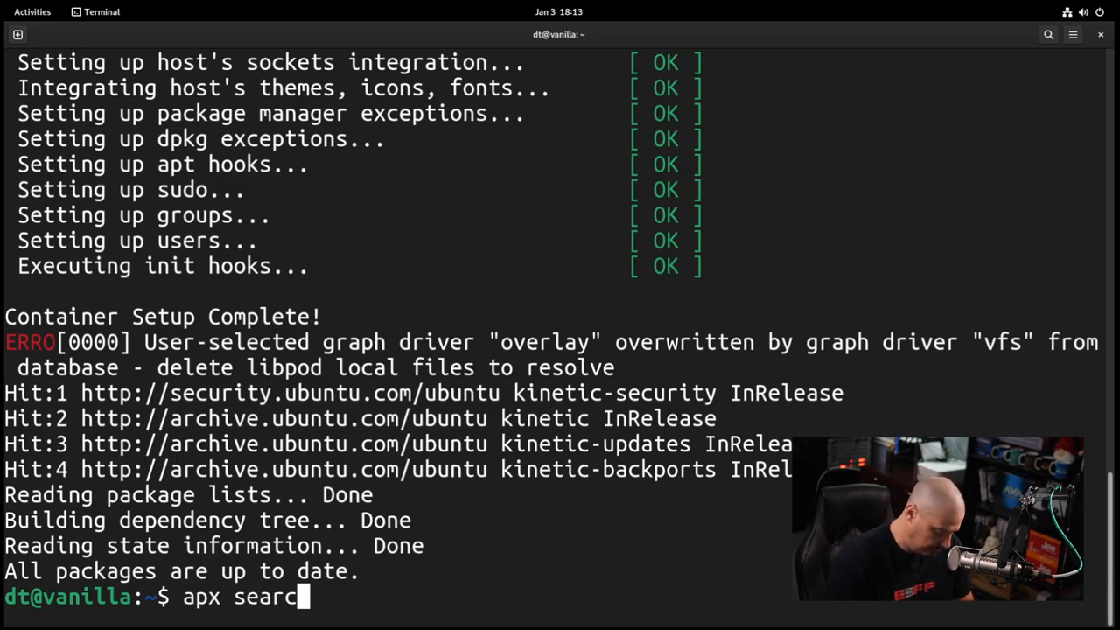
type("h htop")
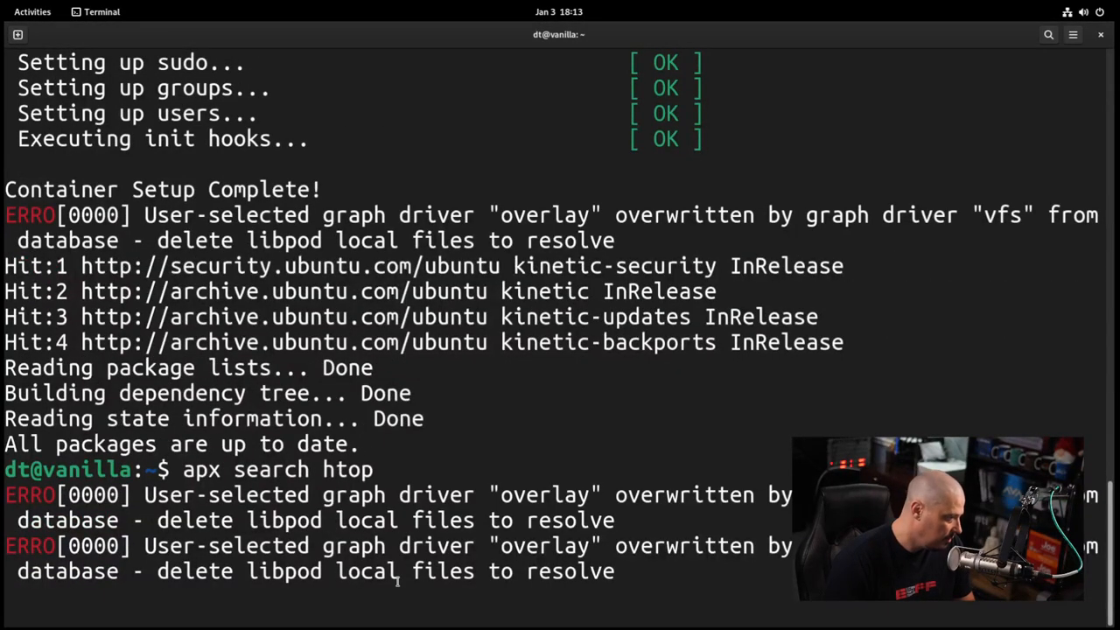
key("Return")
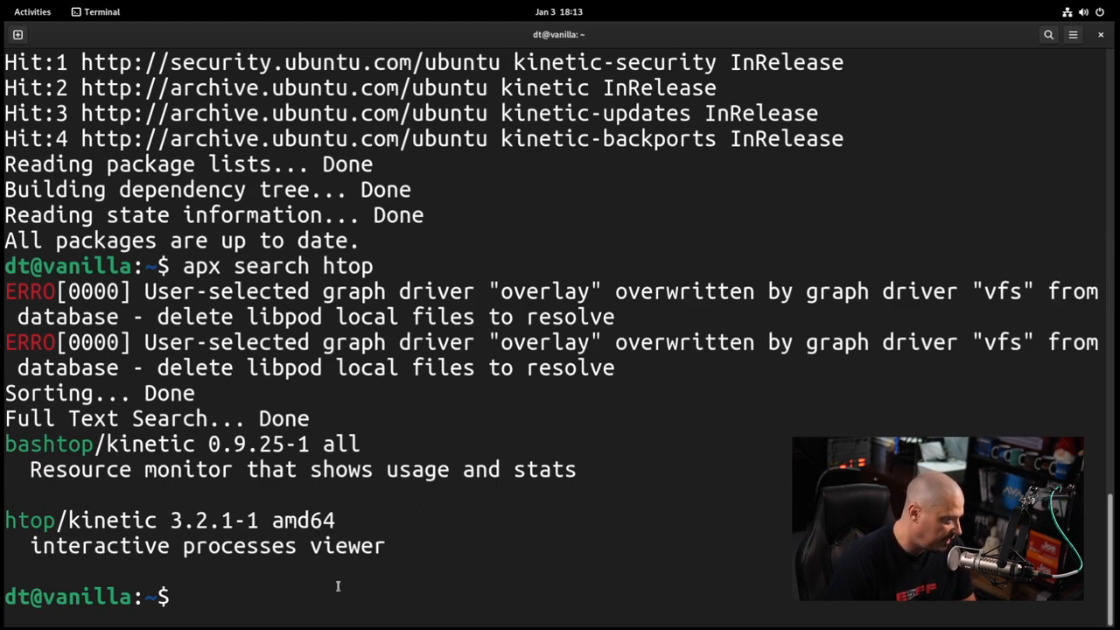
Run apx install htop to install and export it from the container.
type("apx")
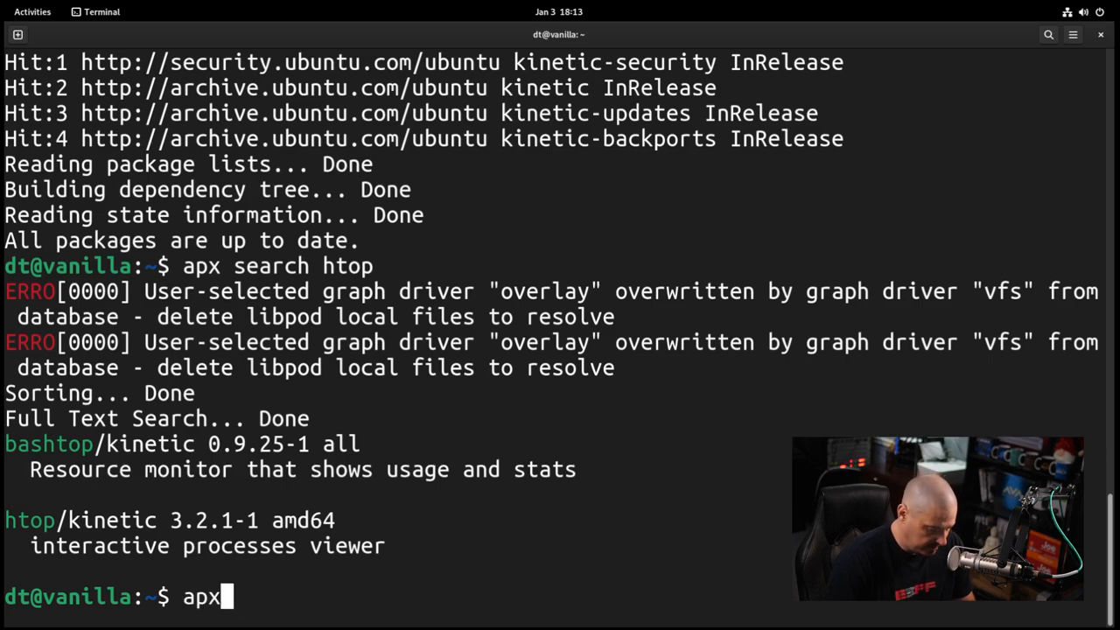
type("install hto")
type("htop")
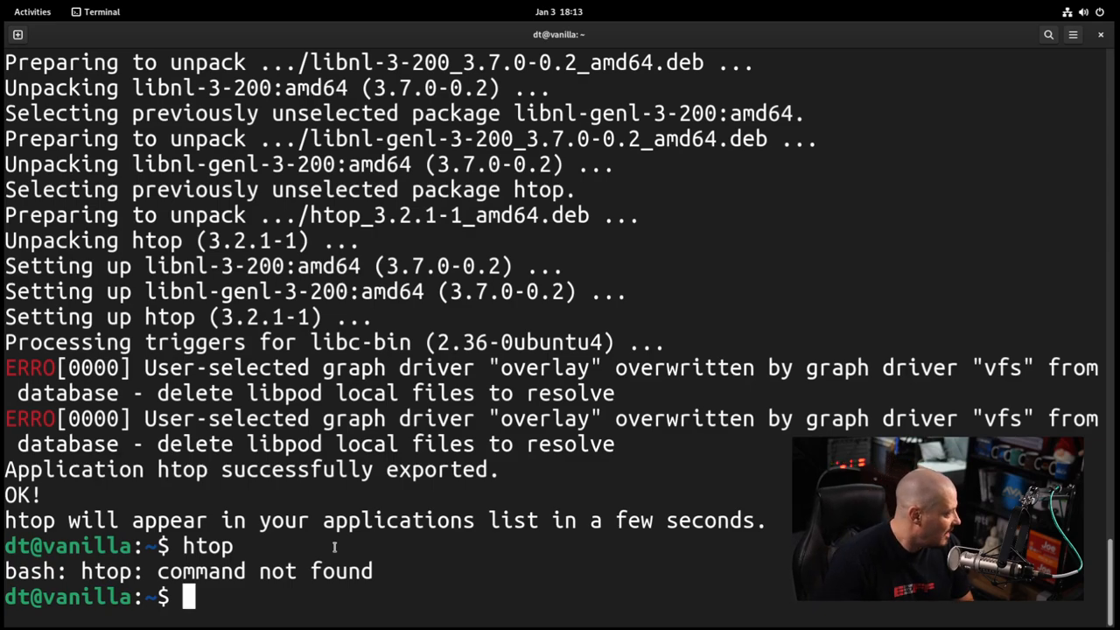
left_click(31, 11)
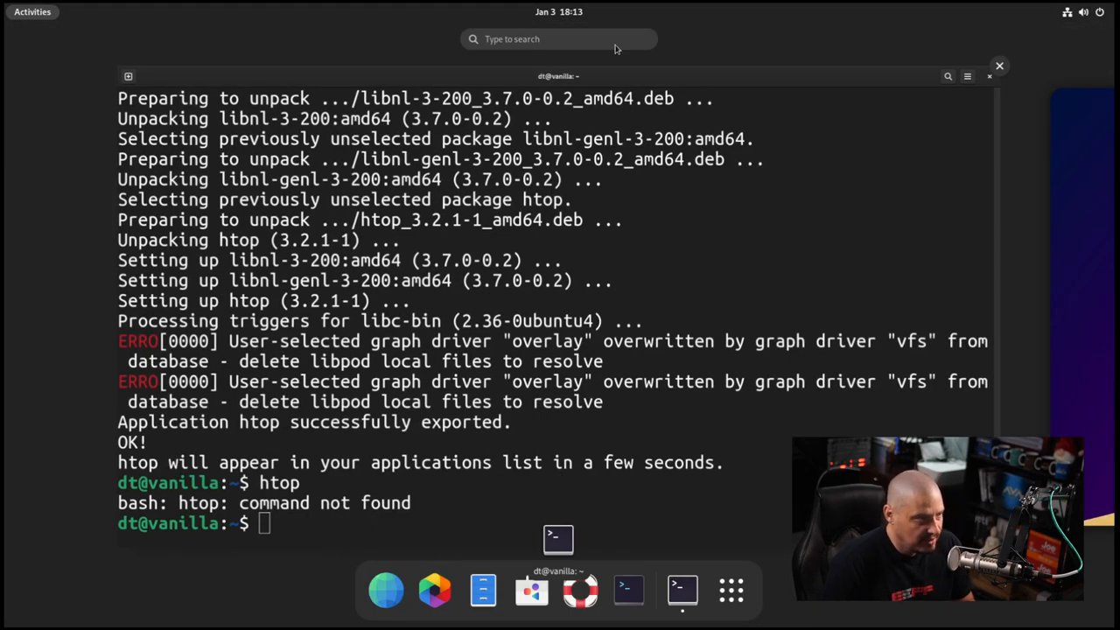
type("htop")
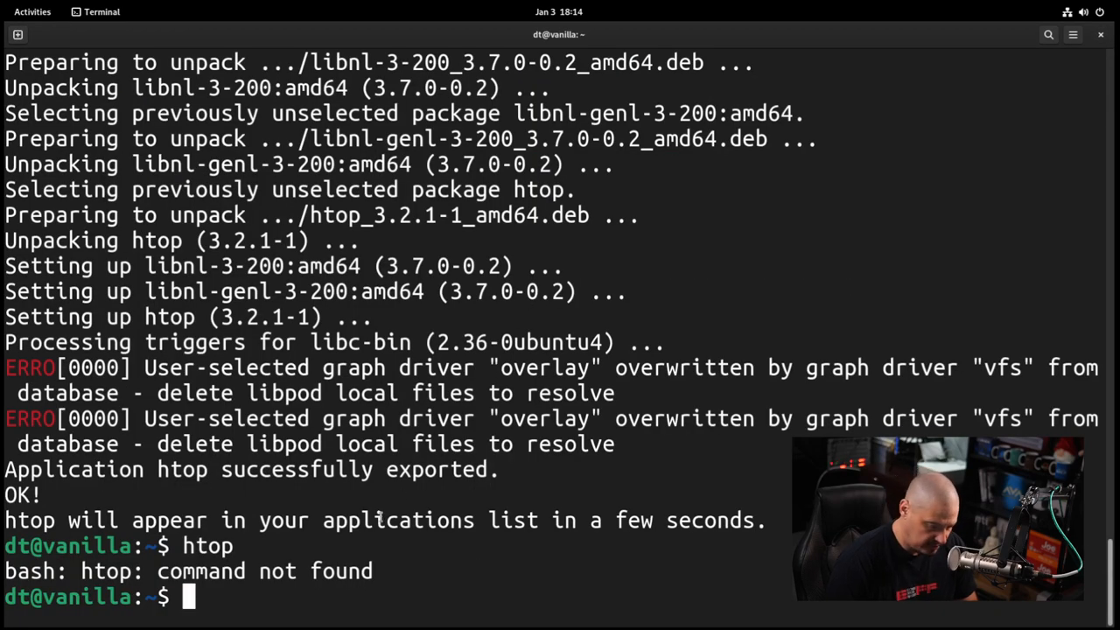
Run whereis htop and sudo find / -iname "htop" to locate htop inside container storage.
type("w")
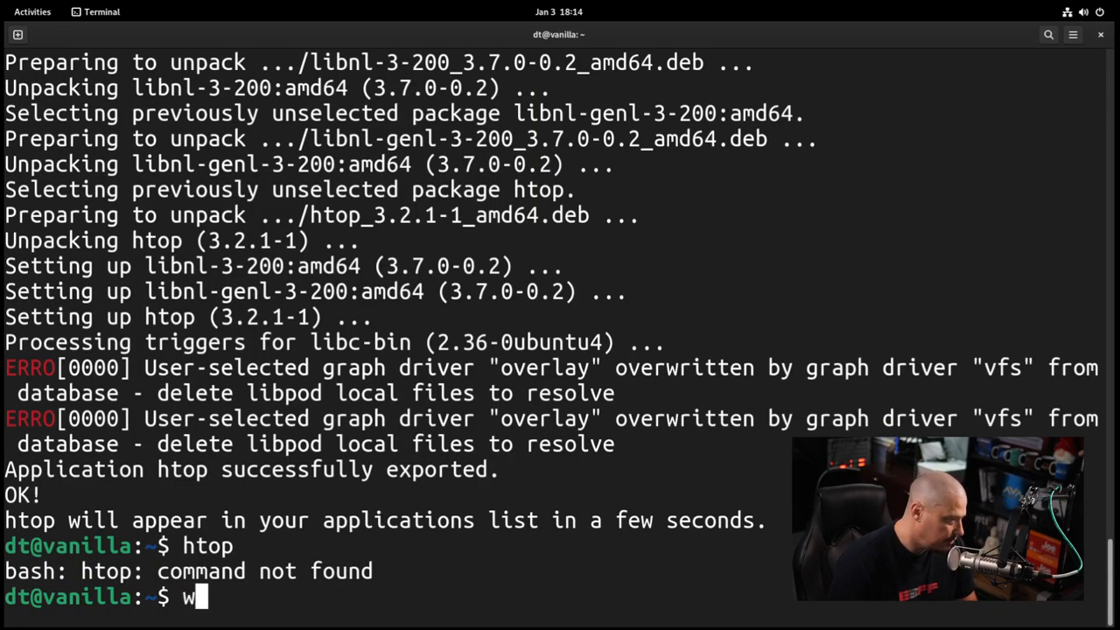
type("hereis htop")
type("sudo")
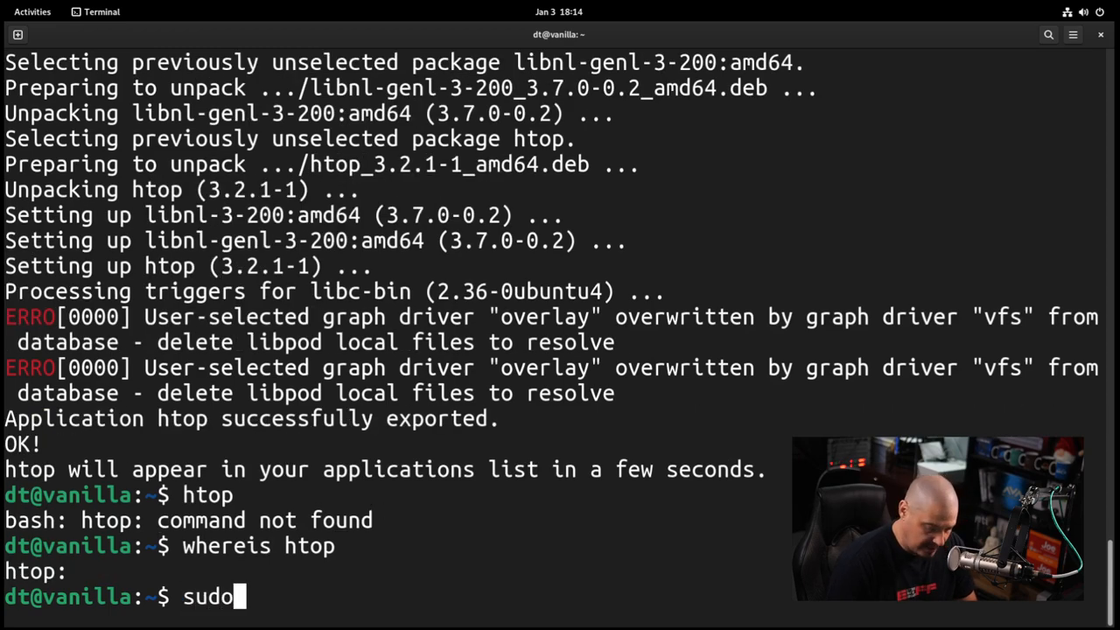
type("find ]")
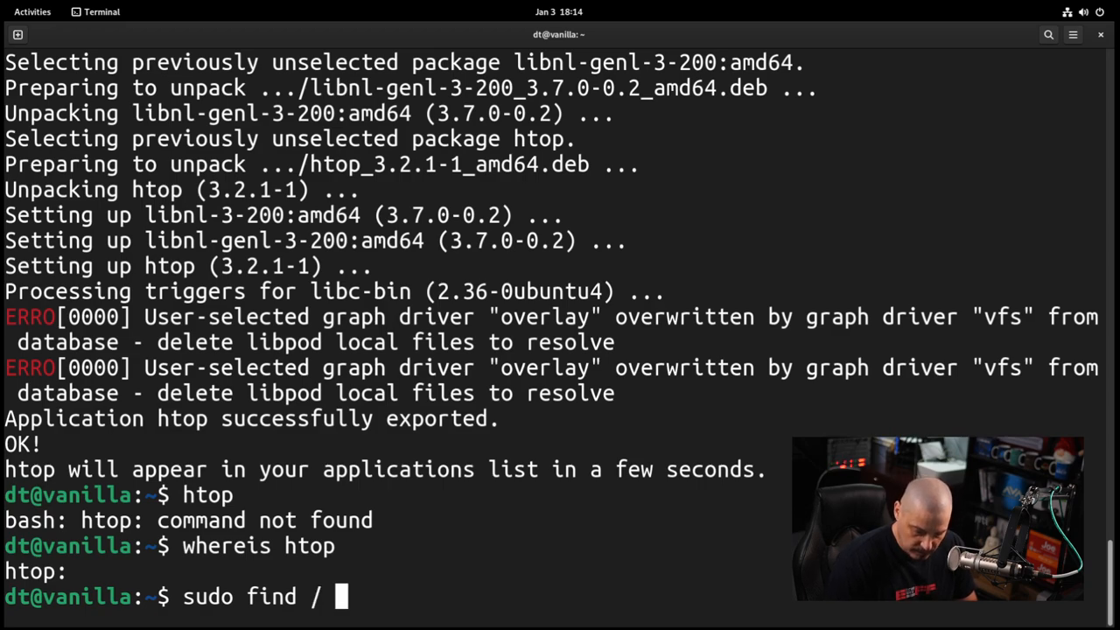
type("-iname")
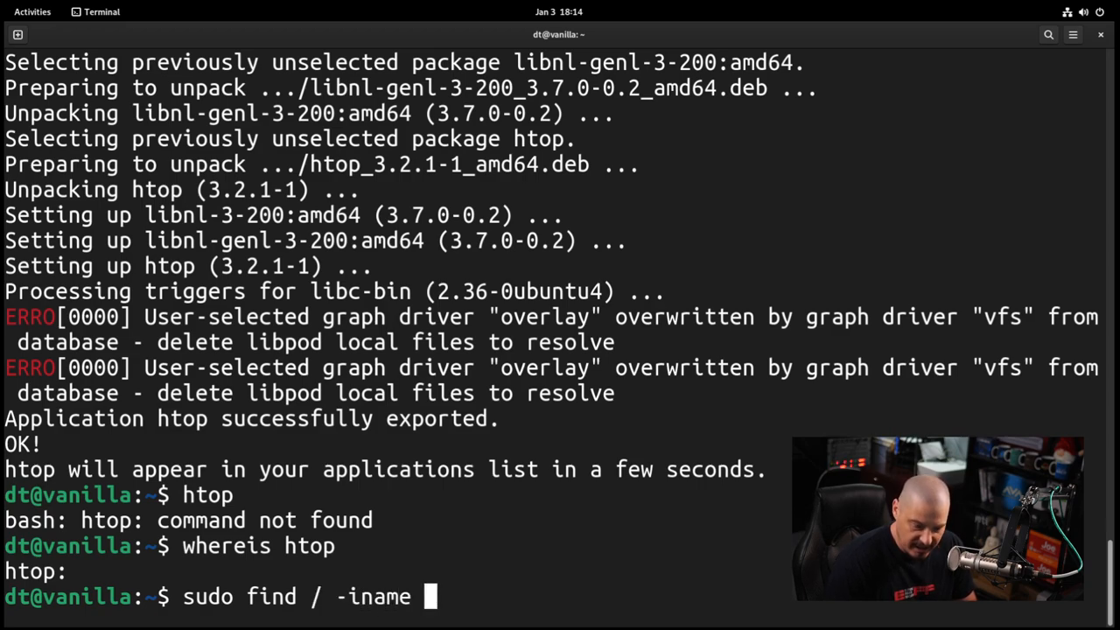
type("\"htop")
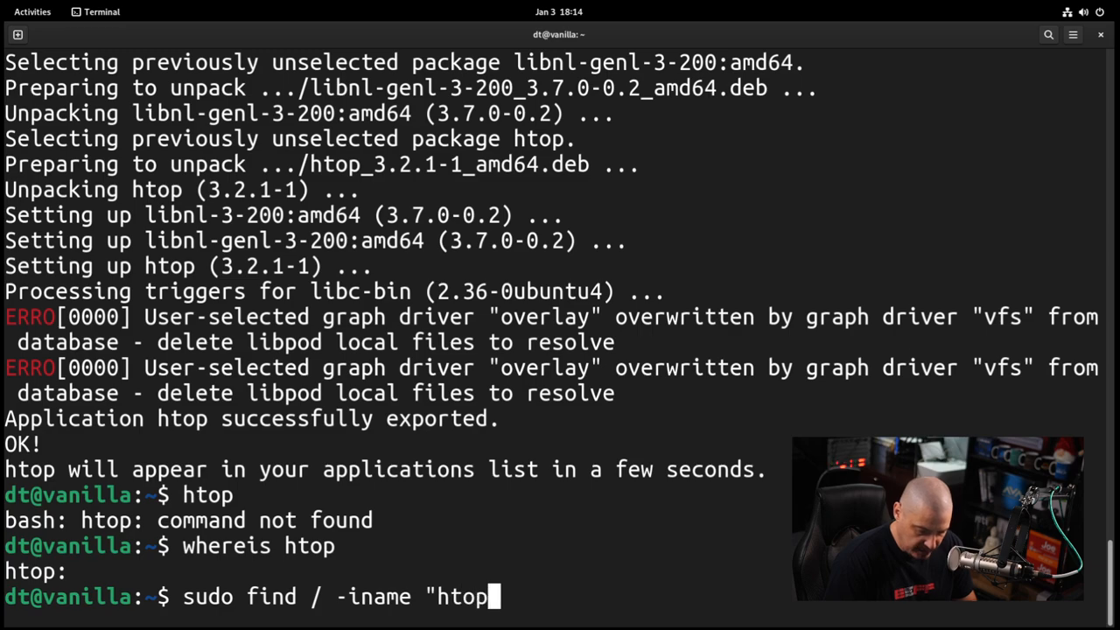
key("Return")
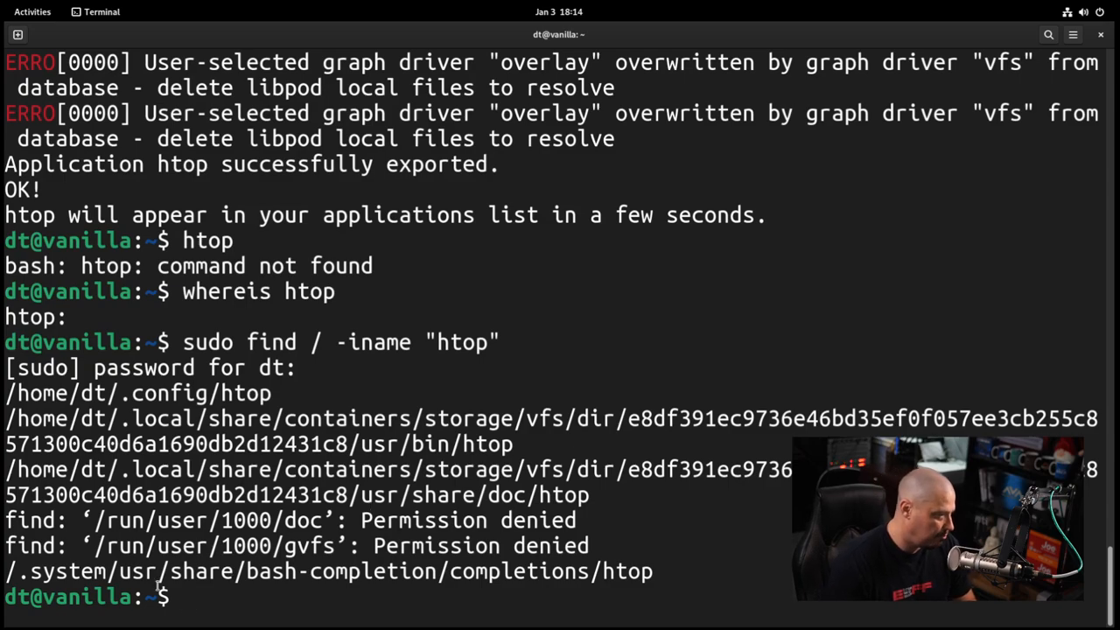
mouse_move(683, 382)
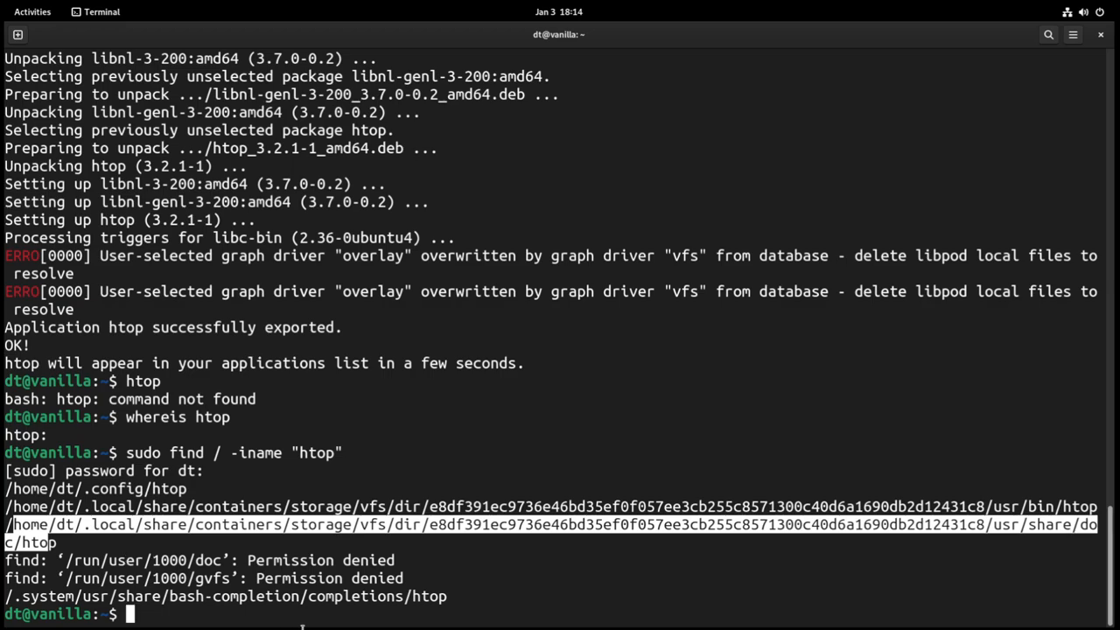
mouse_move(375, 602)
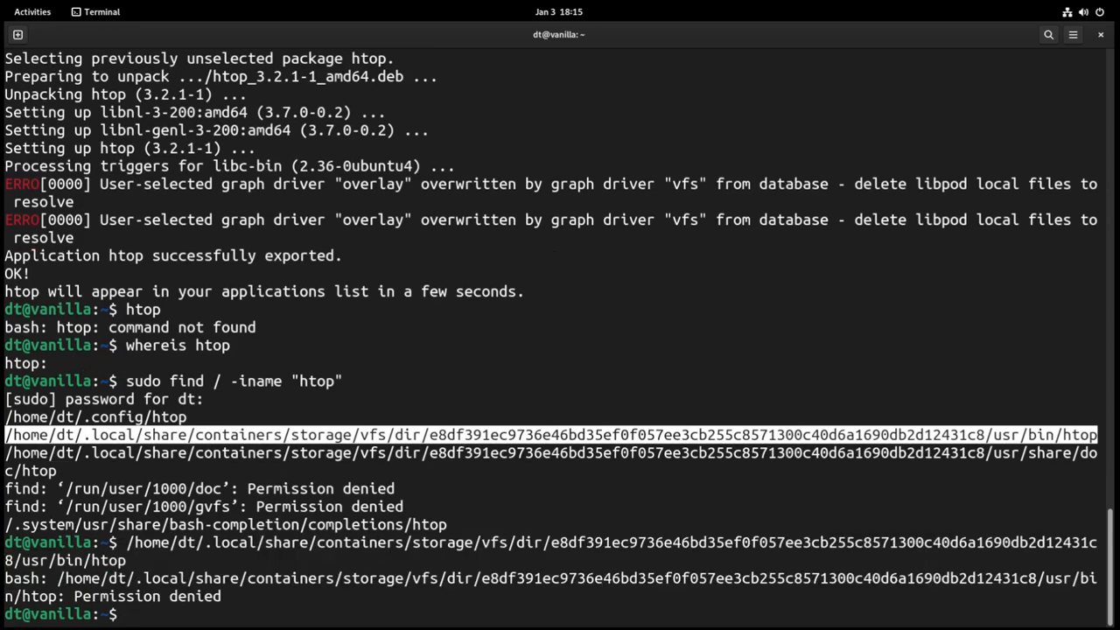
type("sudo")
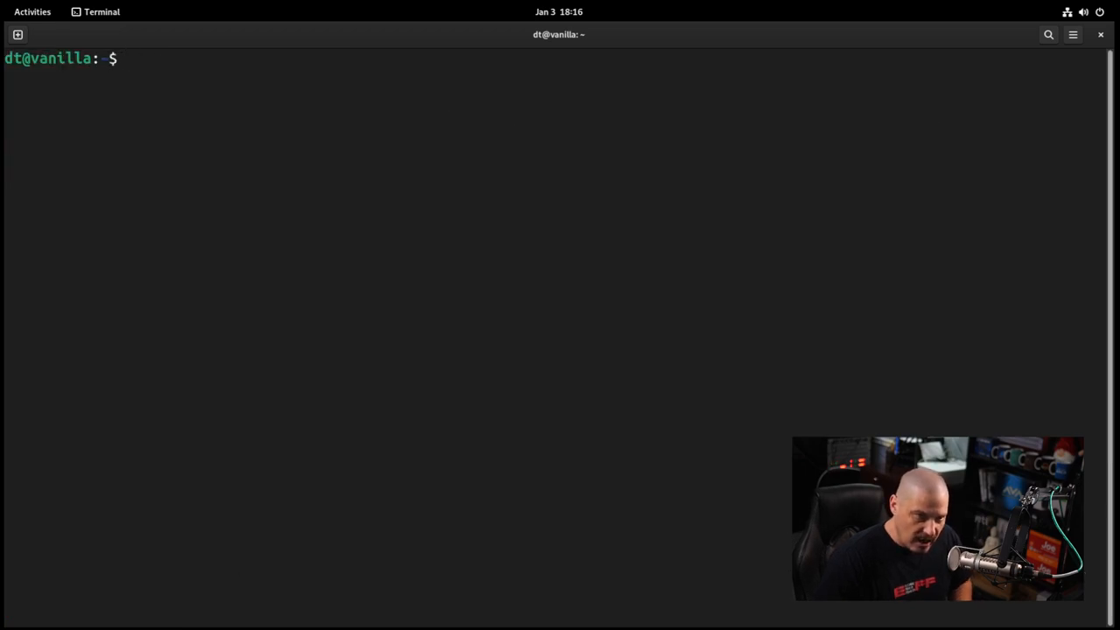
Run htop inside the apx container with 'apx run htop' after checking apx help.
type("=")
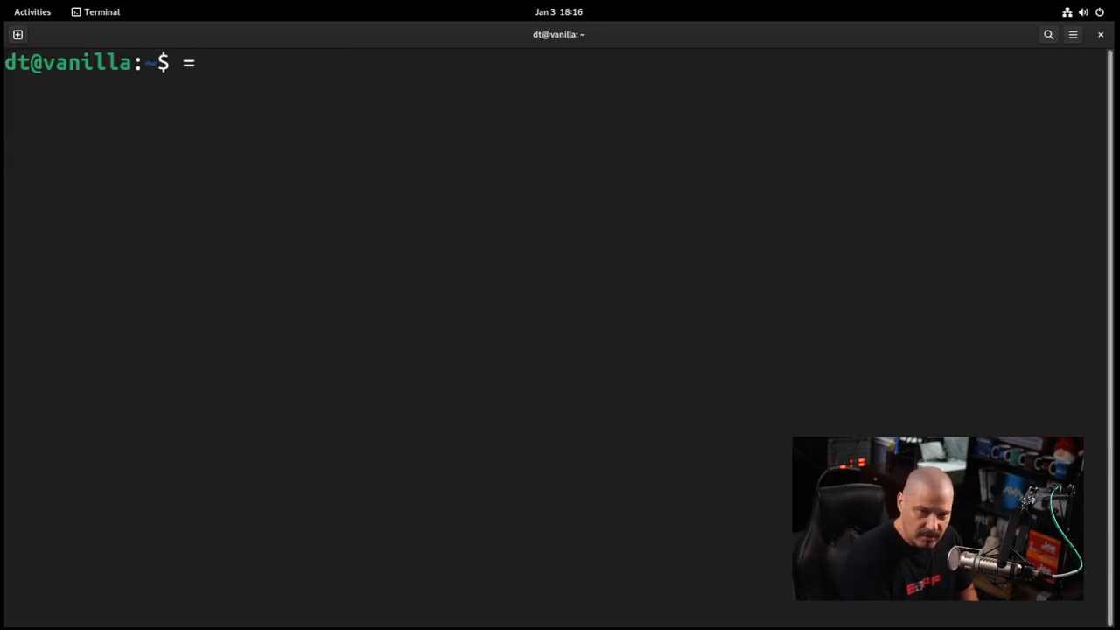
key("BackSpace")
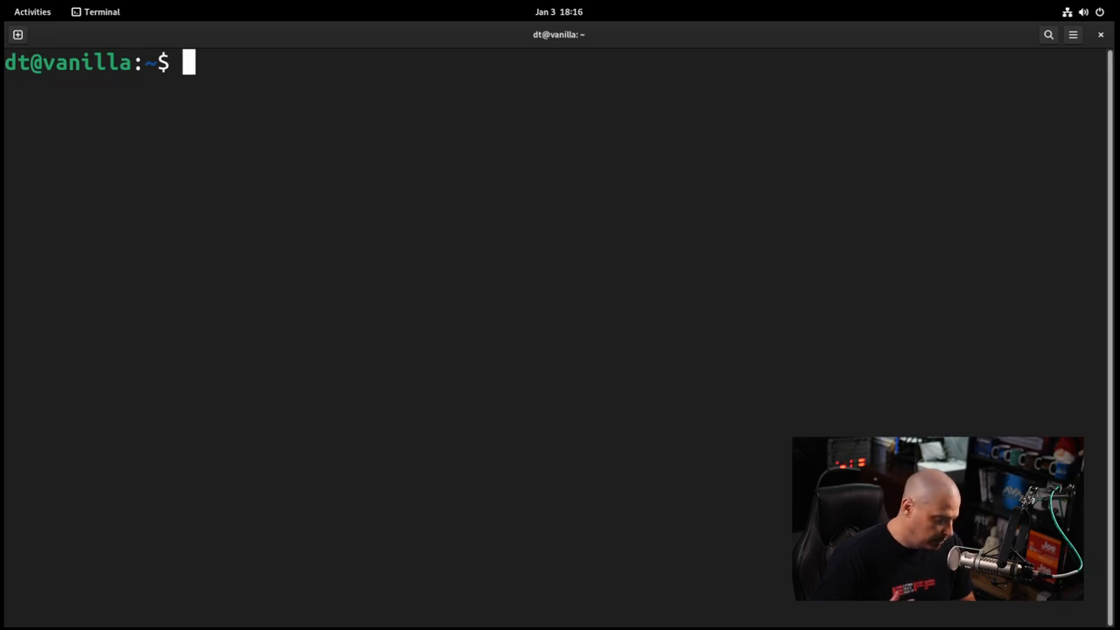
type("ap")
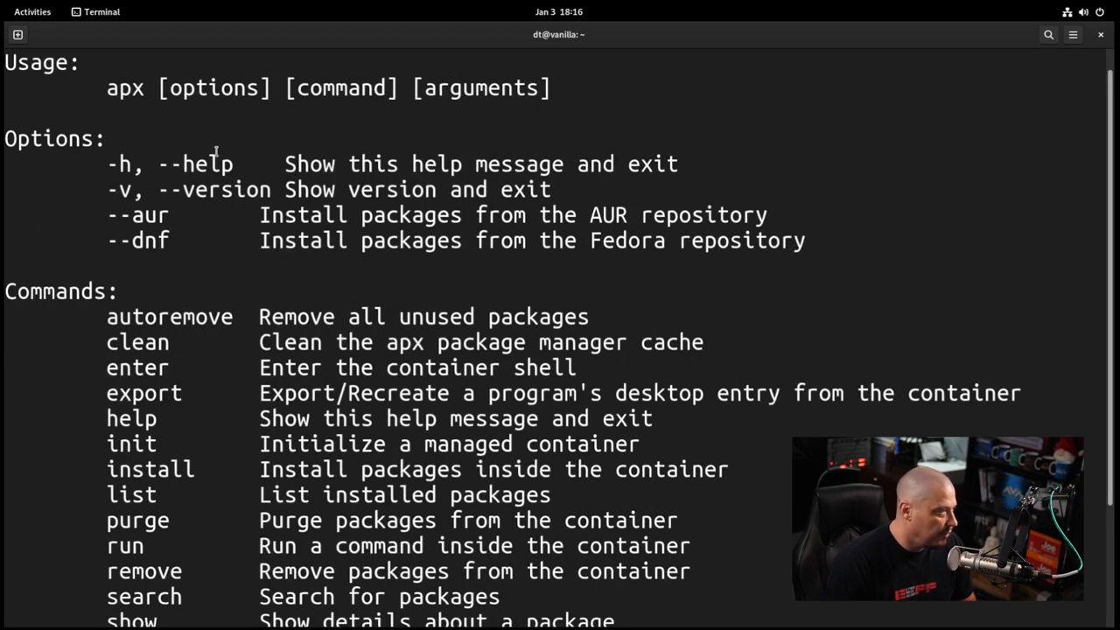
scroll("down", 3)
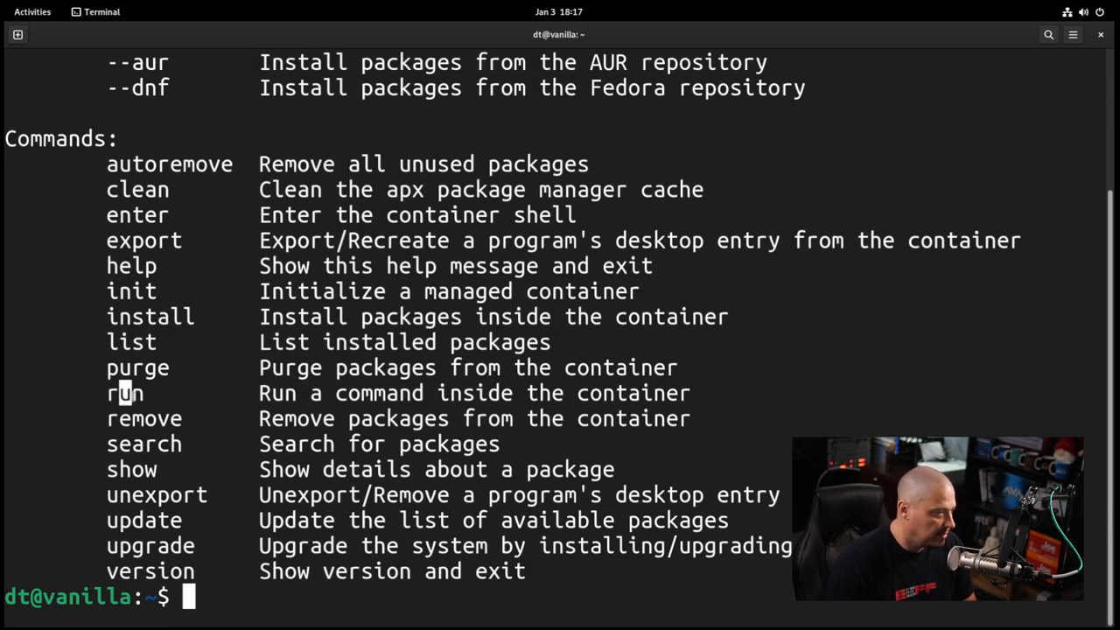
type("apx")
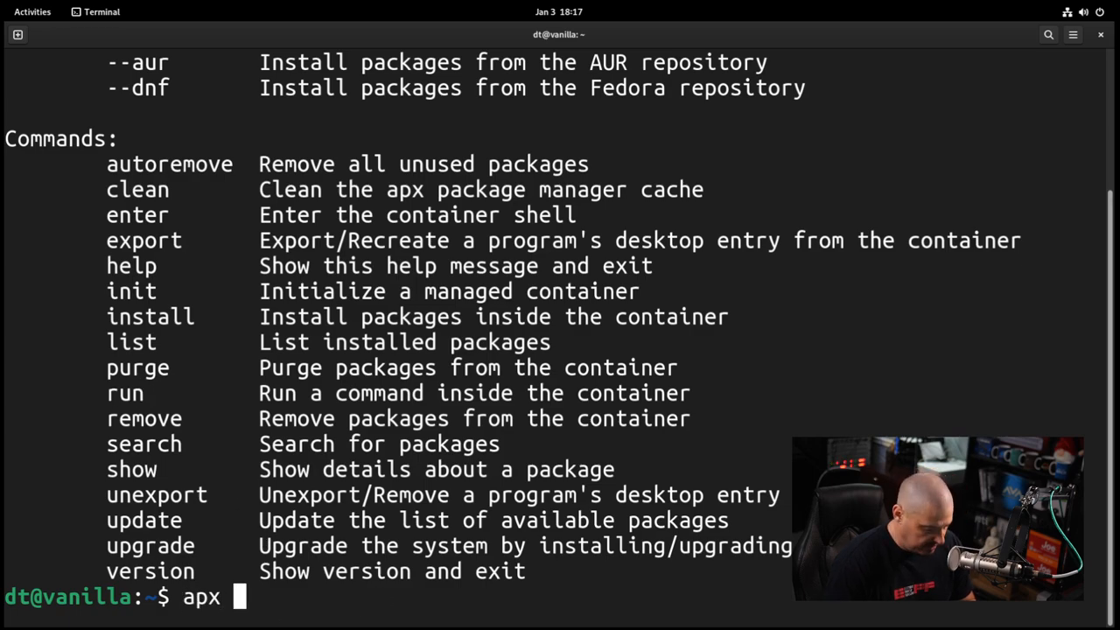
type("run")
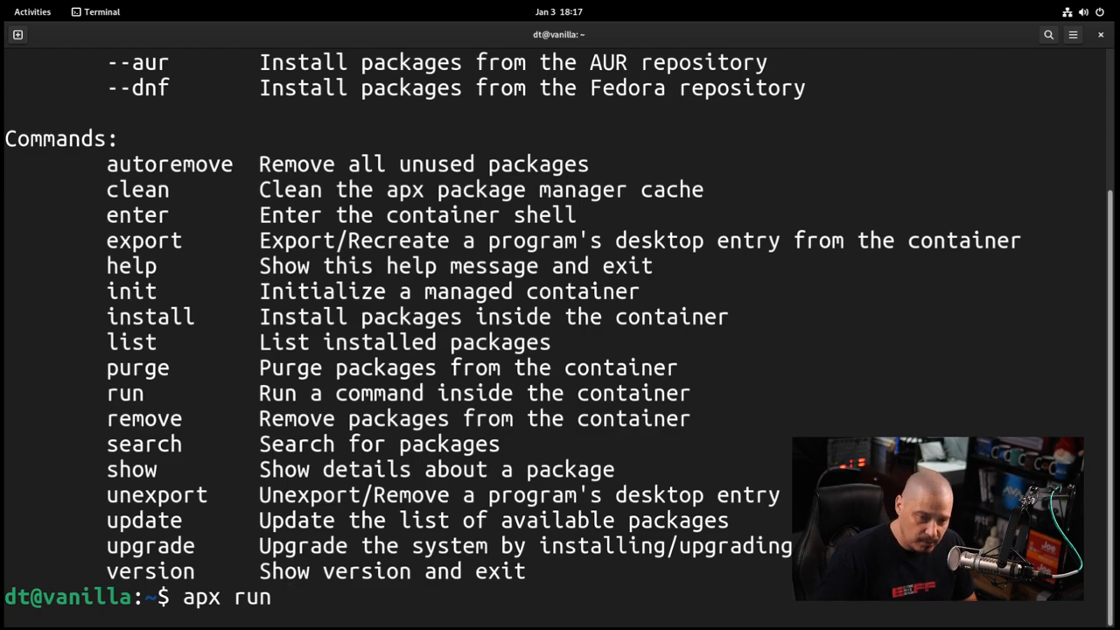
type("h")
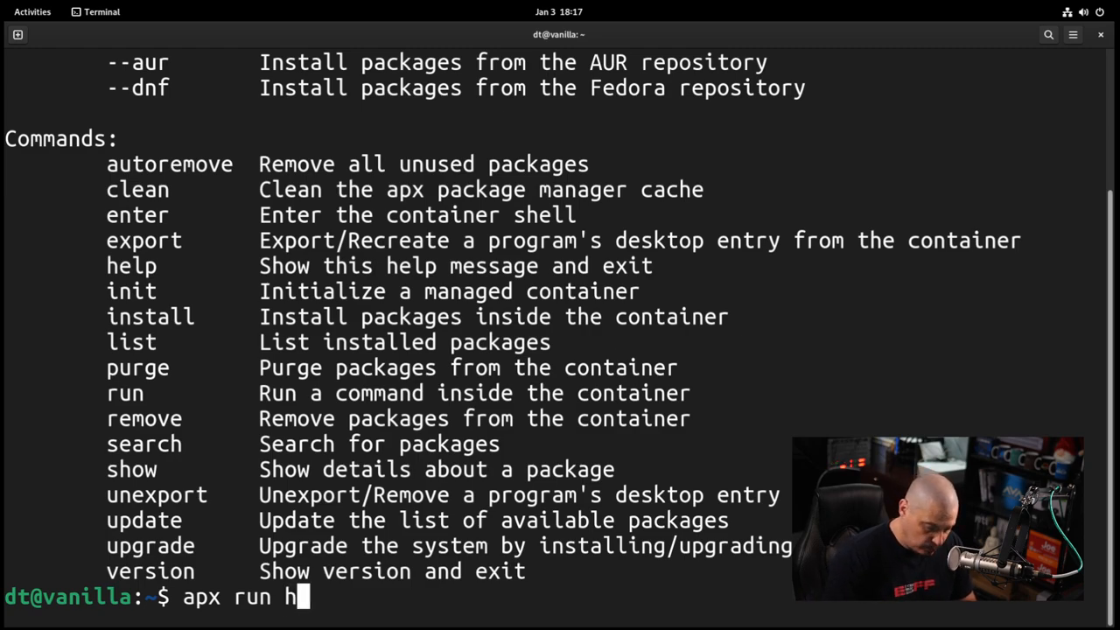
type("top")
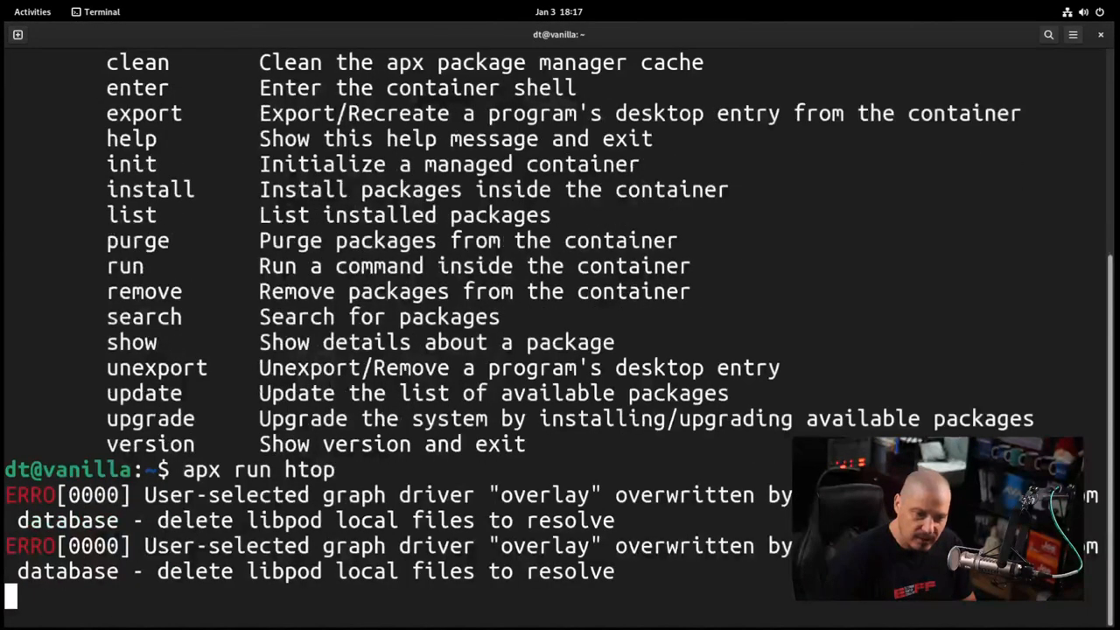
key("Return")
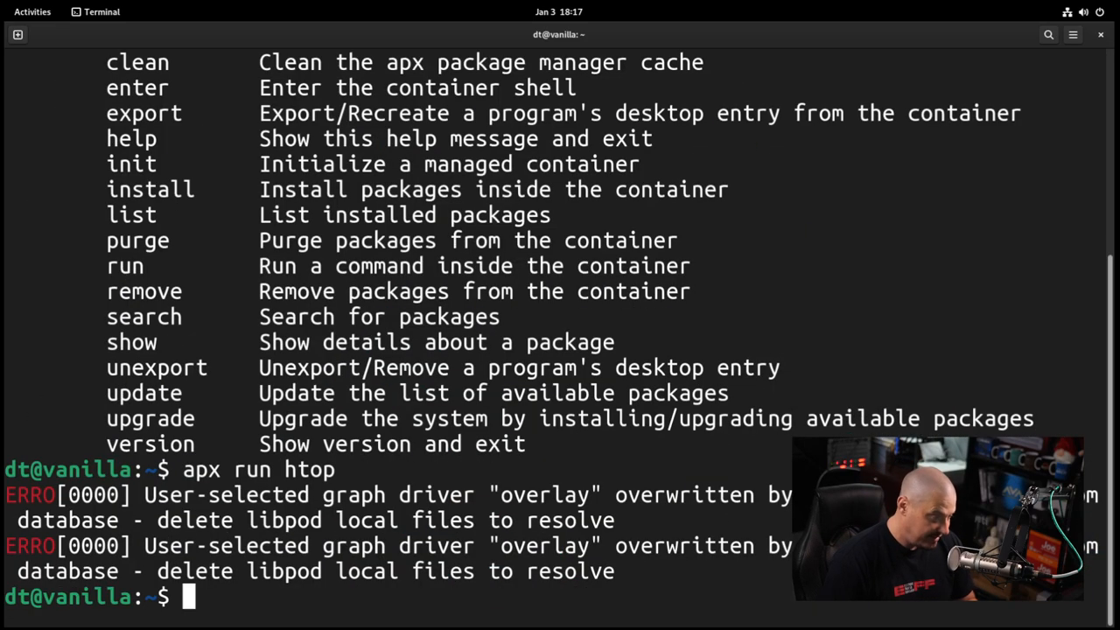
Try 'apx run vim' and 'sudo flatpak remove org.vim.Vim', which finds no installed refs.
type("apx run")
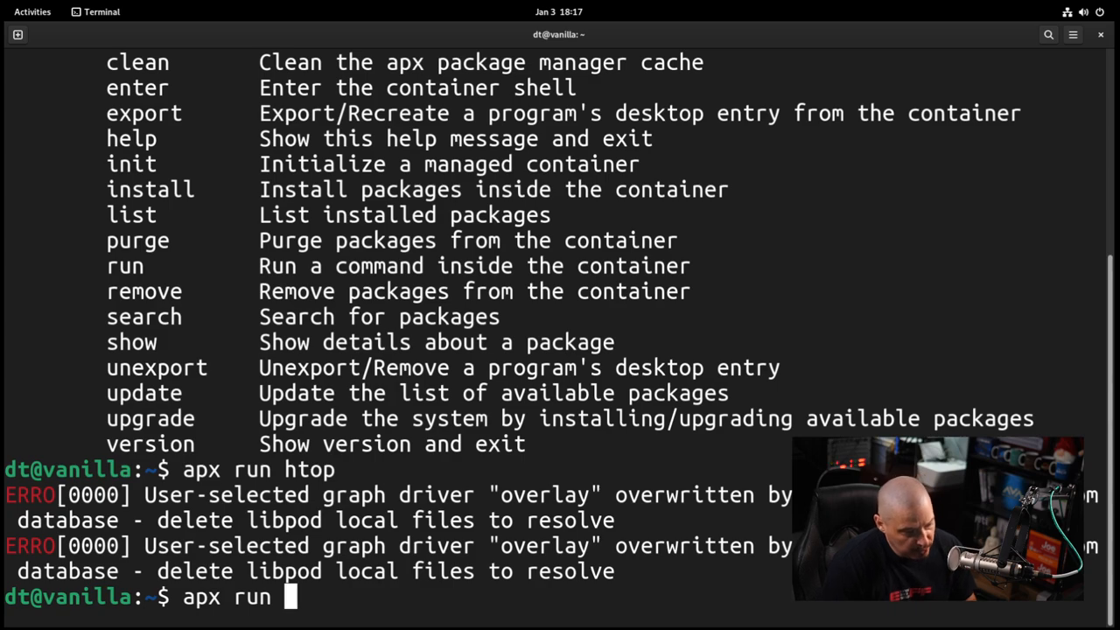
type("vim")
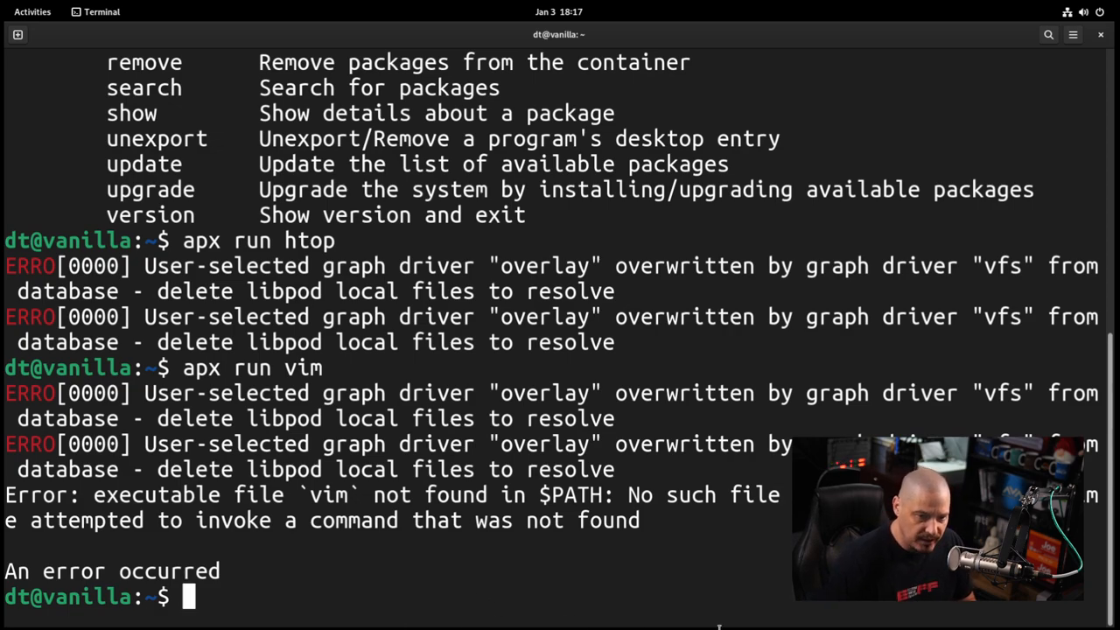
type("sudo flatpak remove vim")
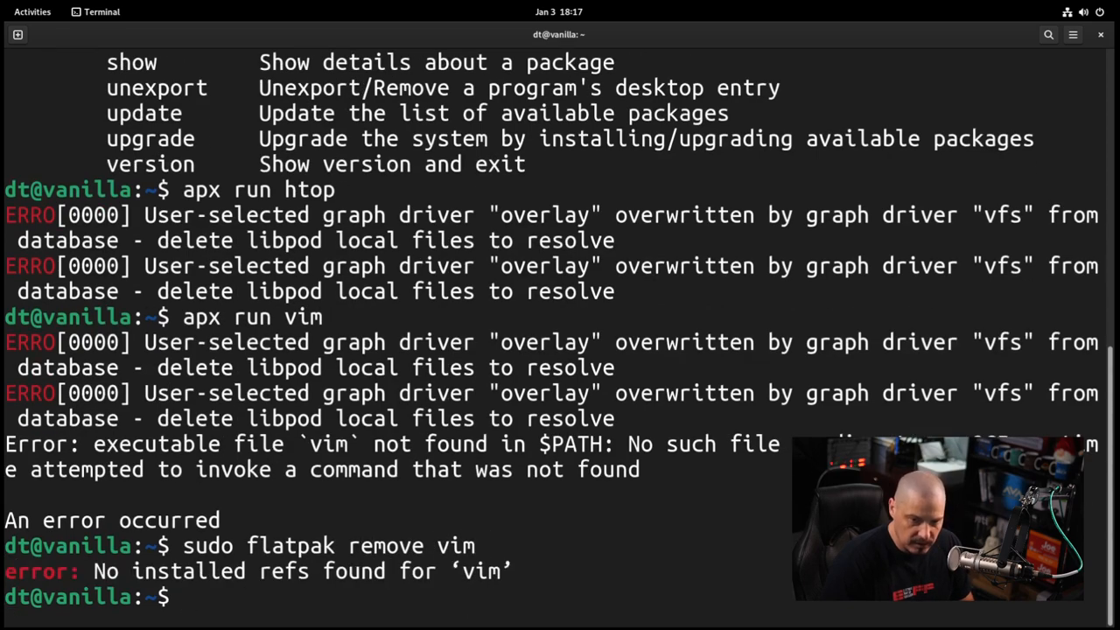
type("sudo flatpak remove or")
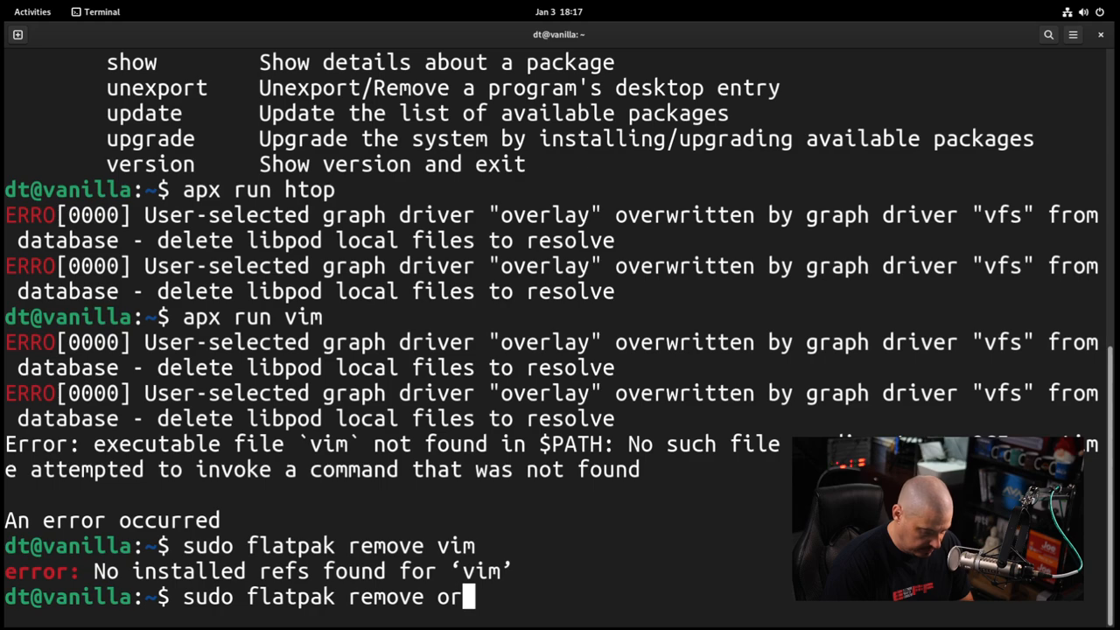
type("g.vim.")
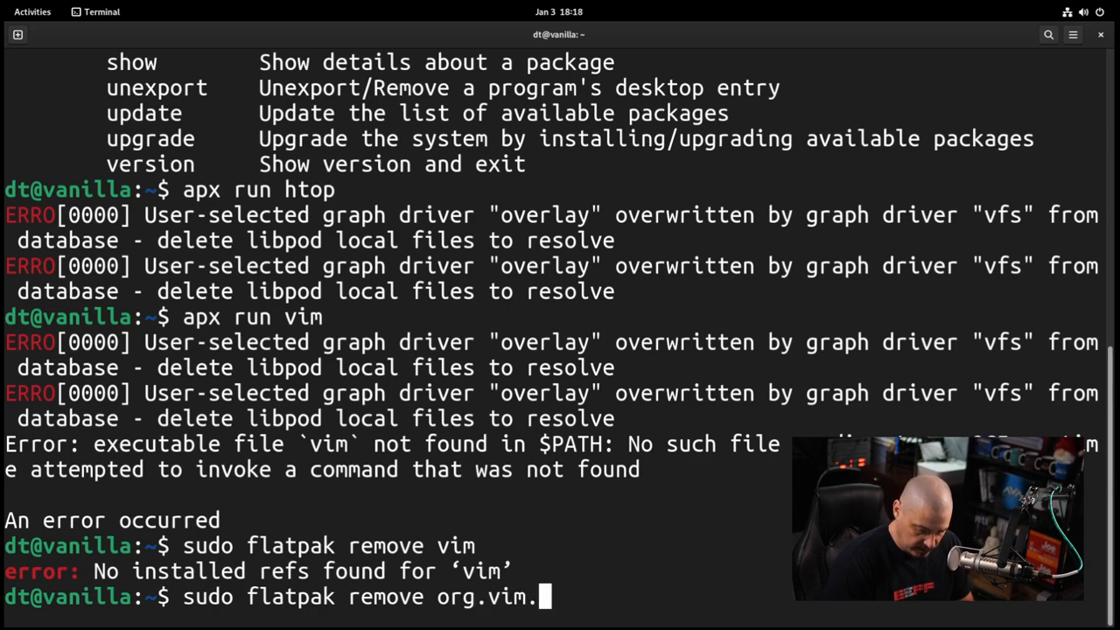
key("Return")
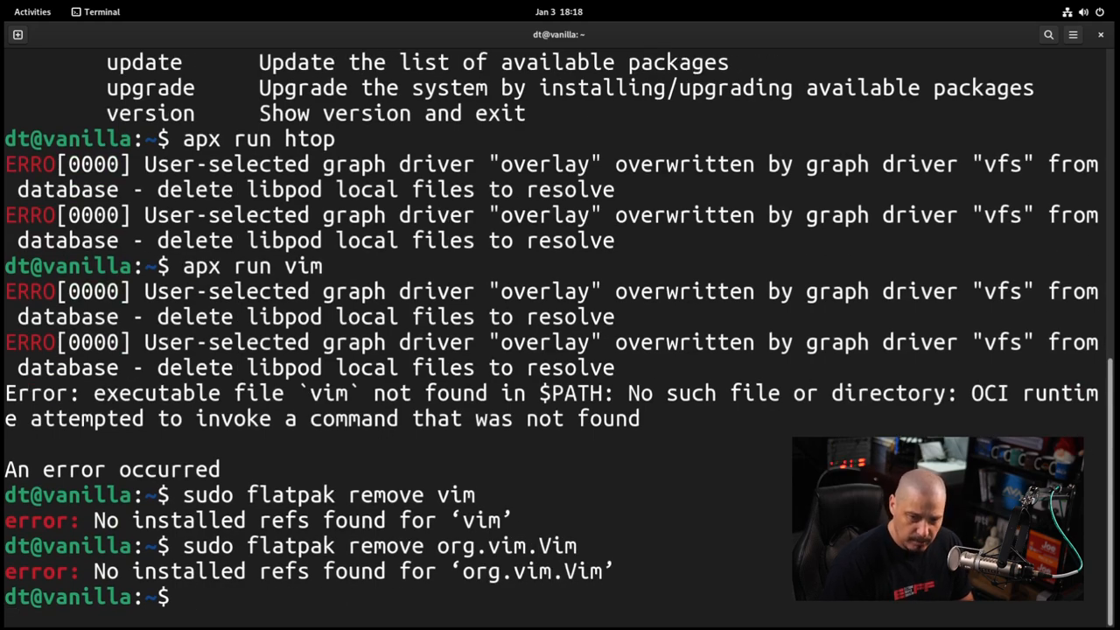
type("sudo flatpak remove org.vim.Vim")
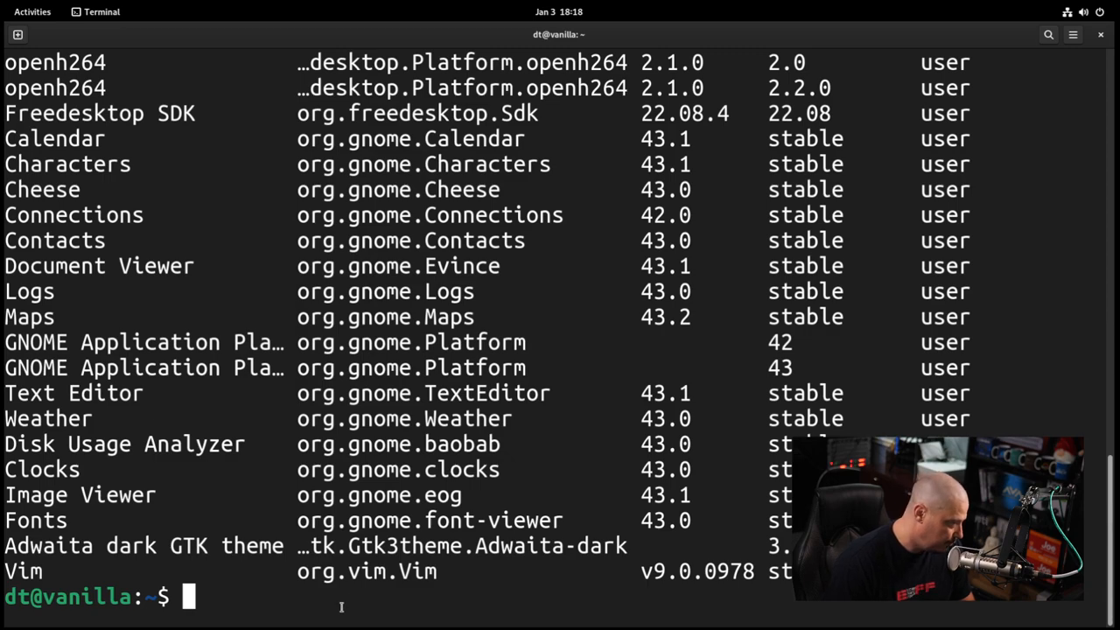
type("sudo flatpak remove org.vim.Vim")
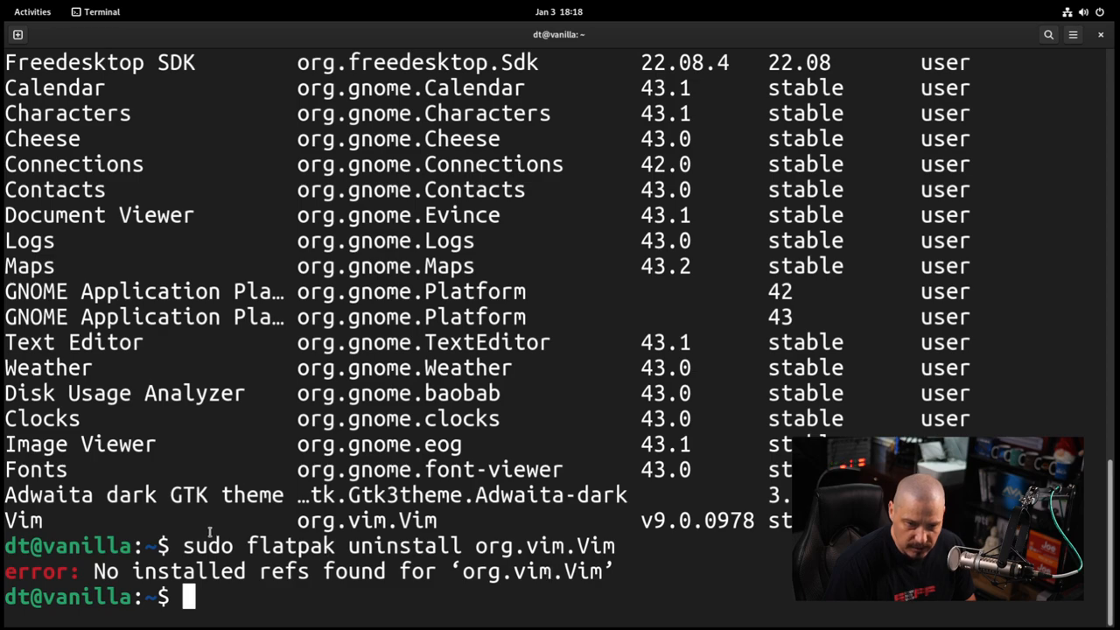
type("apx")
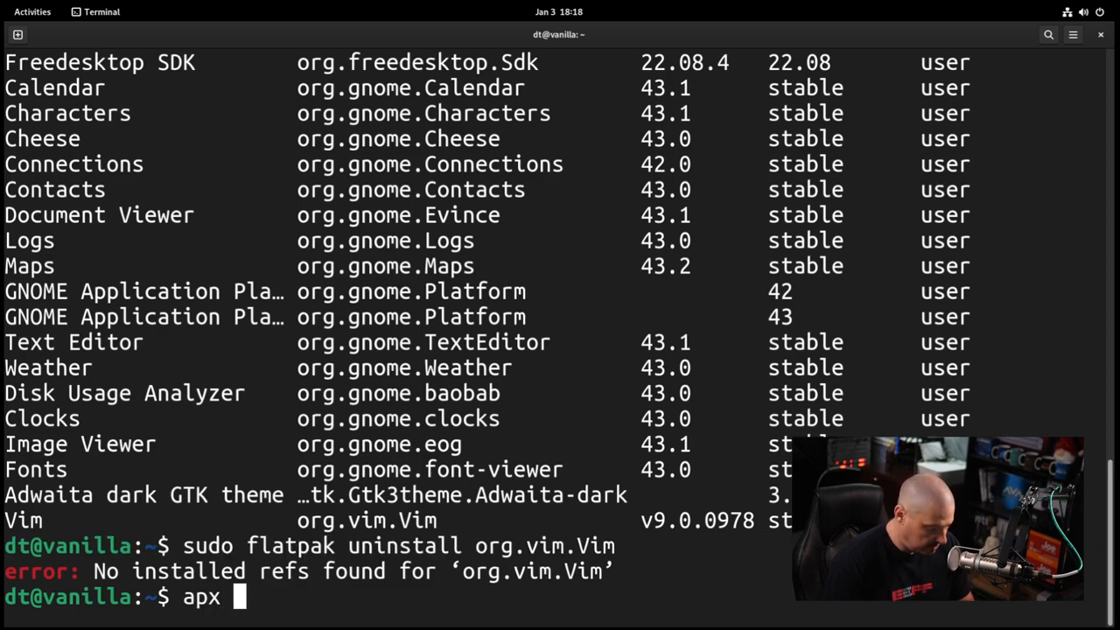
Install vim inside the apx container with 'apx install vim'.
type("instal")
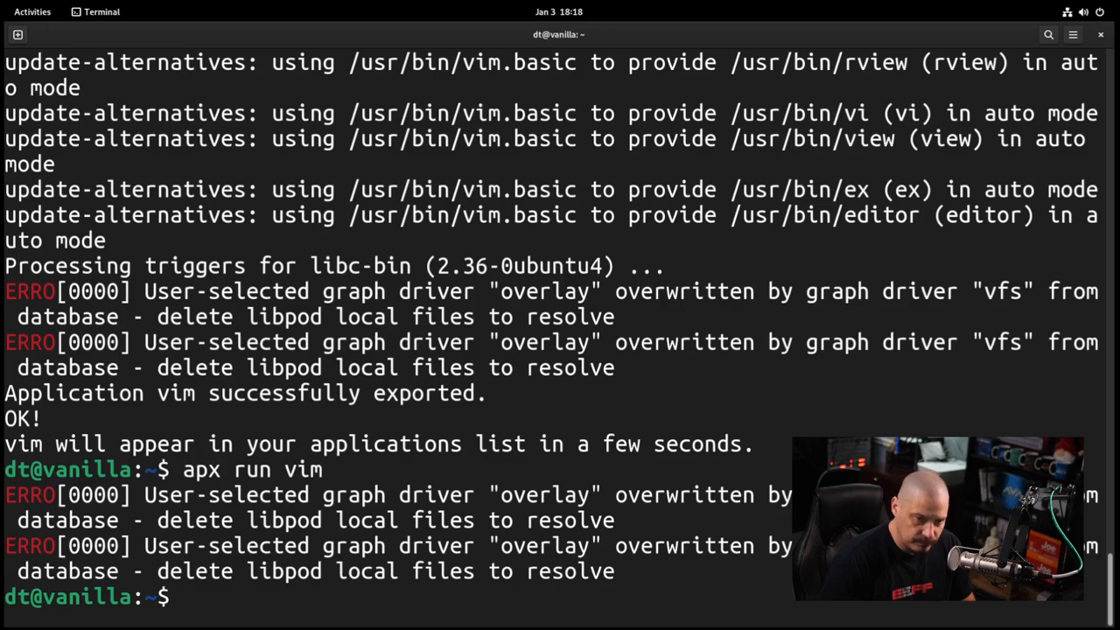
Close the terminal and launch Vanilla OS Control Center from the applications grid.
left_click(1099, 35)
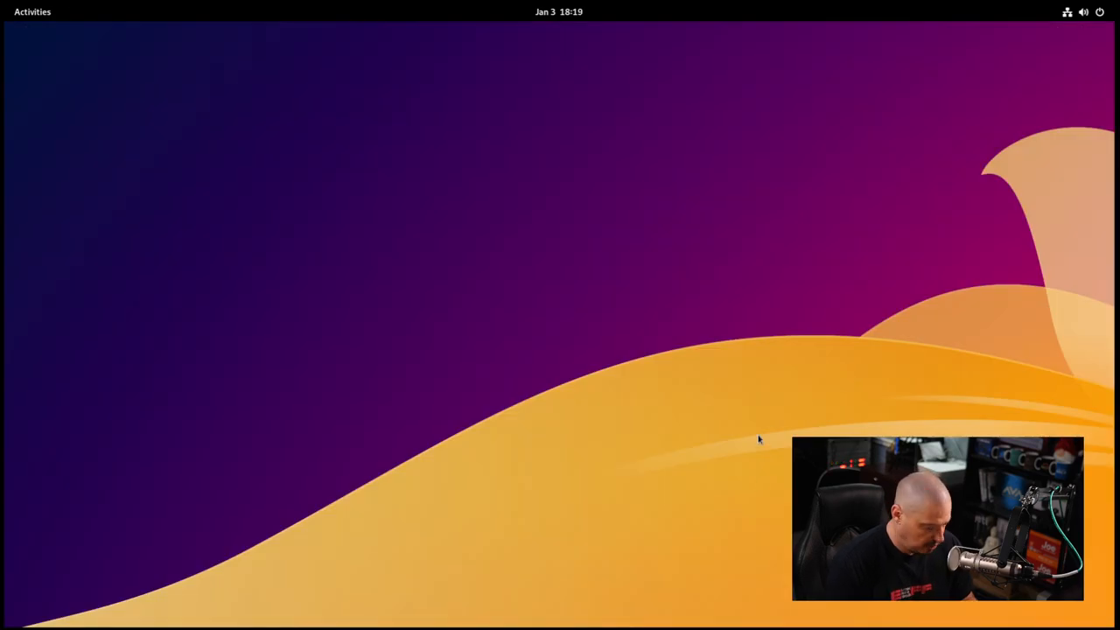
left_click(32, 11)
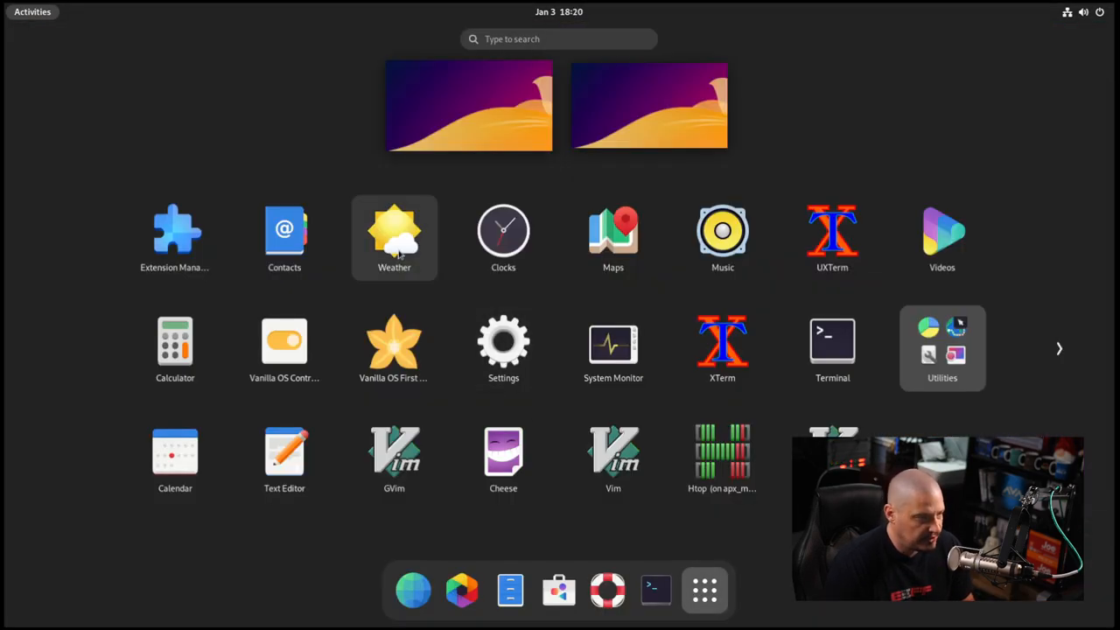
left_click(284, 342)
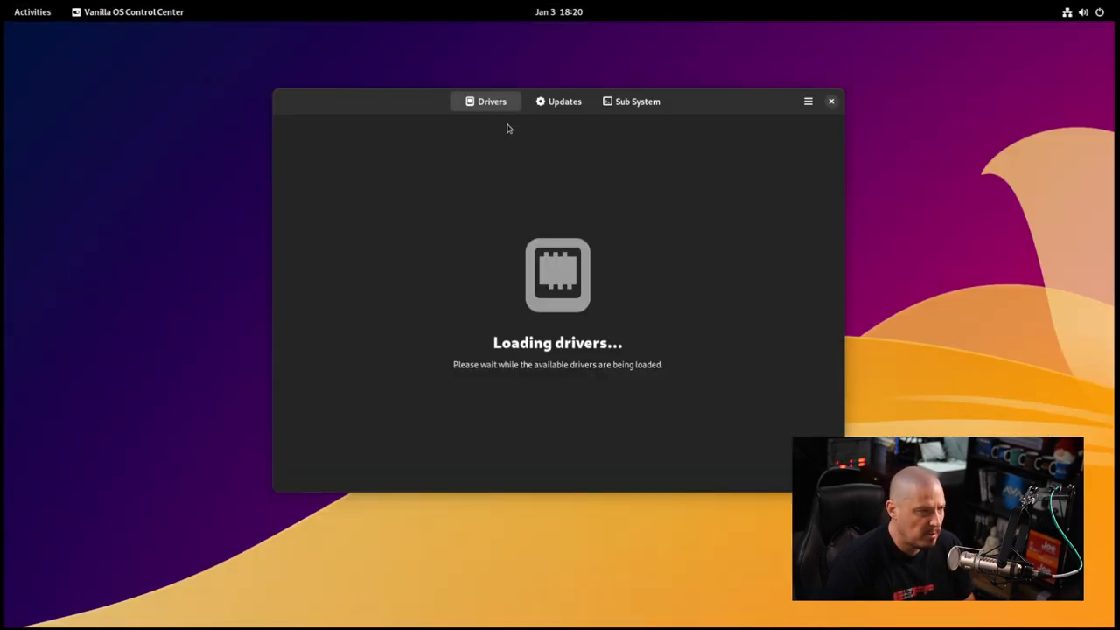
Launch the containerised Vim and Htop apps from the Control Center's Sub System list.
left_click(563, 100)
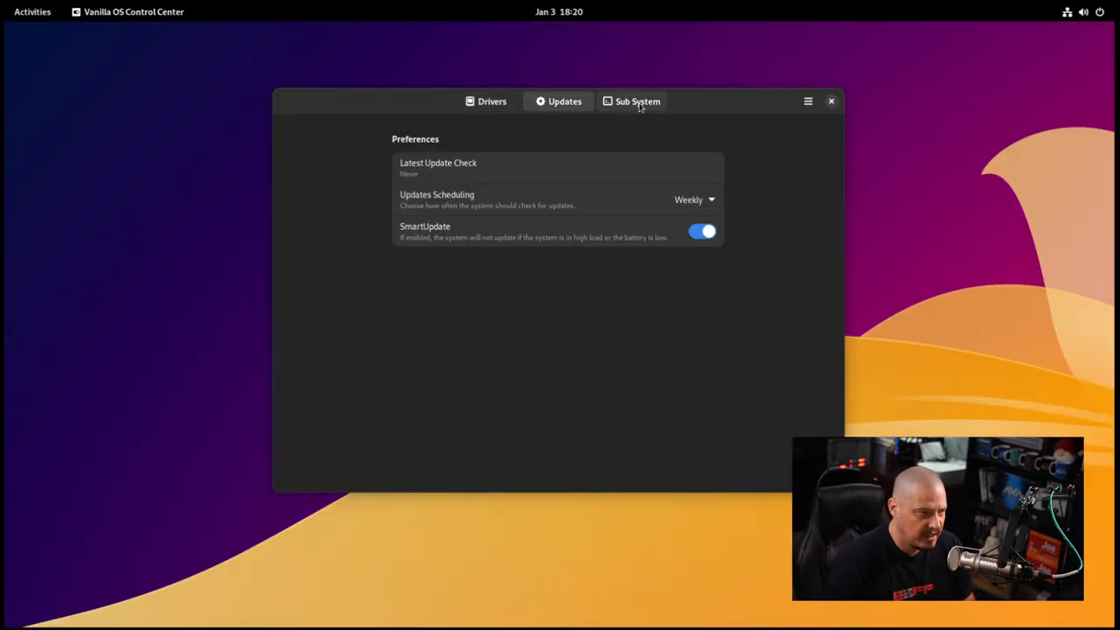
left_click(637, 100)
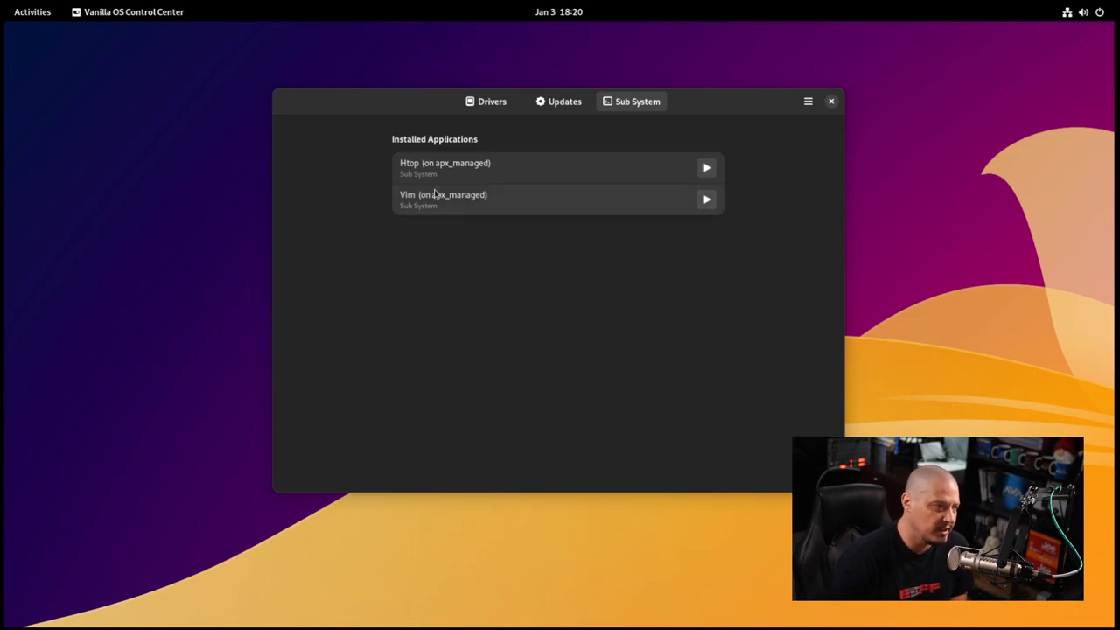
mouse_move(455, 270)
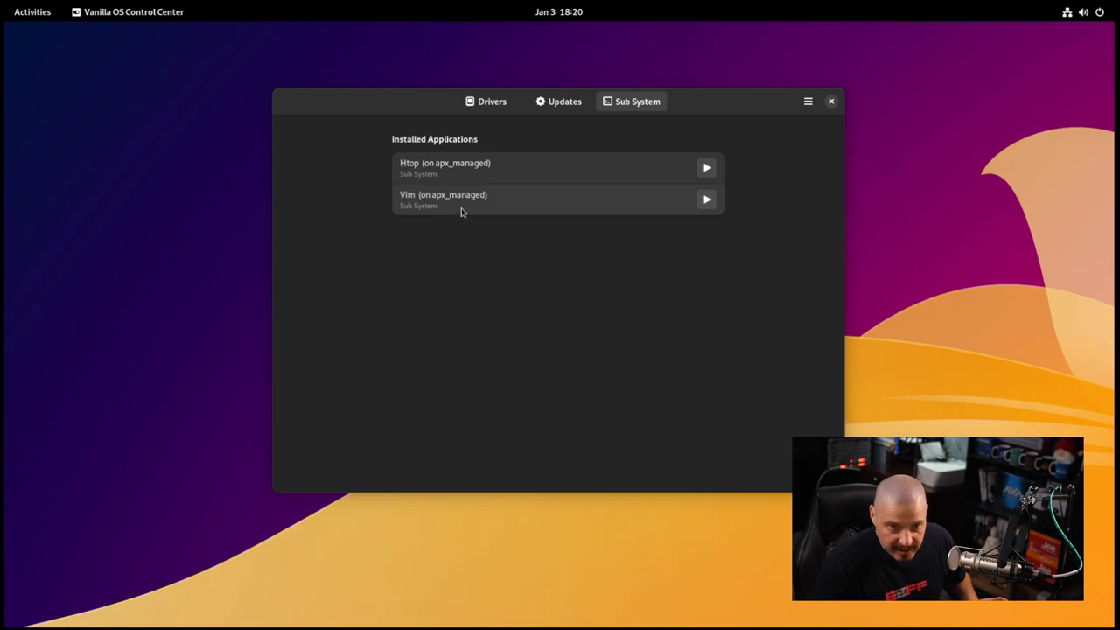
left_click(705, 200)
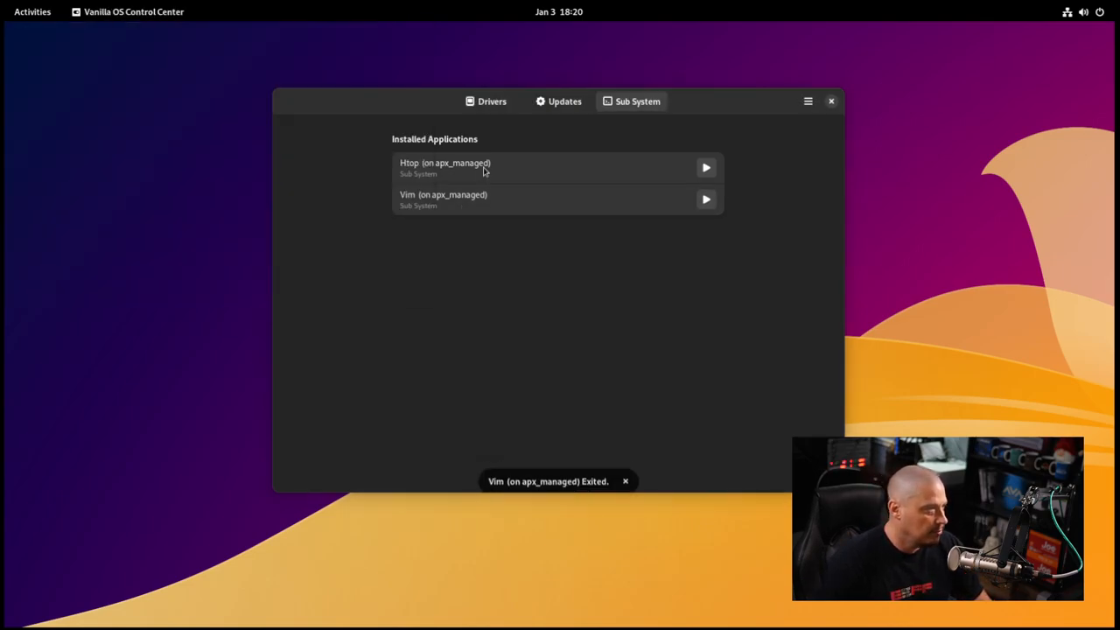
left_click(705, 168)
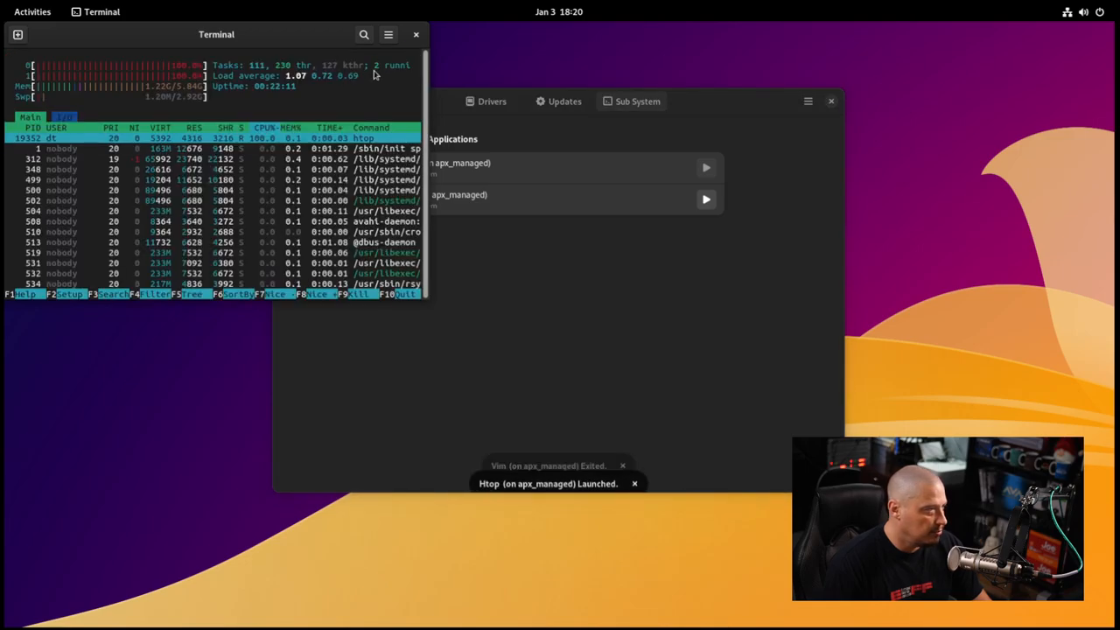
Close the Htop and Vim terminals and the Control Center, leaving the empty desktop.
left_click(417, 35)
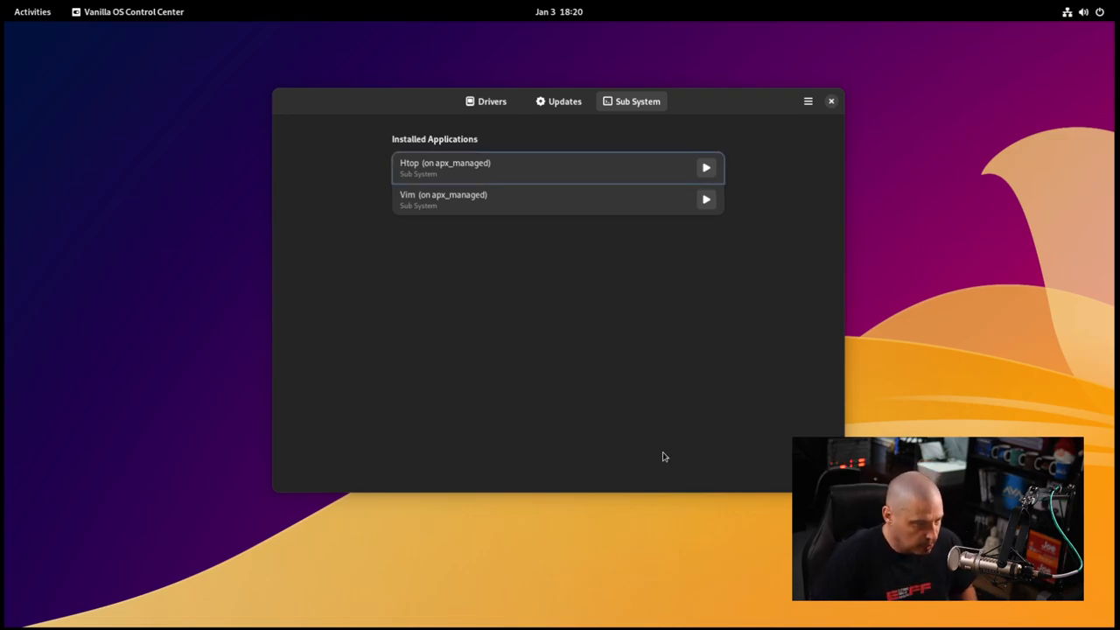
left_click(31, 10)
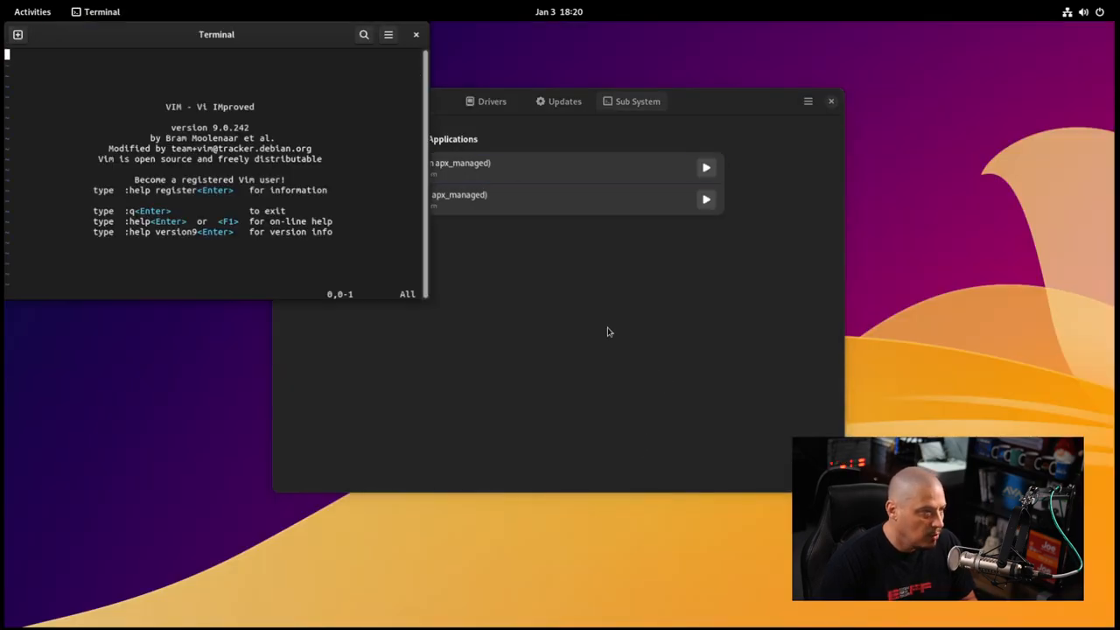
mouse_move(420, 42)
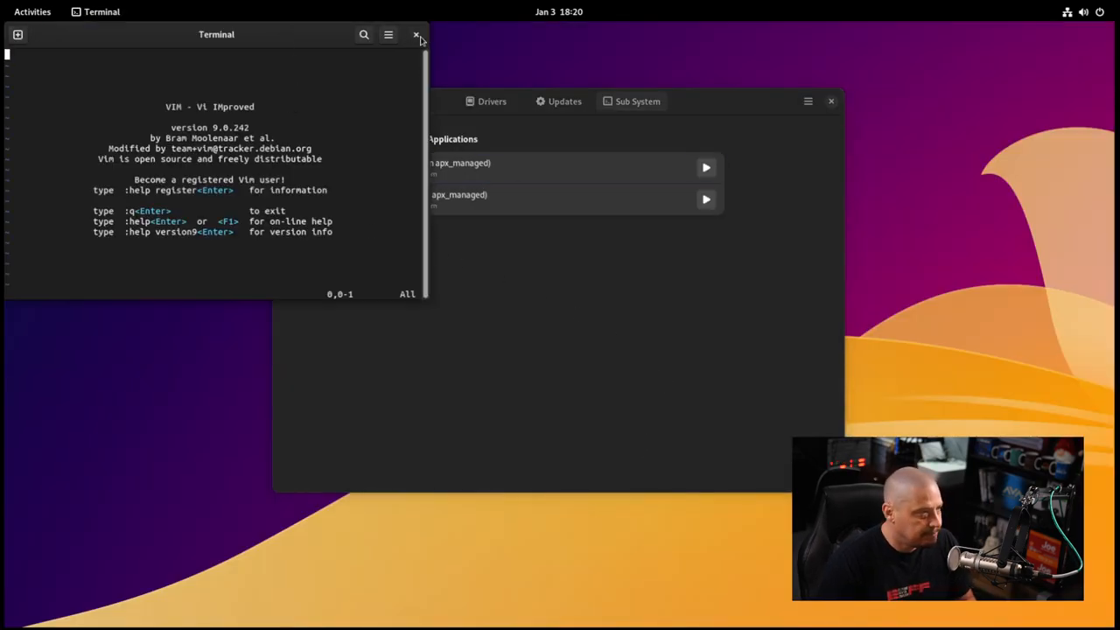
left_click(416, 35)
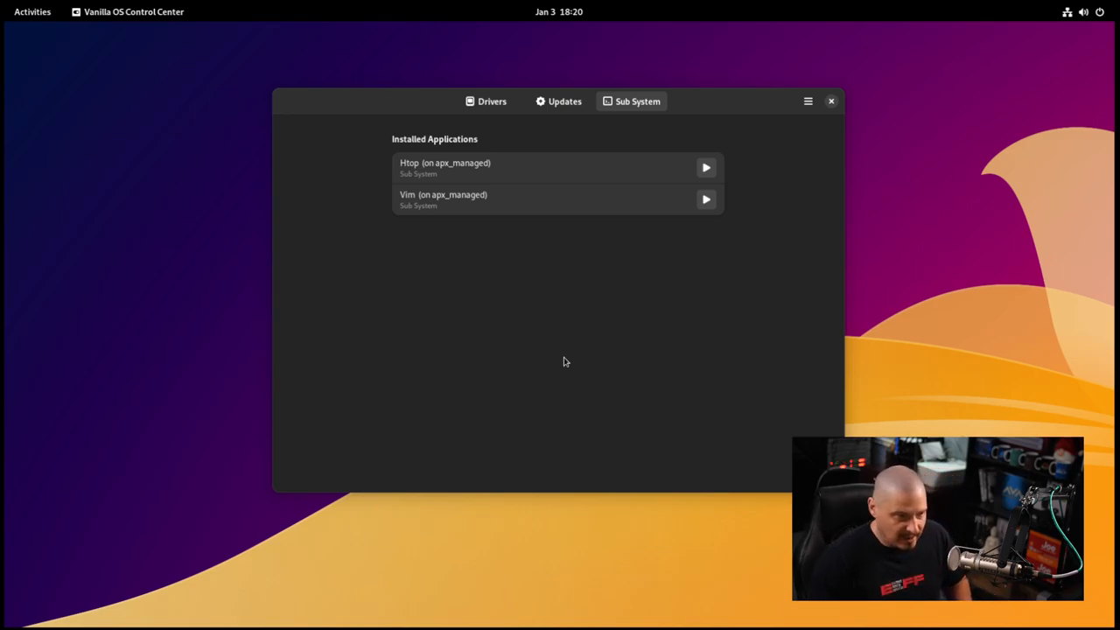
mouse_move(567, 315)
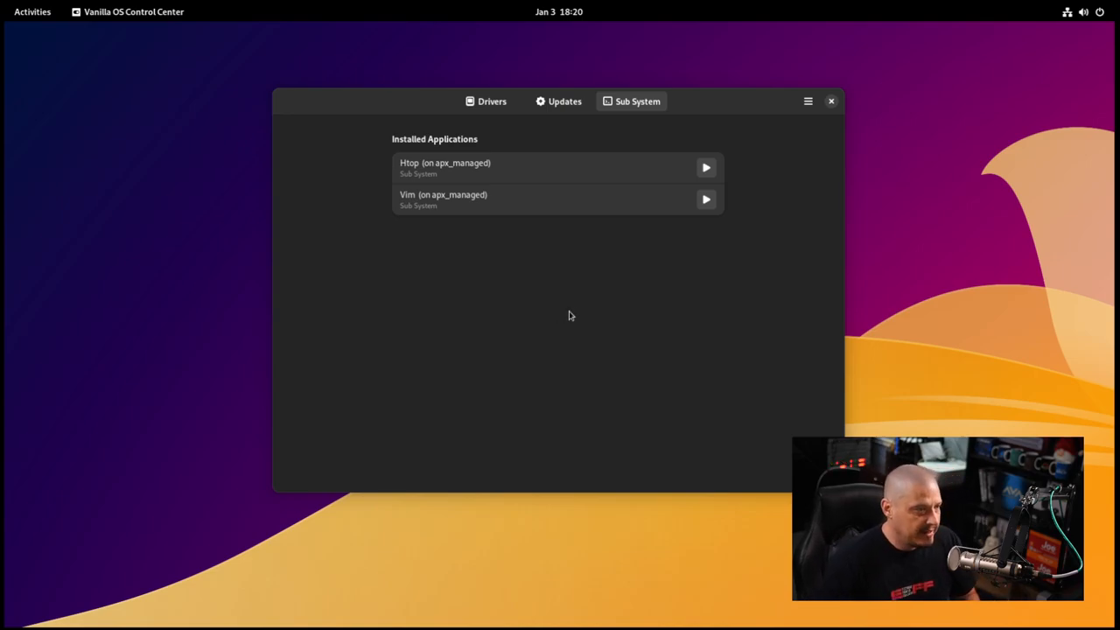
left_click(830, 100)
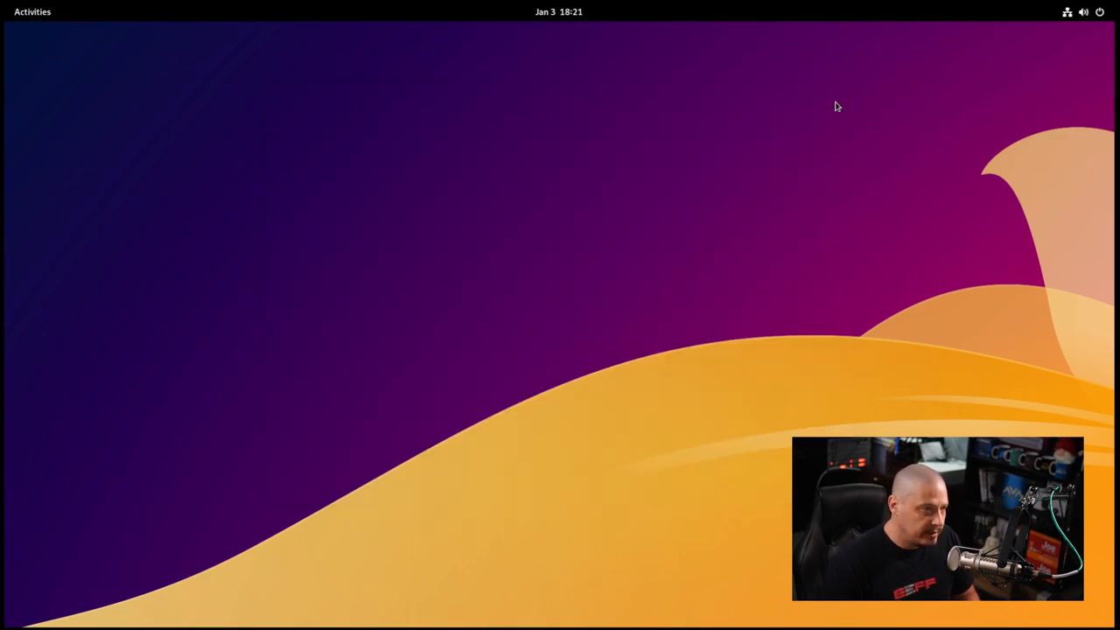
mouse_move(579, 375)
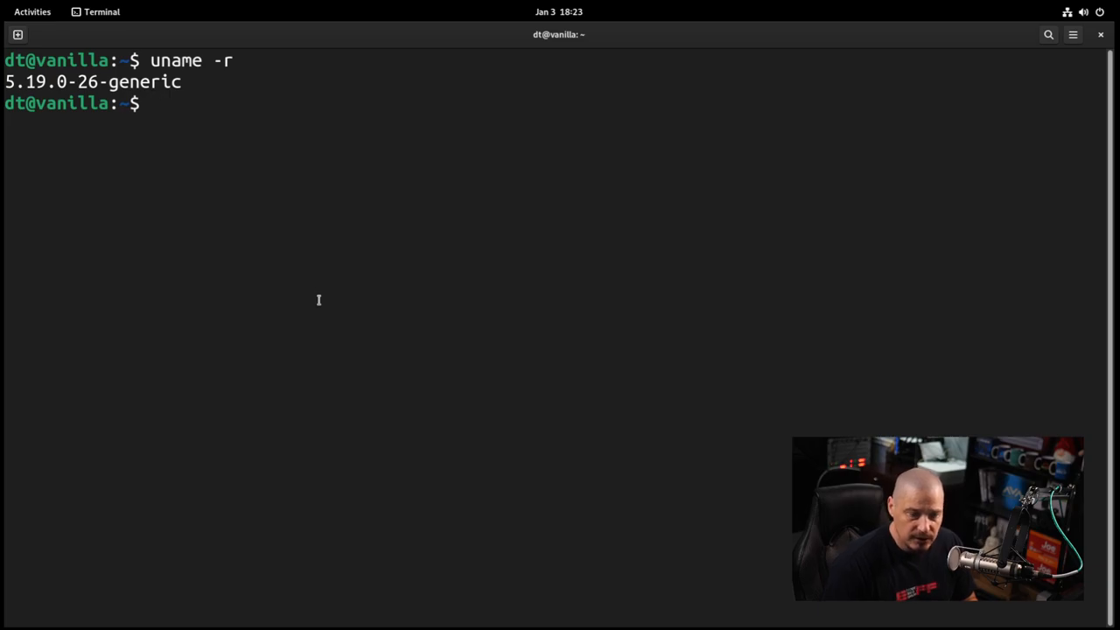
Try 'apt list --installed' directly and through 'apx run', both failing, then clear the screen.
type("apt l")
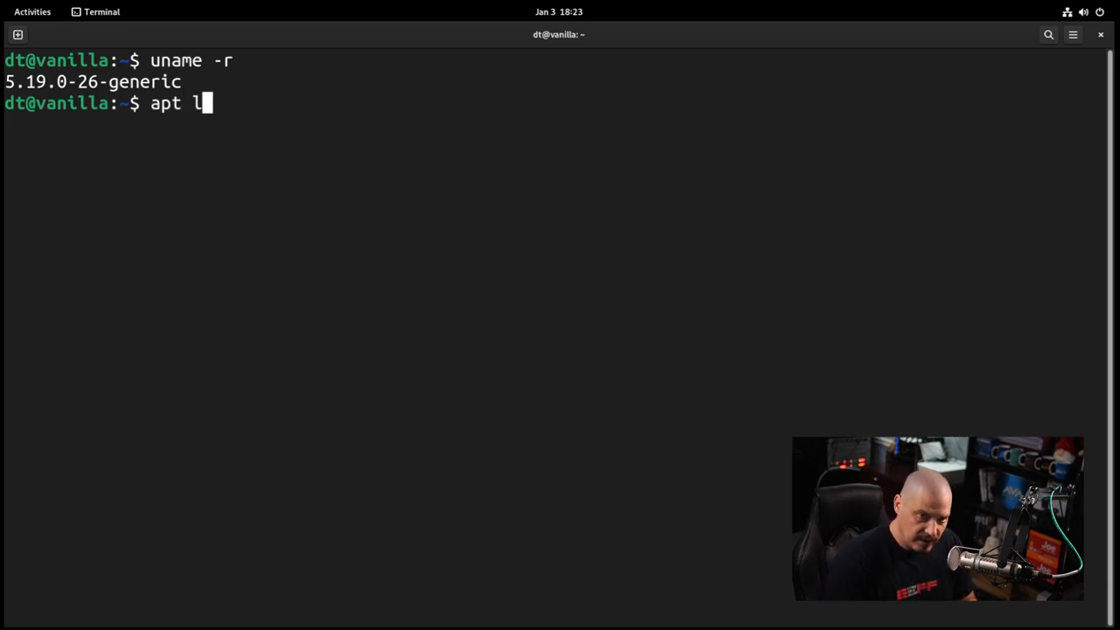
type("ist --in")
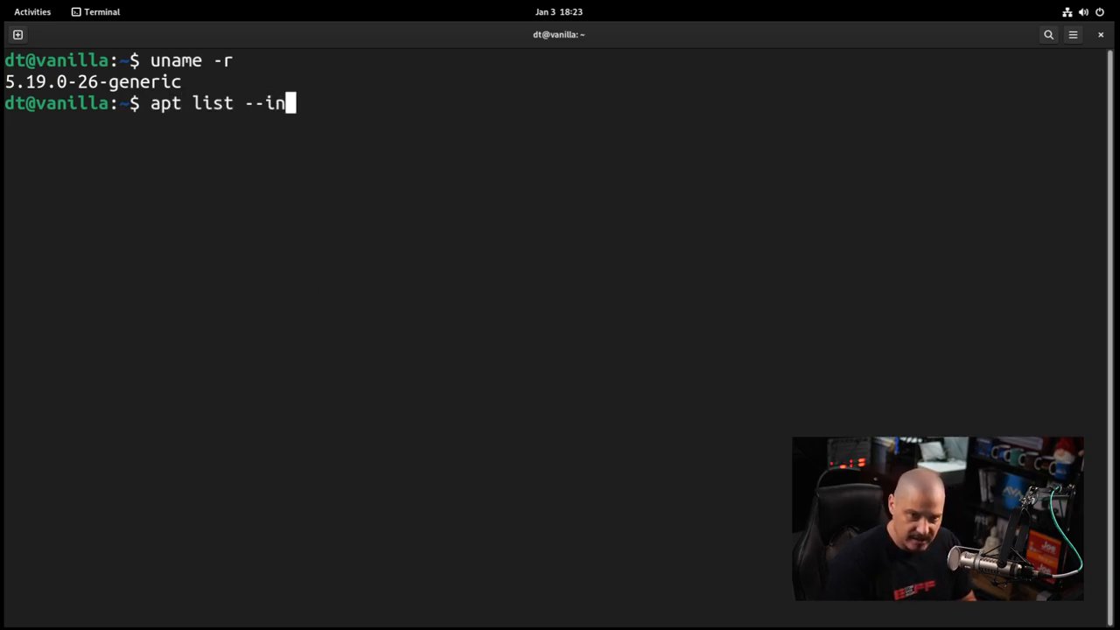
type("stalled")
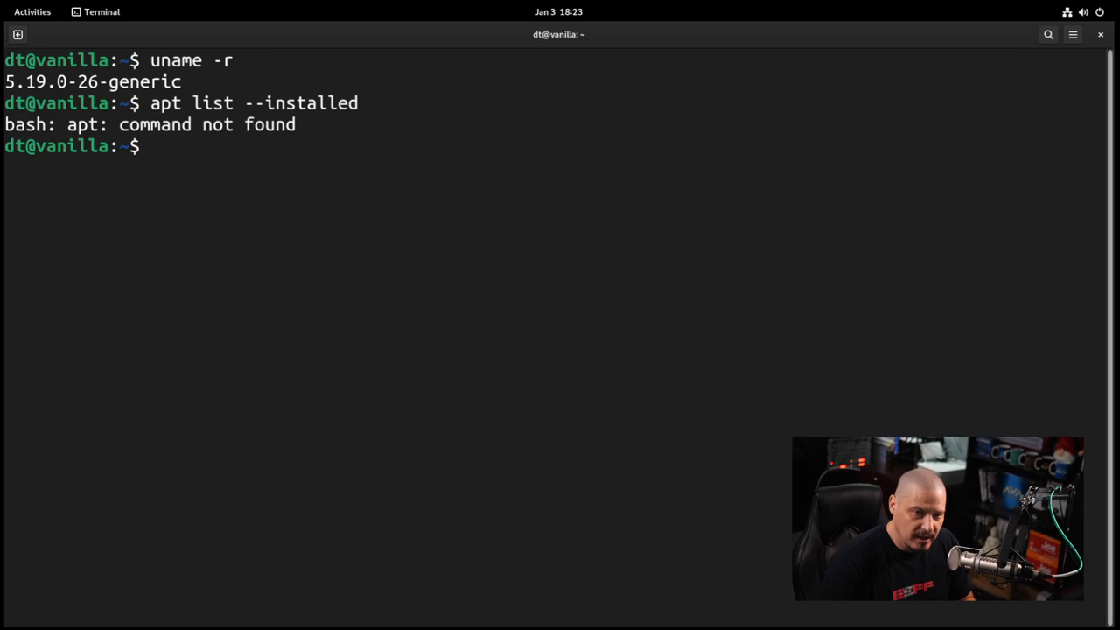
type("apt list --installed")
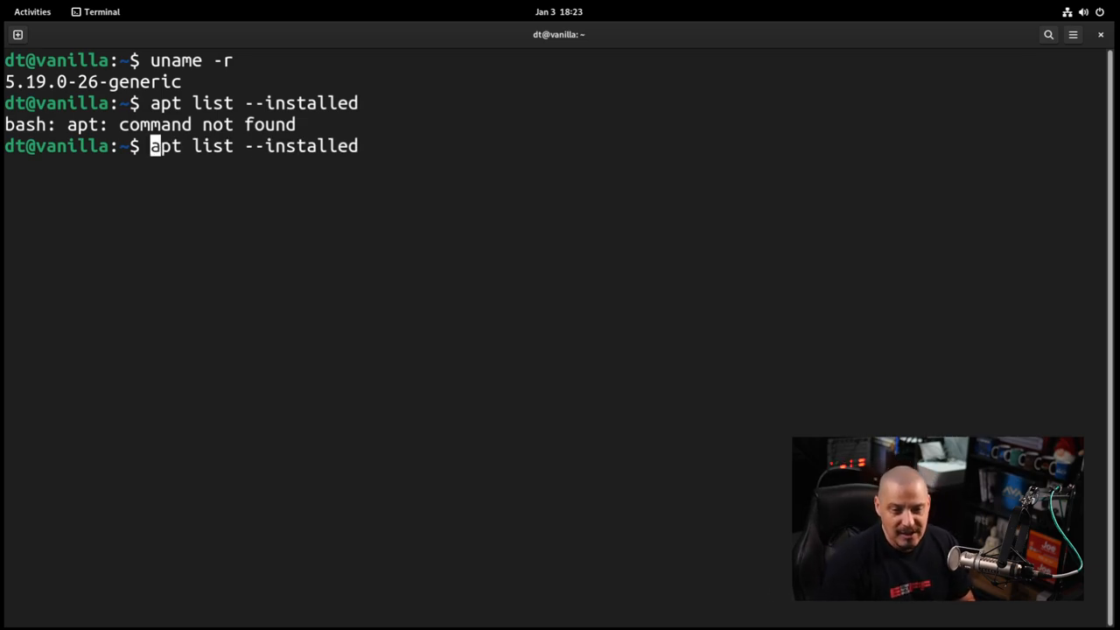
type("apx run")
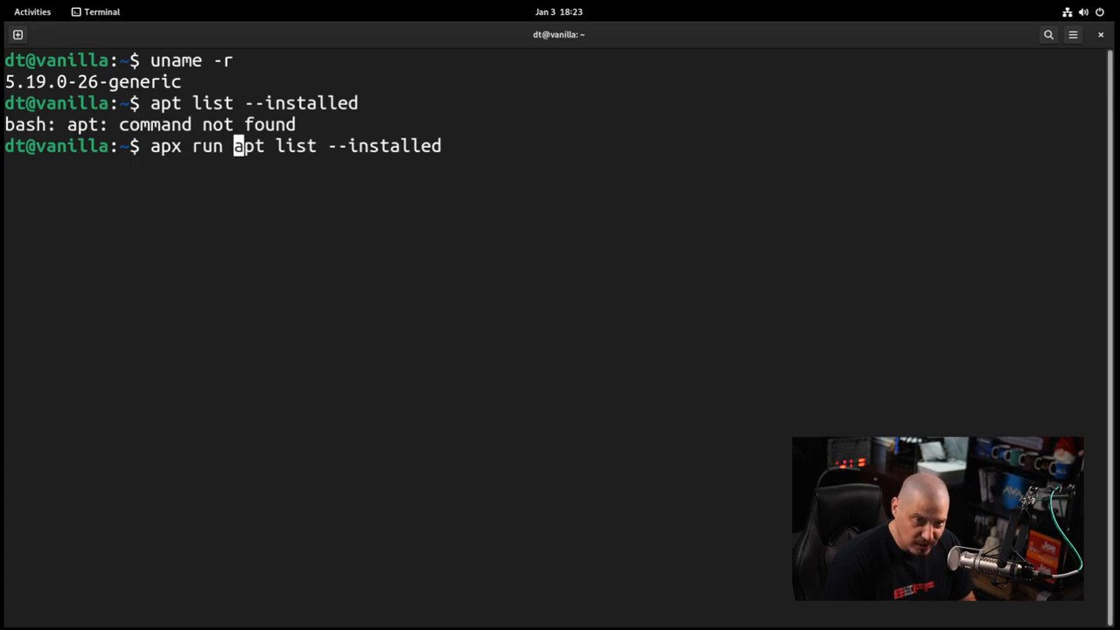
key("Return")
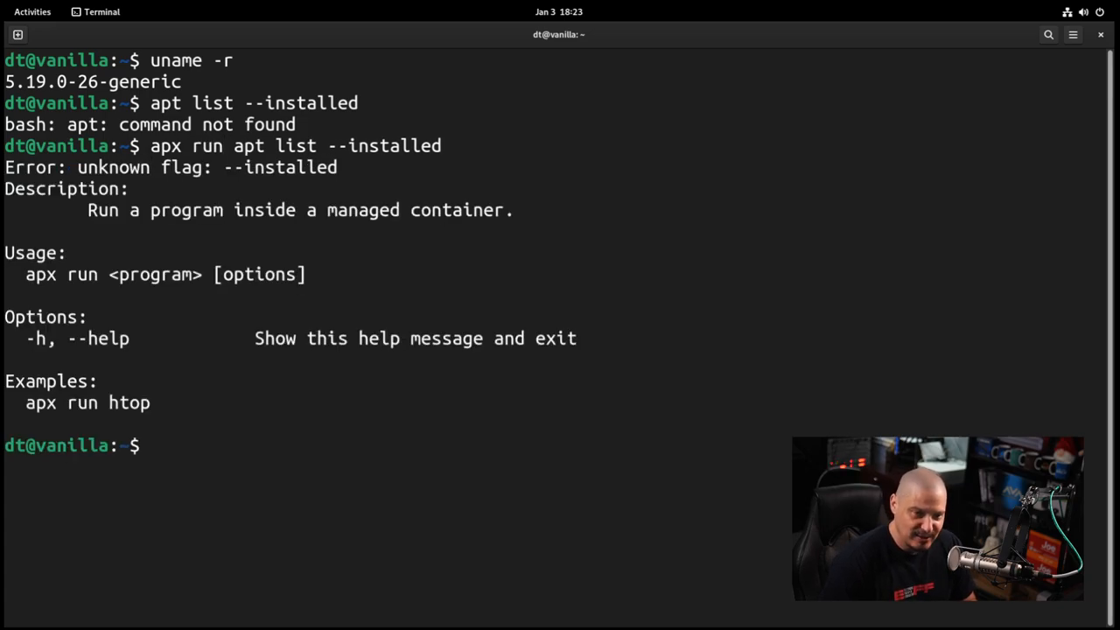
type("c")
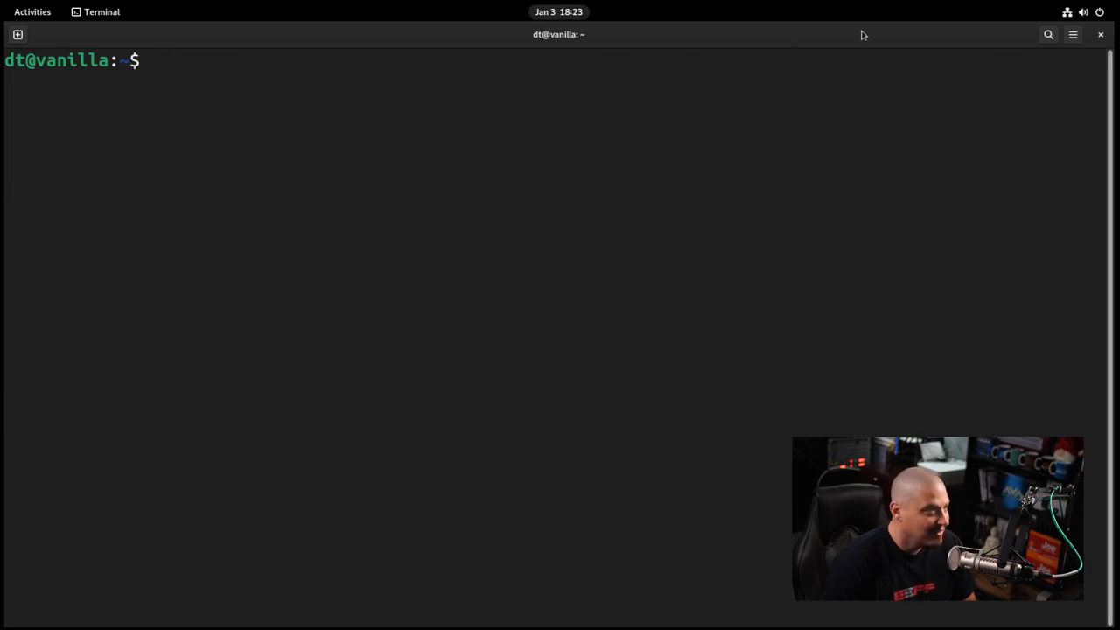
Close the terminal and reach the Background grid via the desktop's Change Background option.
left_click(1099, 35)
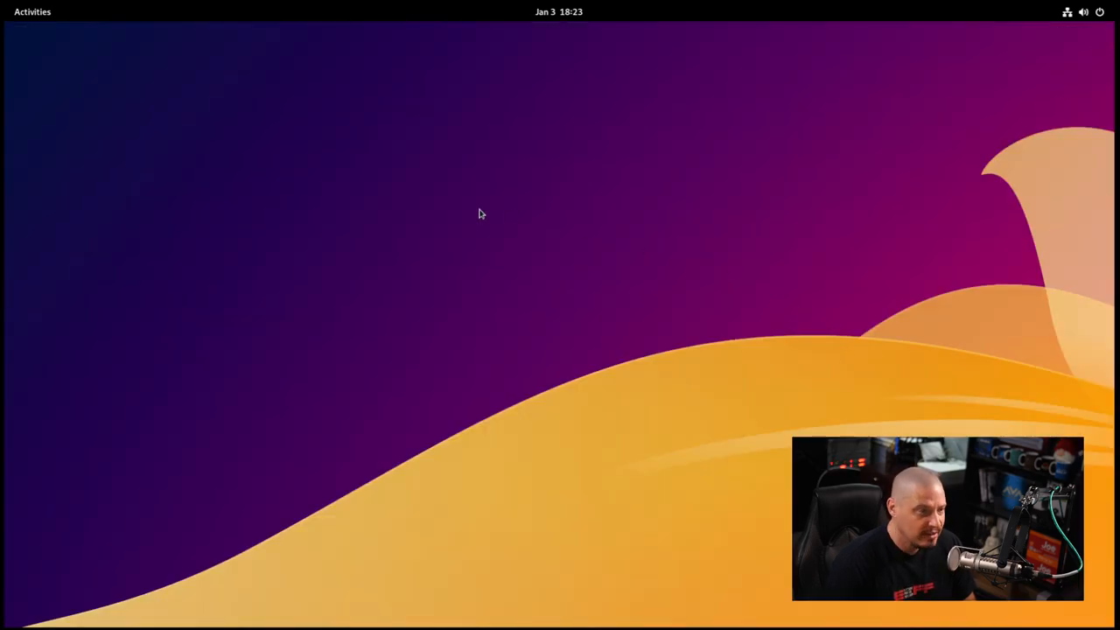
right_click(479, 213)
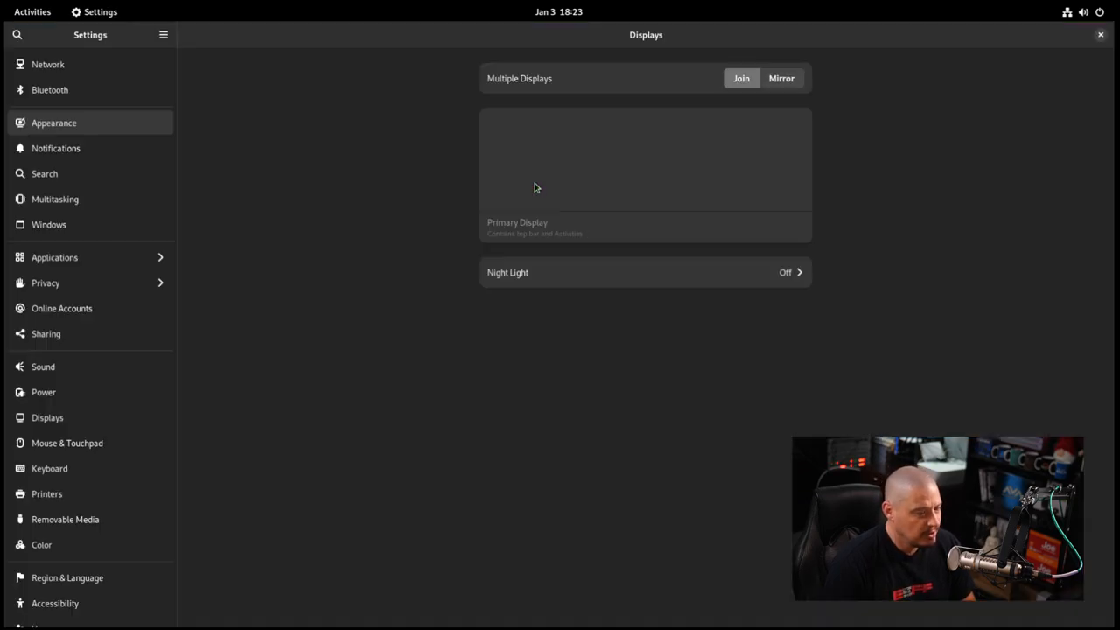
left_click(52, 123)
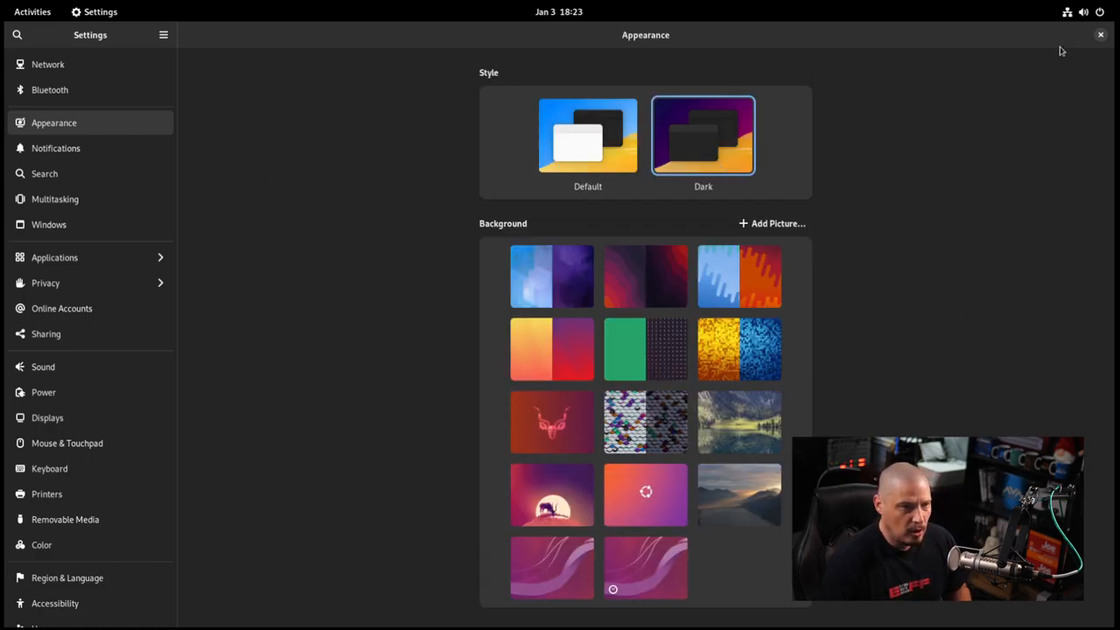
scroll("down", 3)
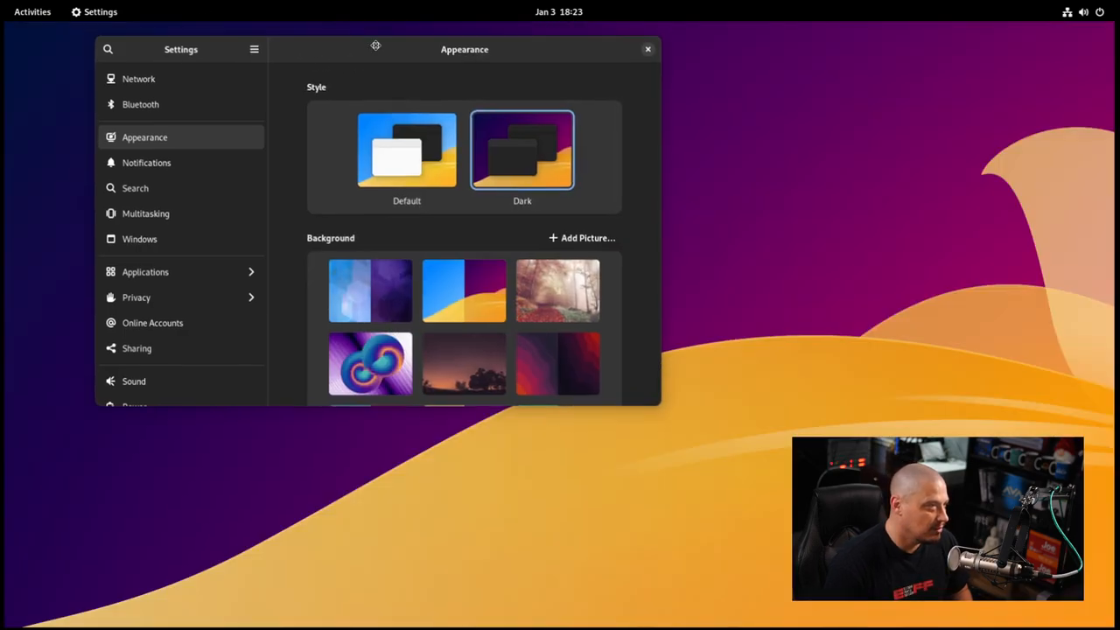
left_click_drag(374, 49, 487, 66)
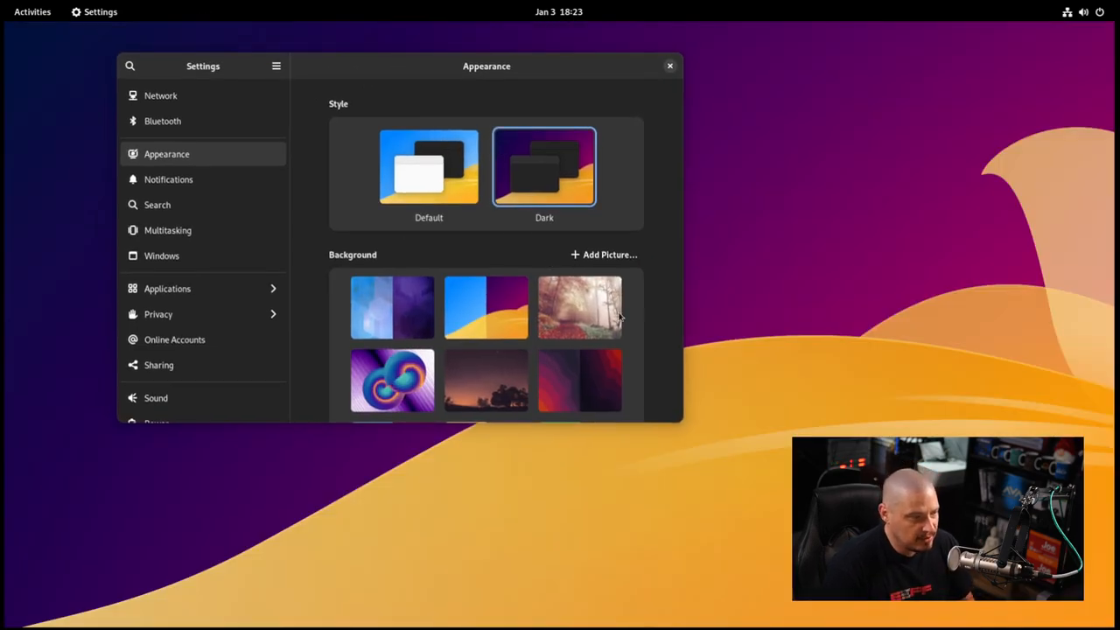
scroll("down", 3)
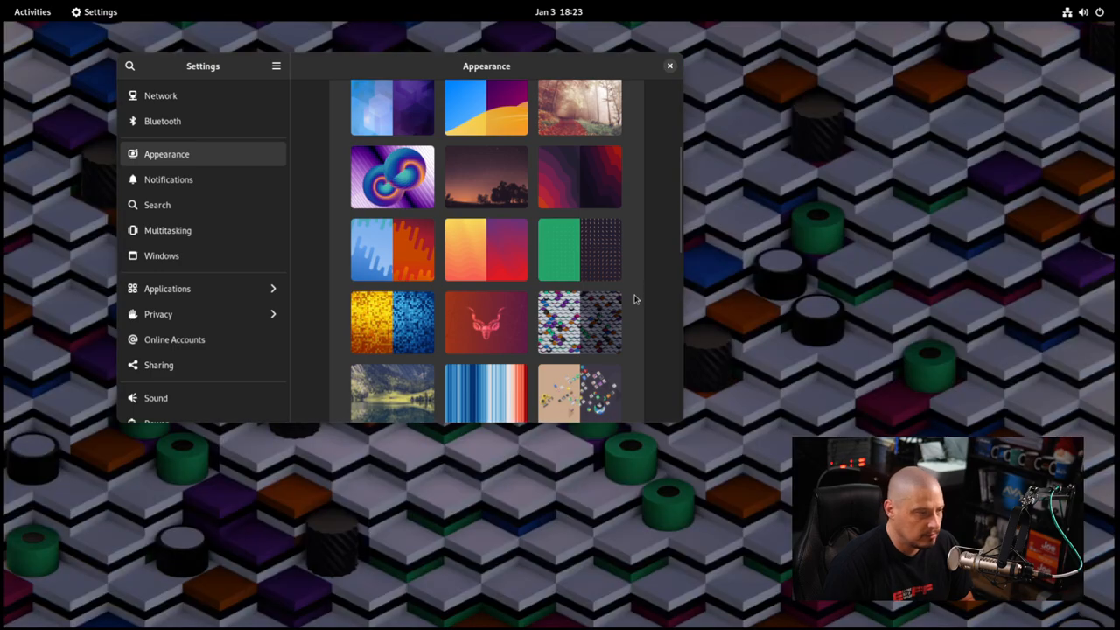
Try several wallpapers, settle on the misty autumn forest path, and close Settings.
left_click(580, 322)
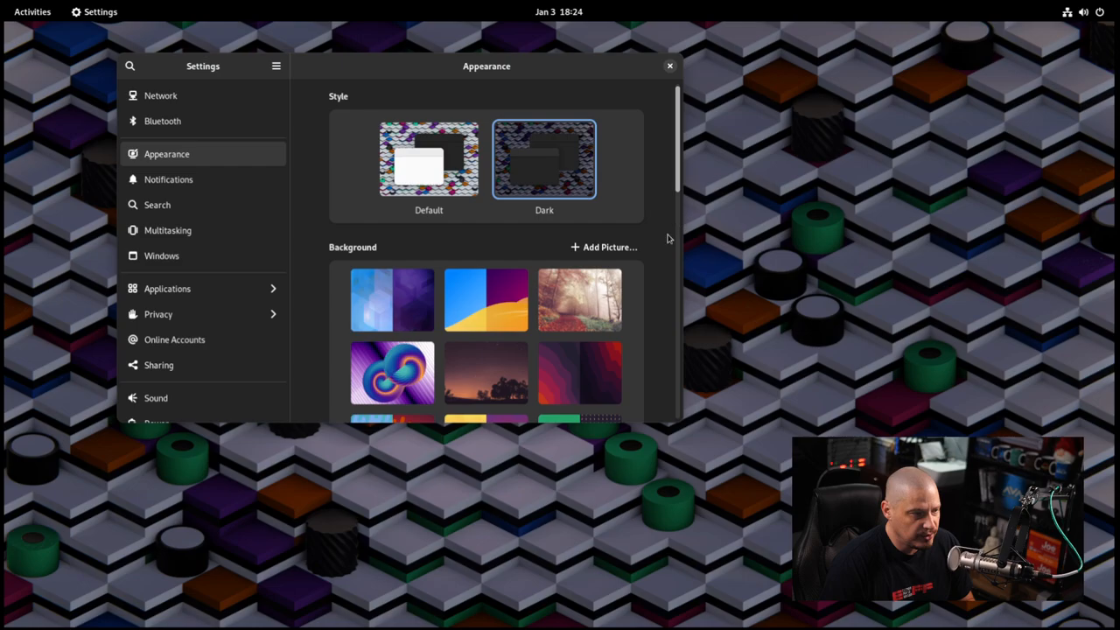
left_click(579, 300)
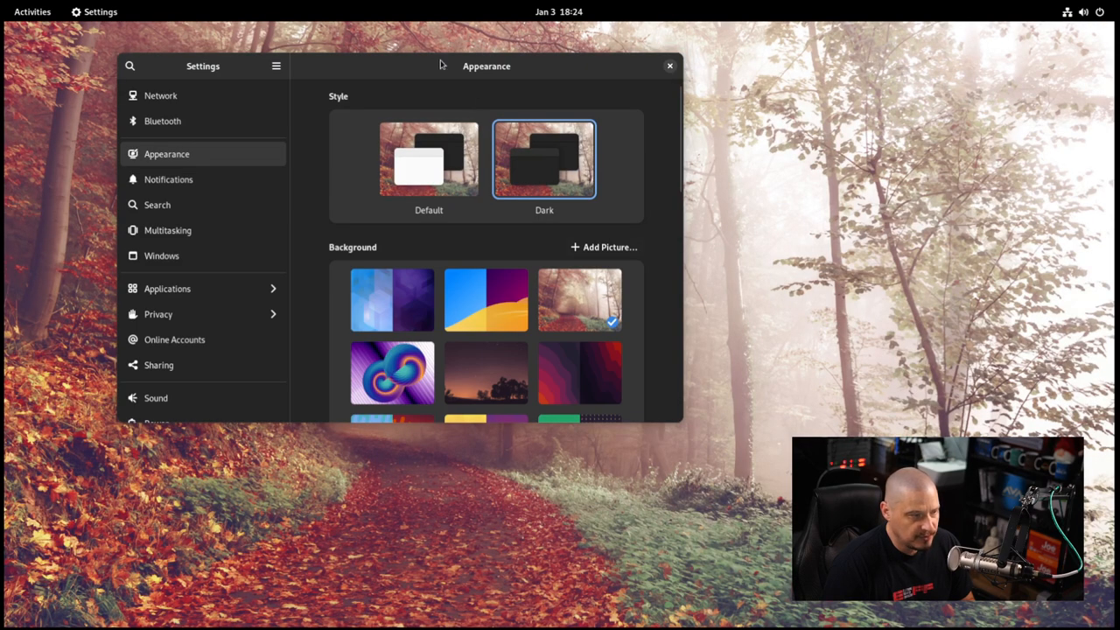
left_click(668, 67)
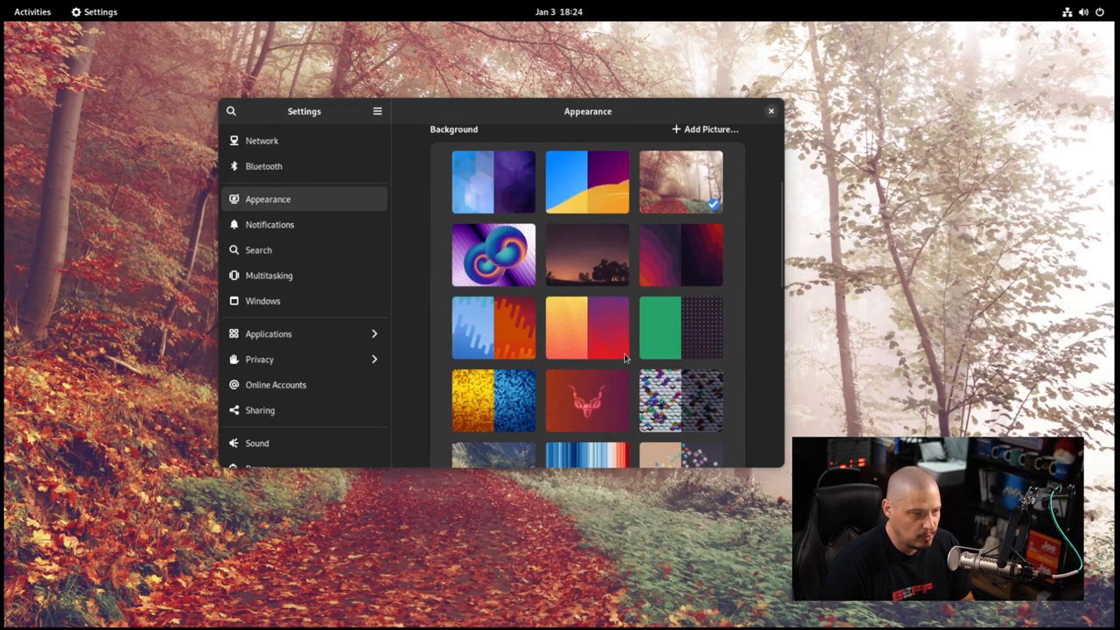
scroll("down", 3)
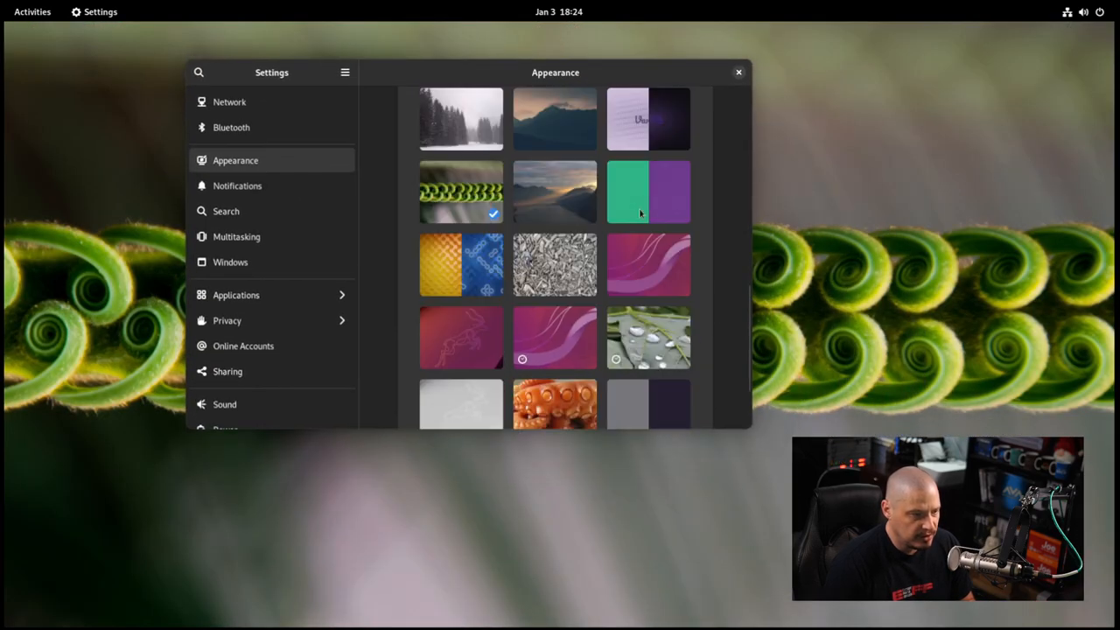
left_click(648, 338)
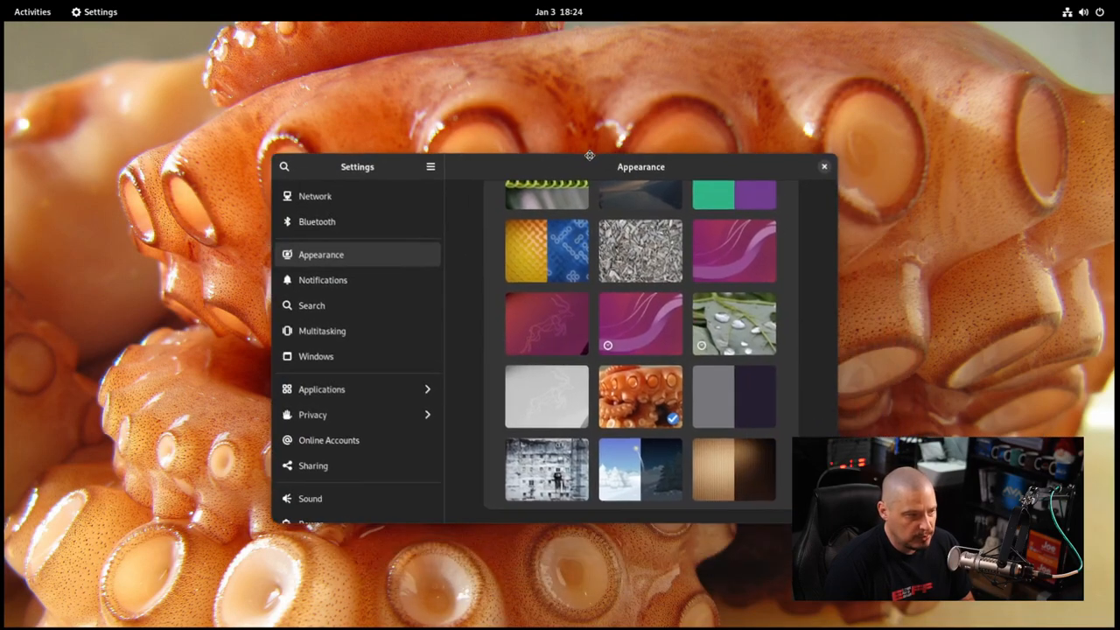
left_click(546, 469)
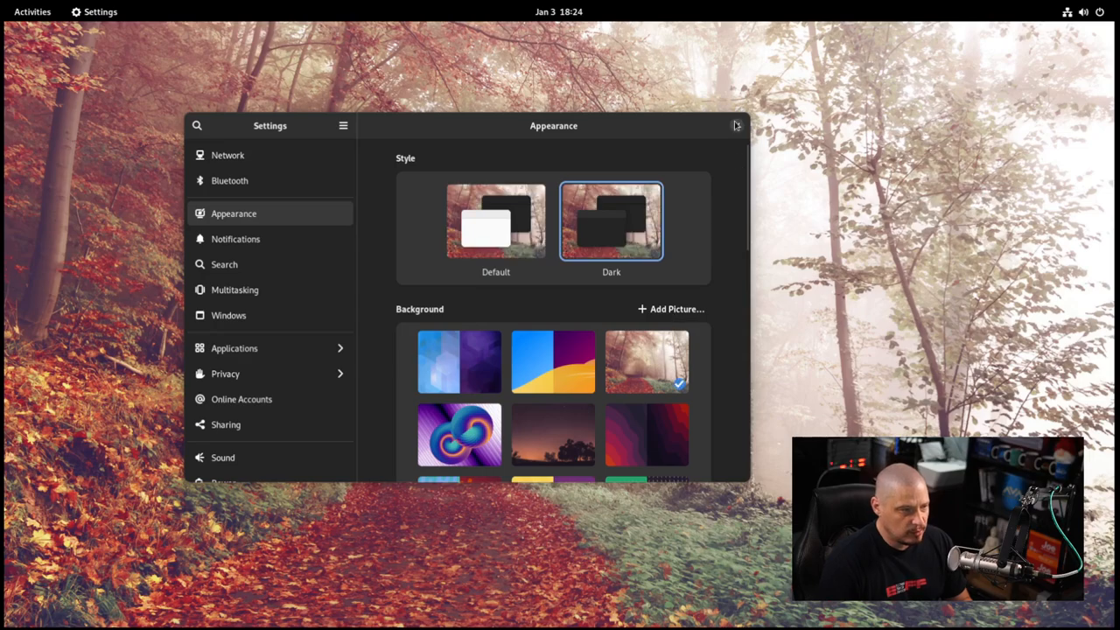
left_click(735, 126)
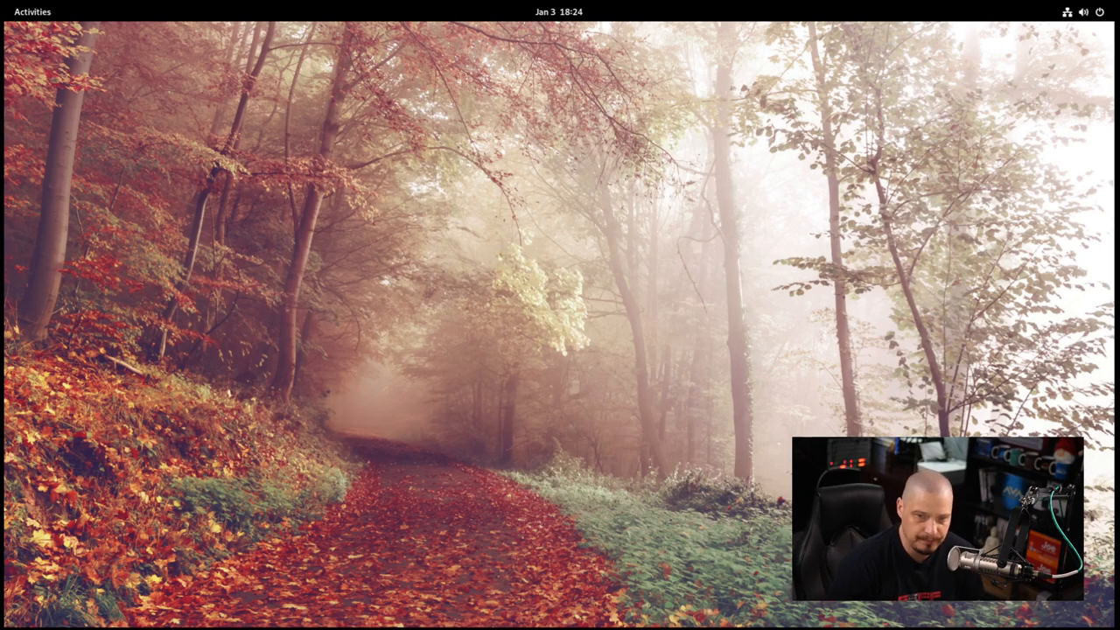